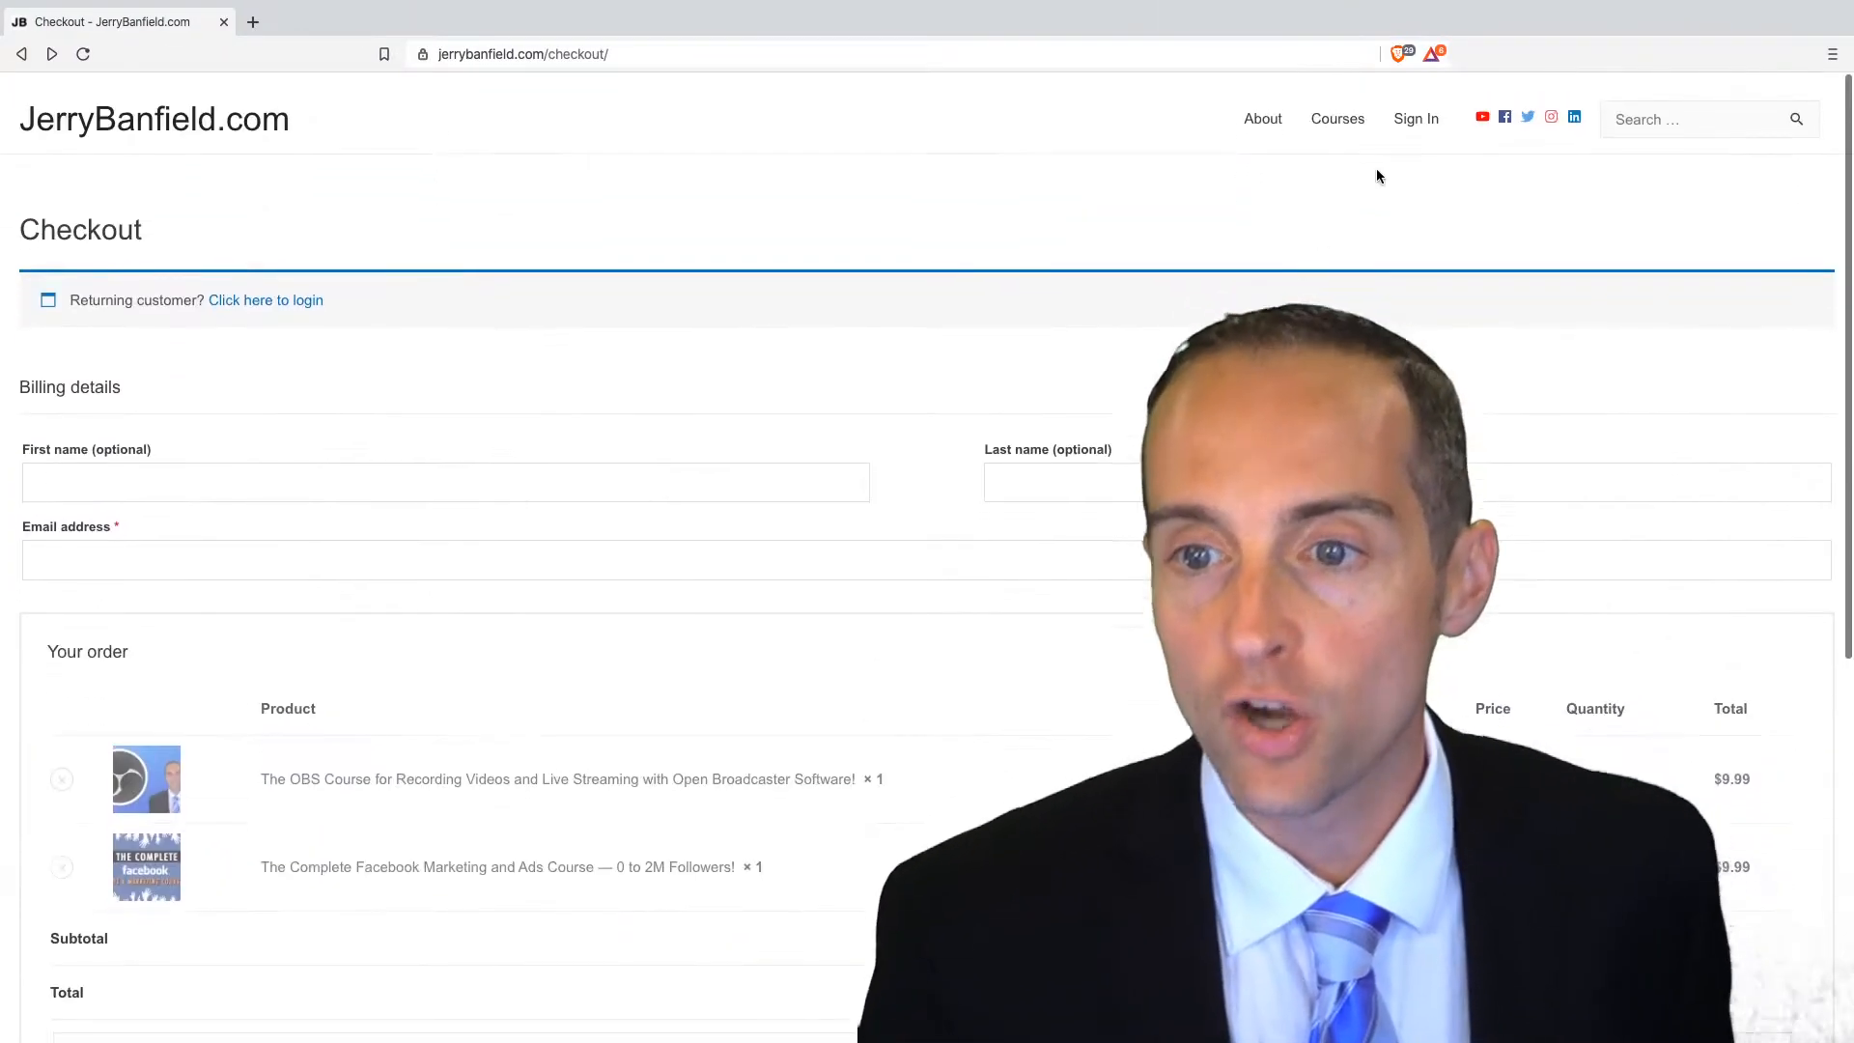
Add the OBS course to the WooCommerce checkout and review the $19.98 order
left_click(1337, 118)
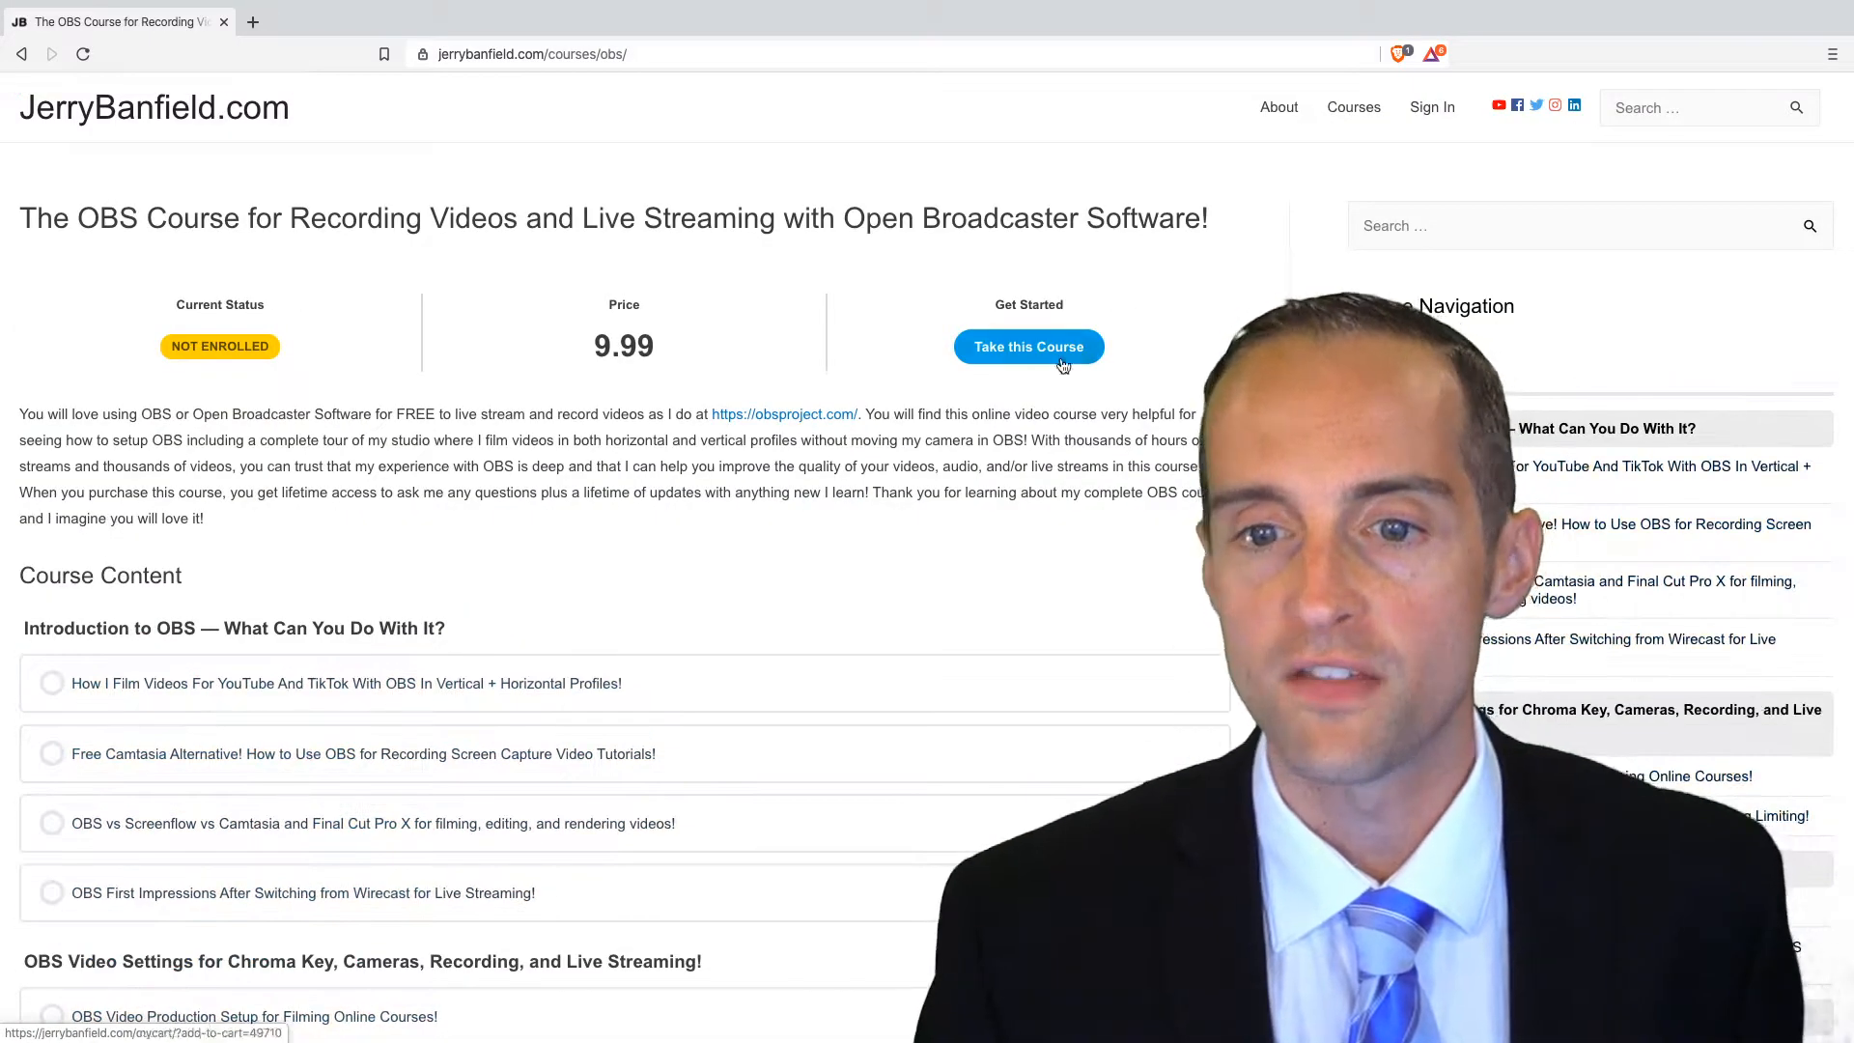
left_click(1027, 346)
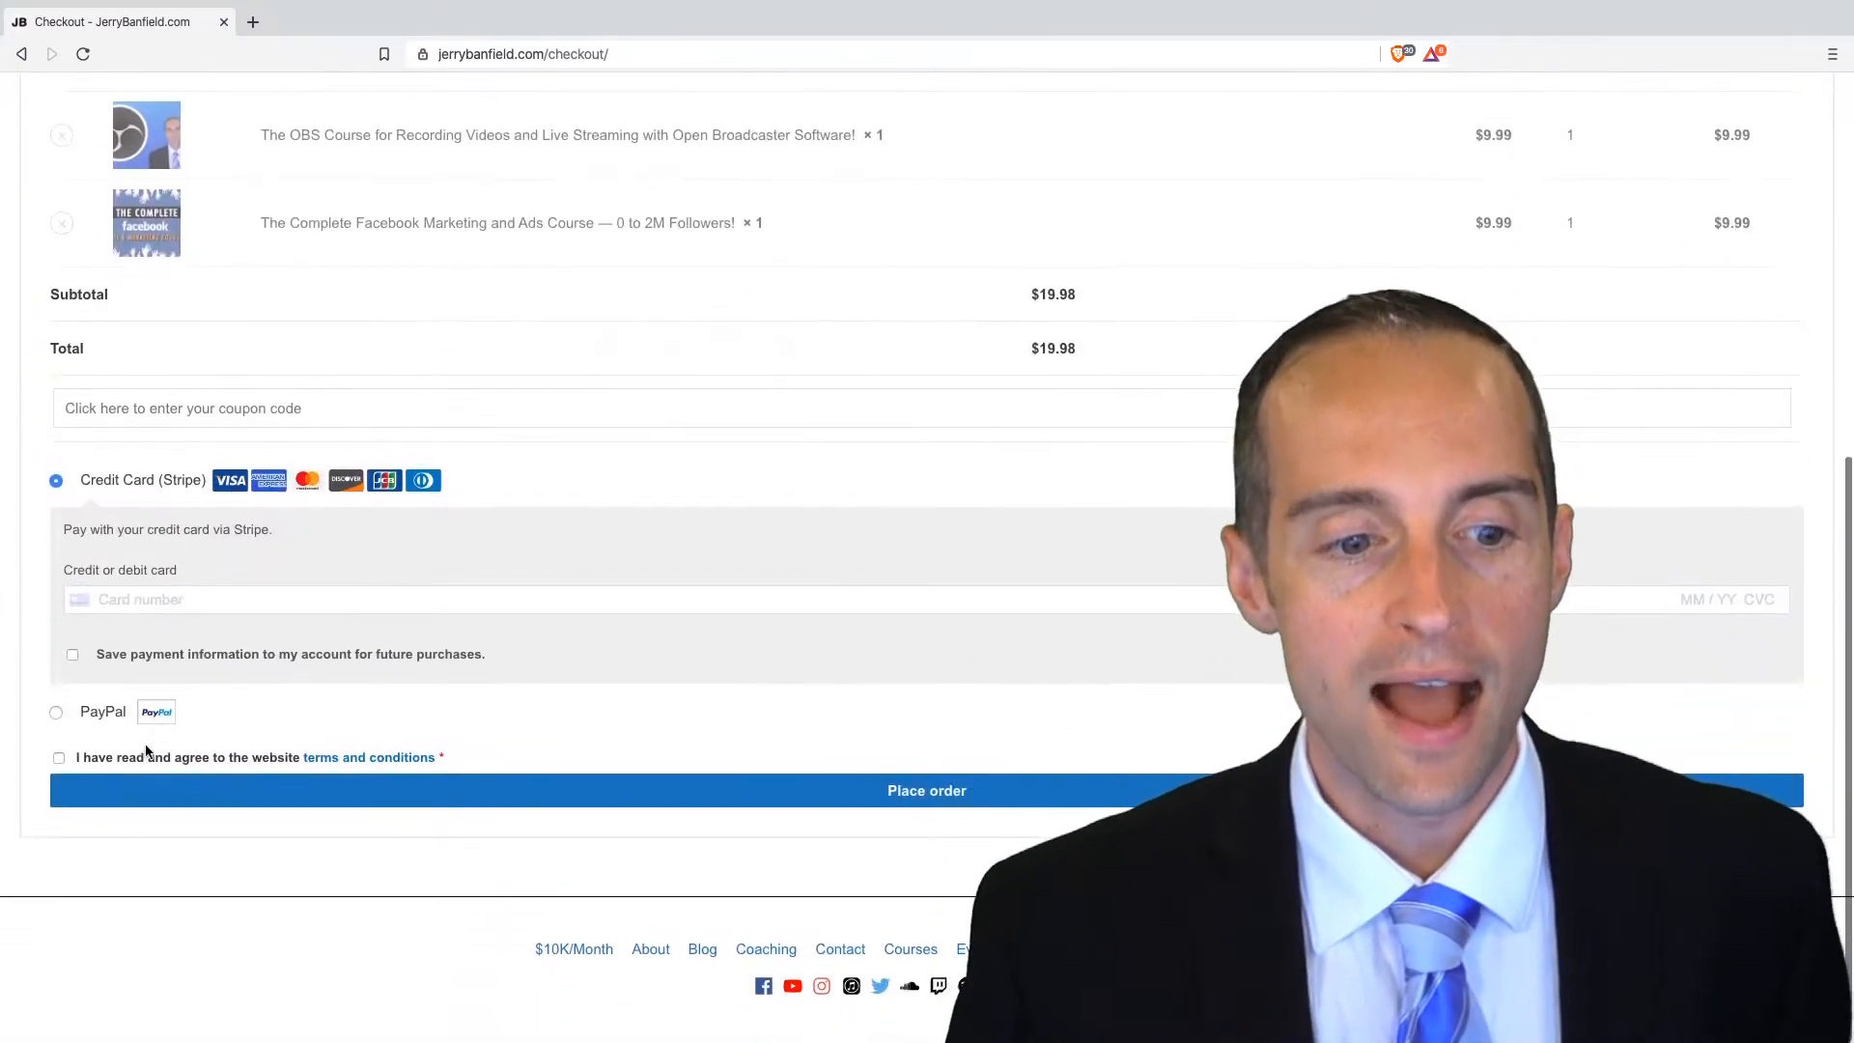
scroll("down", 3)
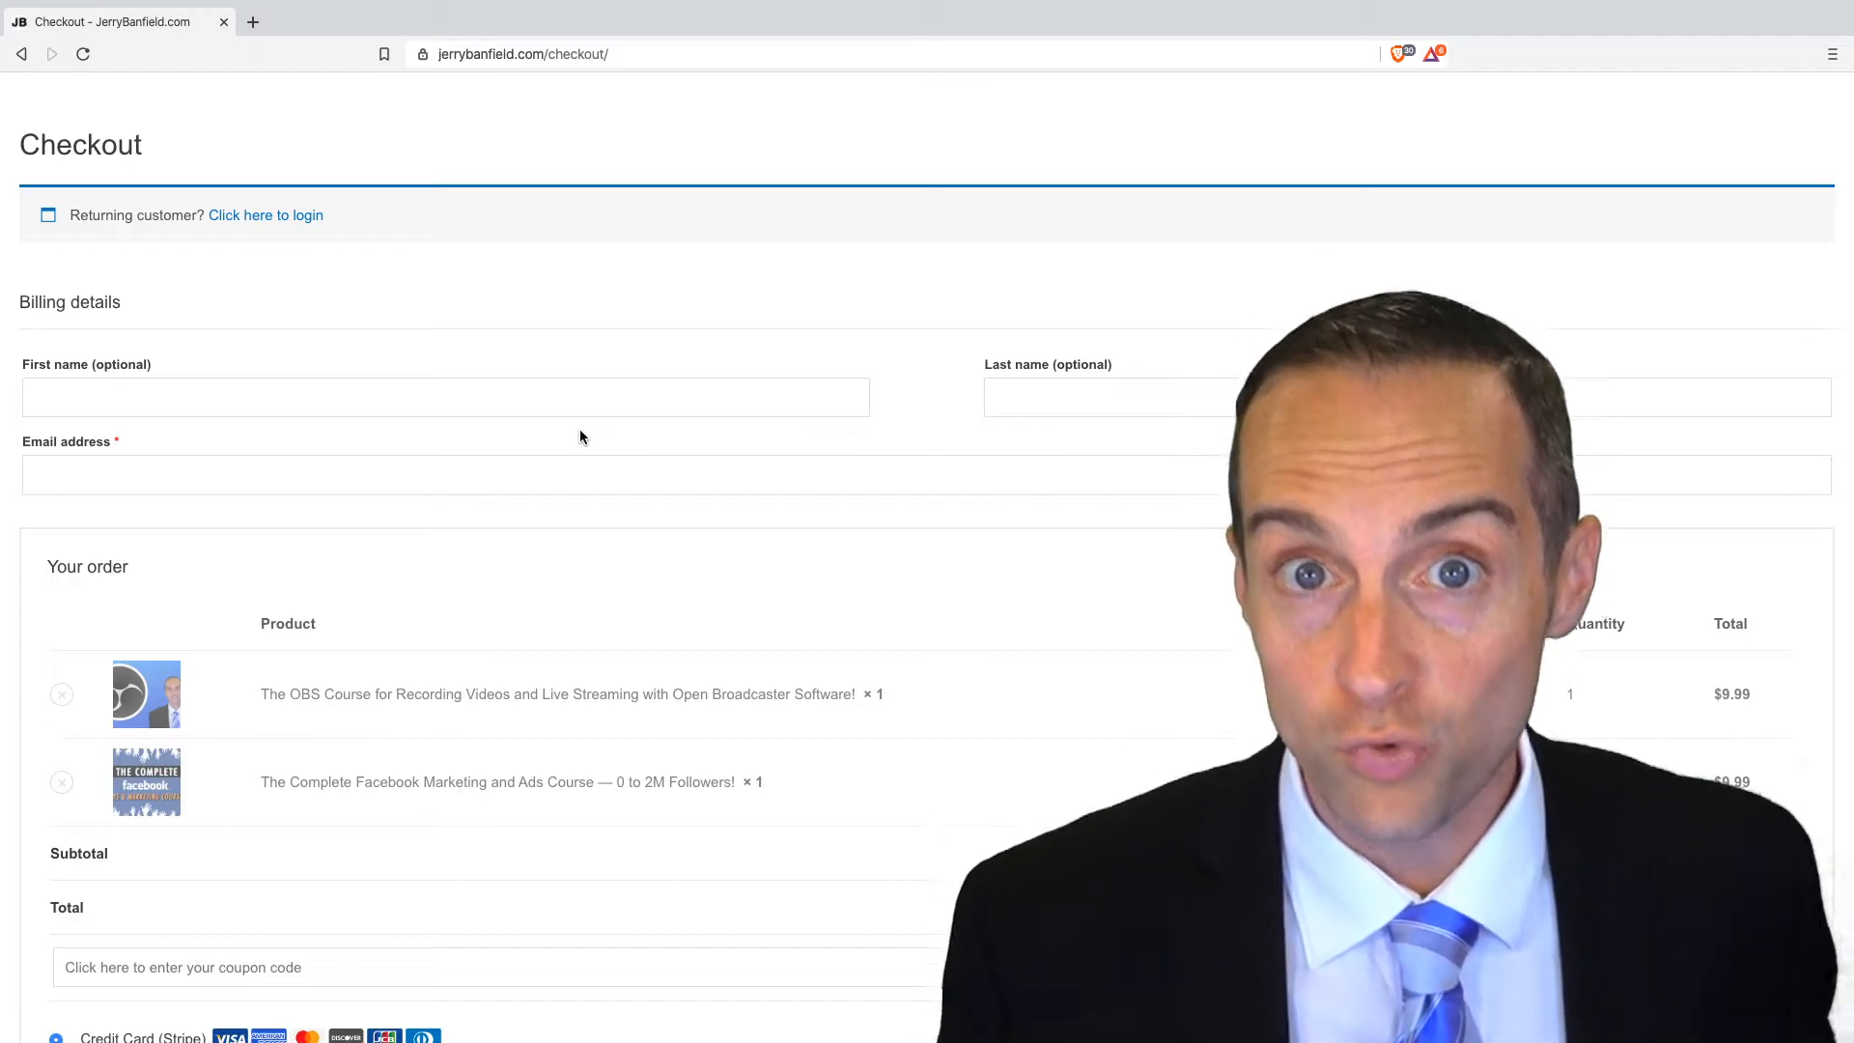
scroll("down", 3)
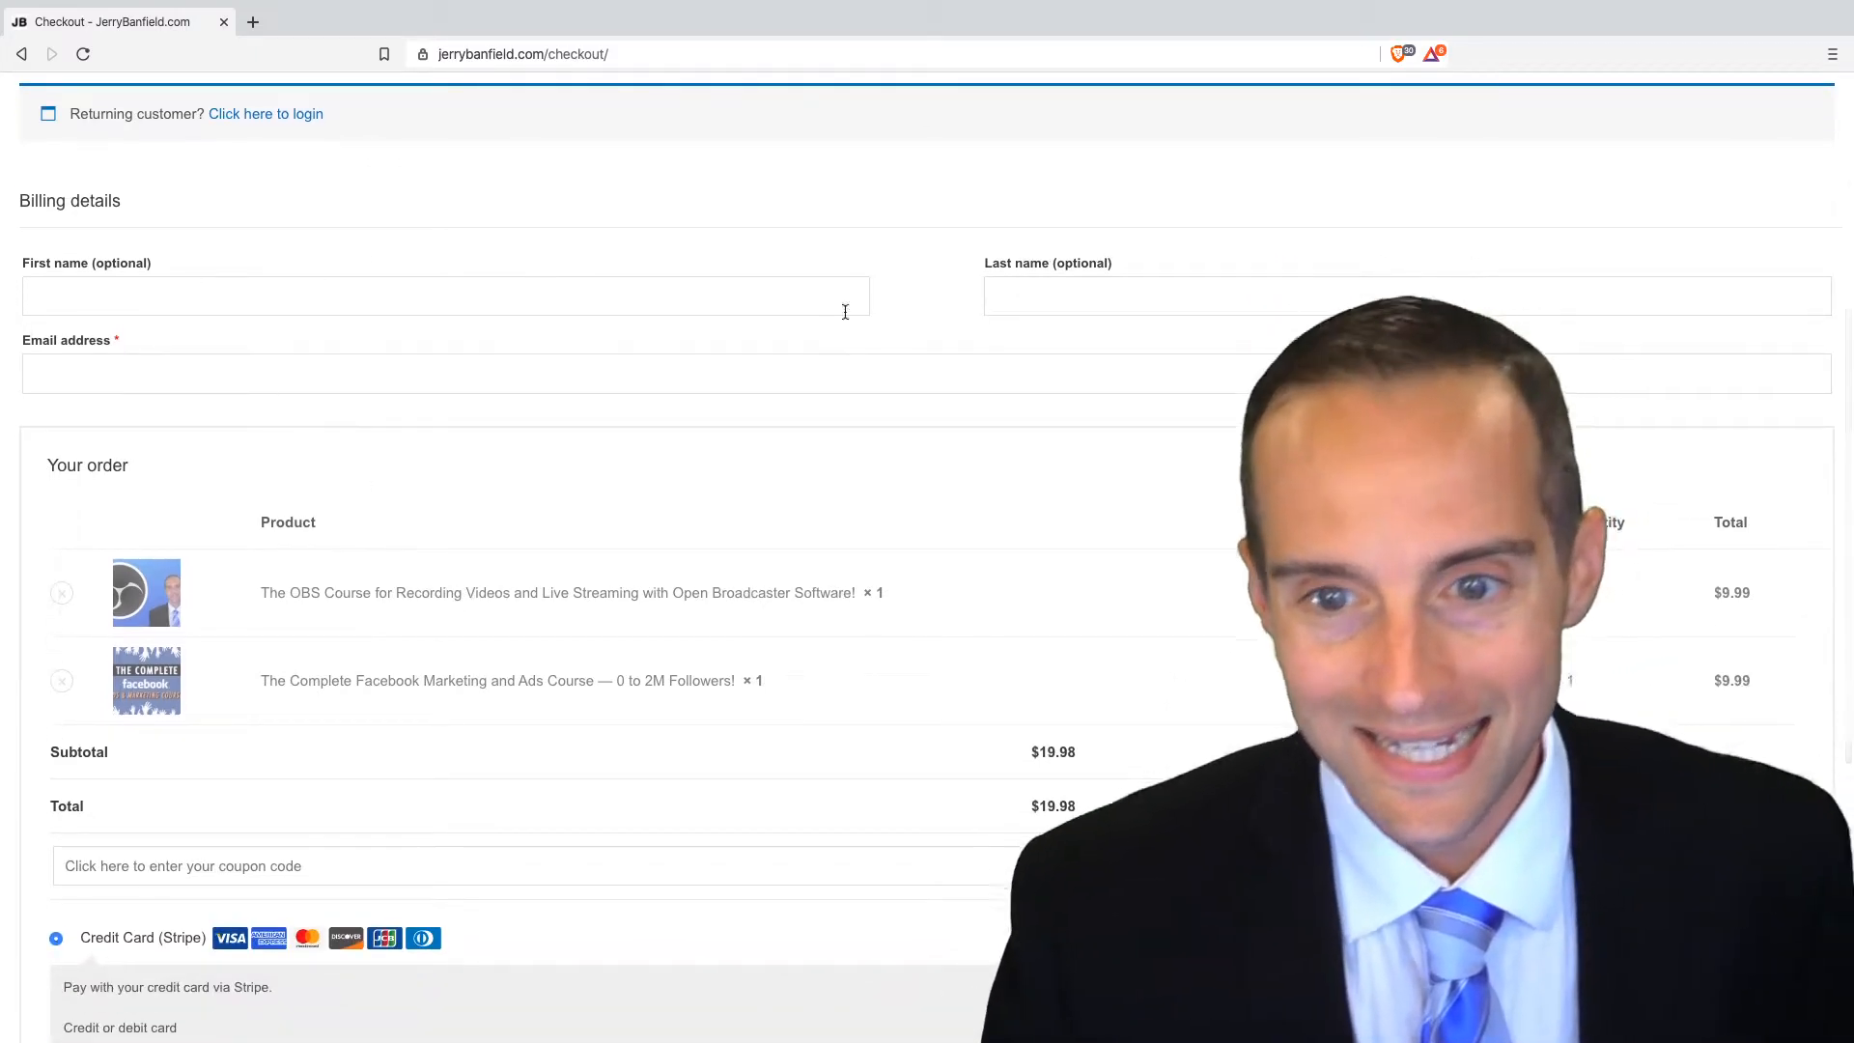
scroll("down", 3)
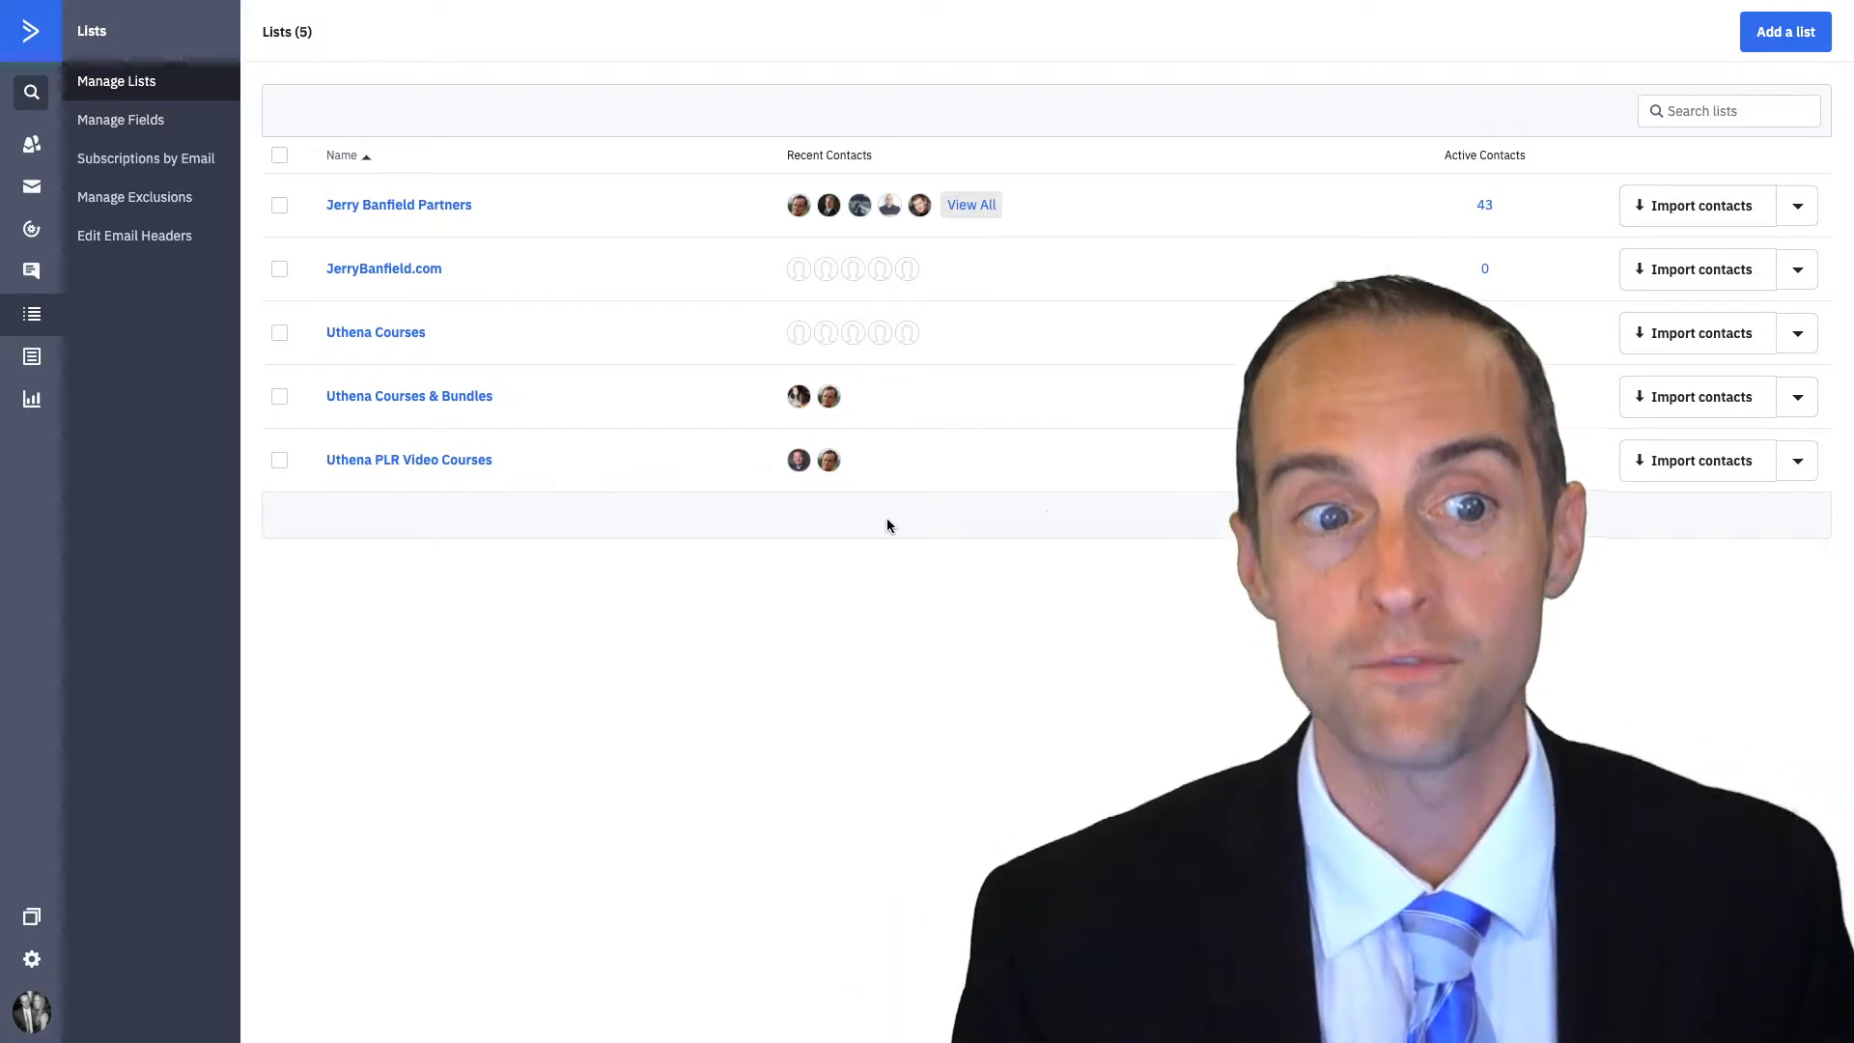
mouse_move(898, 701)
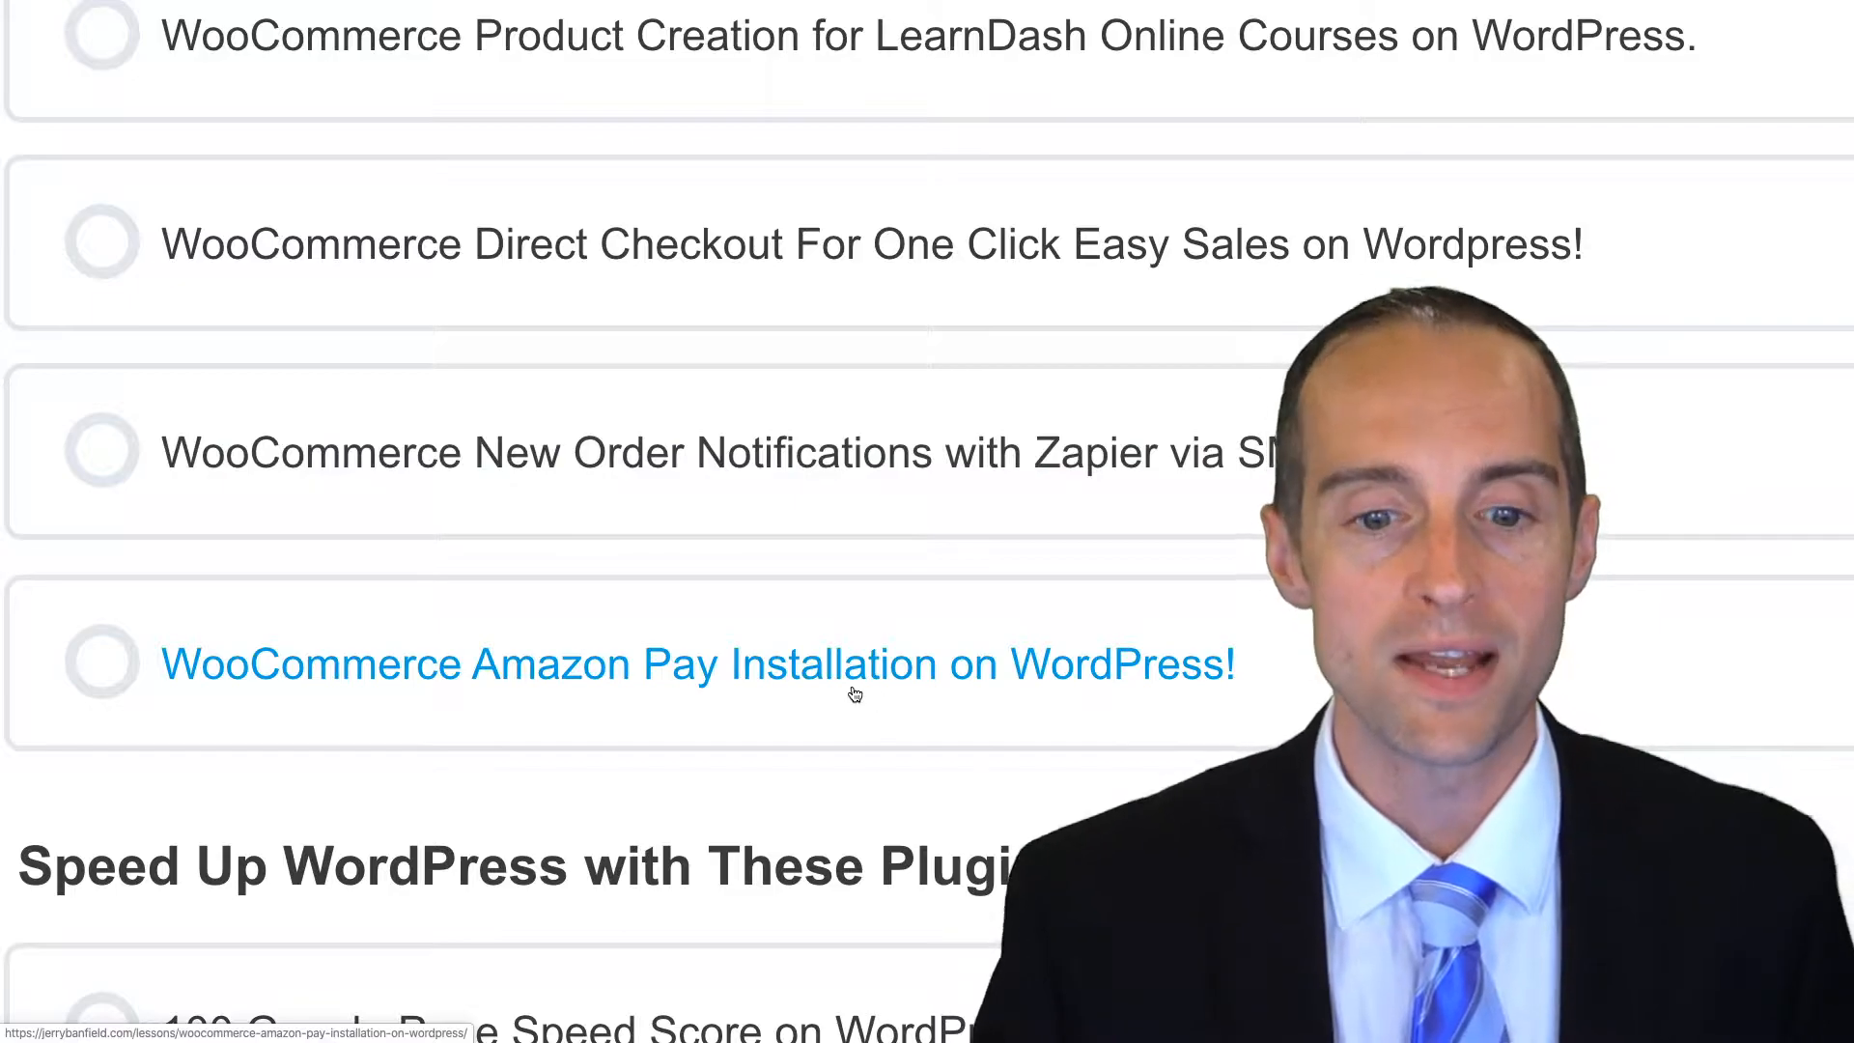
scroll("down", 3)
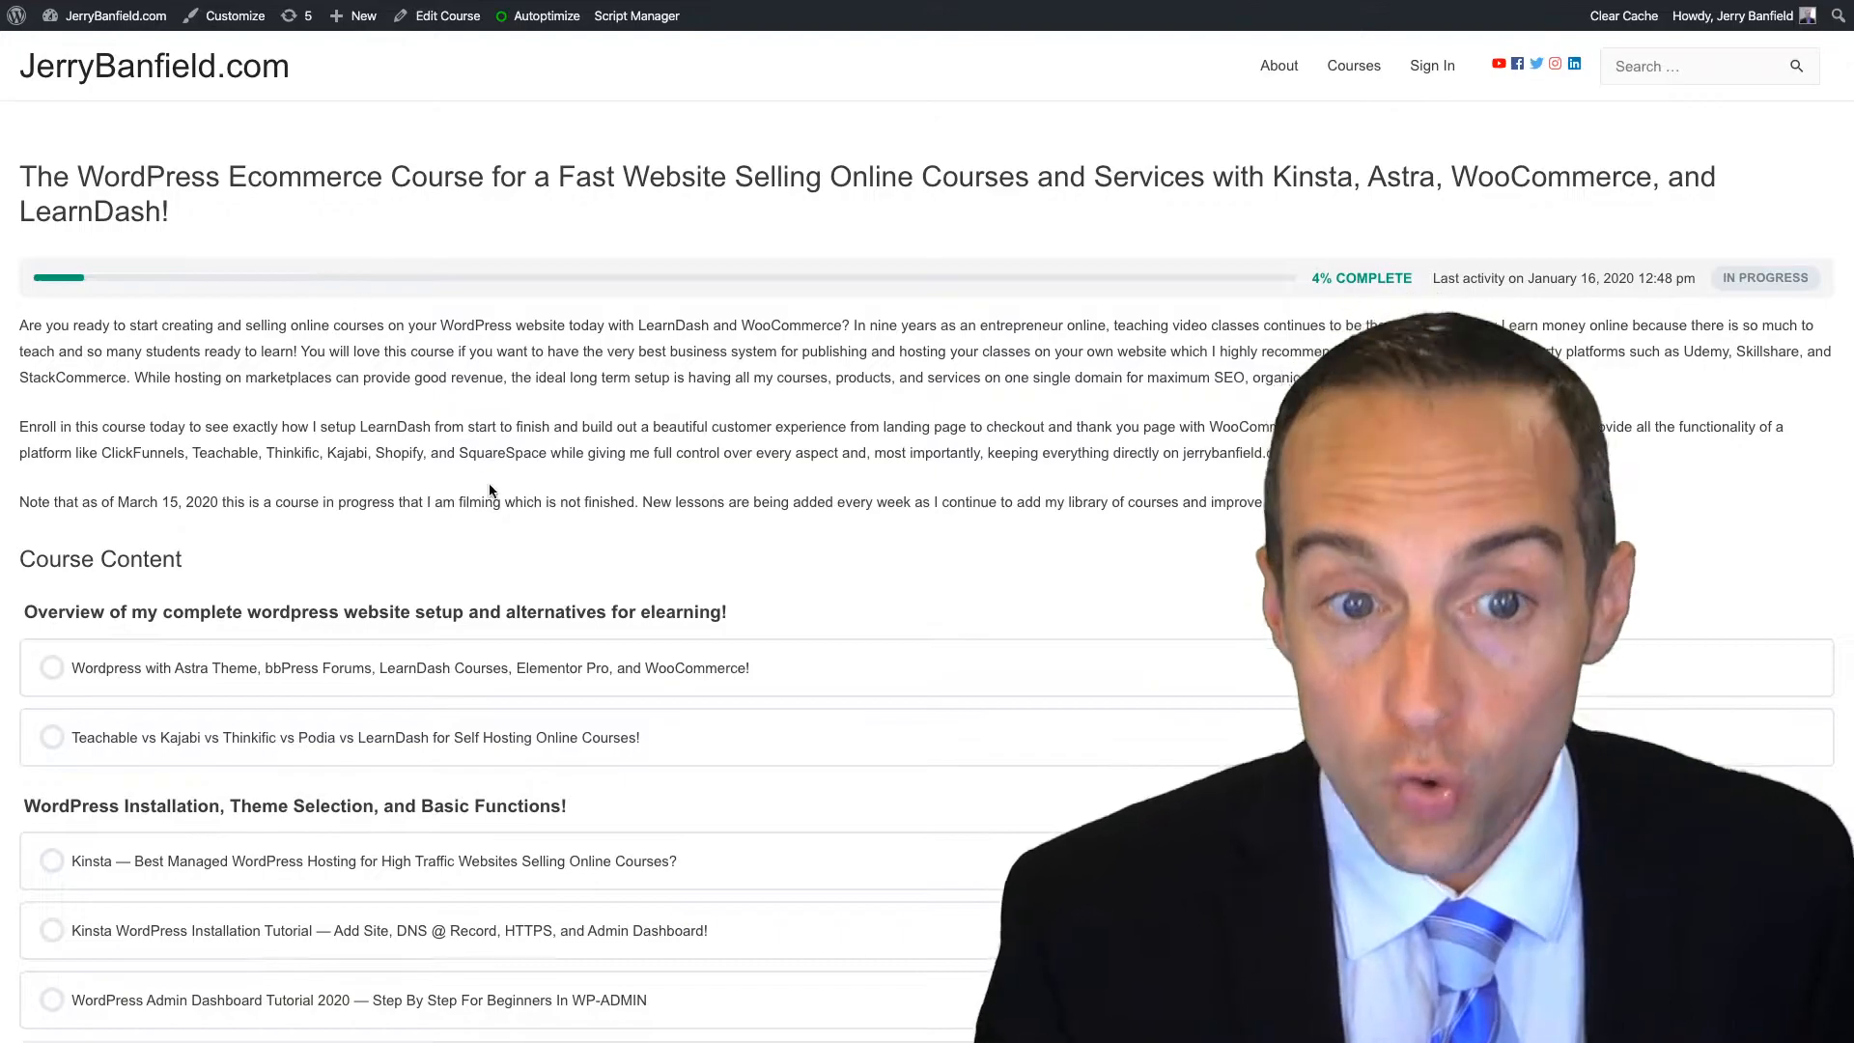
scroll("down", 3)
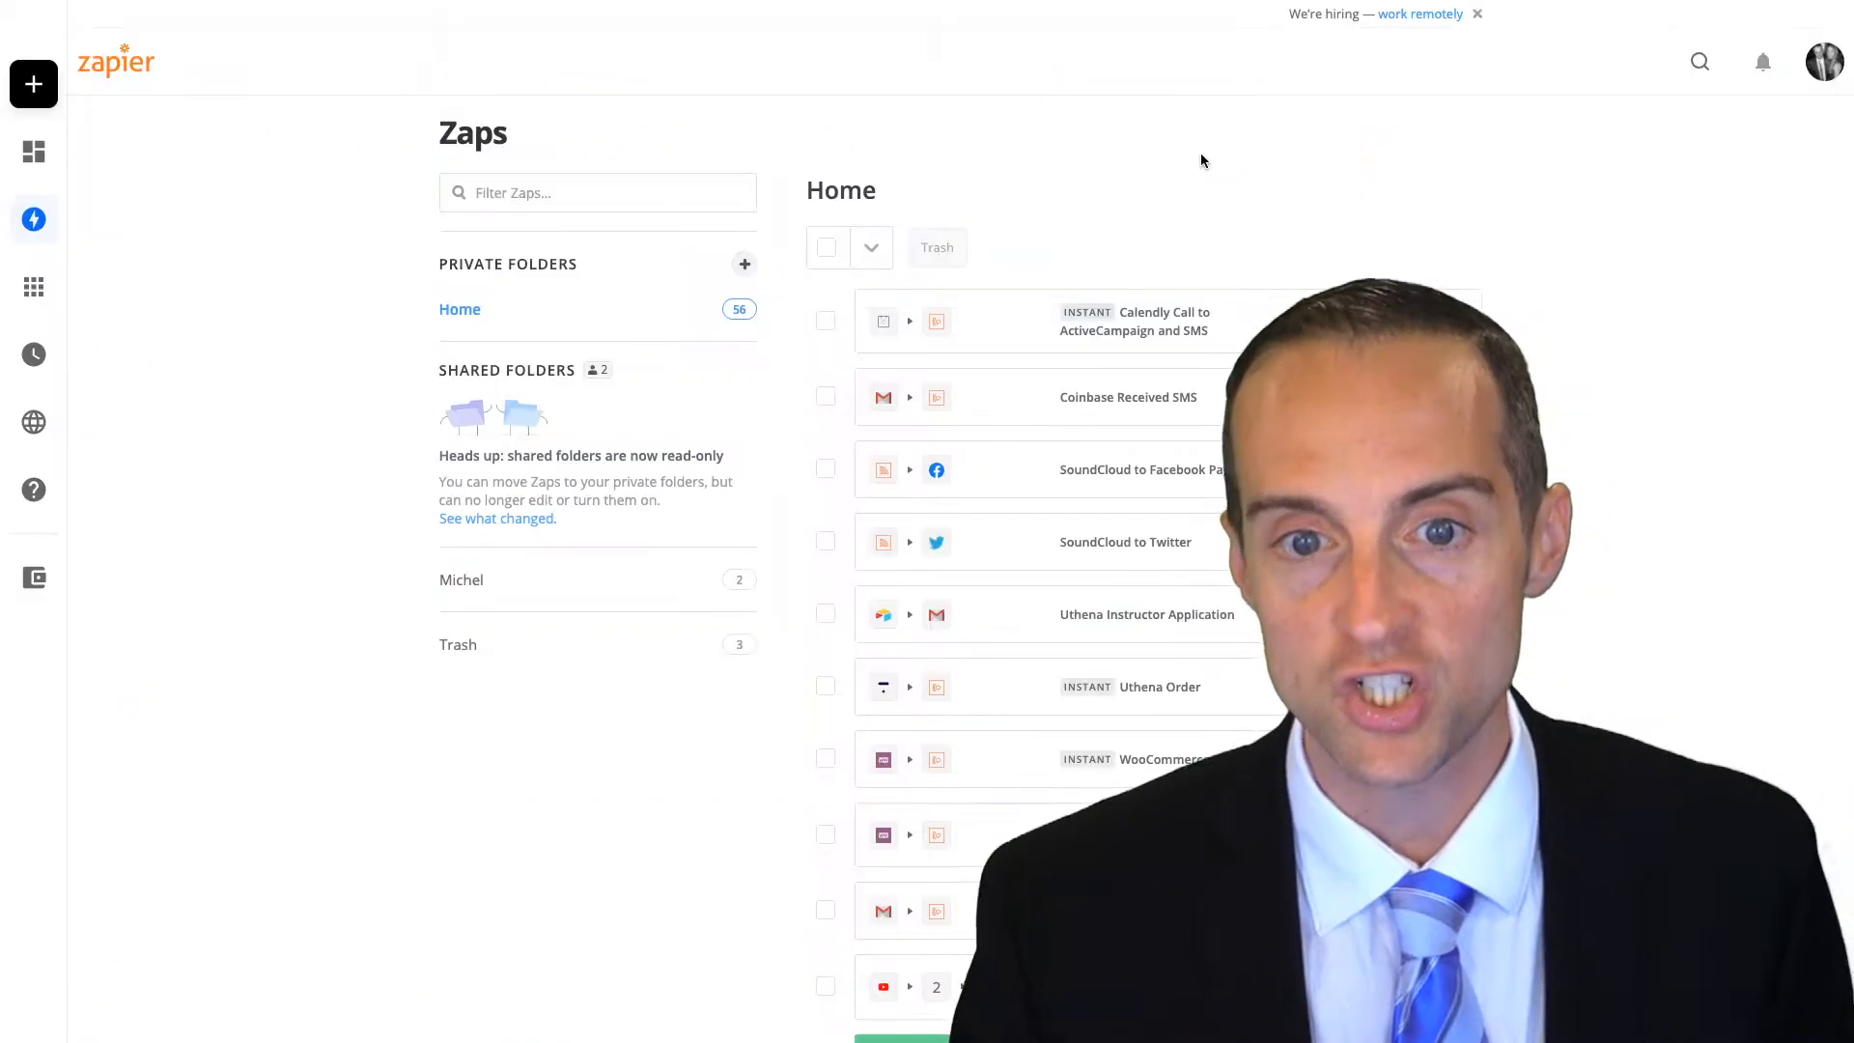
Locate the WooCommerce Sale Zap in the list and make a copy of it
scroll("down", 3)
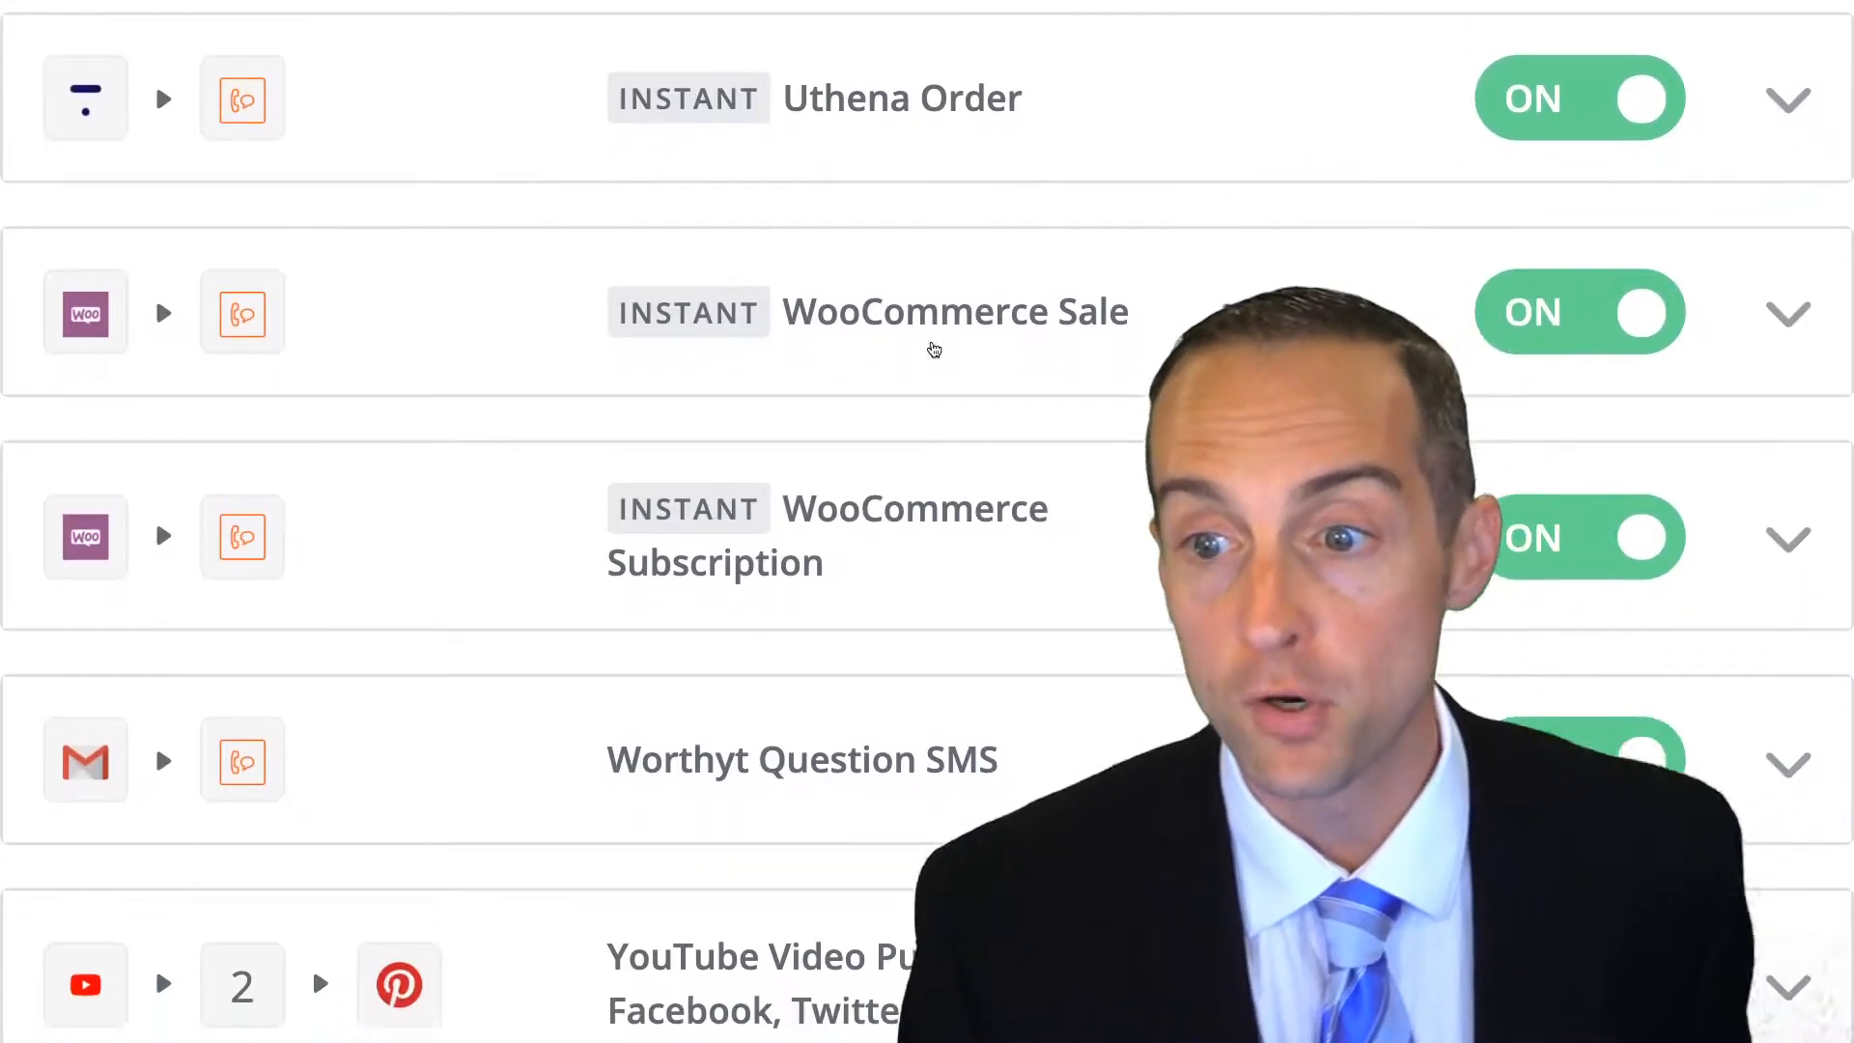
scroll("down", 3)
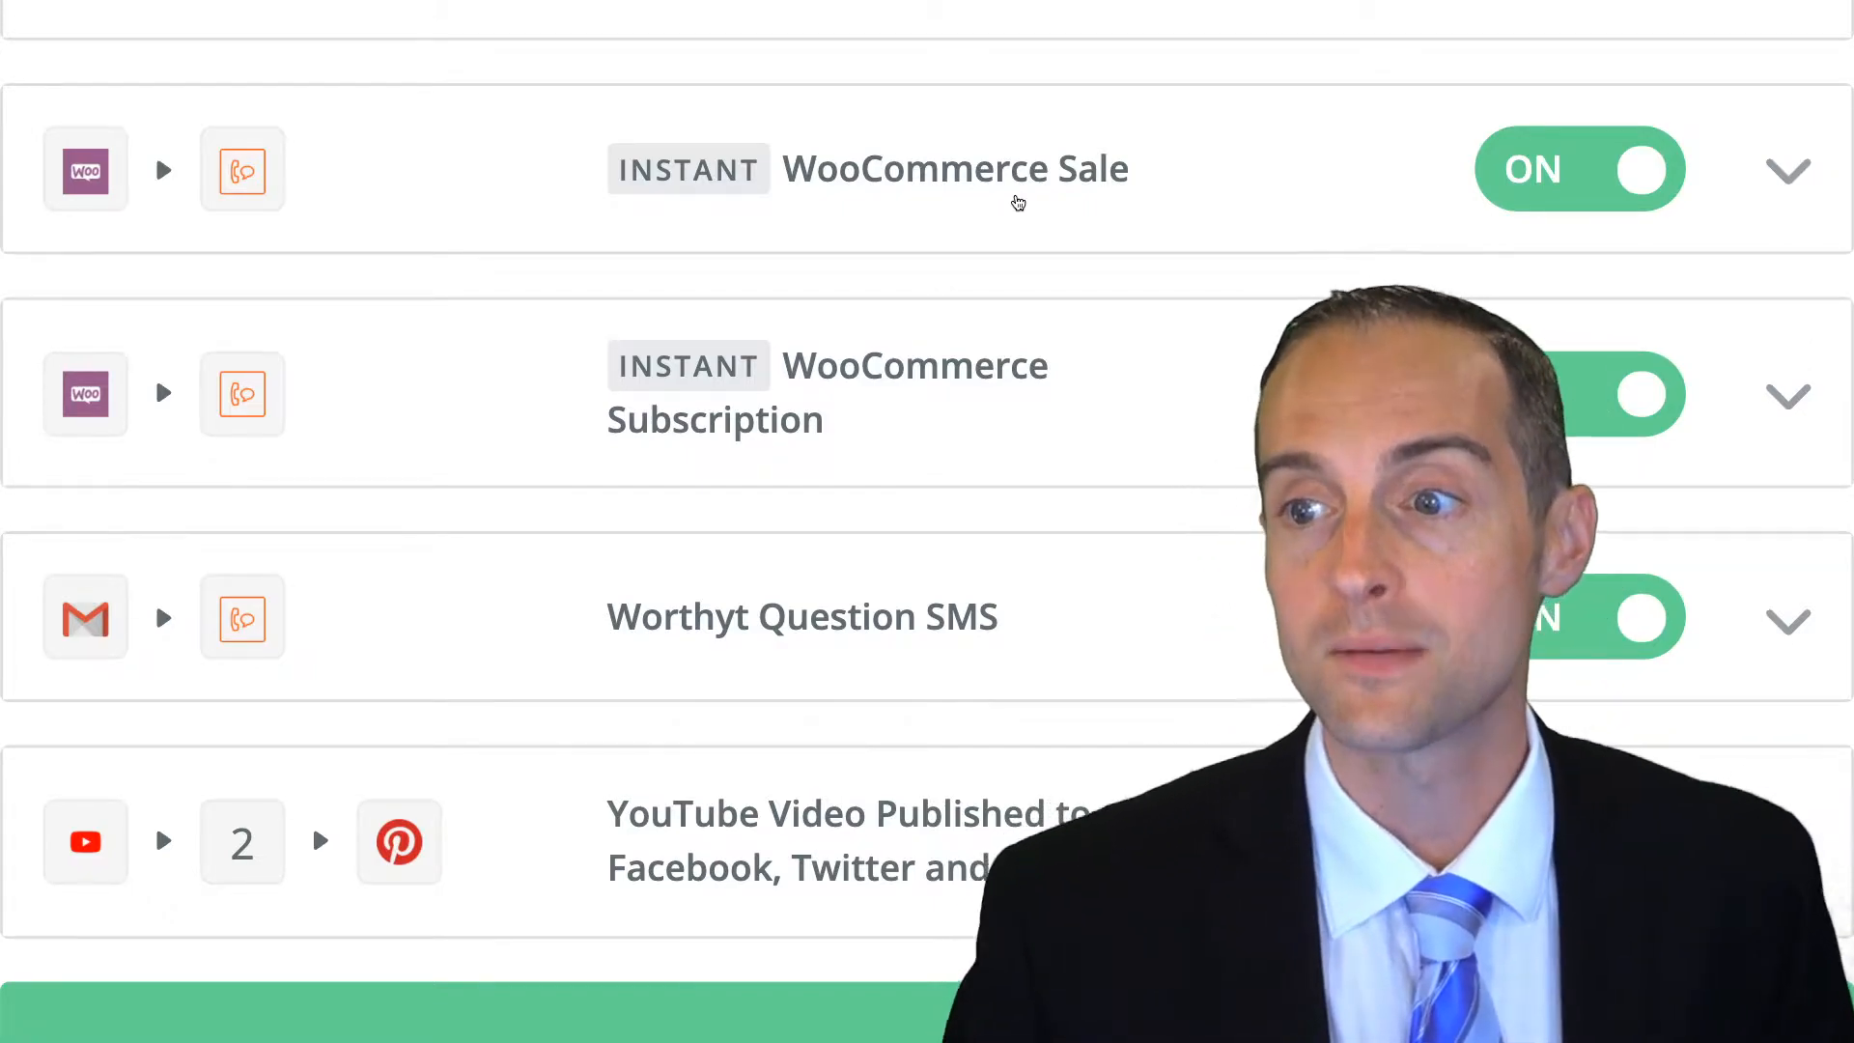
left_click(1788, 170)
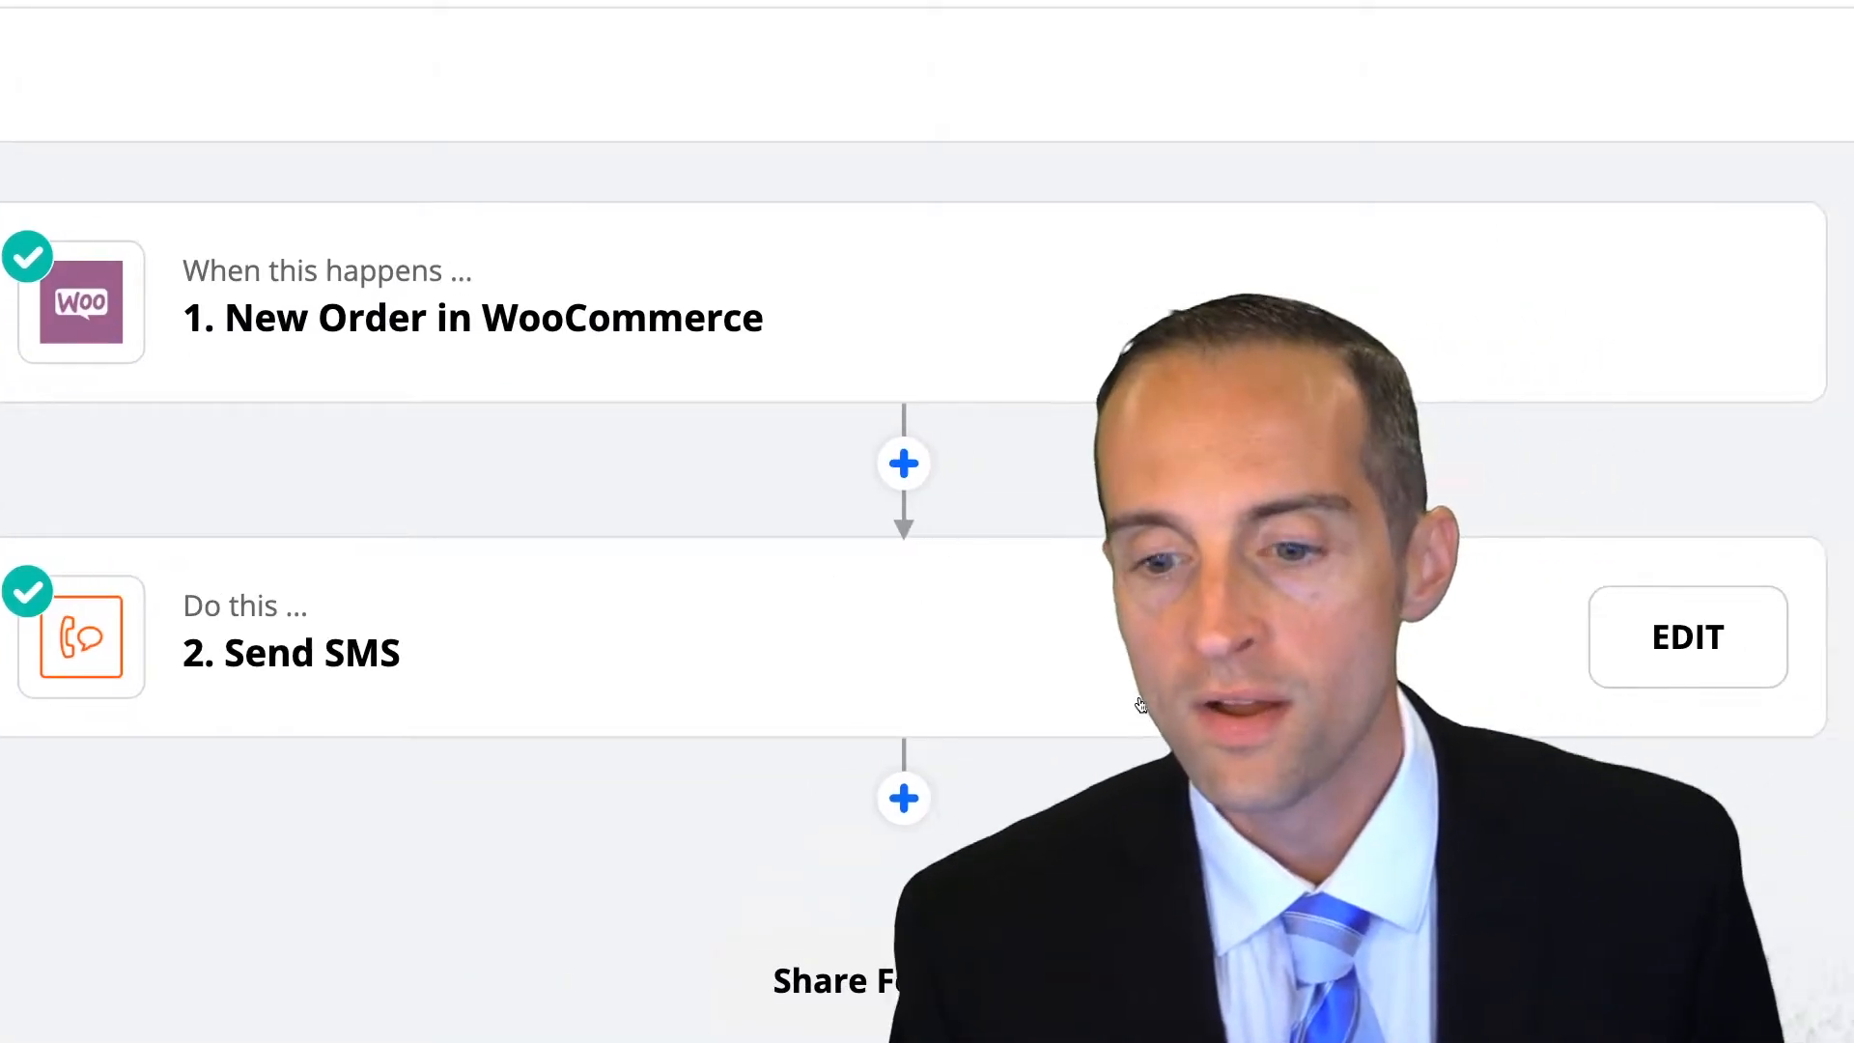
left_click(1688, 636)
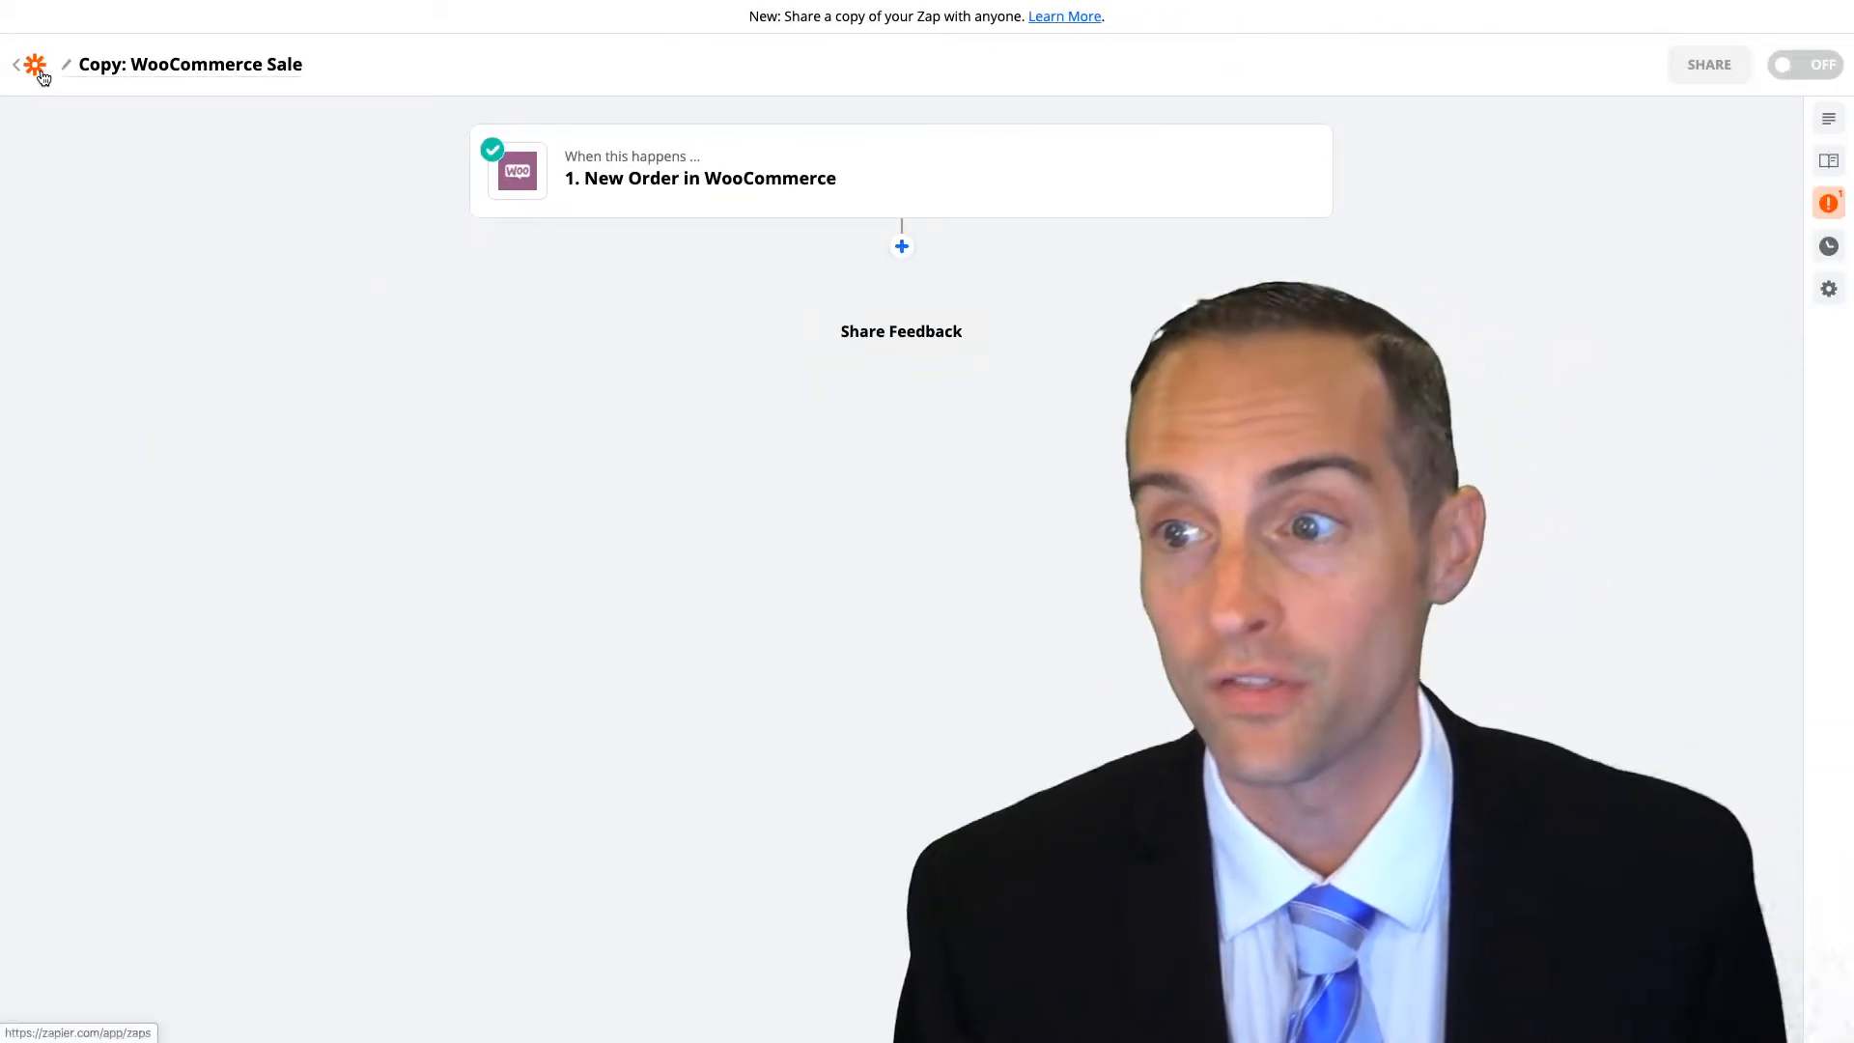
Return to the Zaps list and load the copied WooCommerce Sale Zap in the editor
left_click(18, 66)
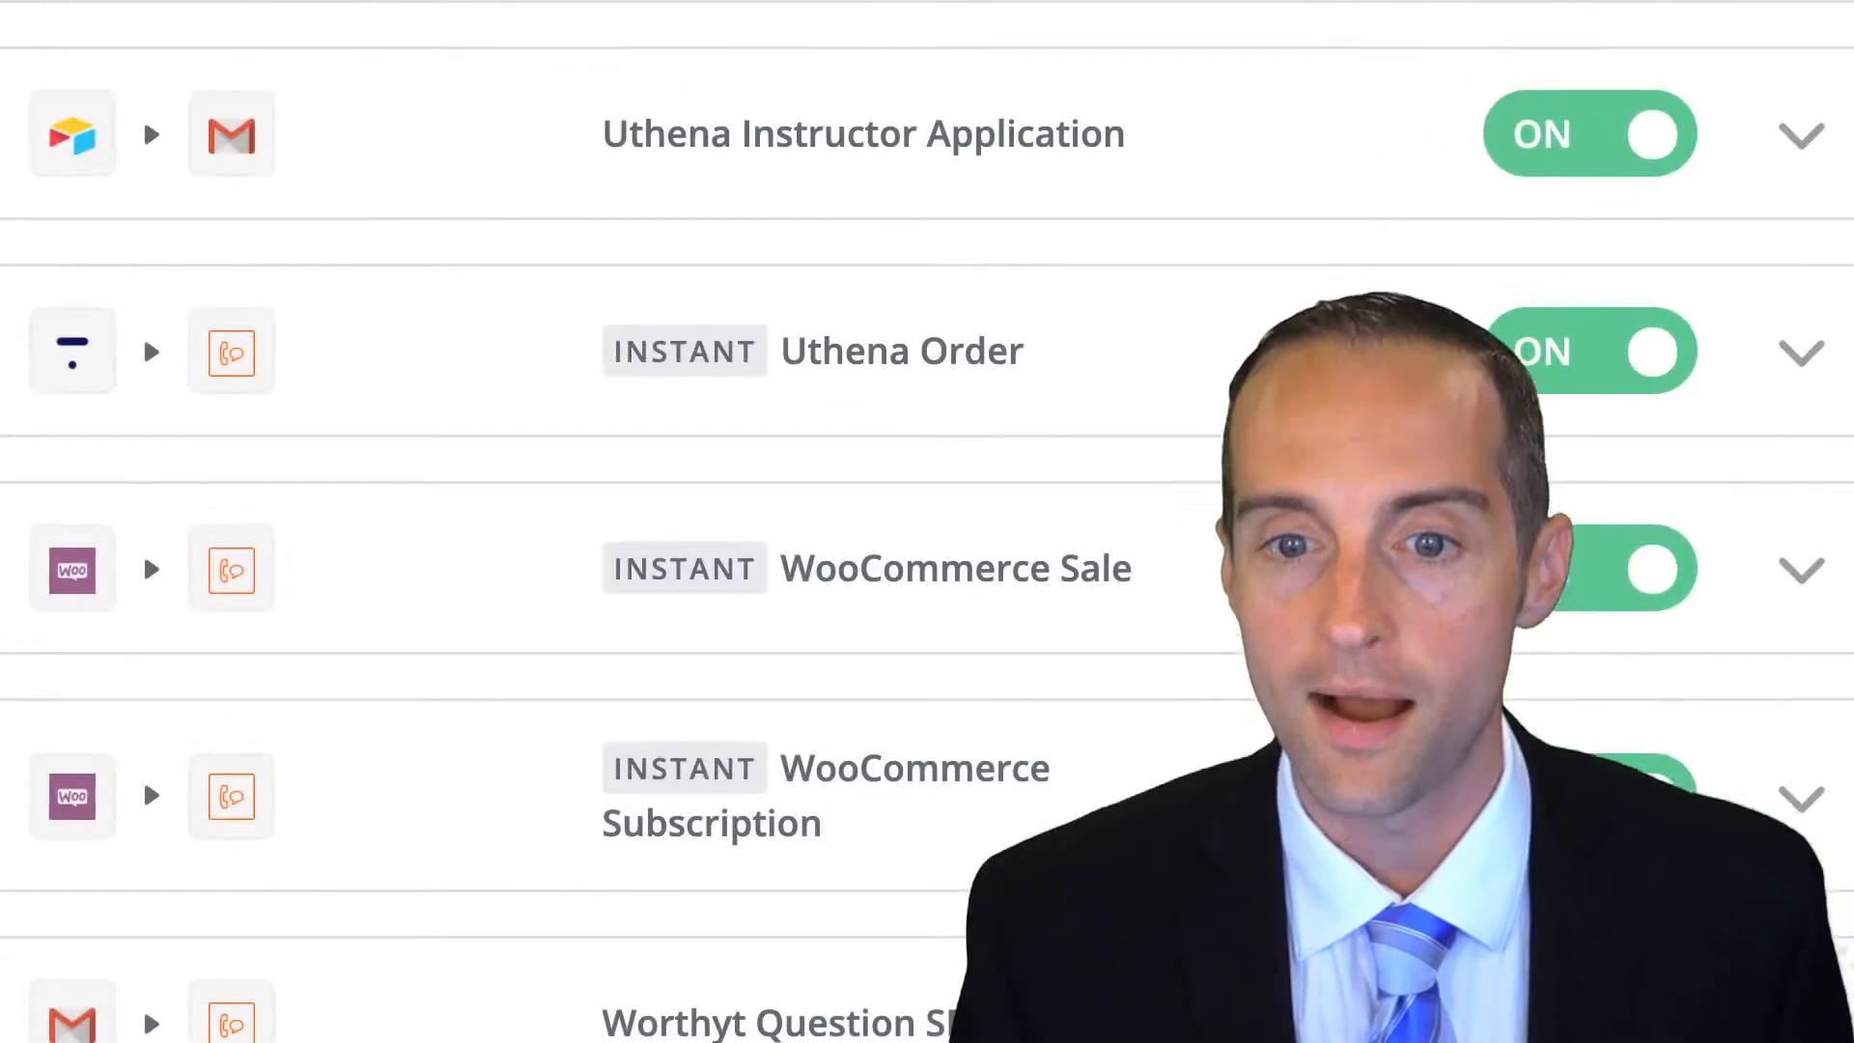
left_click(954, 568)
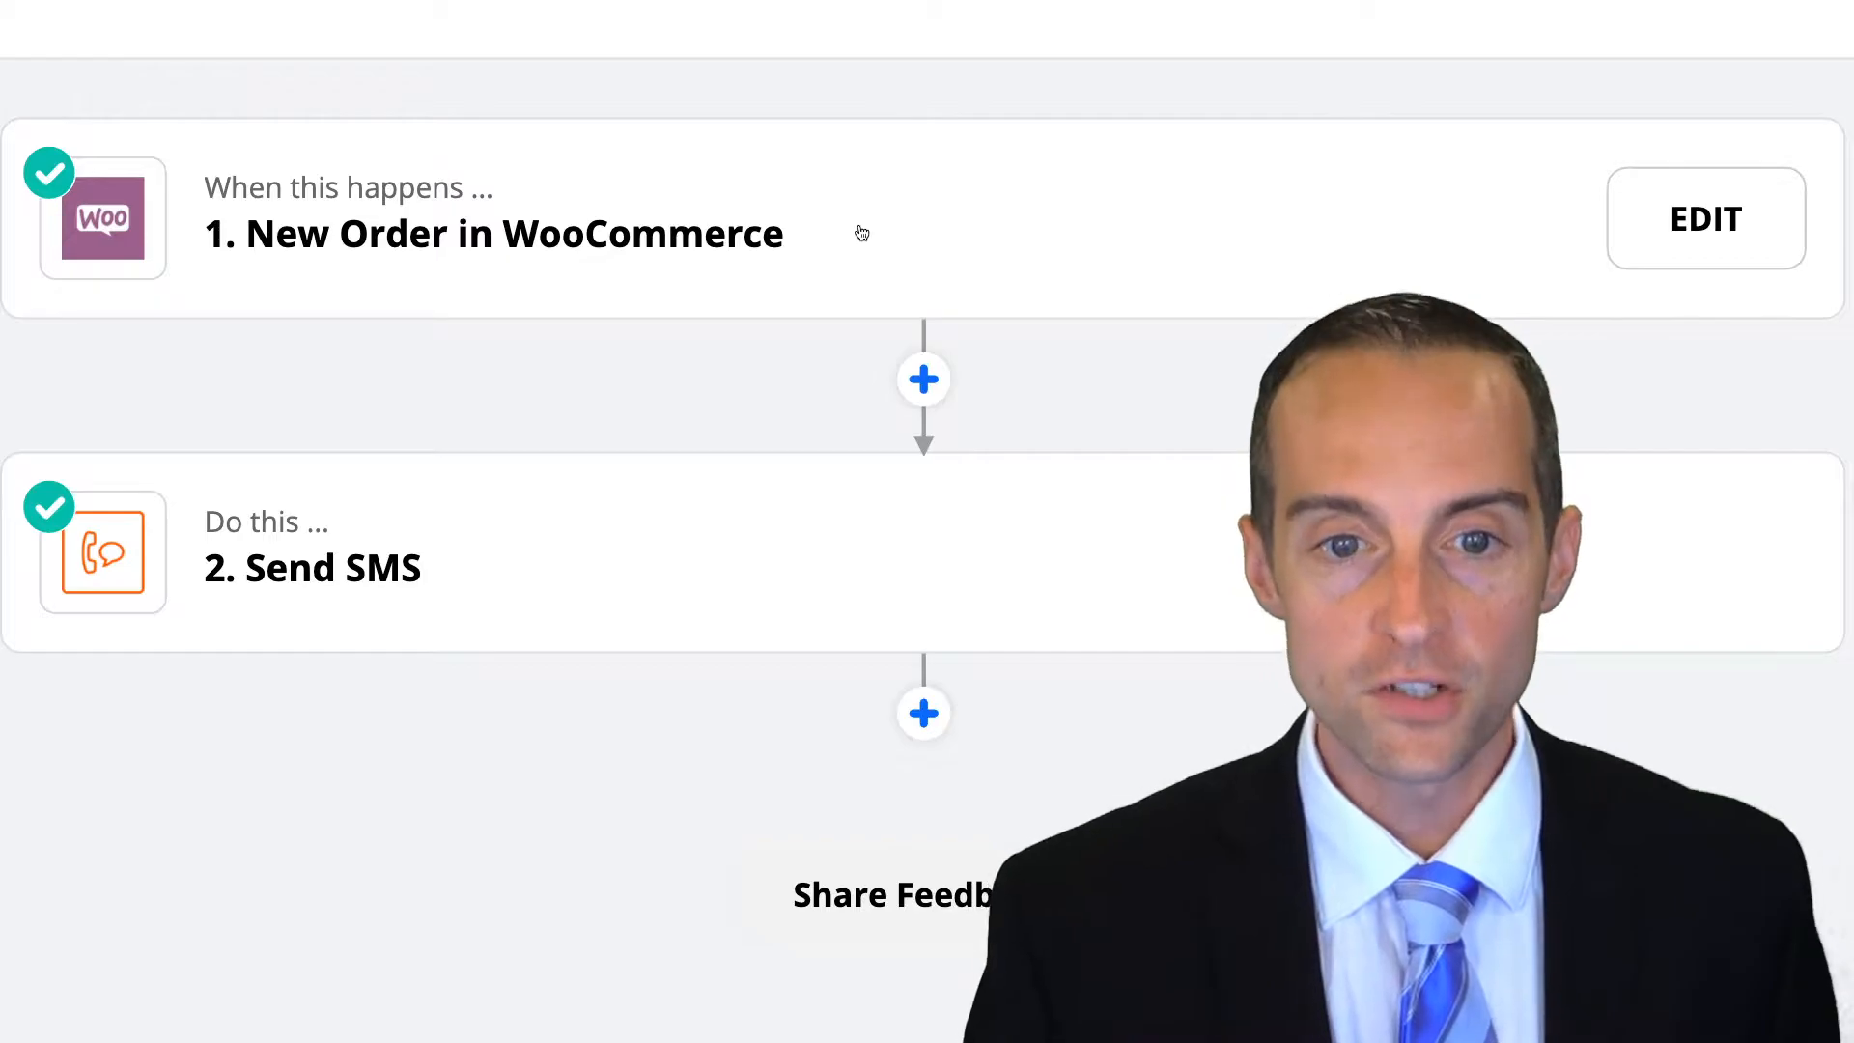
Review the trigger's app and event, confirming WooCommerce / New Order
left_click(1704, 219)
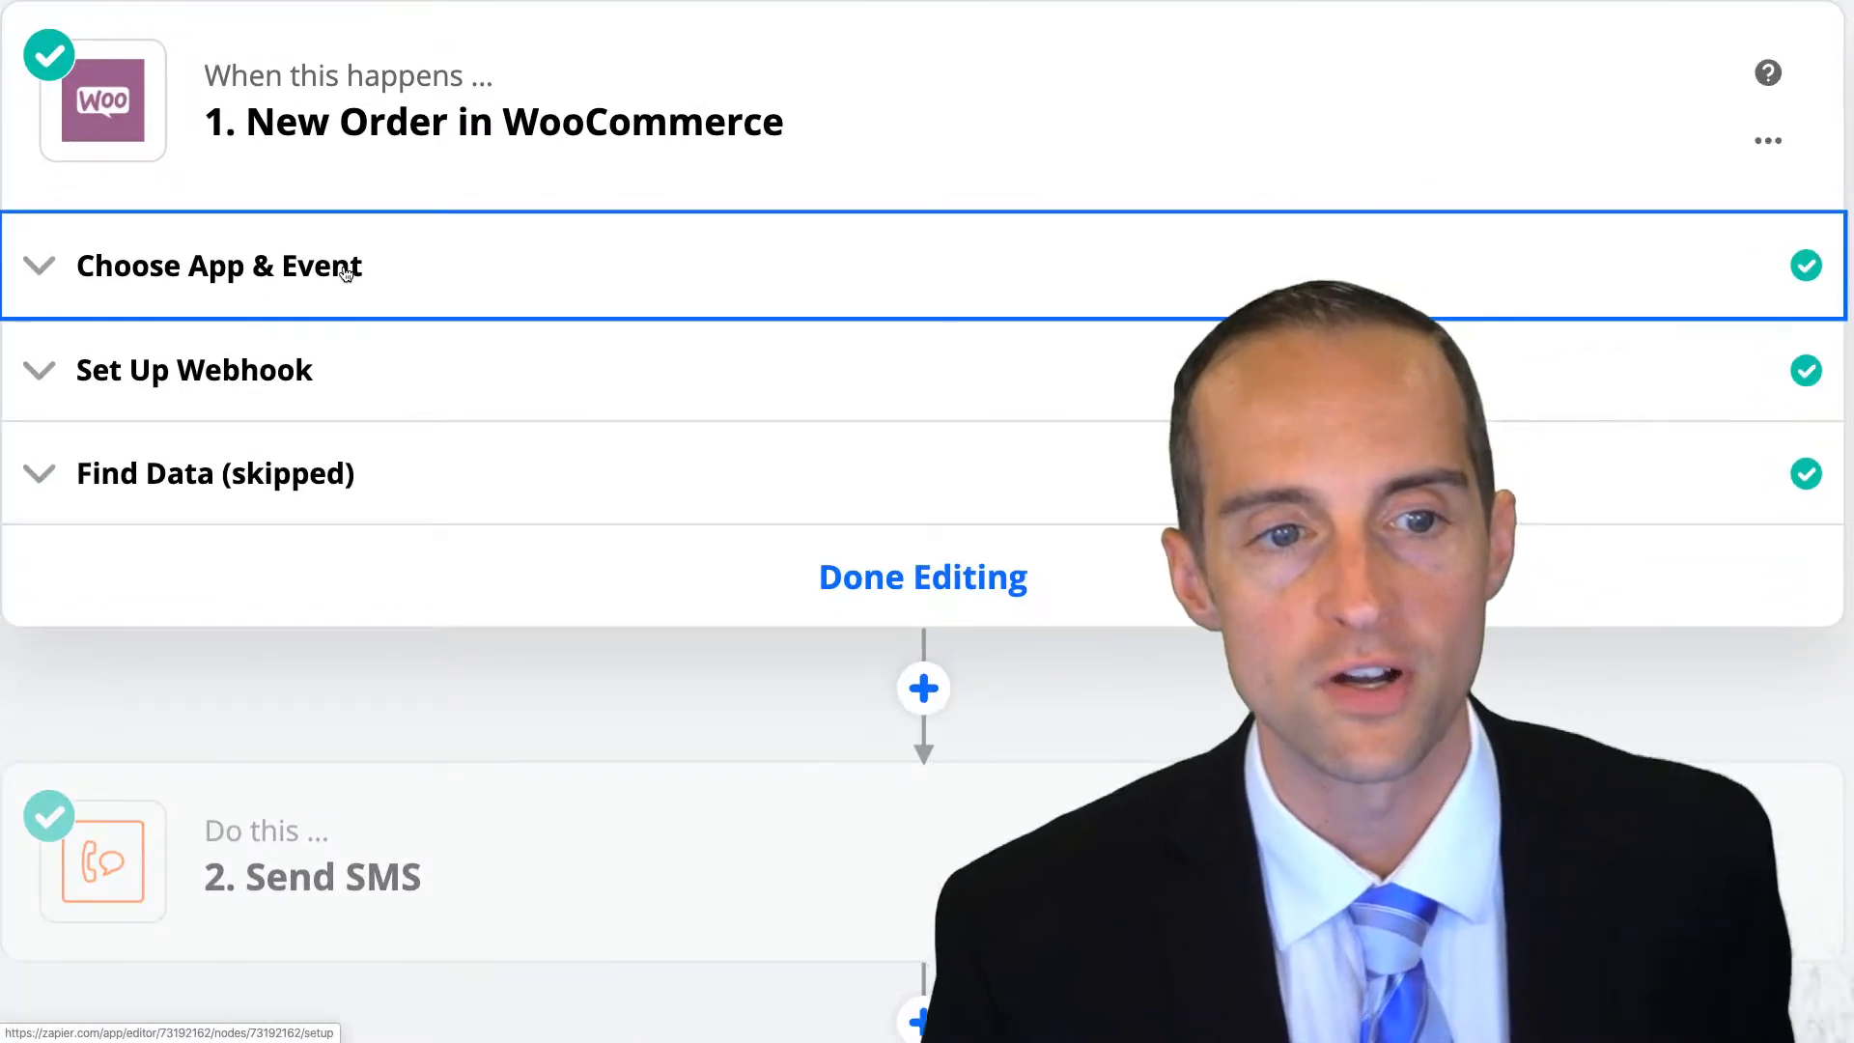
left_click(219, 264)
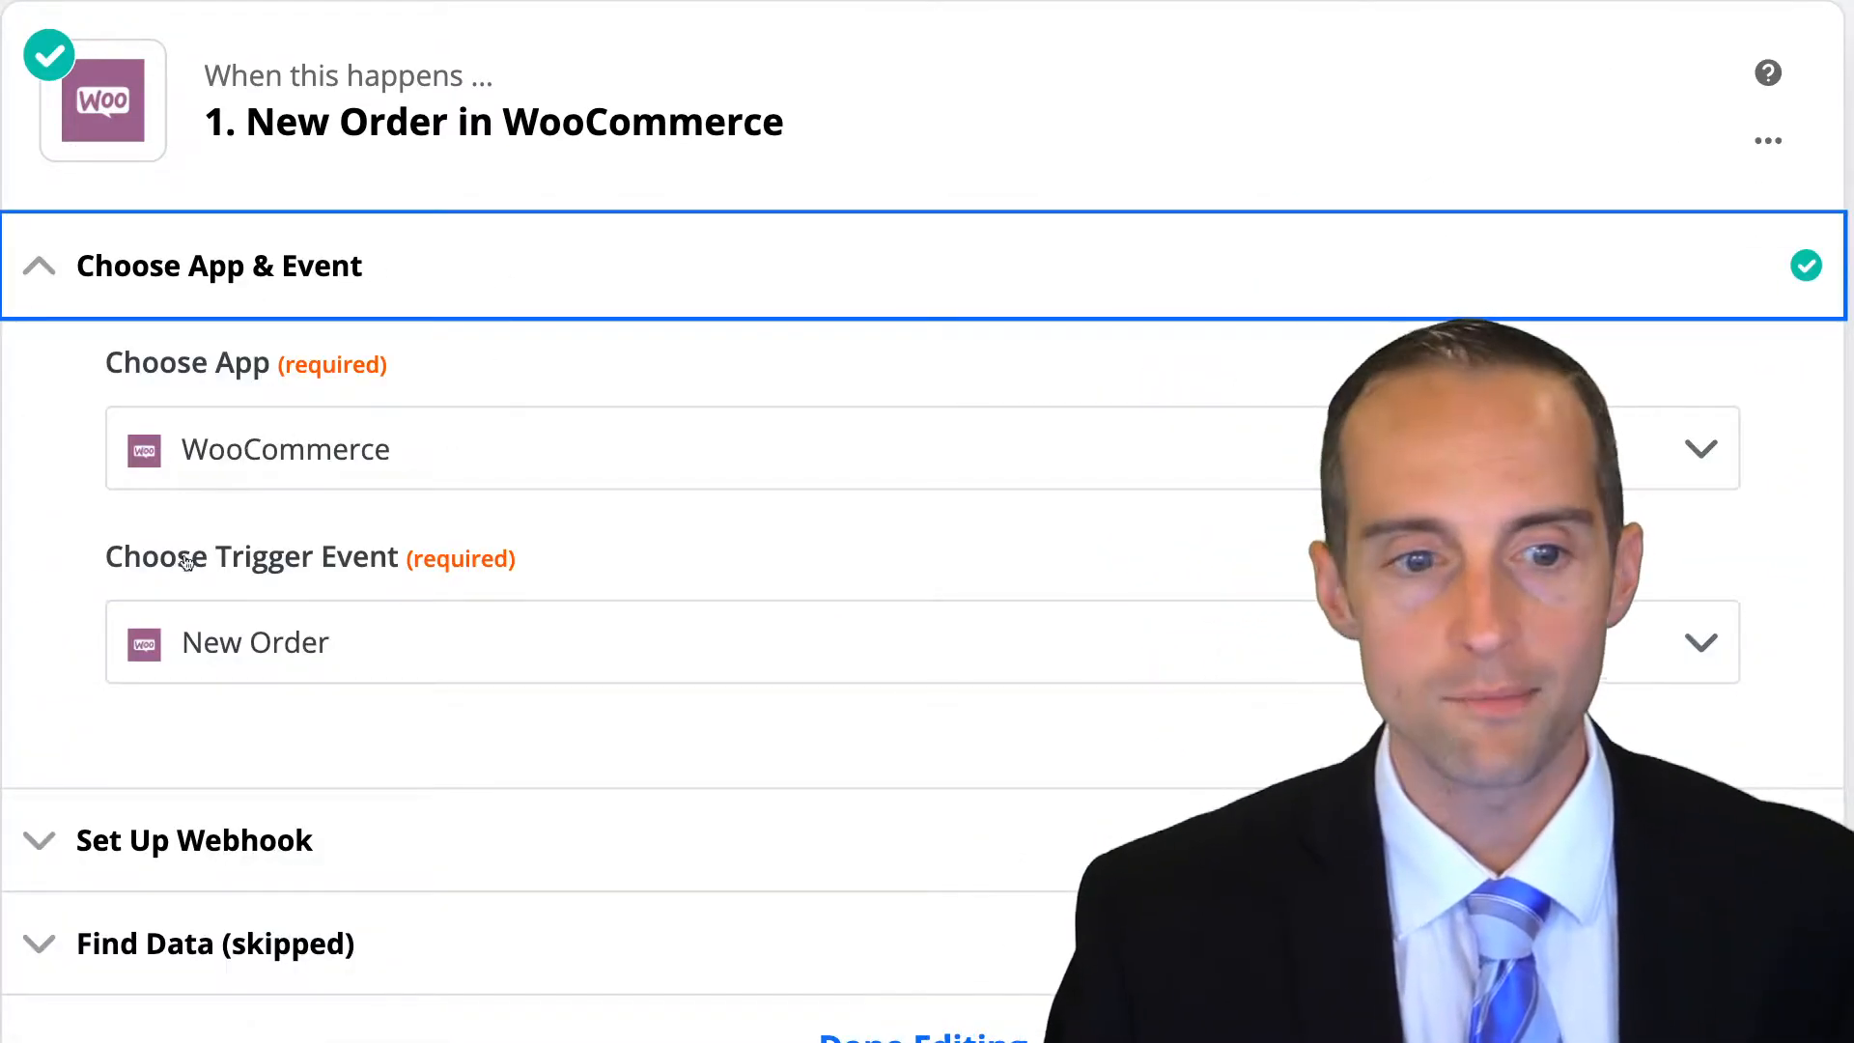
scroll("down", 3)
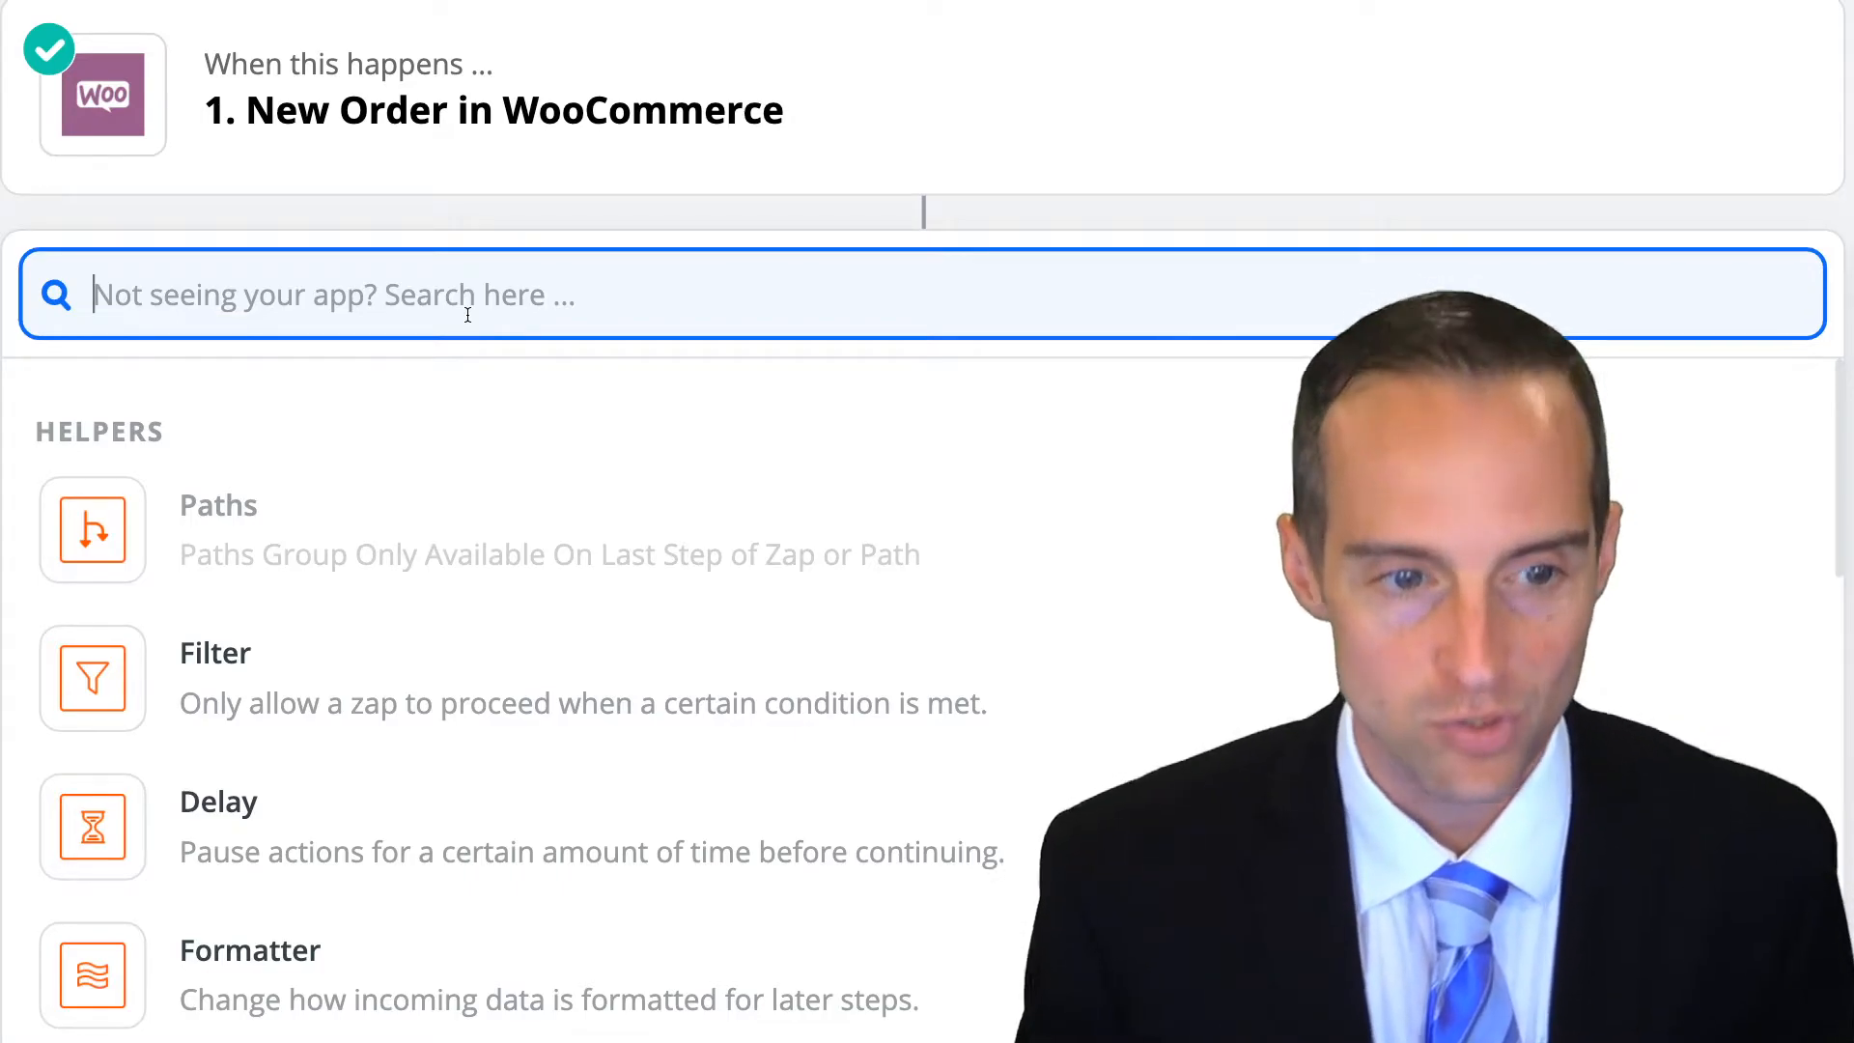
Choose ActiveCampaign's Create/Update Contact action using existing ActiveCampaign Account #1
type("ac")
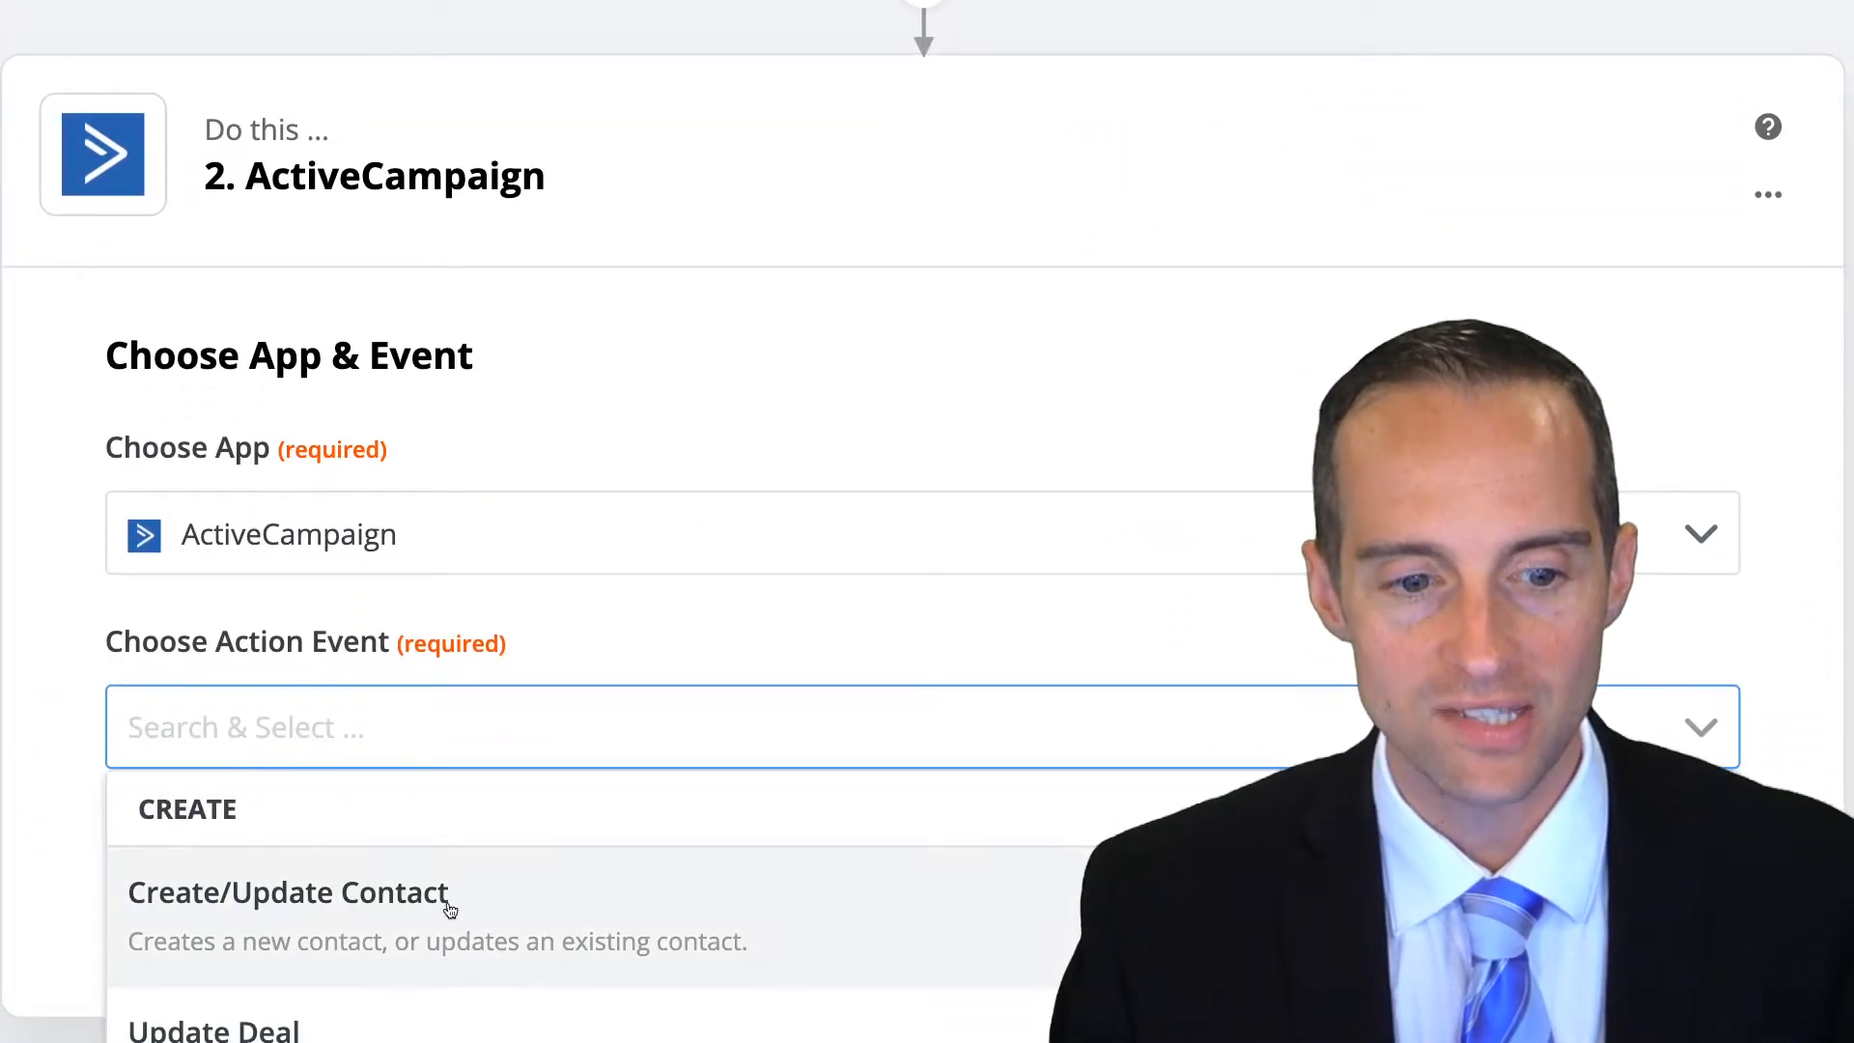
left_click(288, 893)
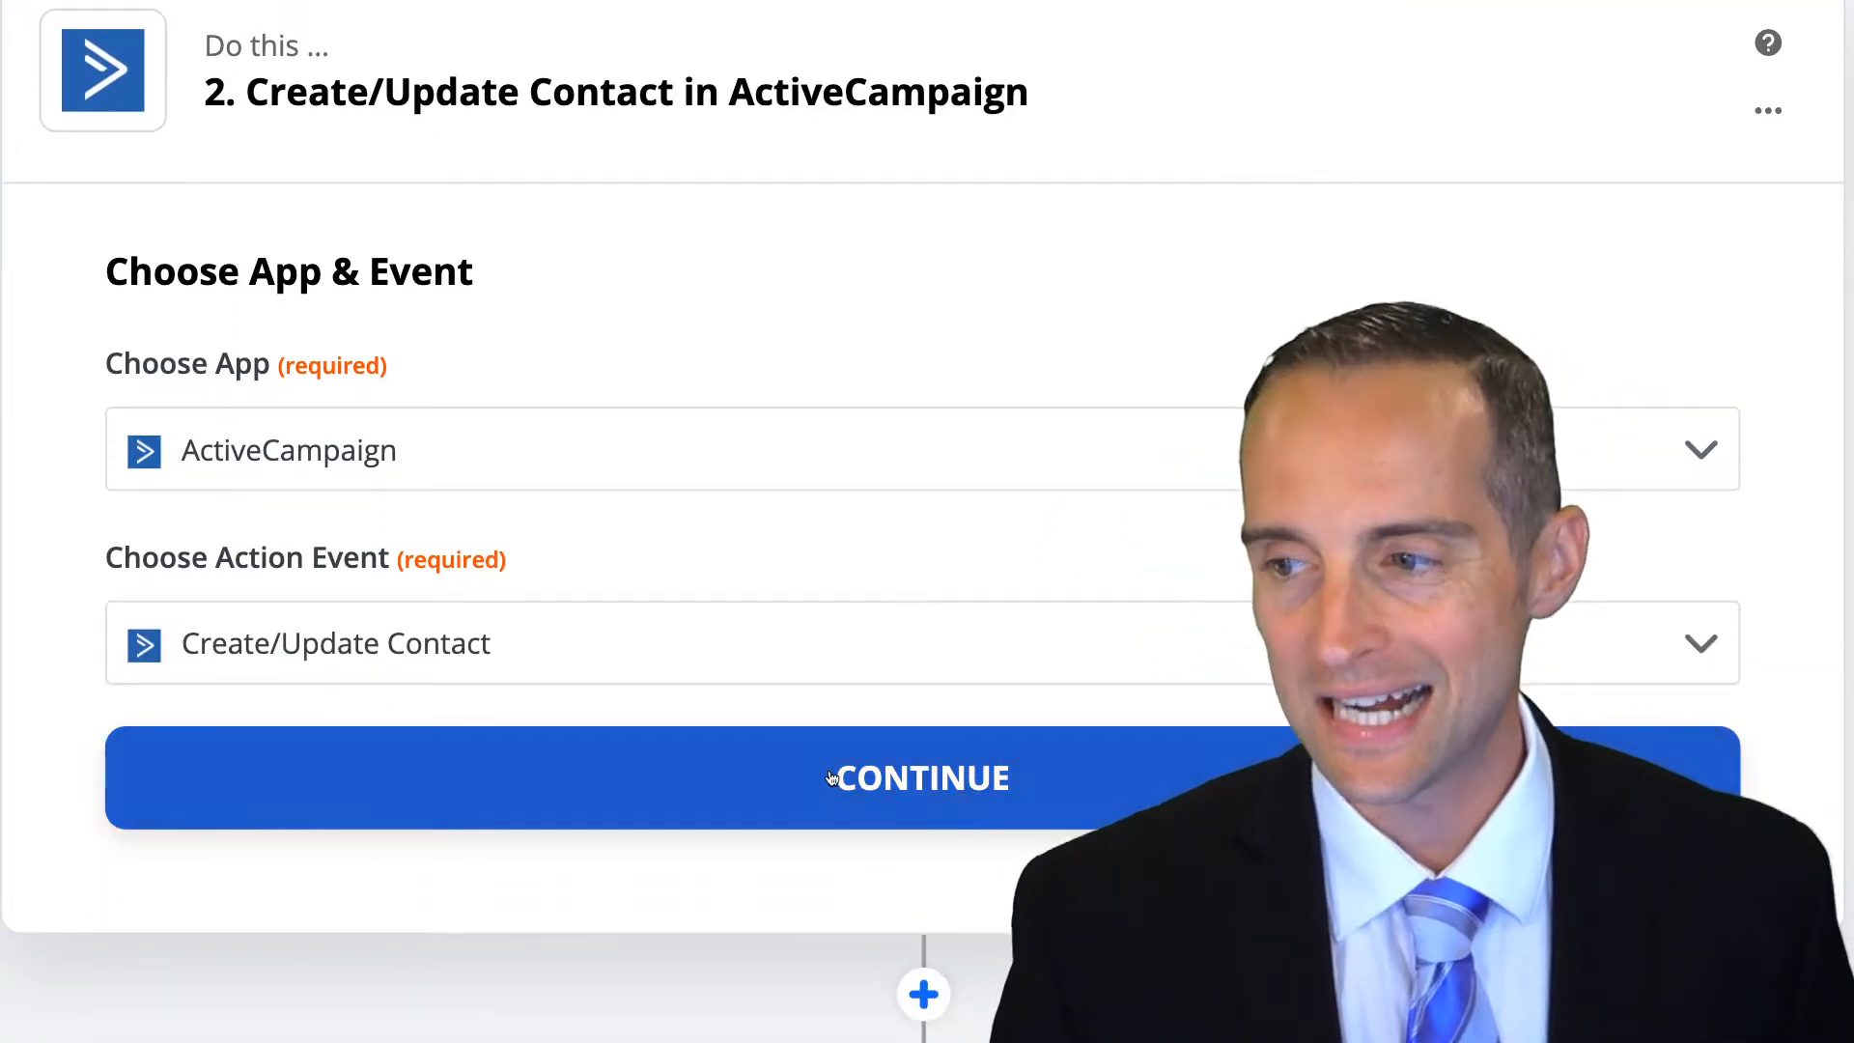
left_click(919, 777)
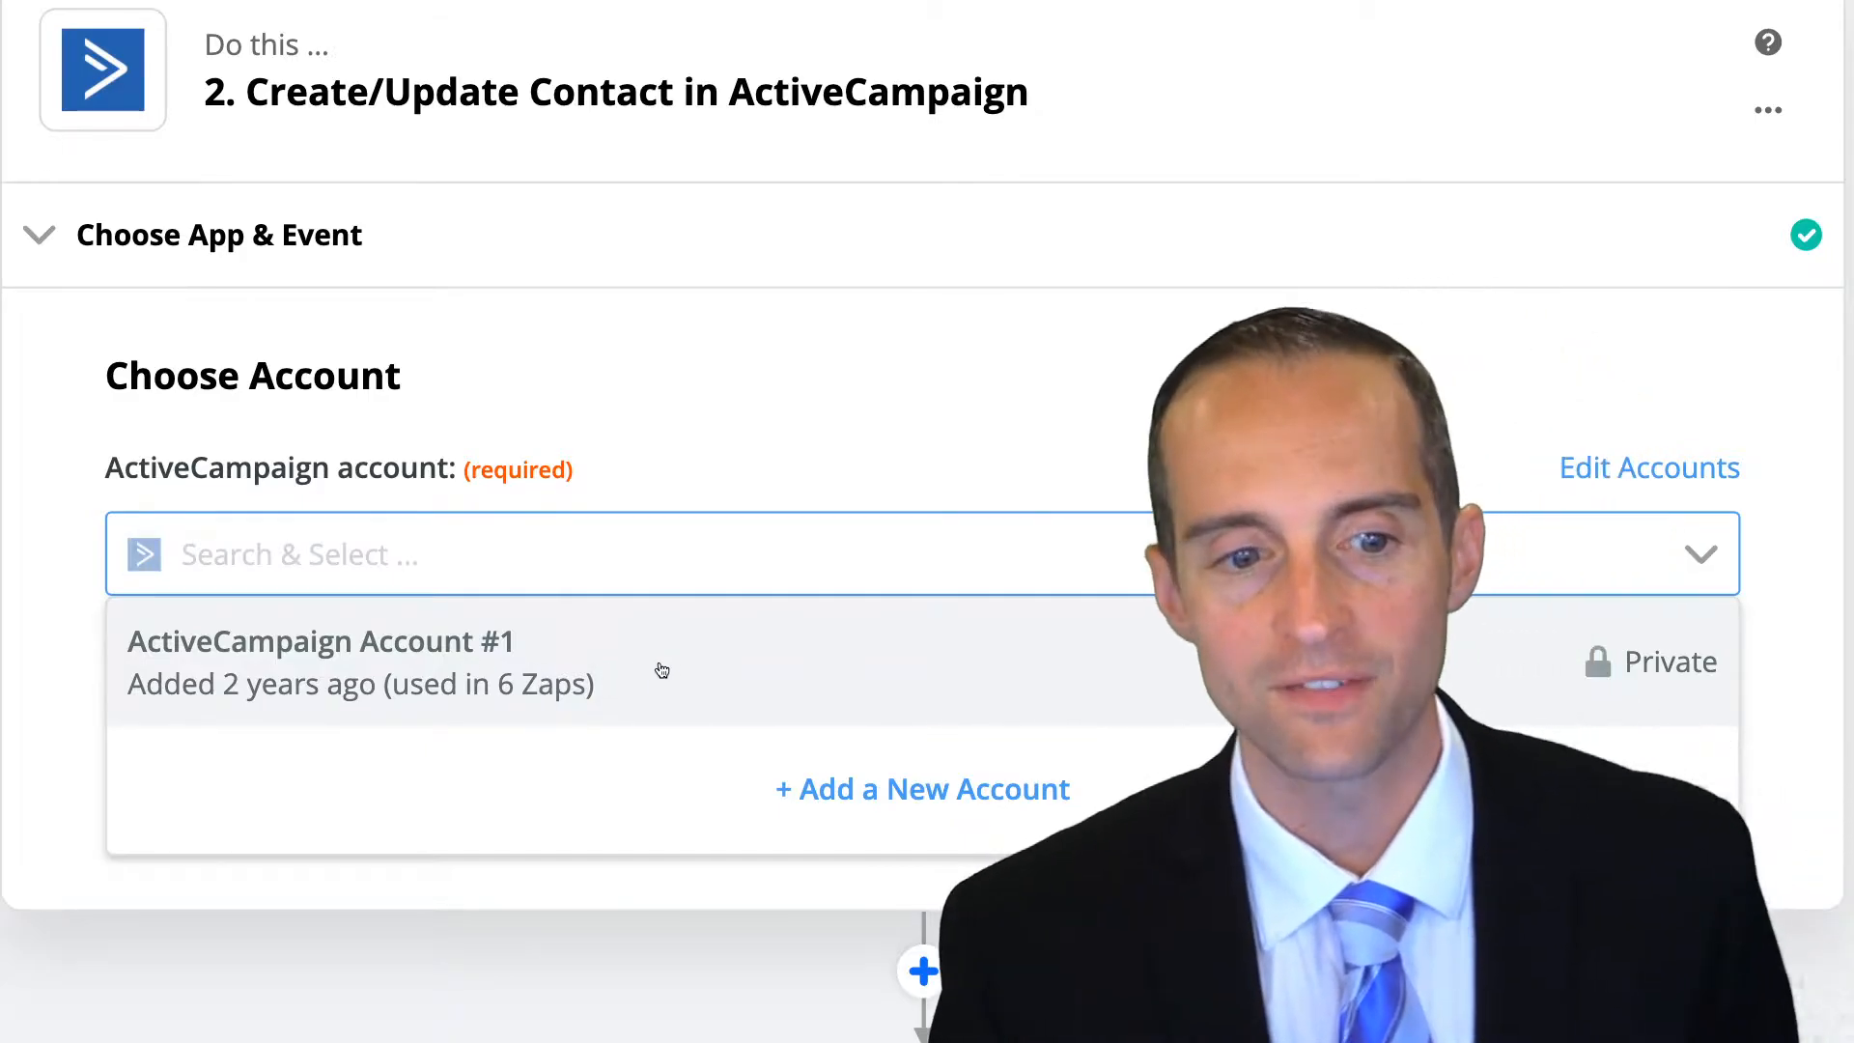
left_click(319, 641)
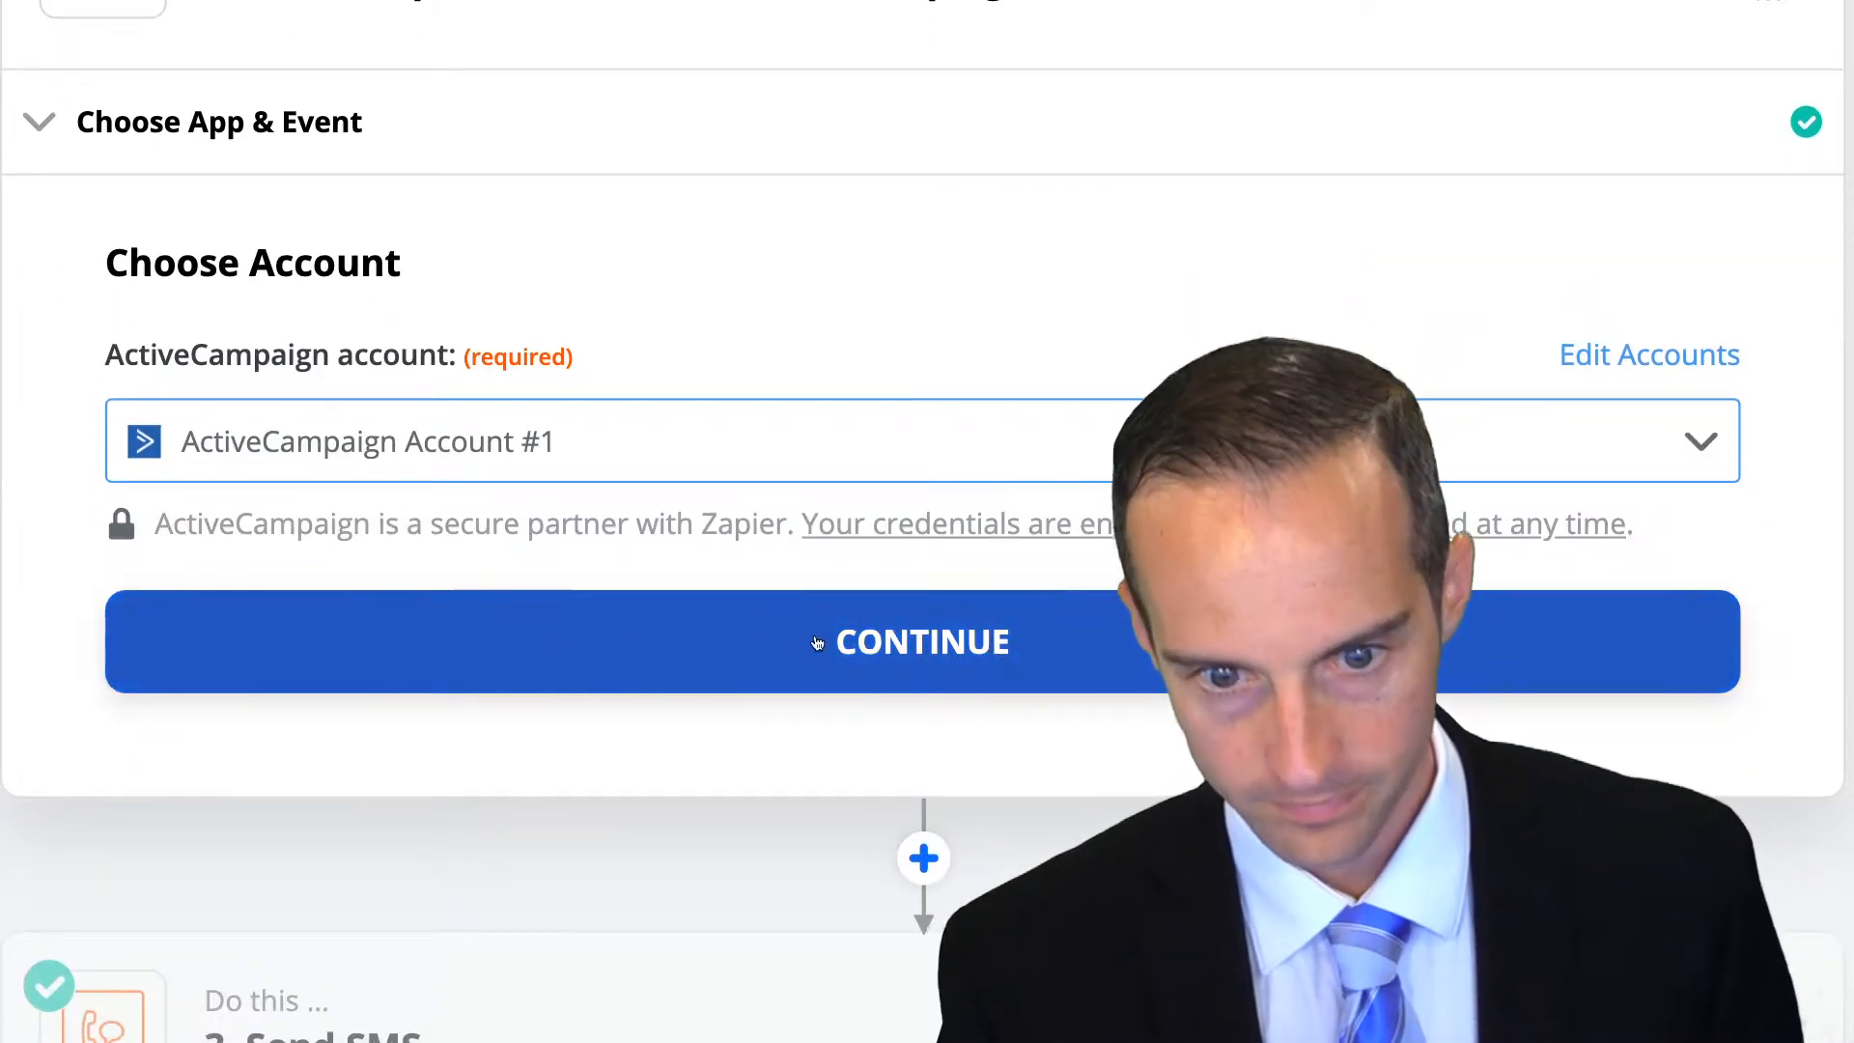
left_click(921, 642)
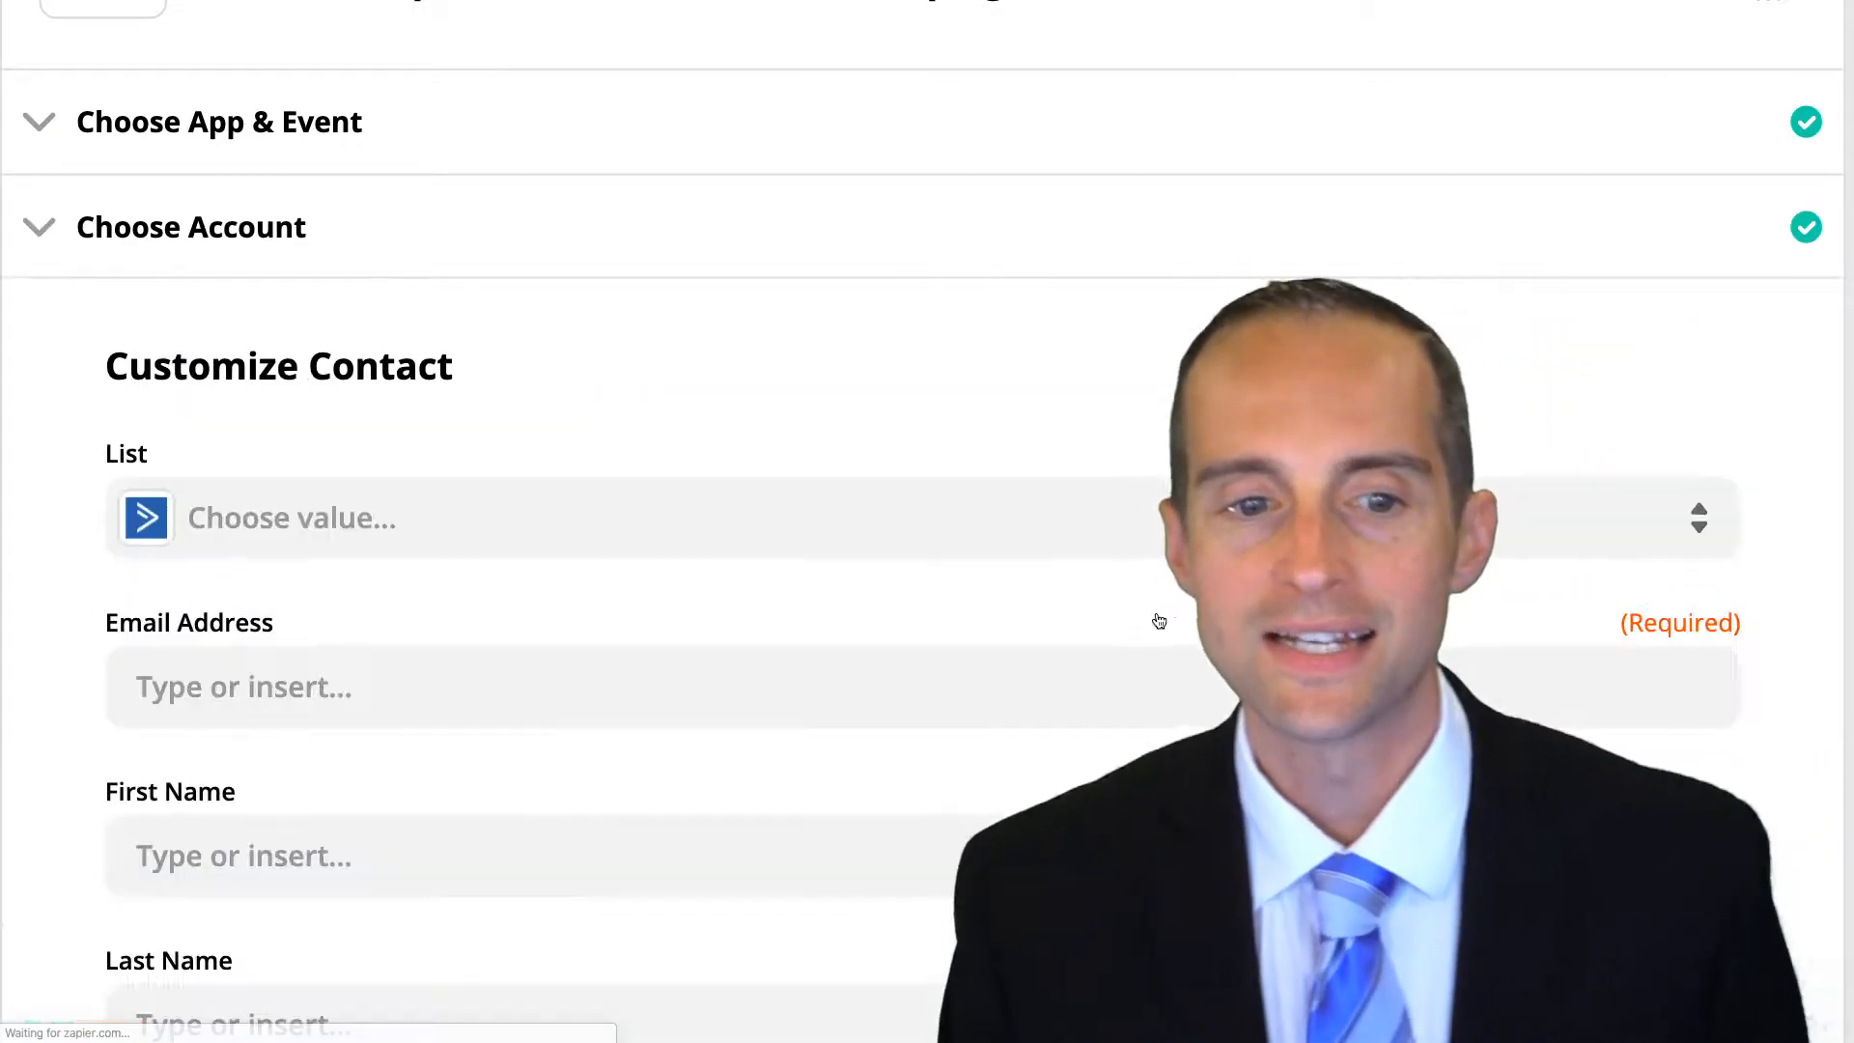
Target the JerryBanfield.com ActiveCampaign list for new contacts
scroll("down", 3)
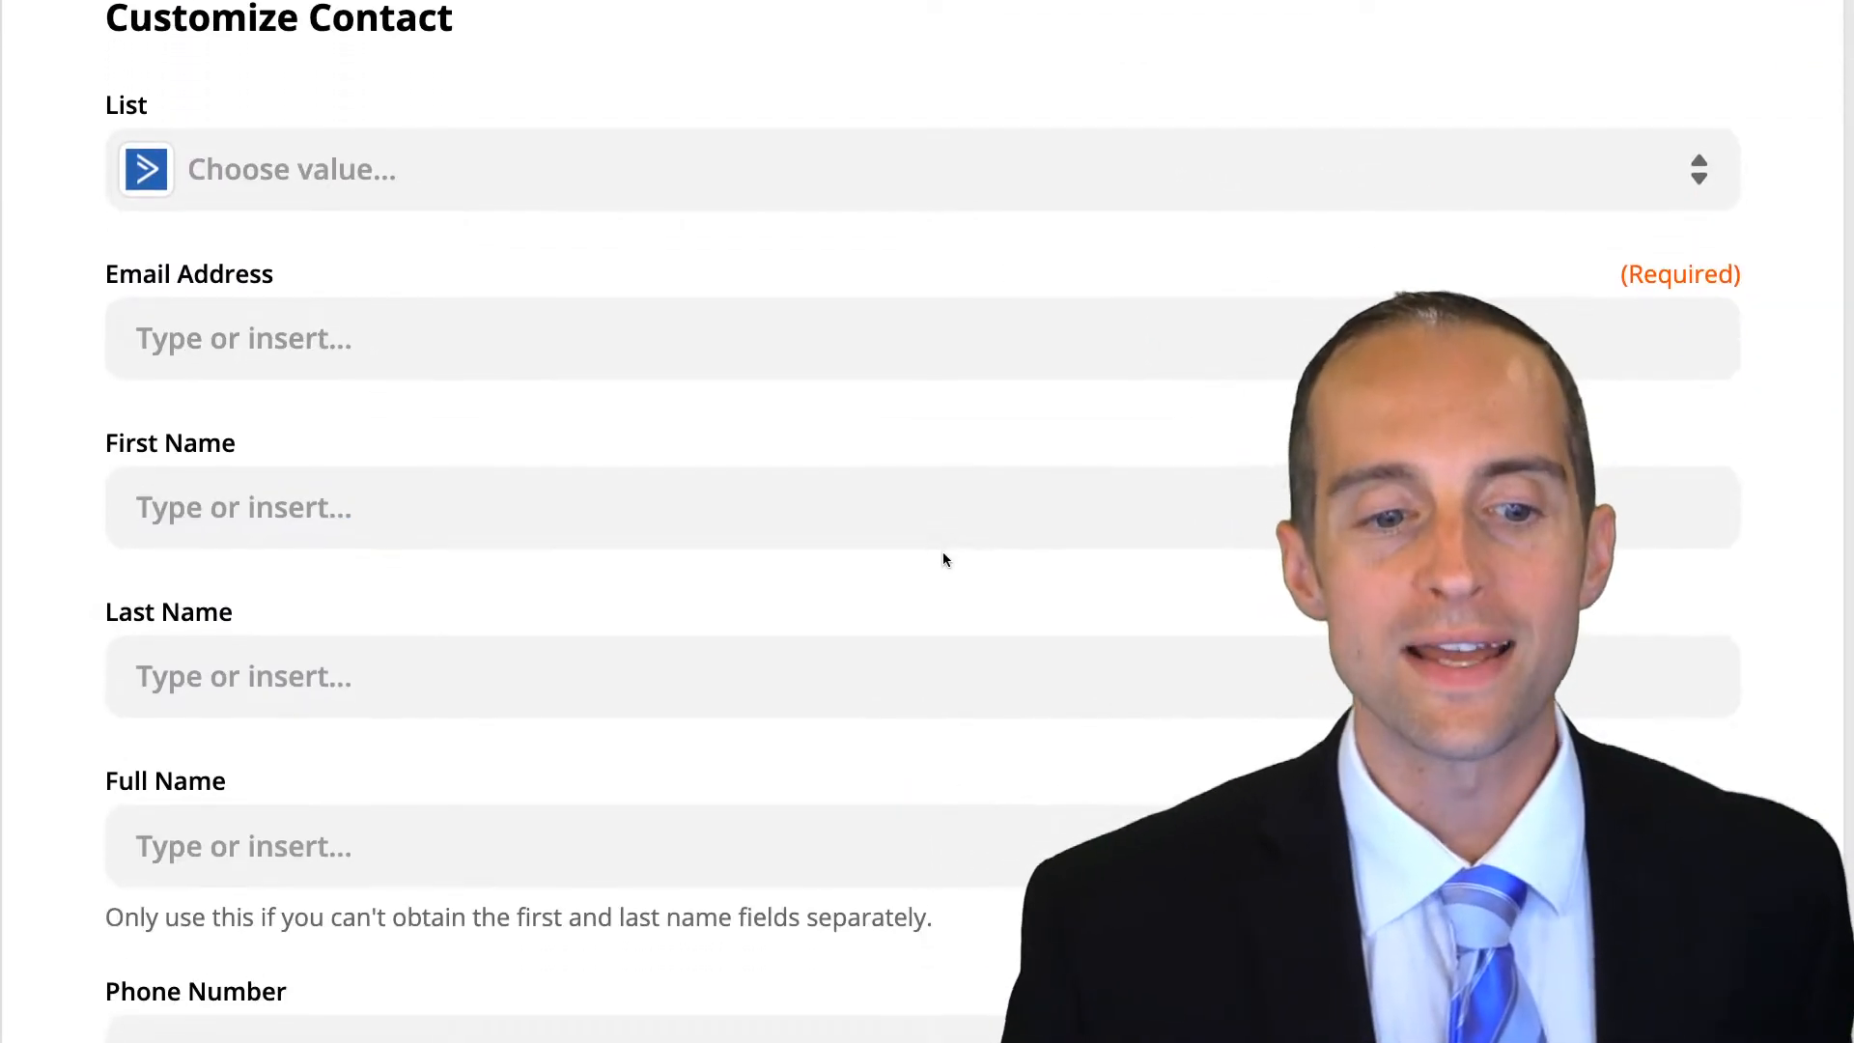
scroll("down", 3)
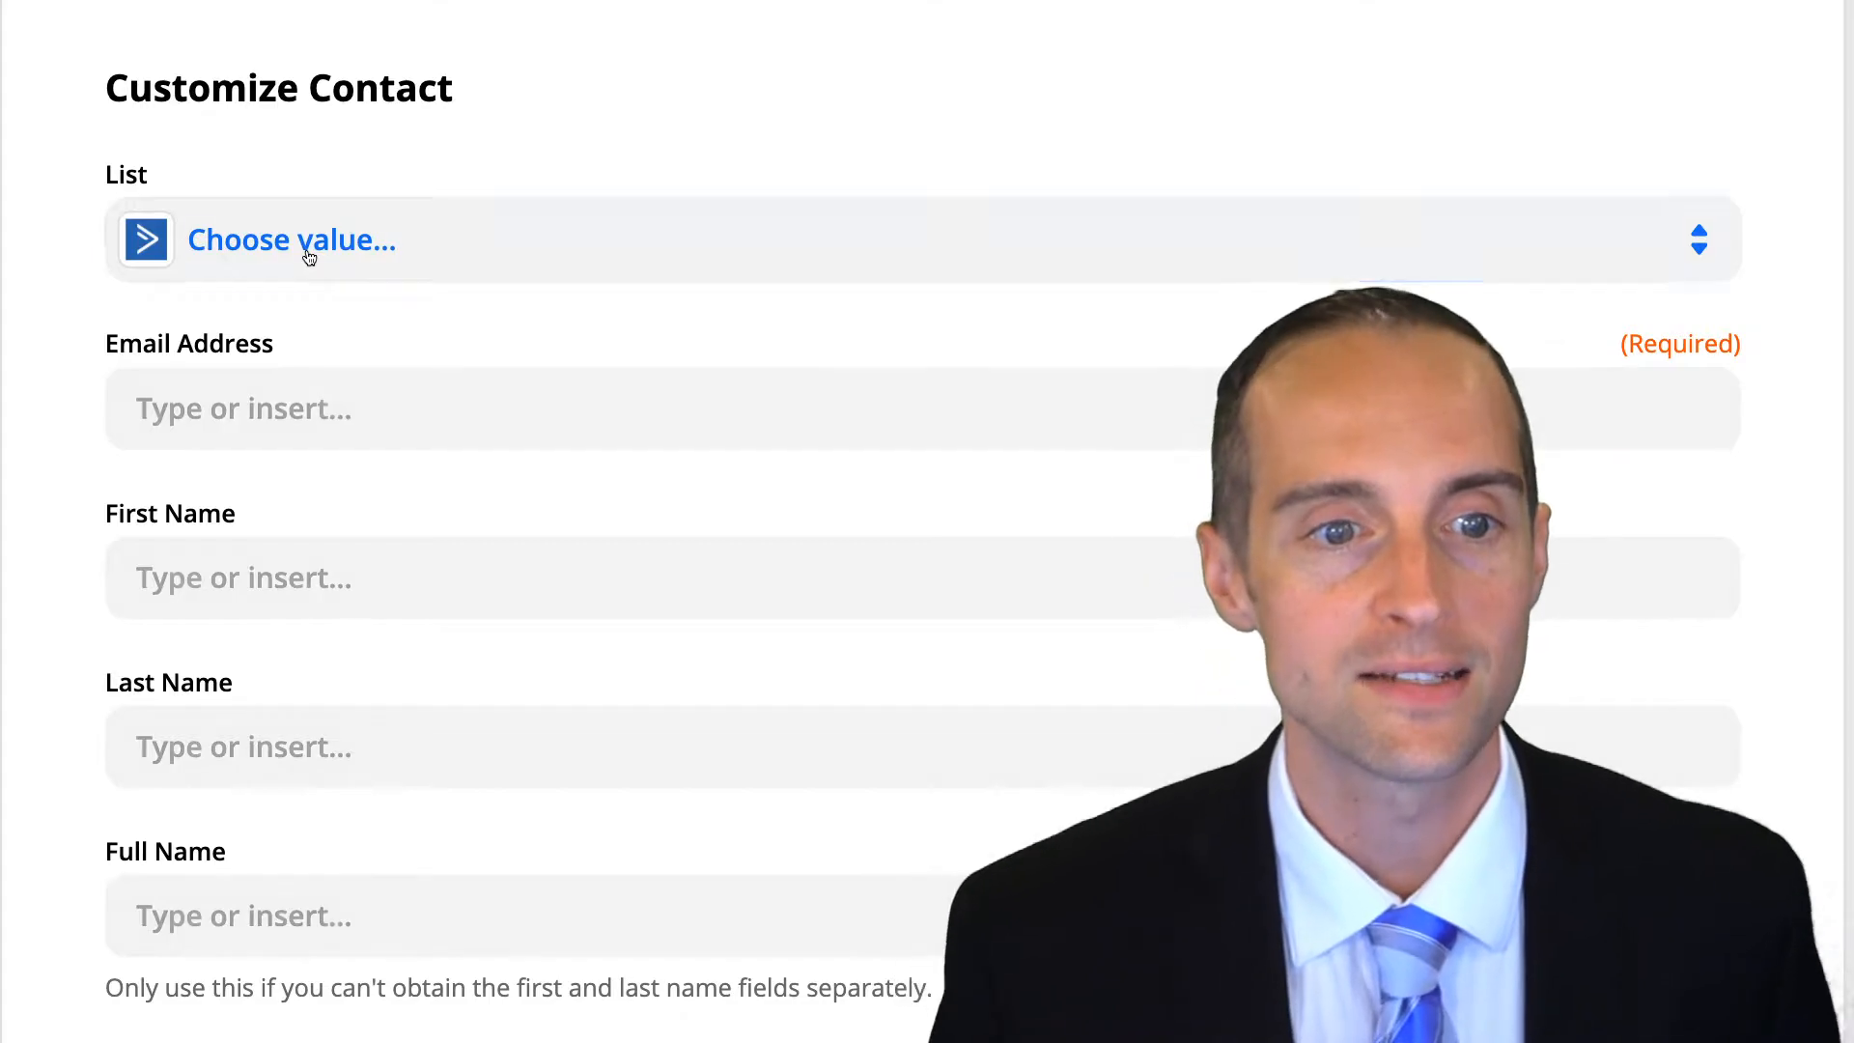
left_click(292, 239)
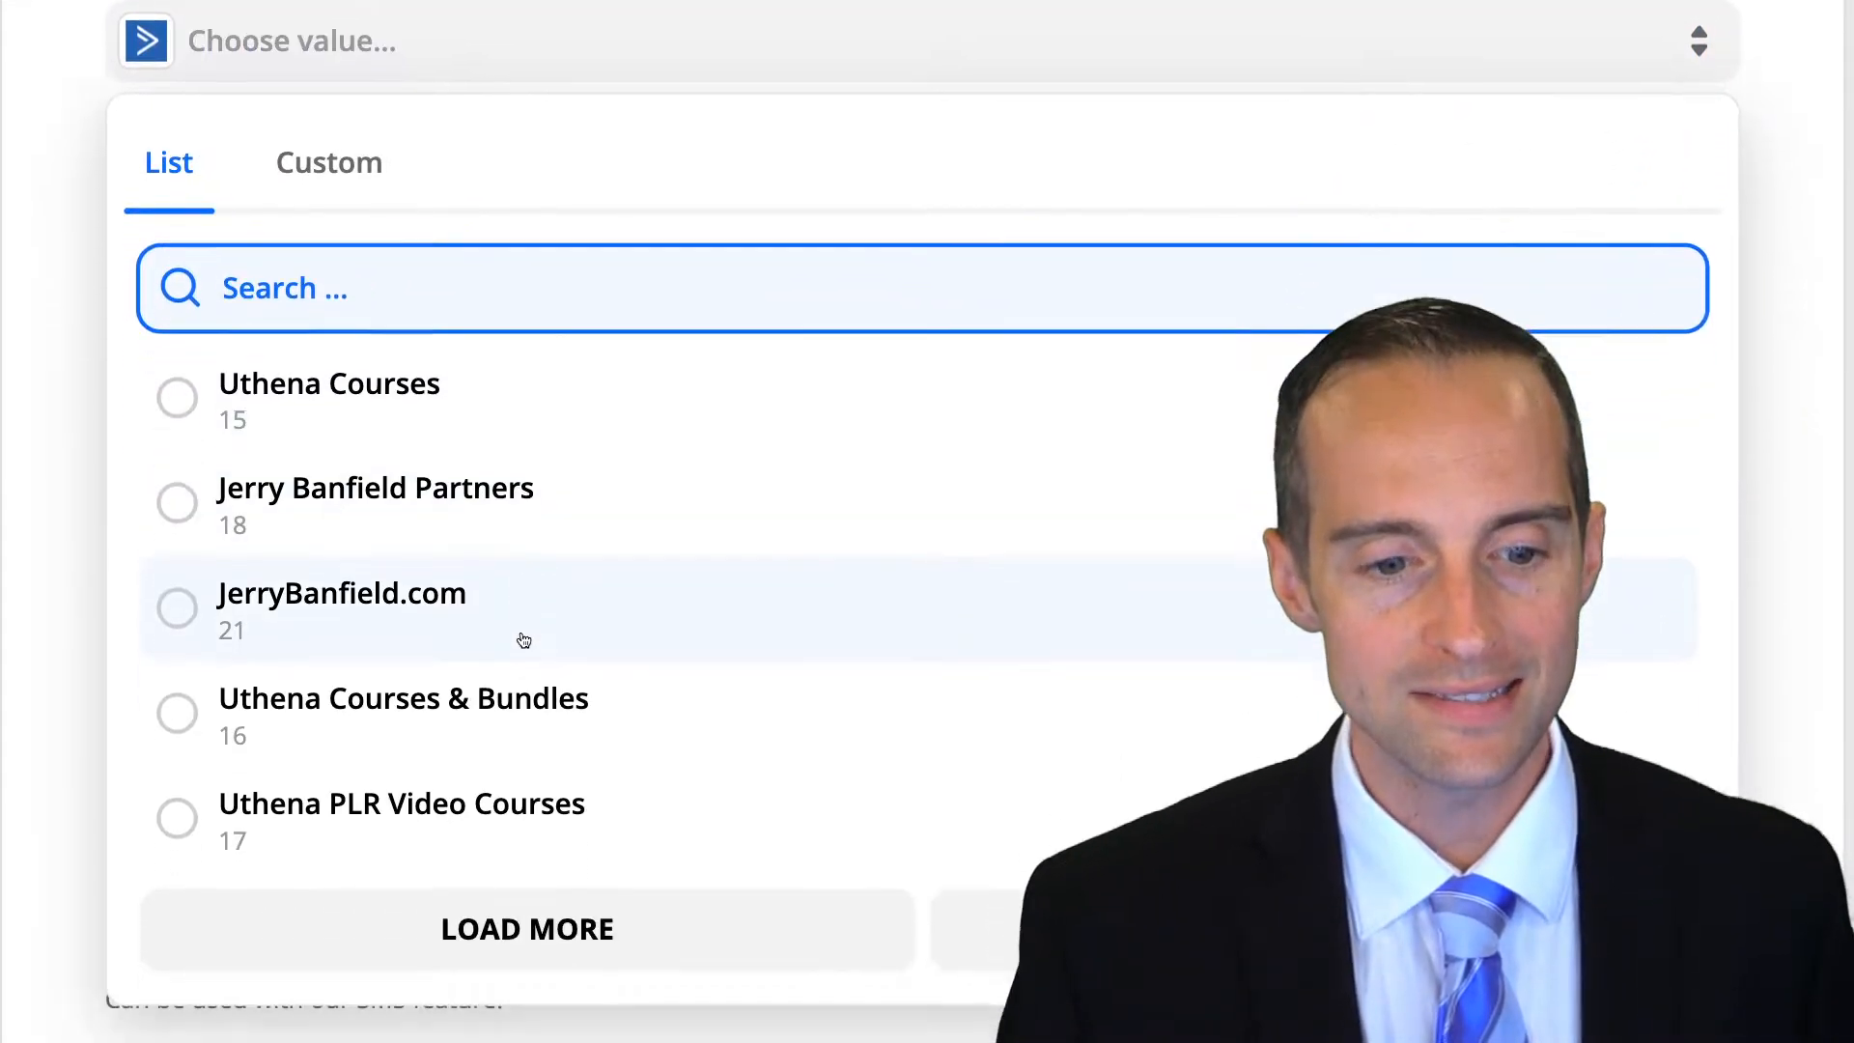
left_click(342, 593)
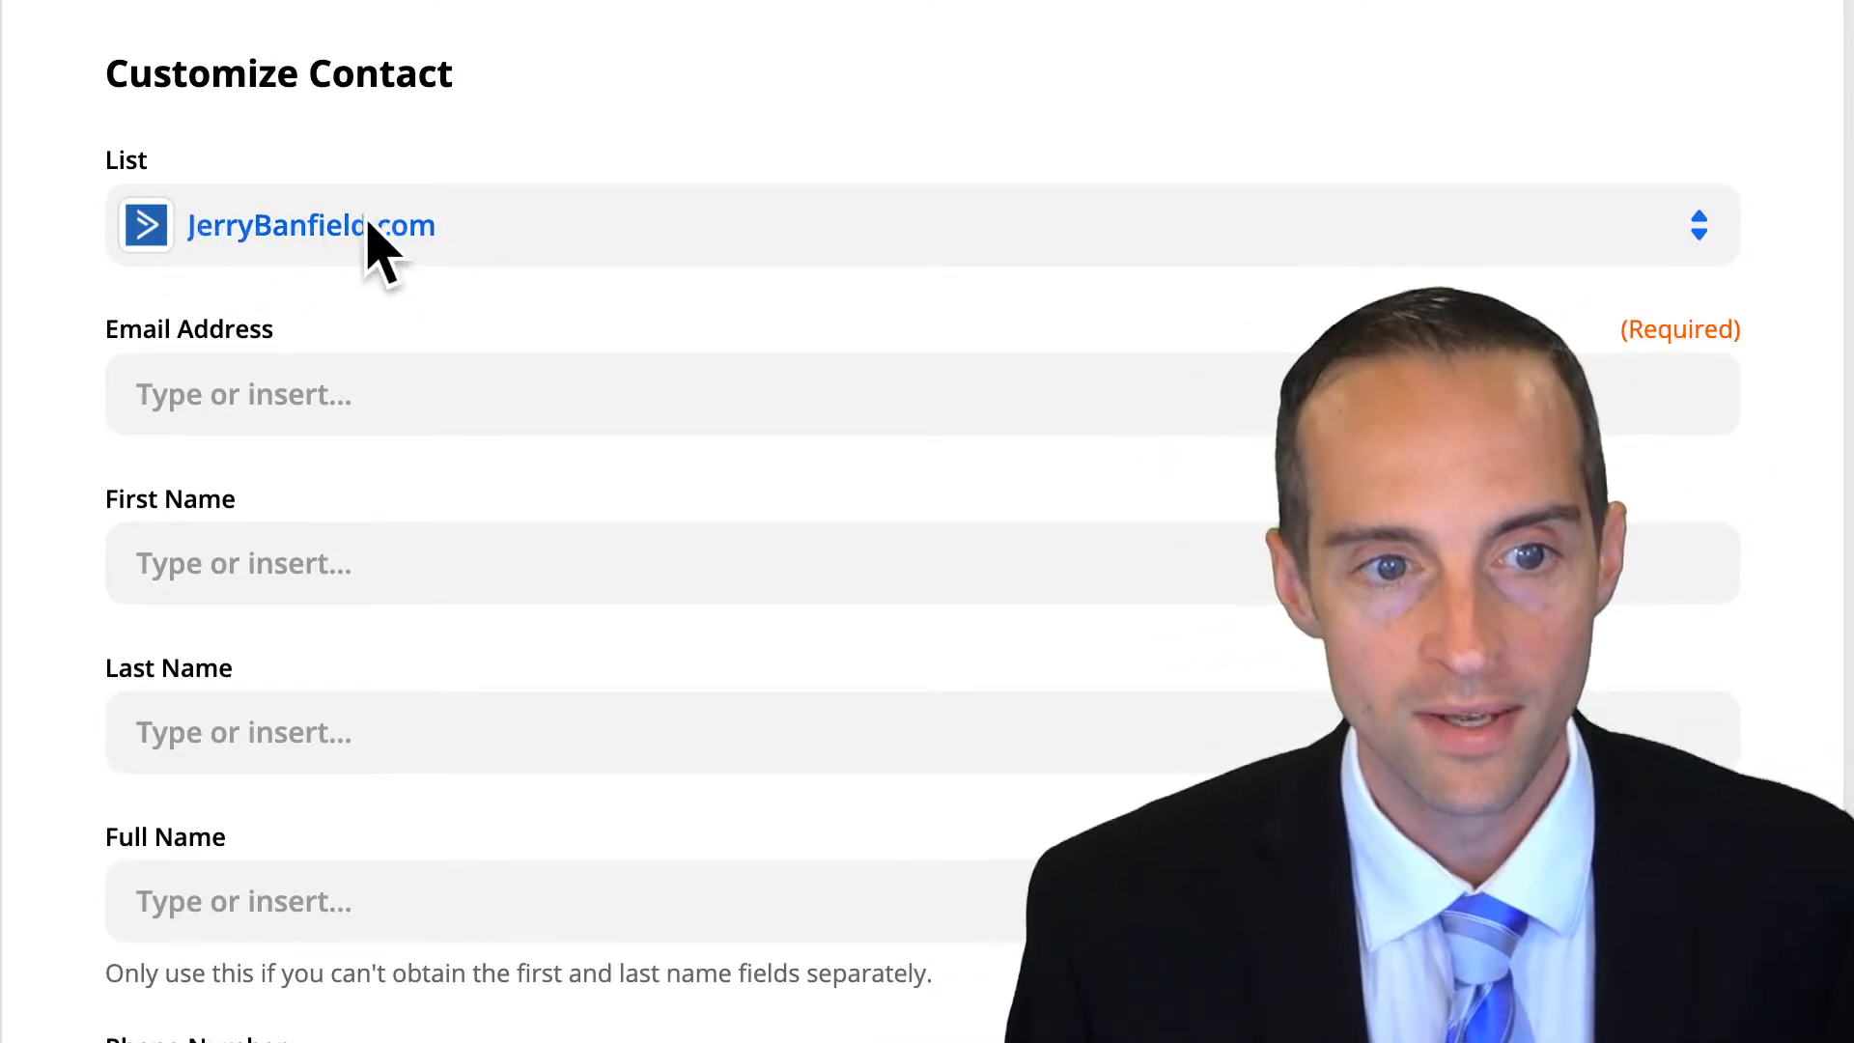
Map the contact's email and last name to the order's billing email and billing last name
left_click(686, 394)
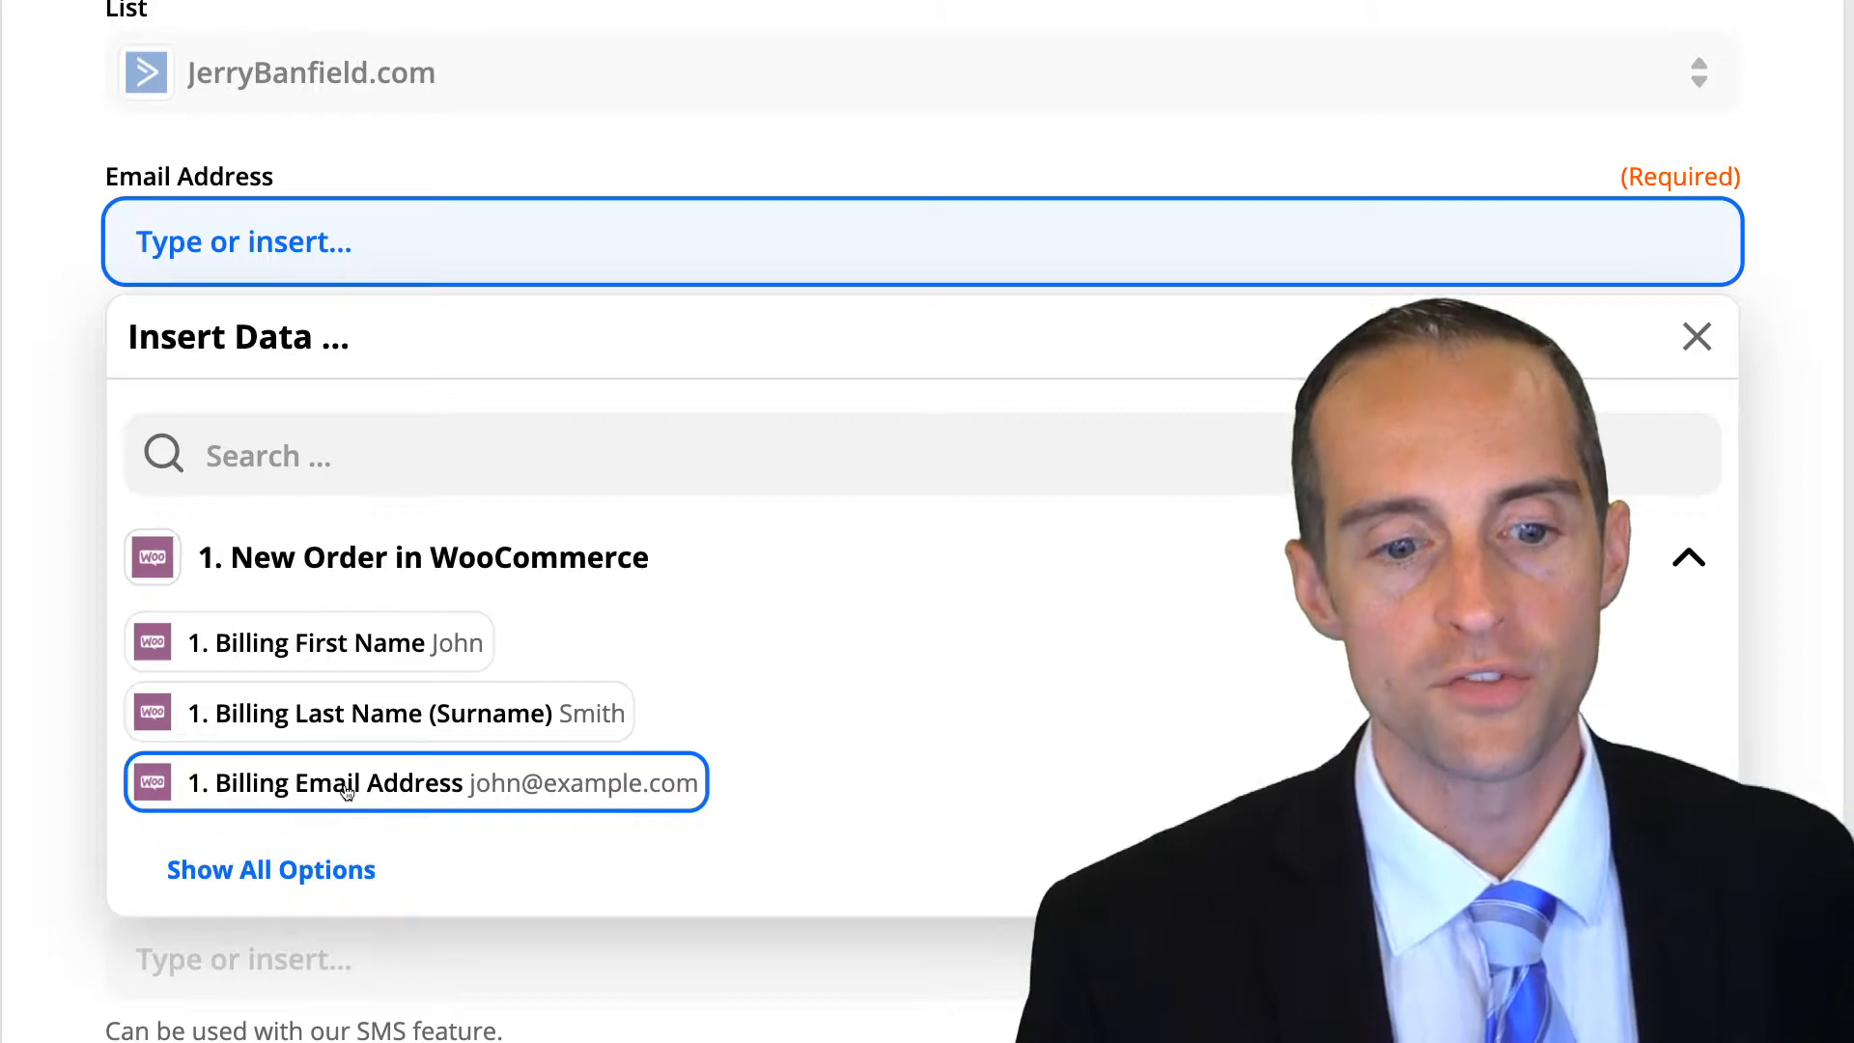
left_click(414, 783)
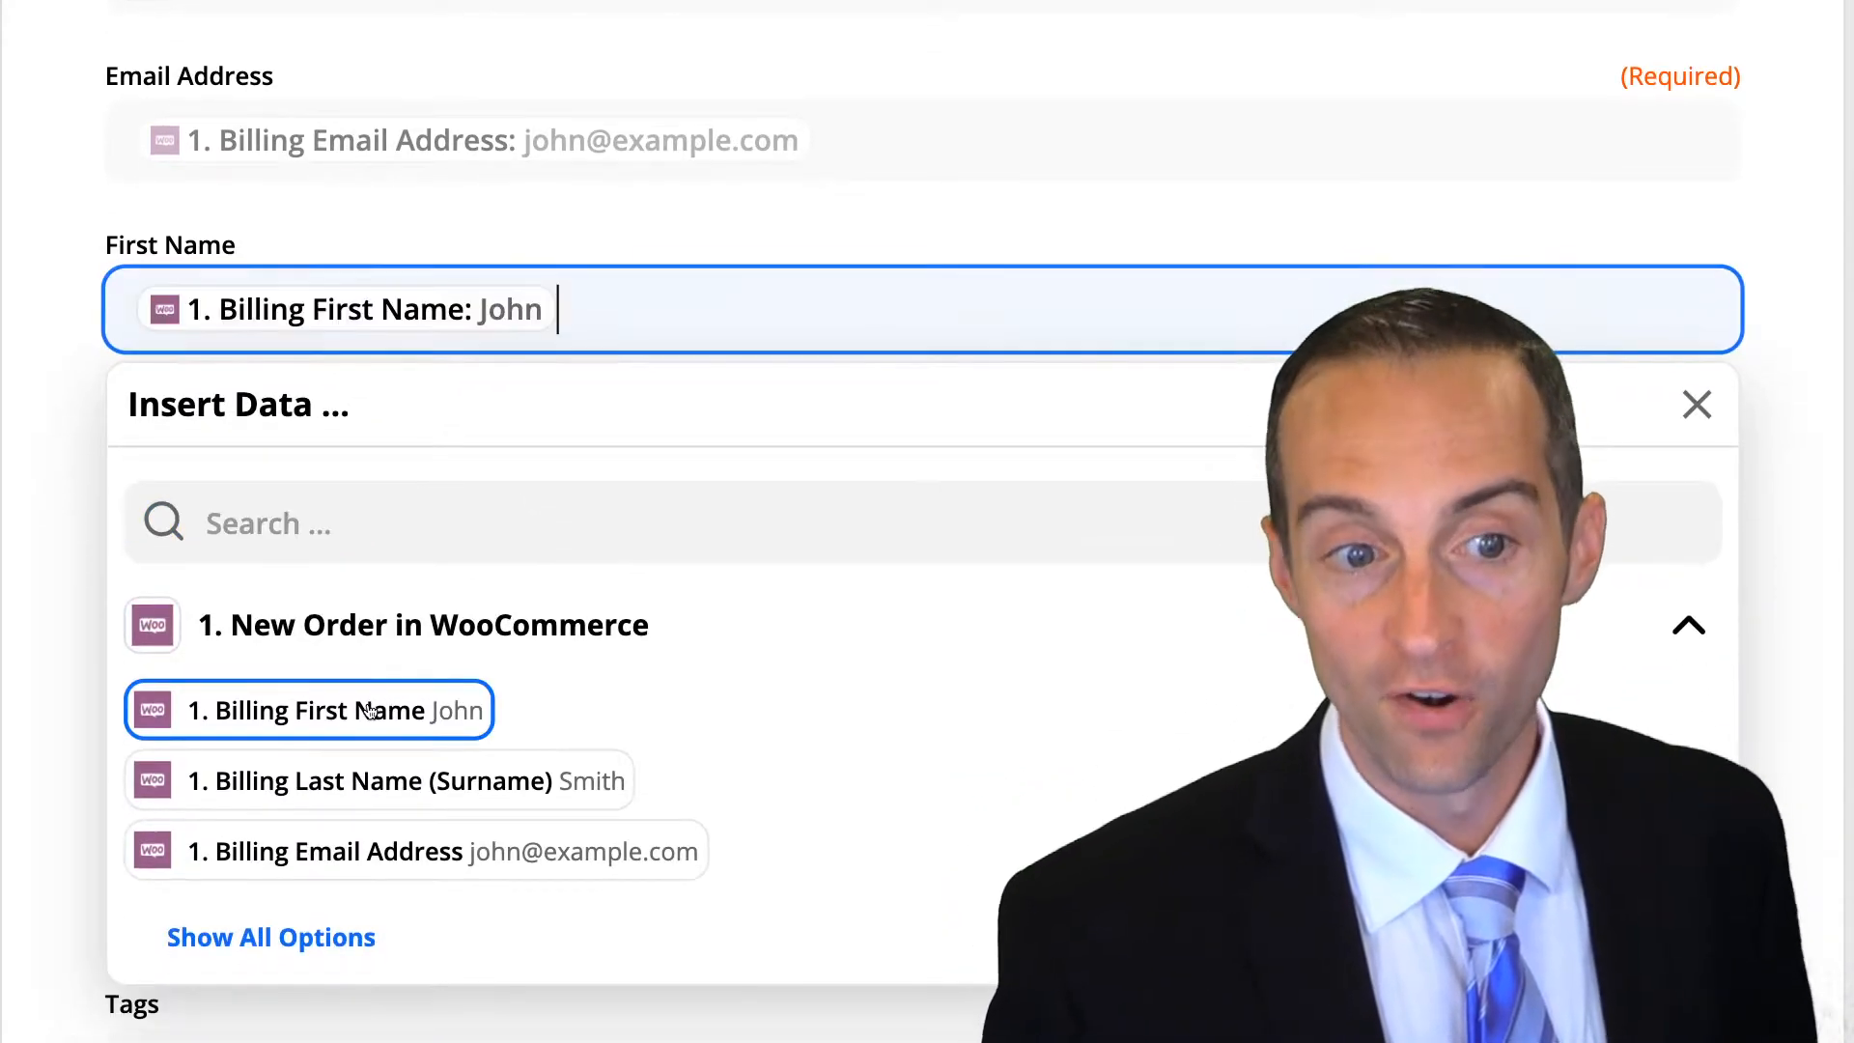
mouse_move(1696, 404)
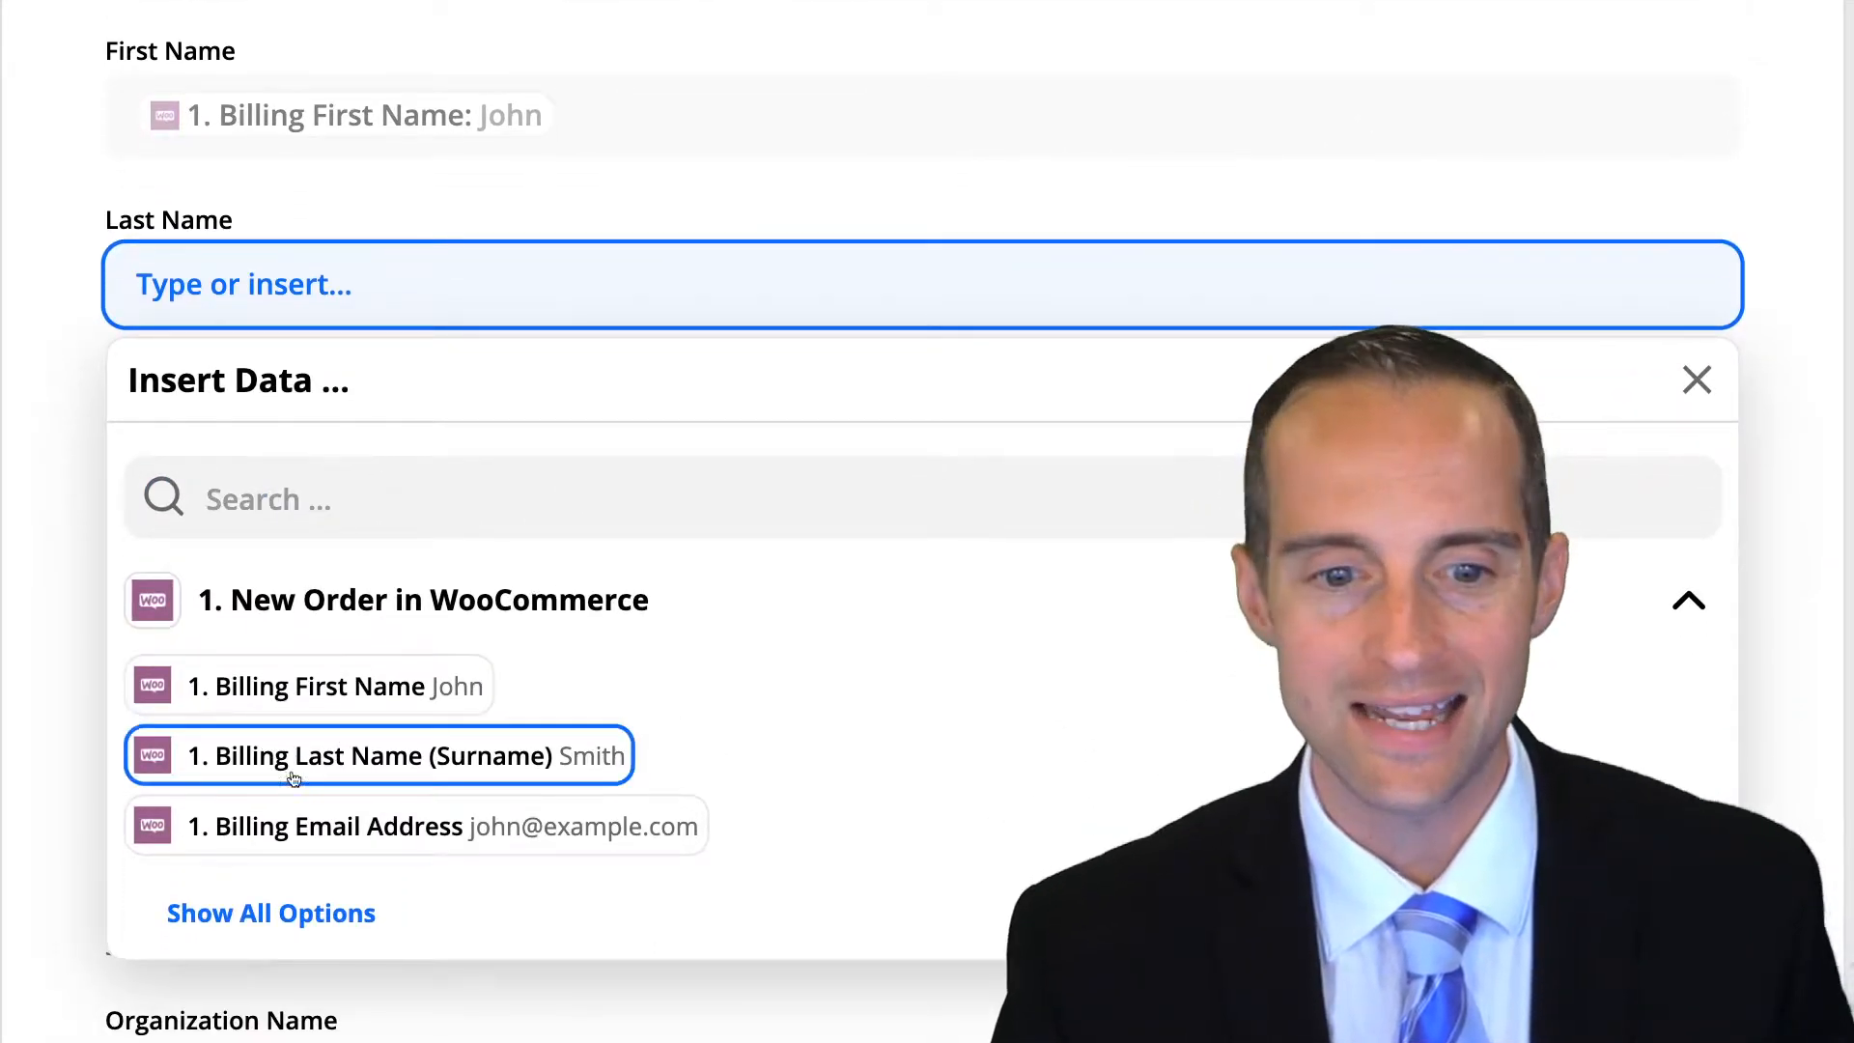
left_click(379, 755)
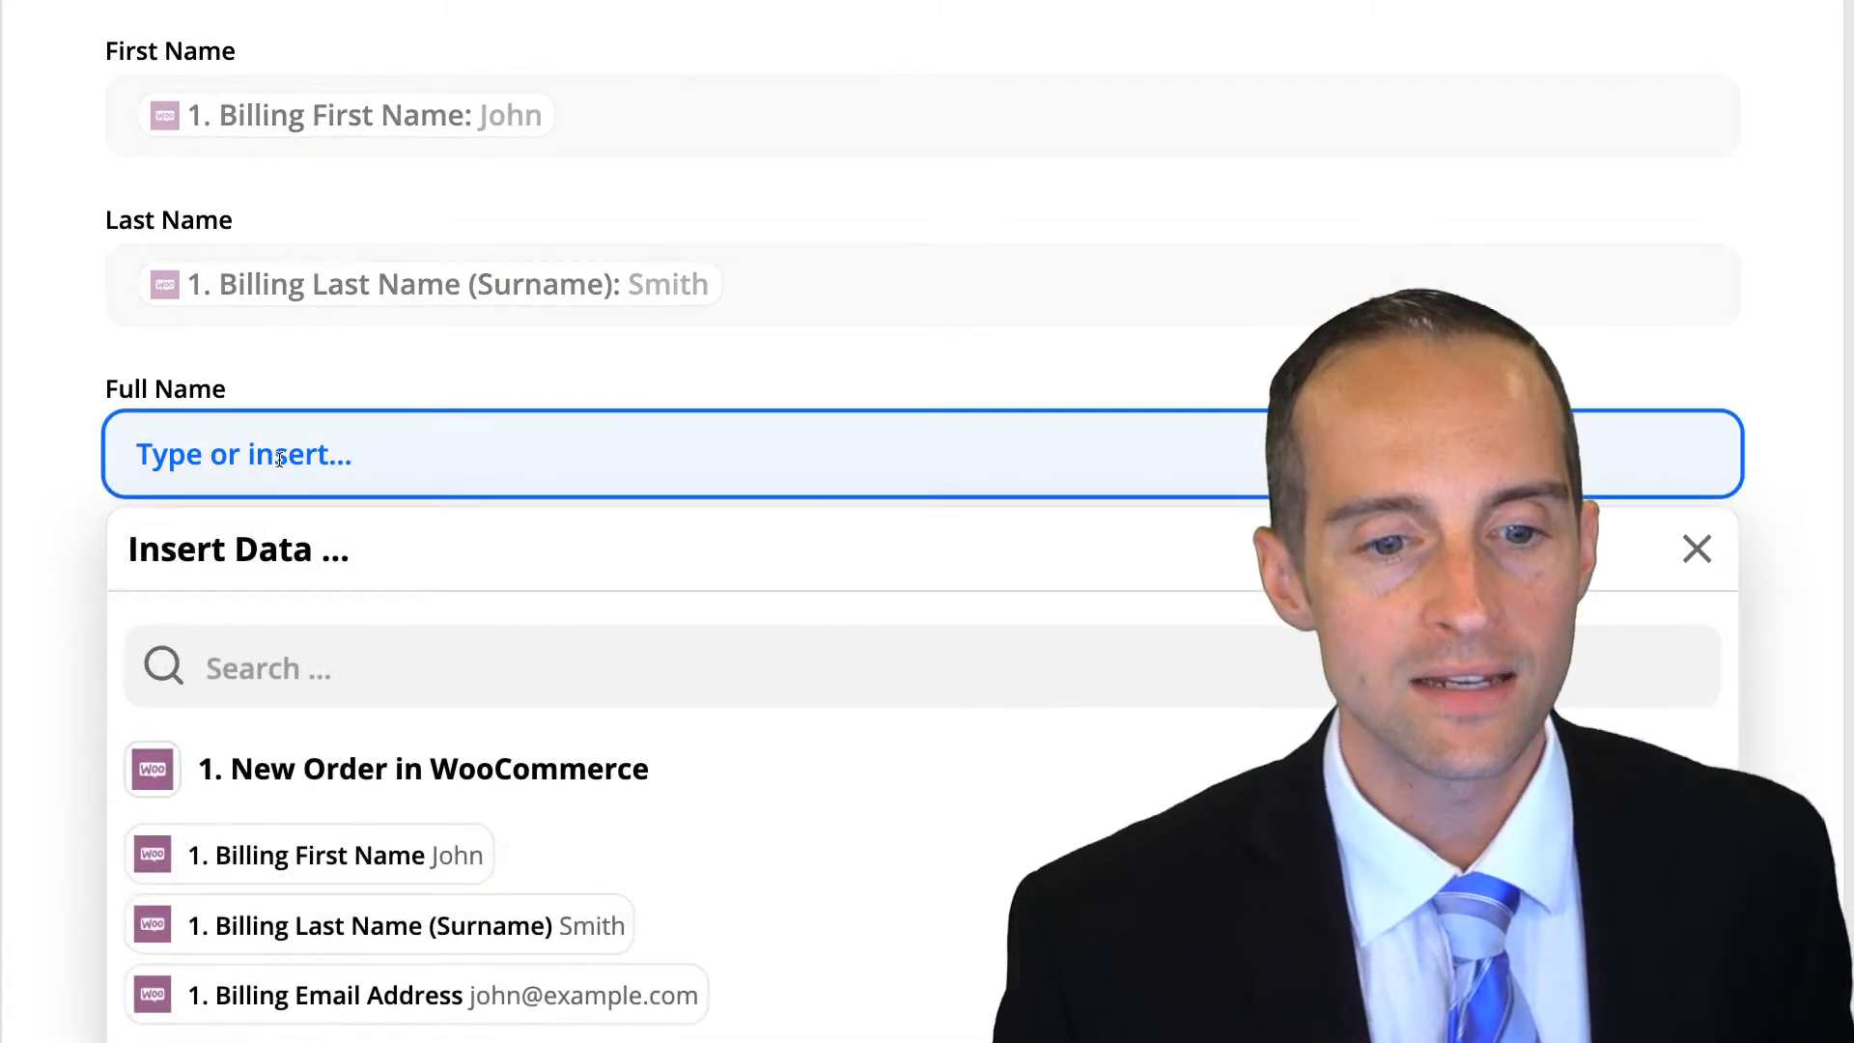
scroll("down", 3)
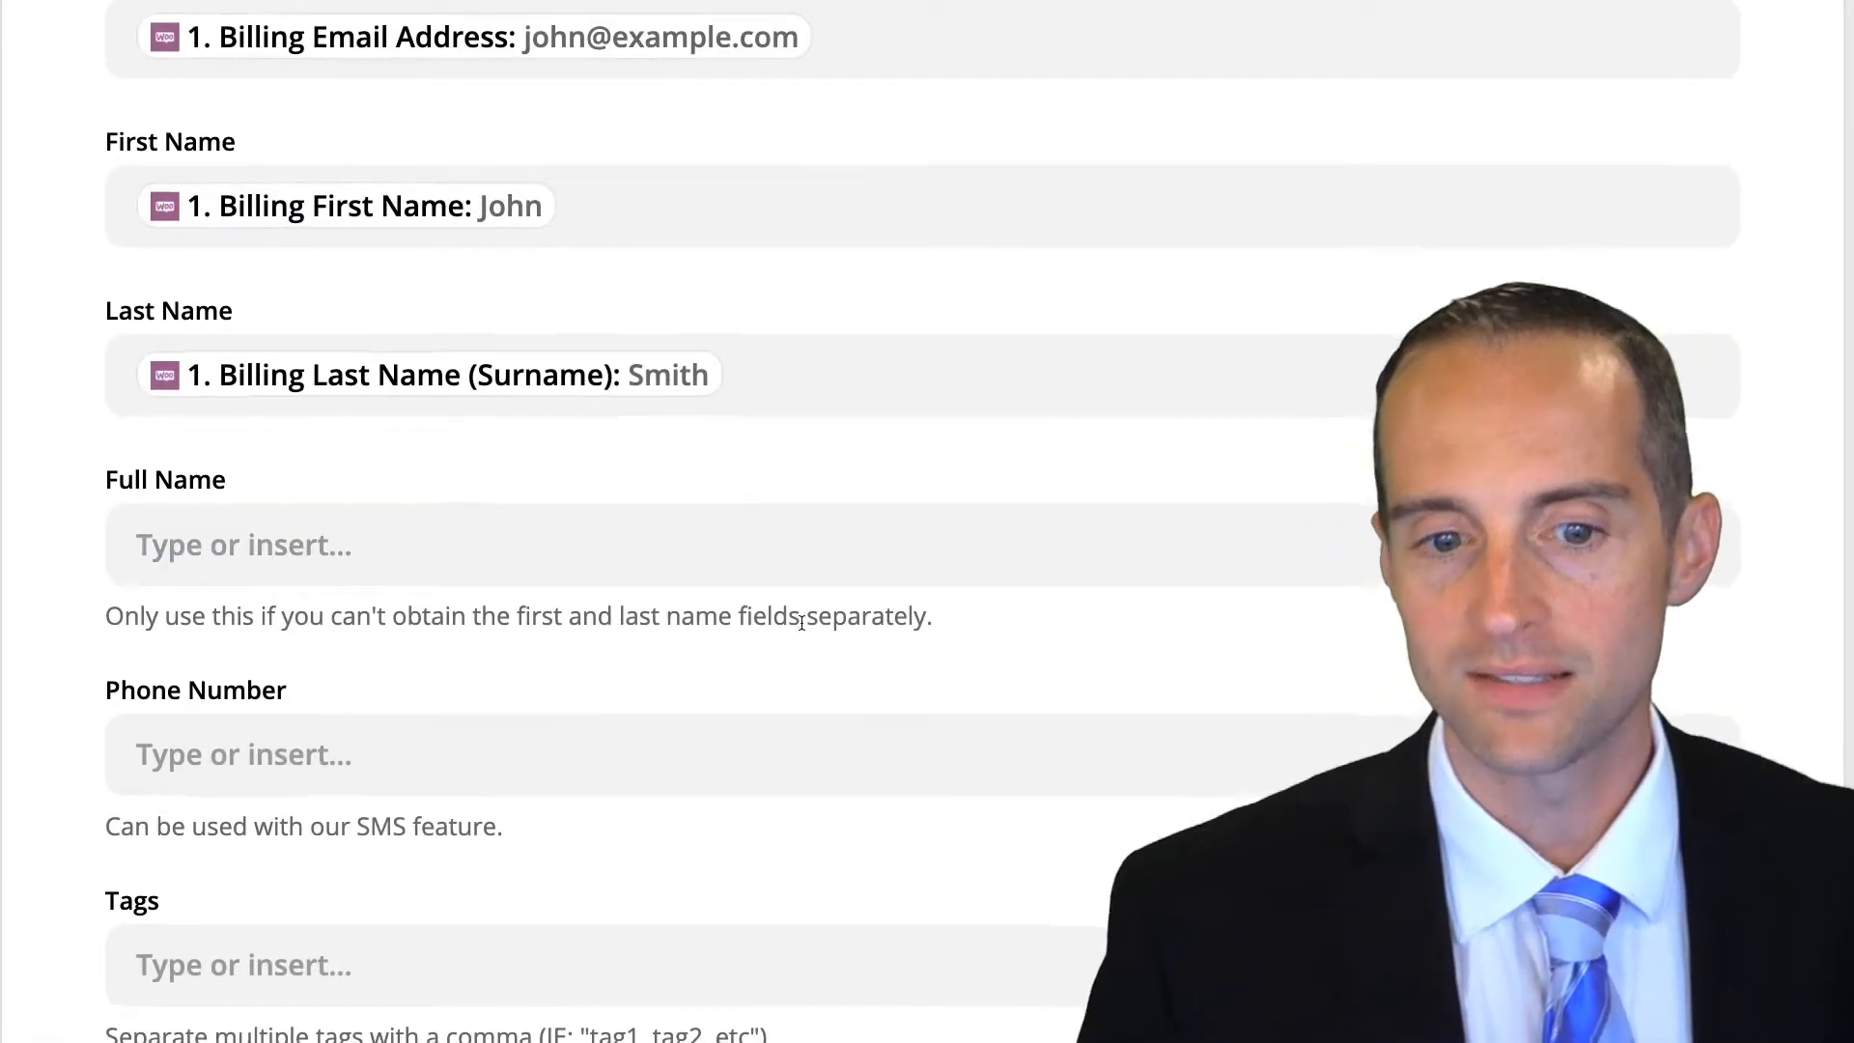
scroll("down", 3)
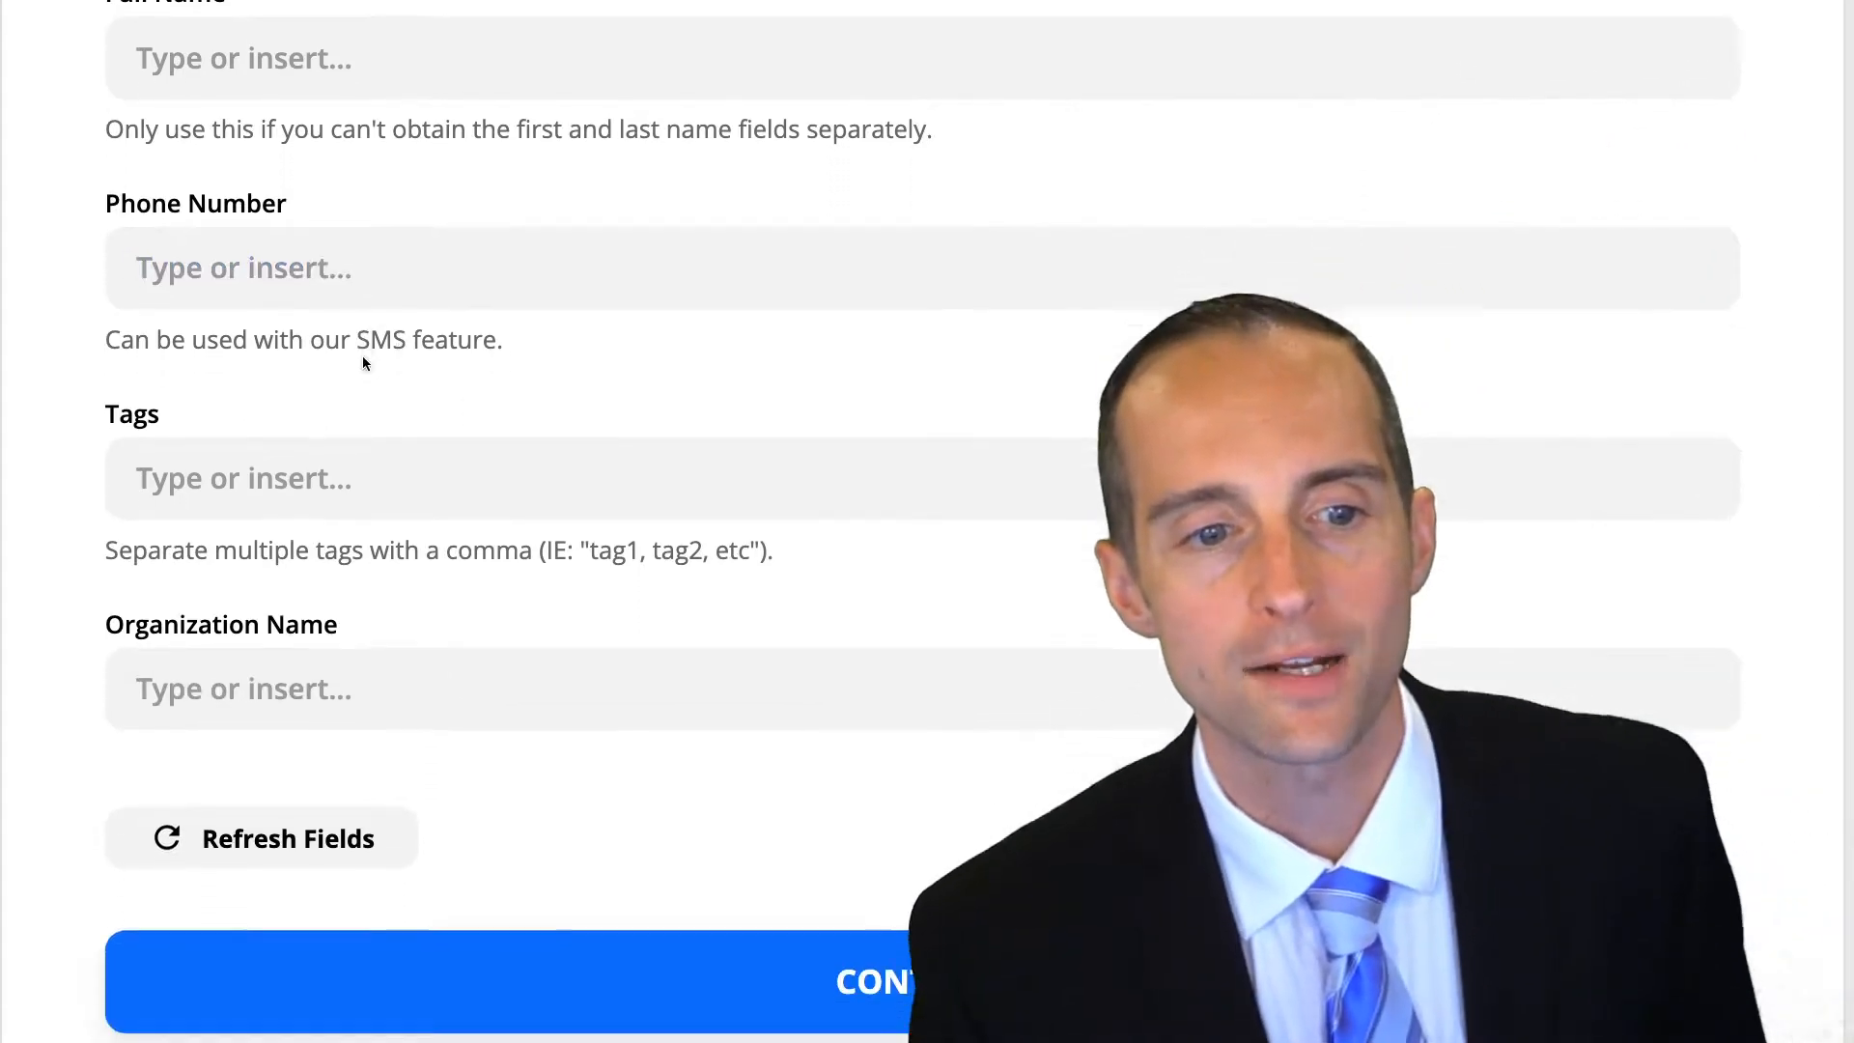
Fill the Tags field with the order's line item name, Awesome Widget
scroll("down", 3)
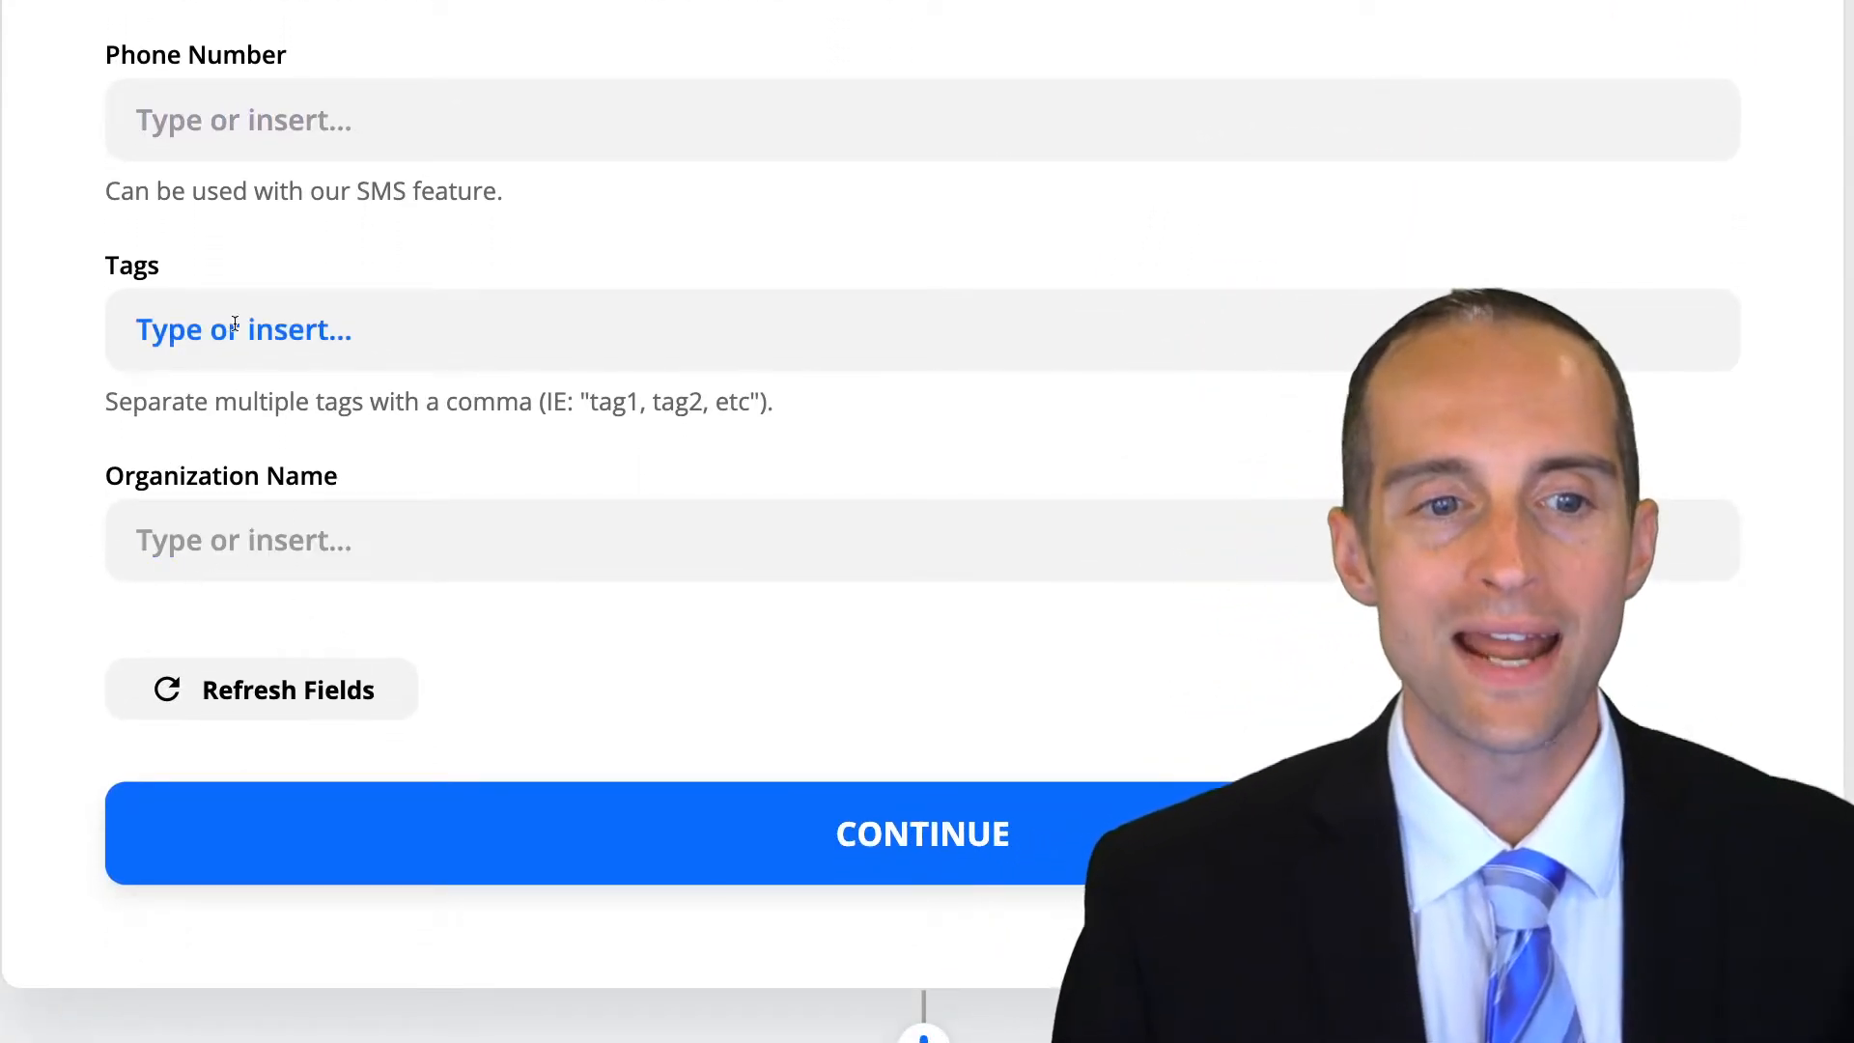
left_click(473, 329)
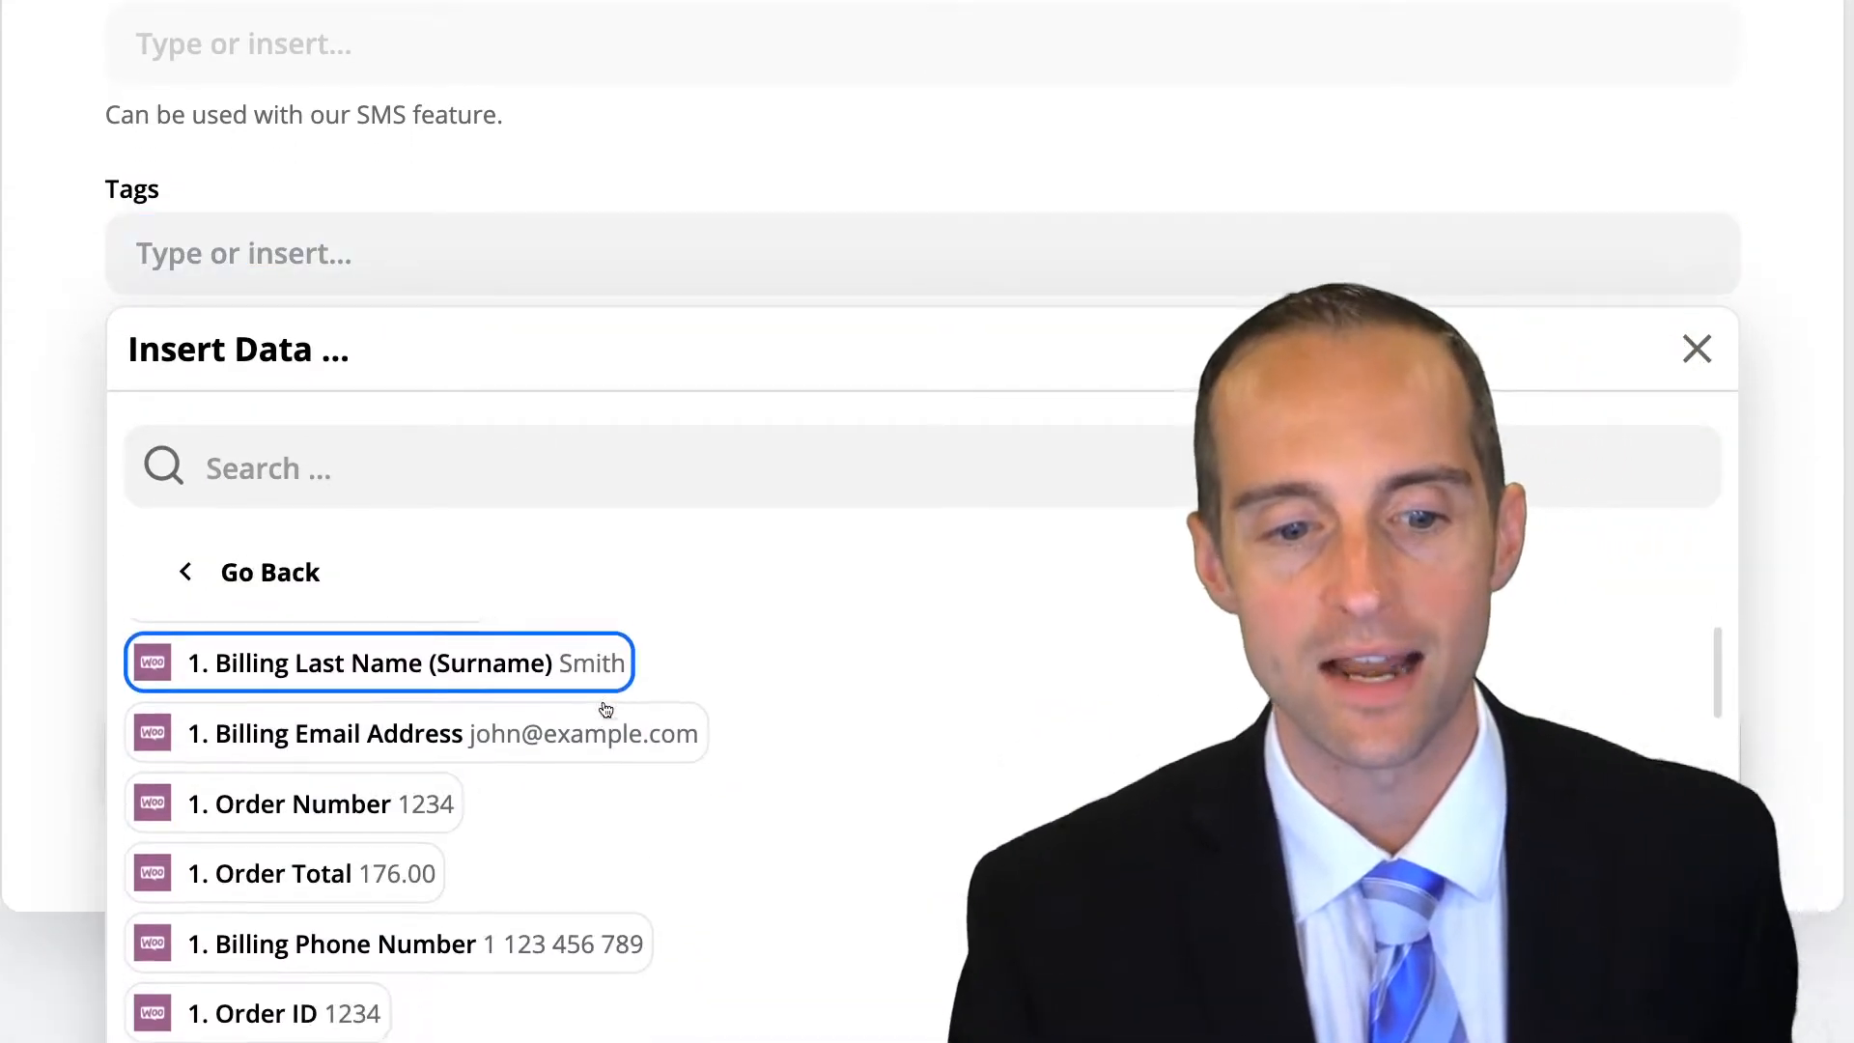
scroll("down", 3)
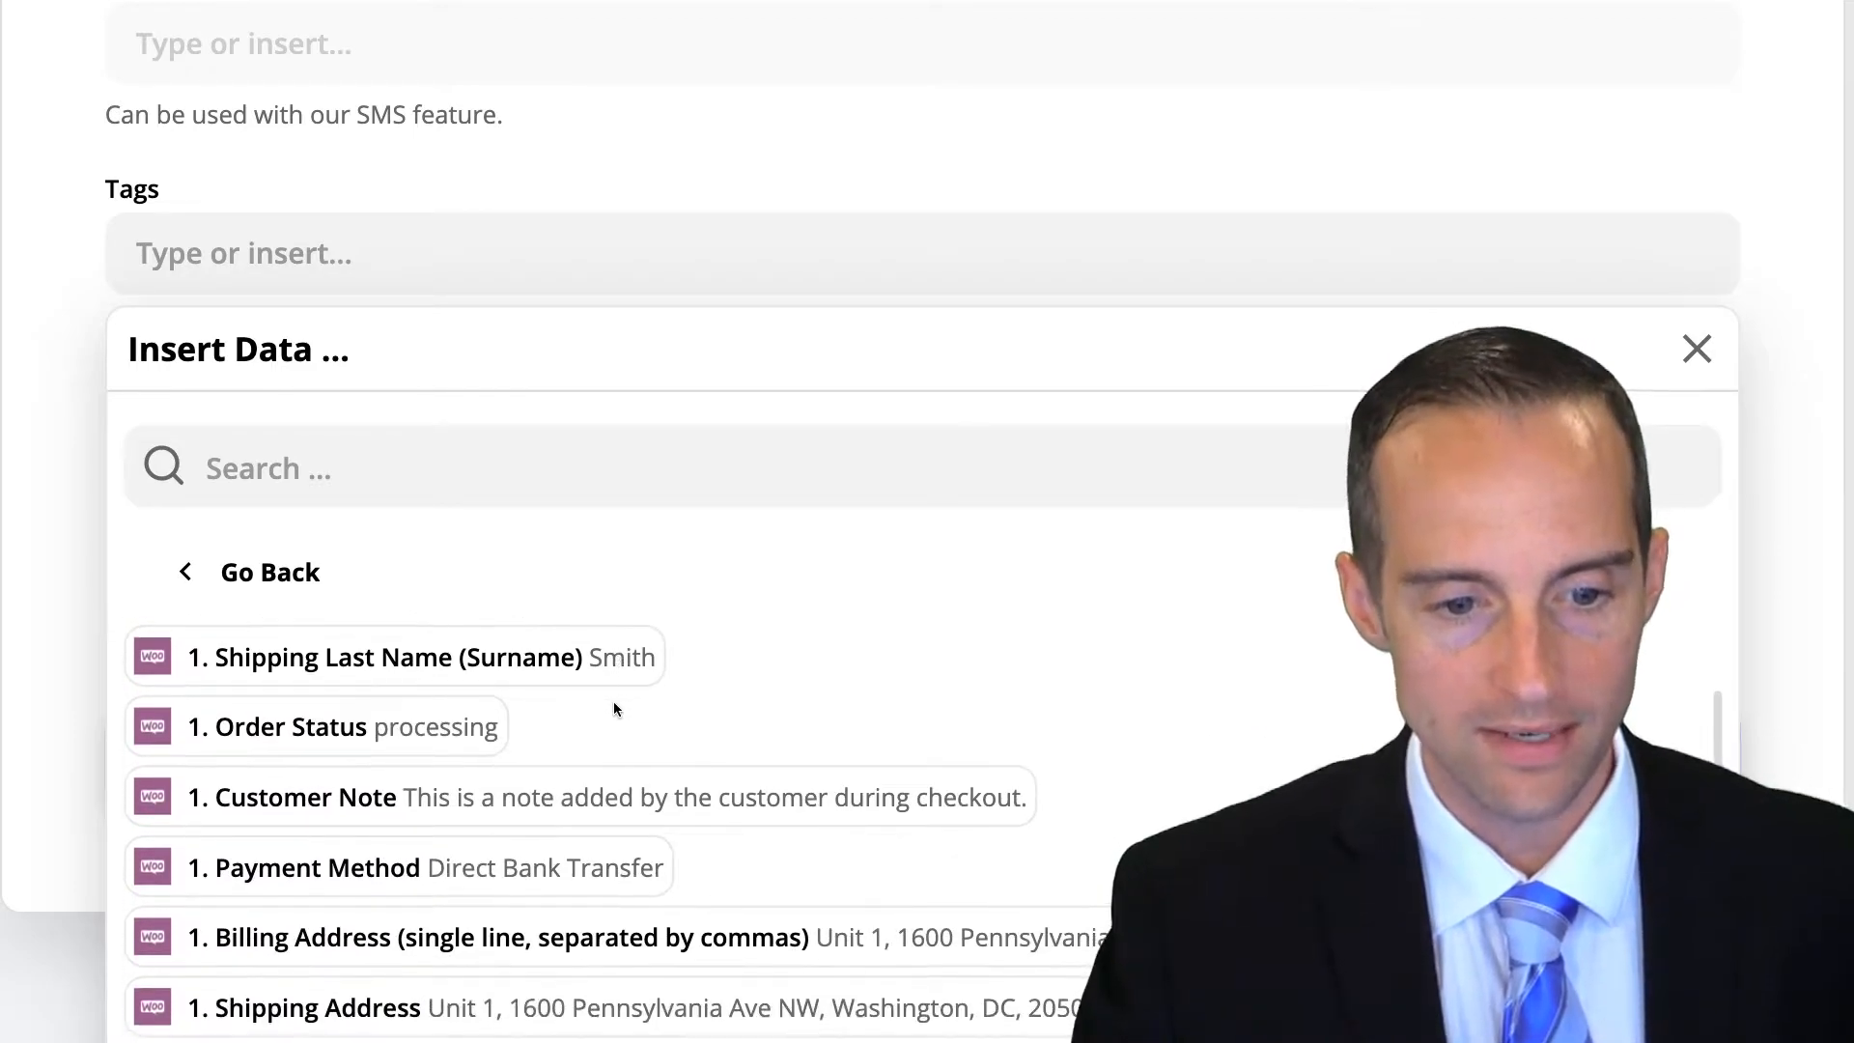
scroll("down", 3)
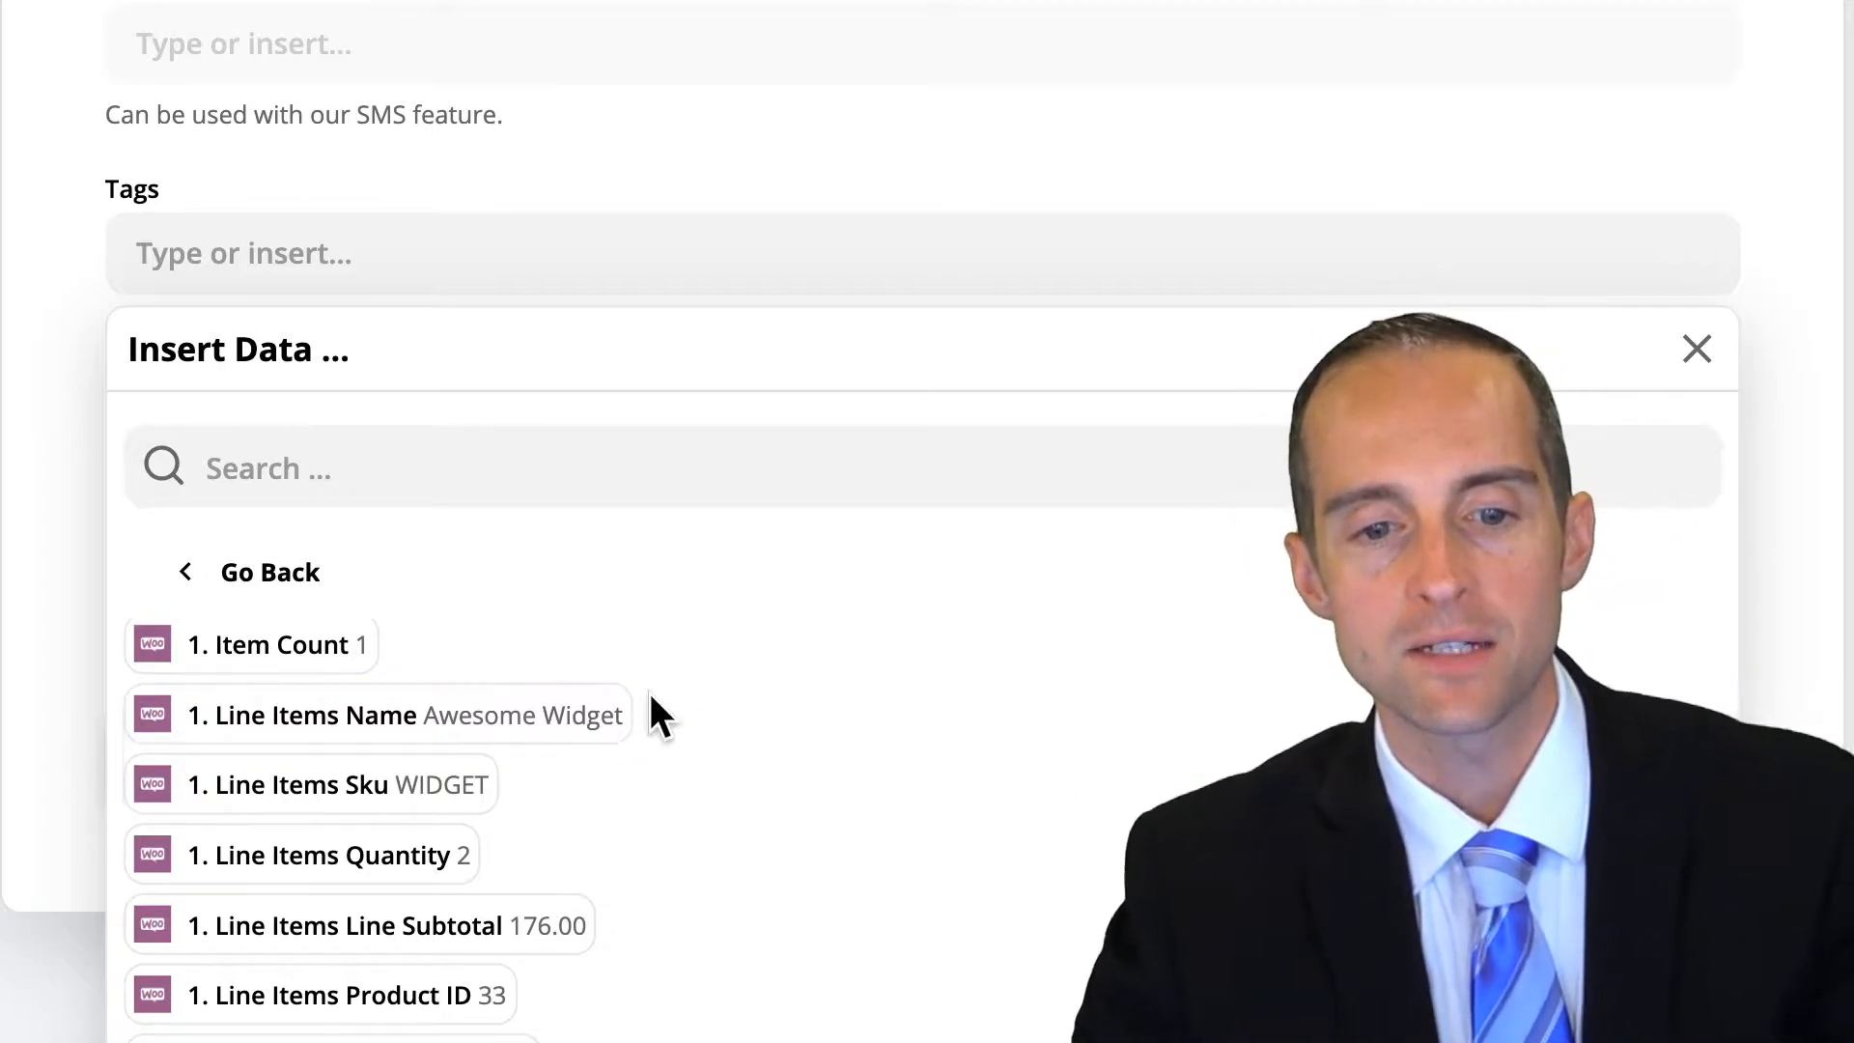
left_click(377, 715)
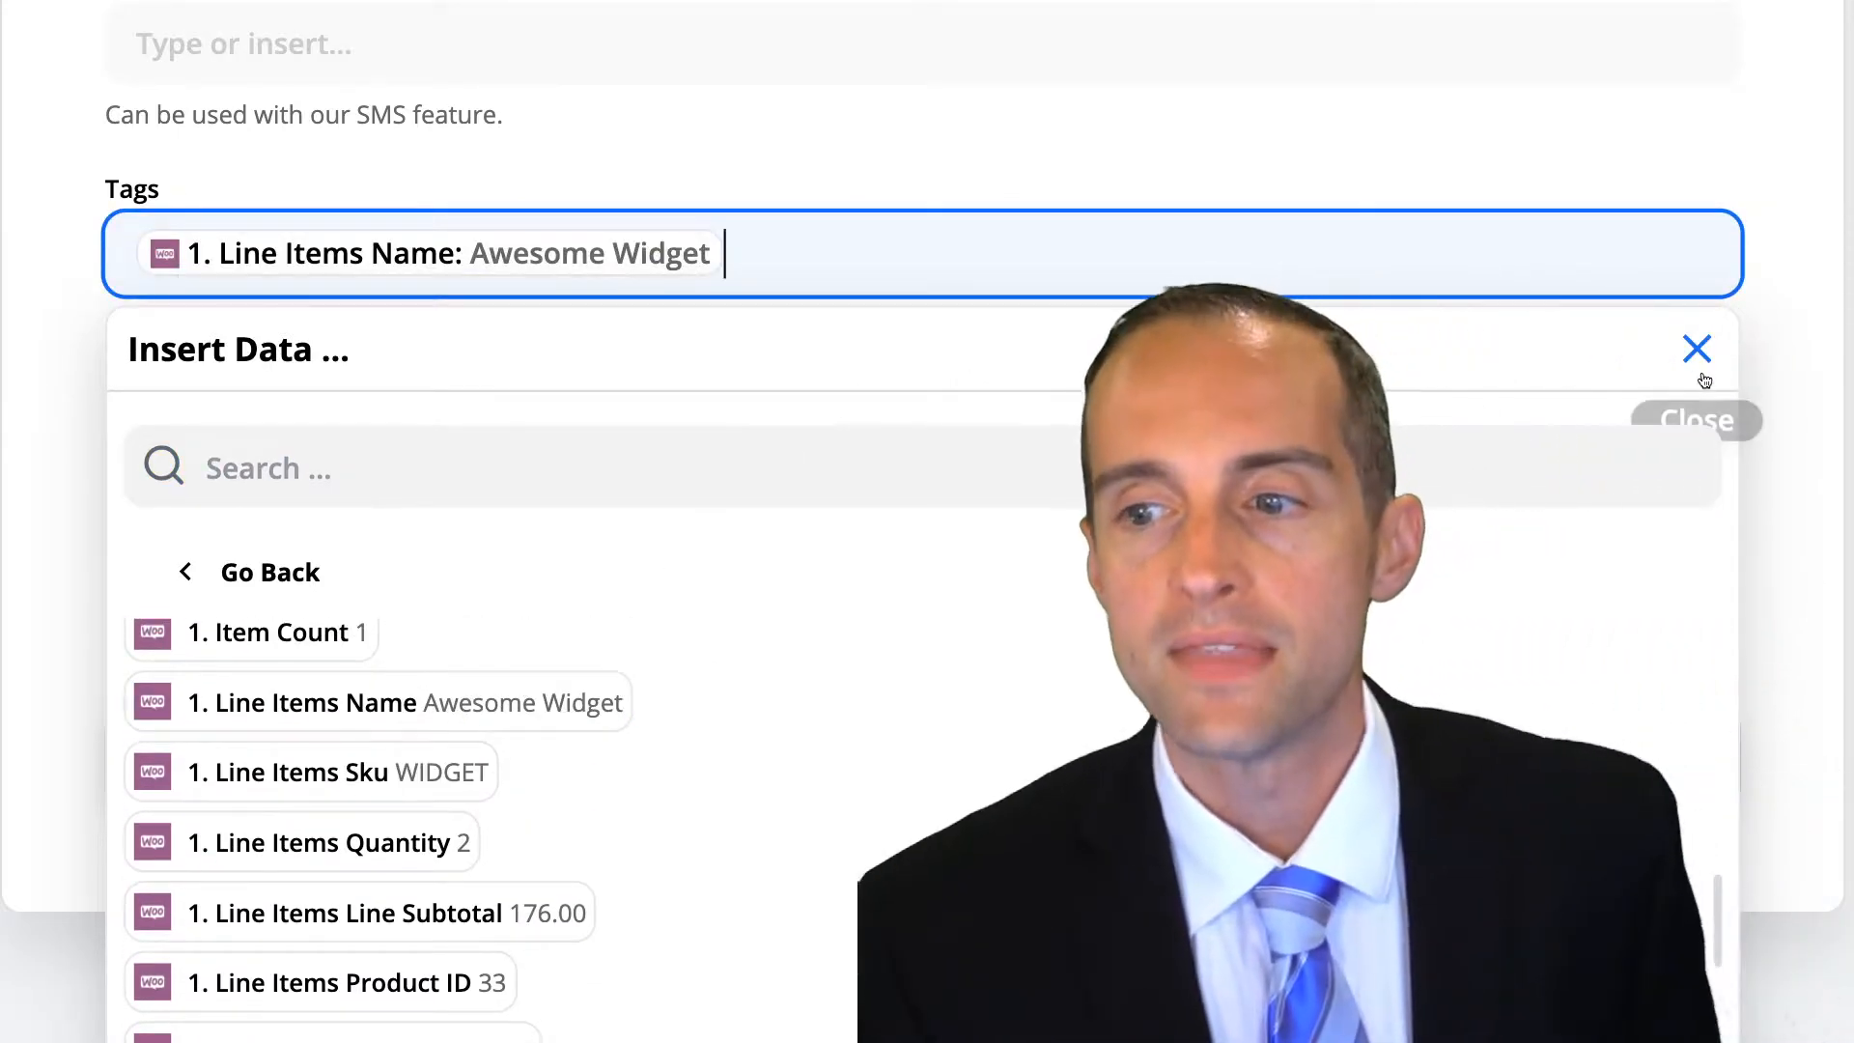
left_click(1696, 350)
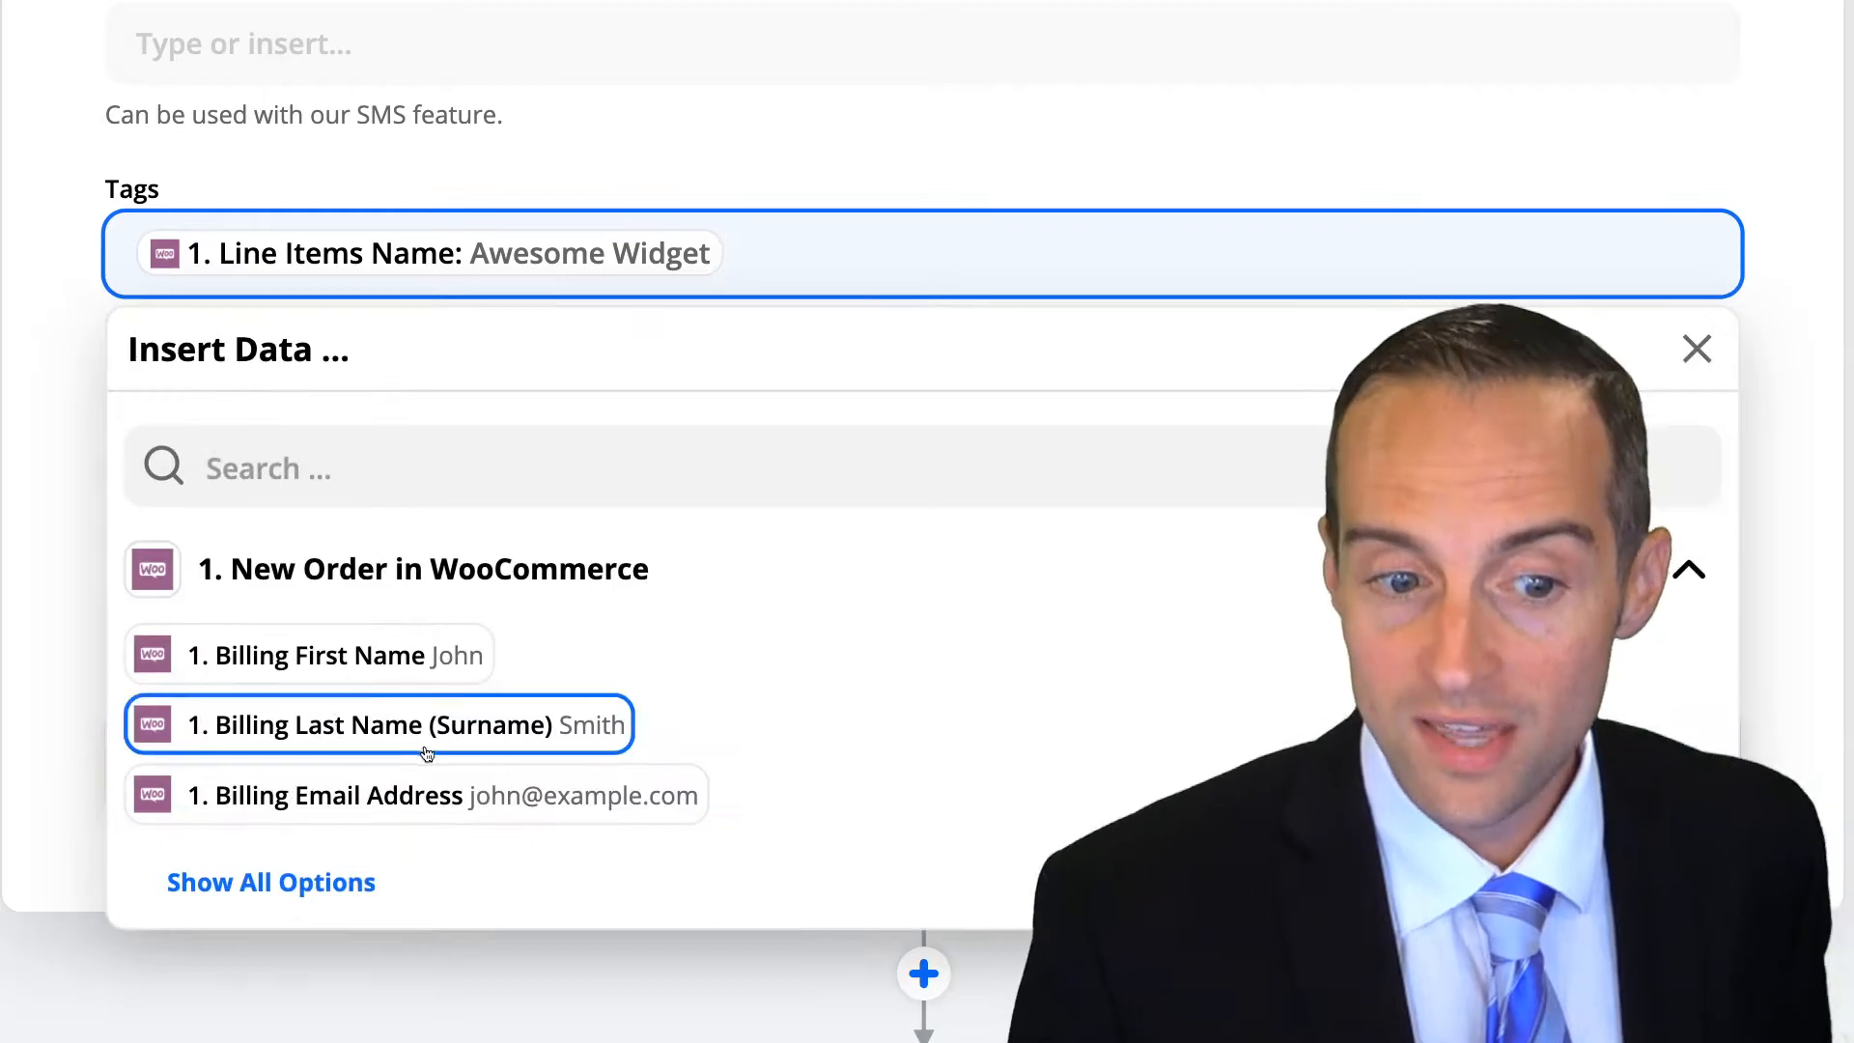
Browse every available WooCommerce order data field under Show All Options
left_click(270, 881)
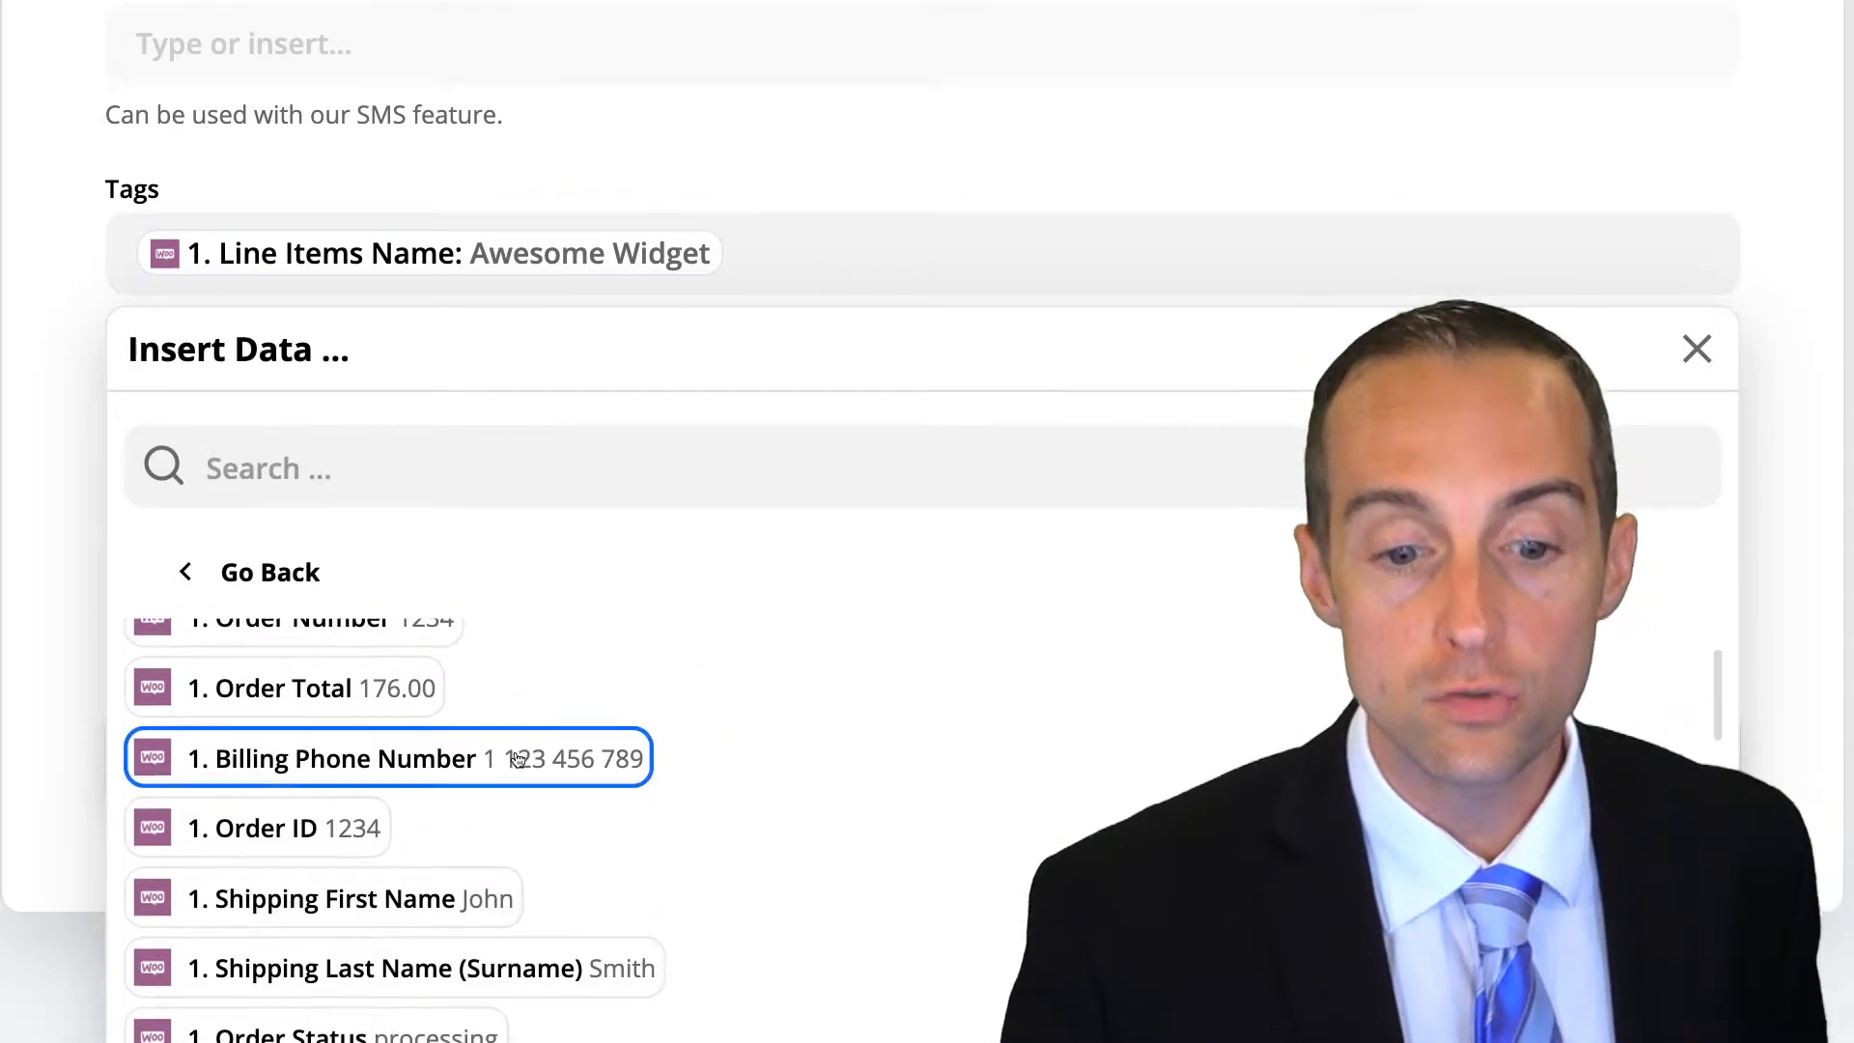
scroll("down", 3)
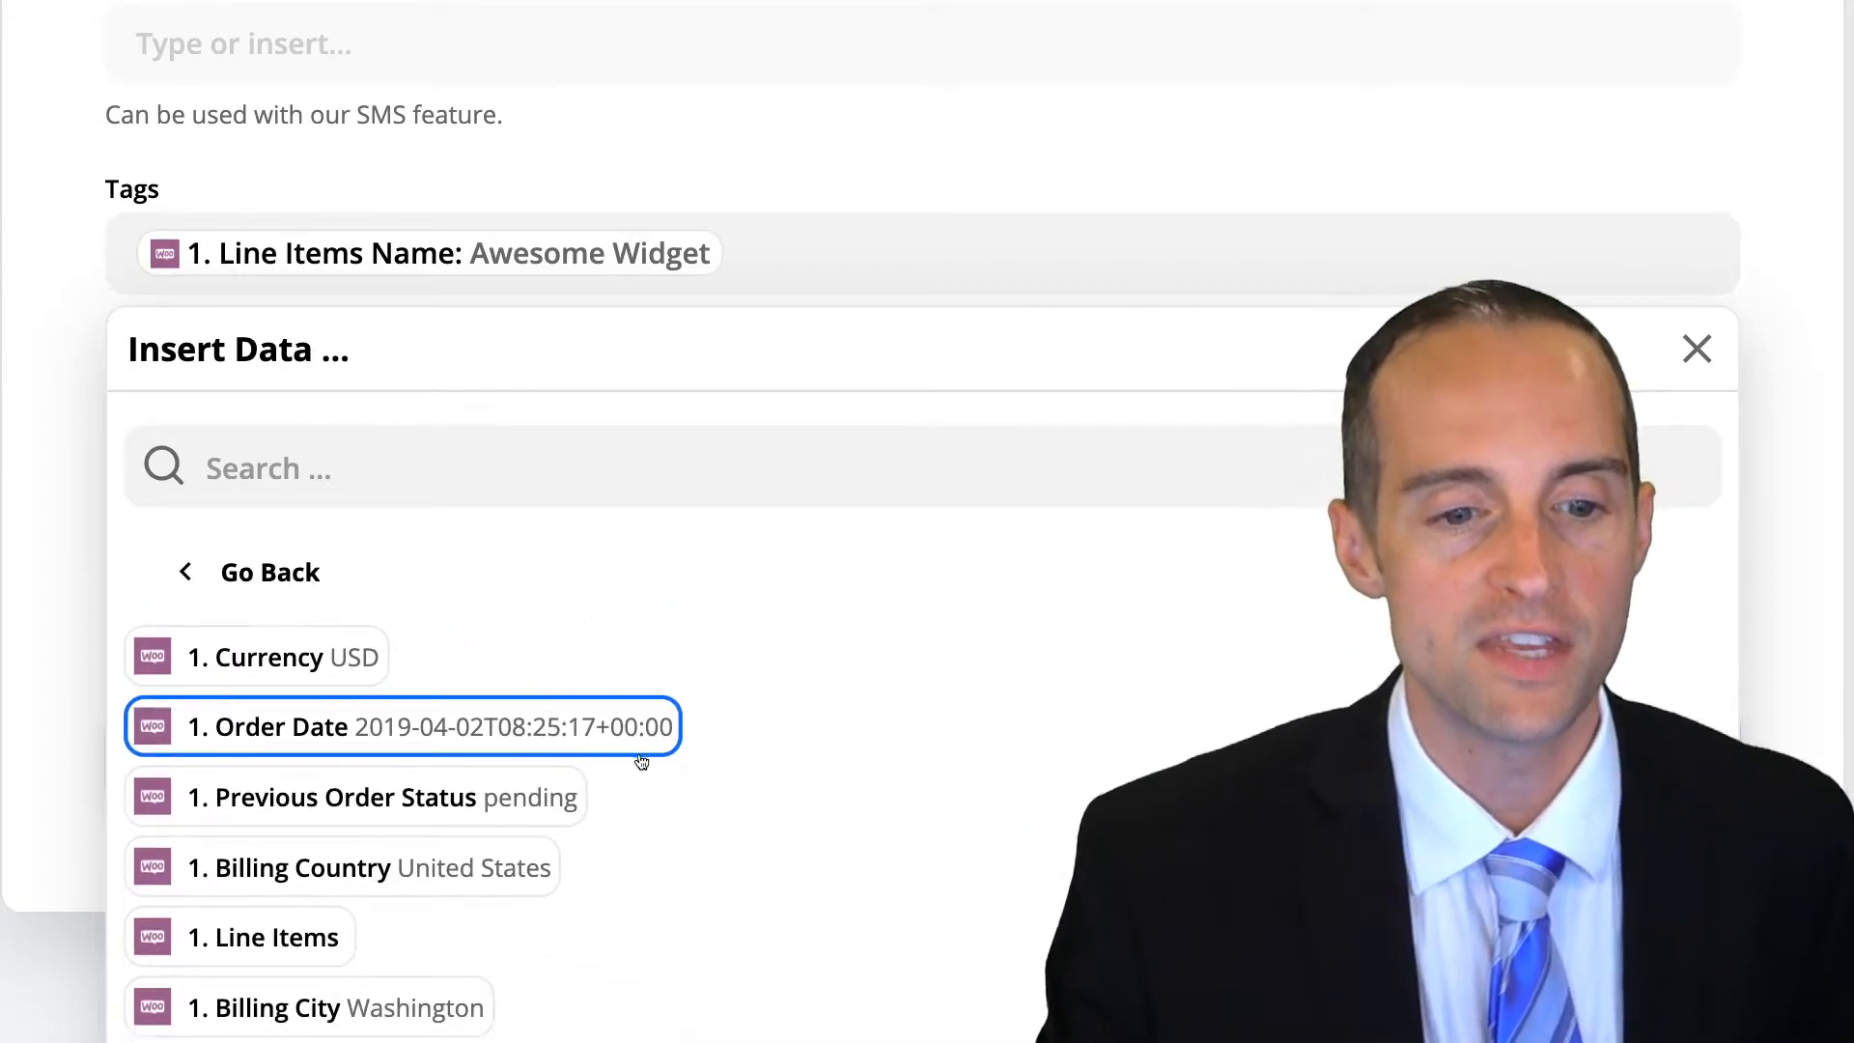
scroll("down", 3)
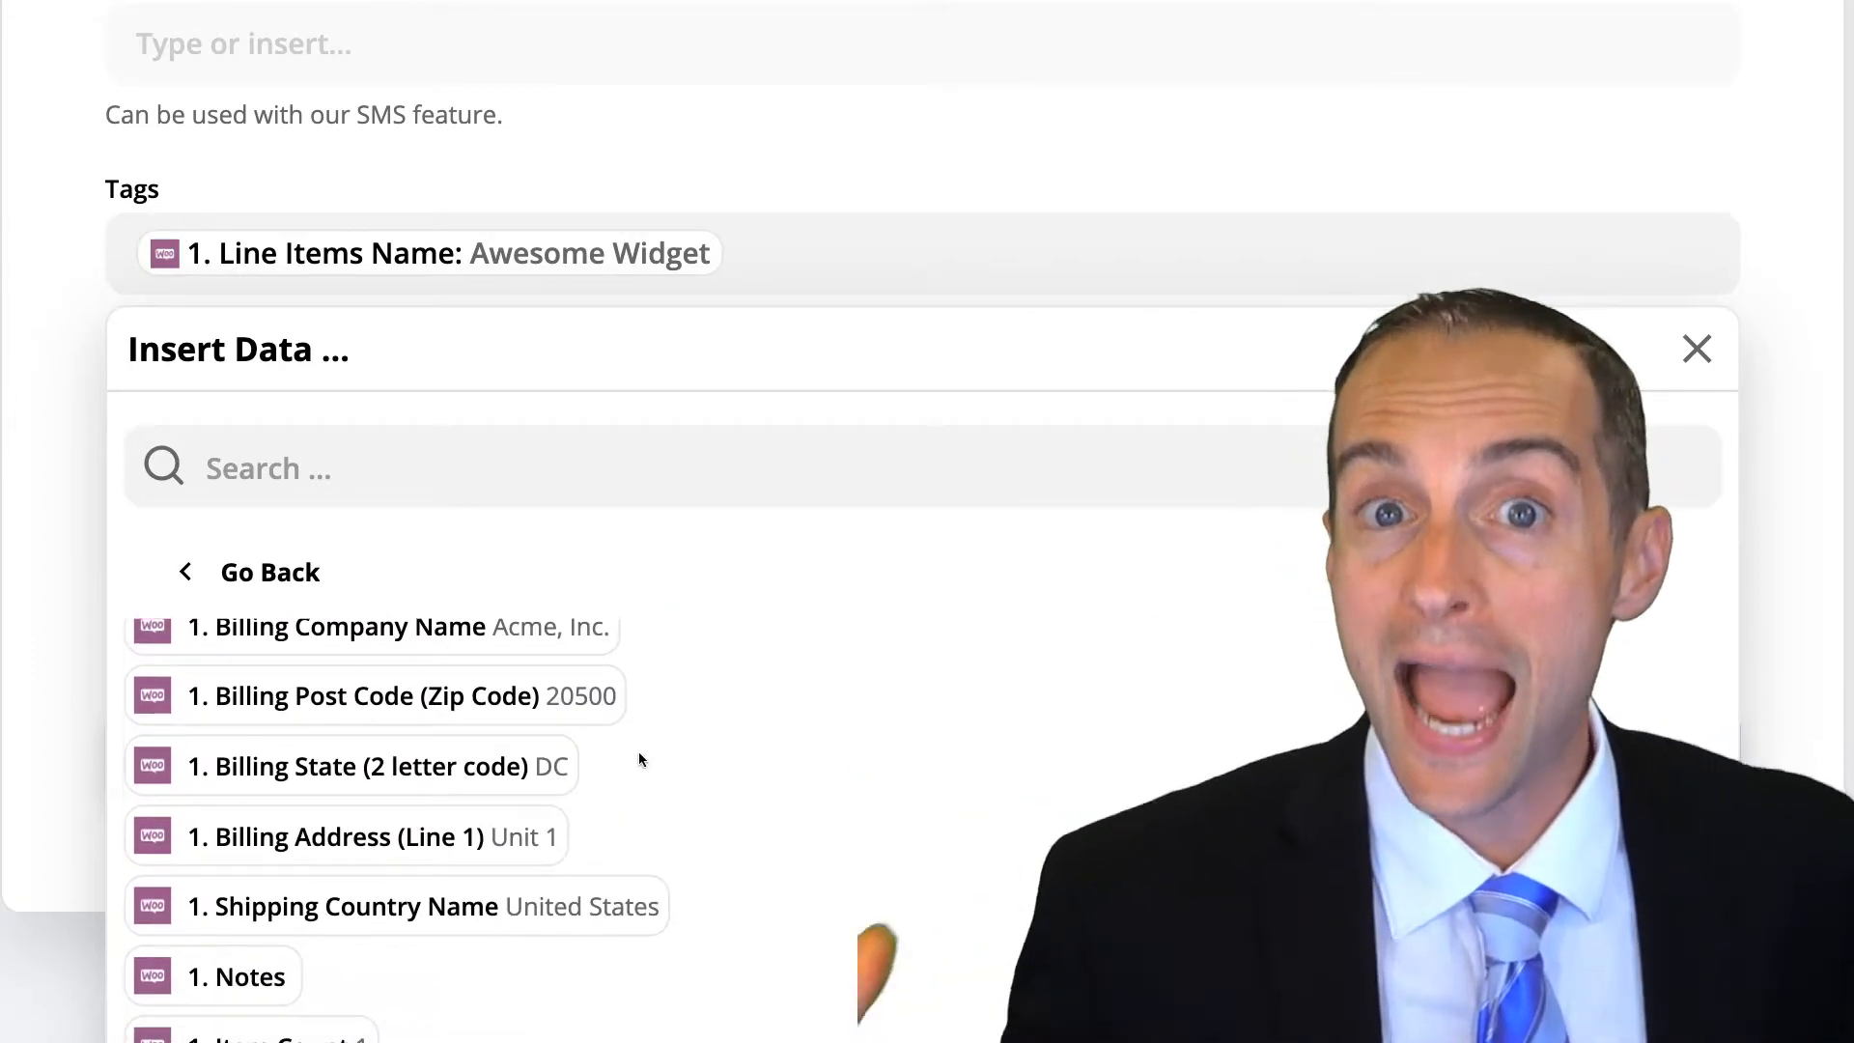
scroll("down", 3)
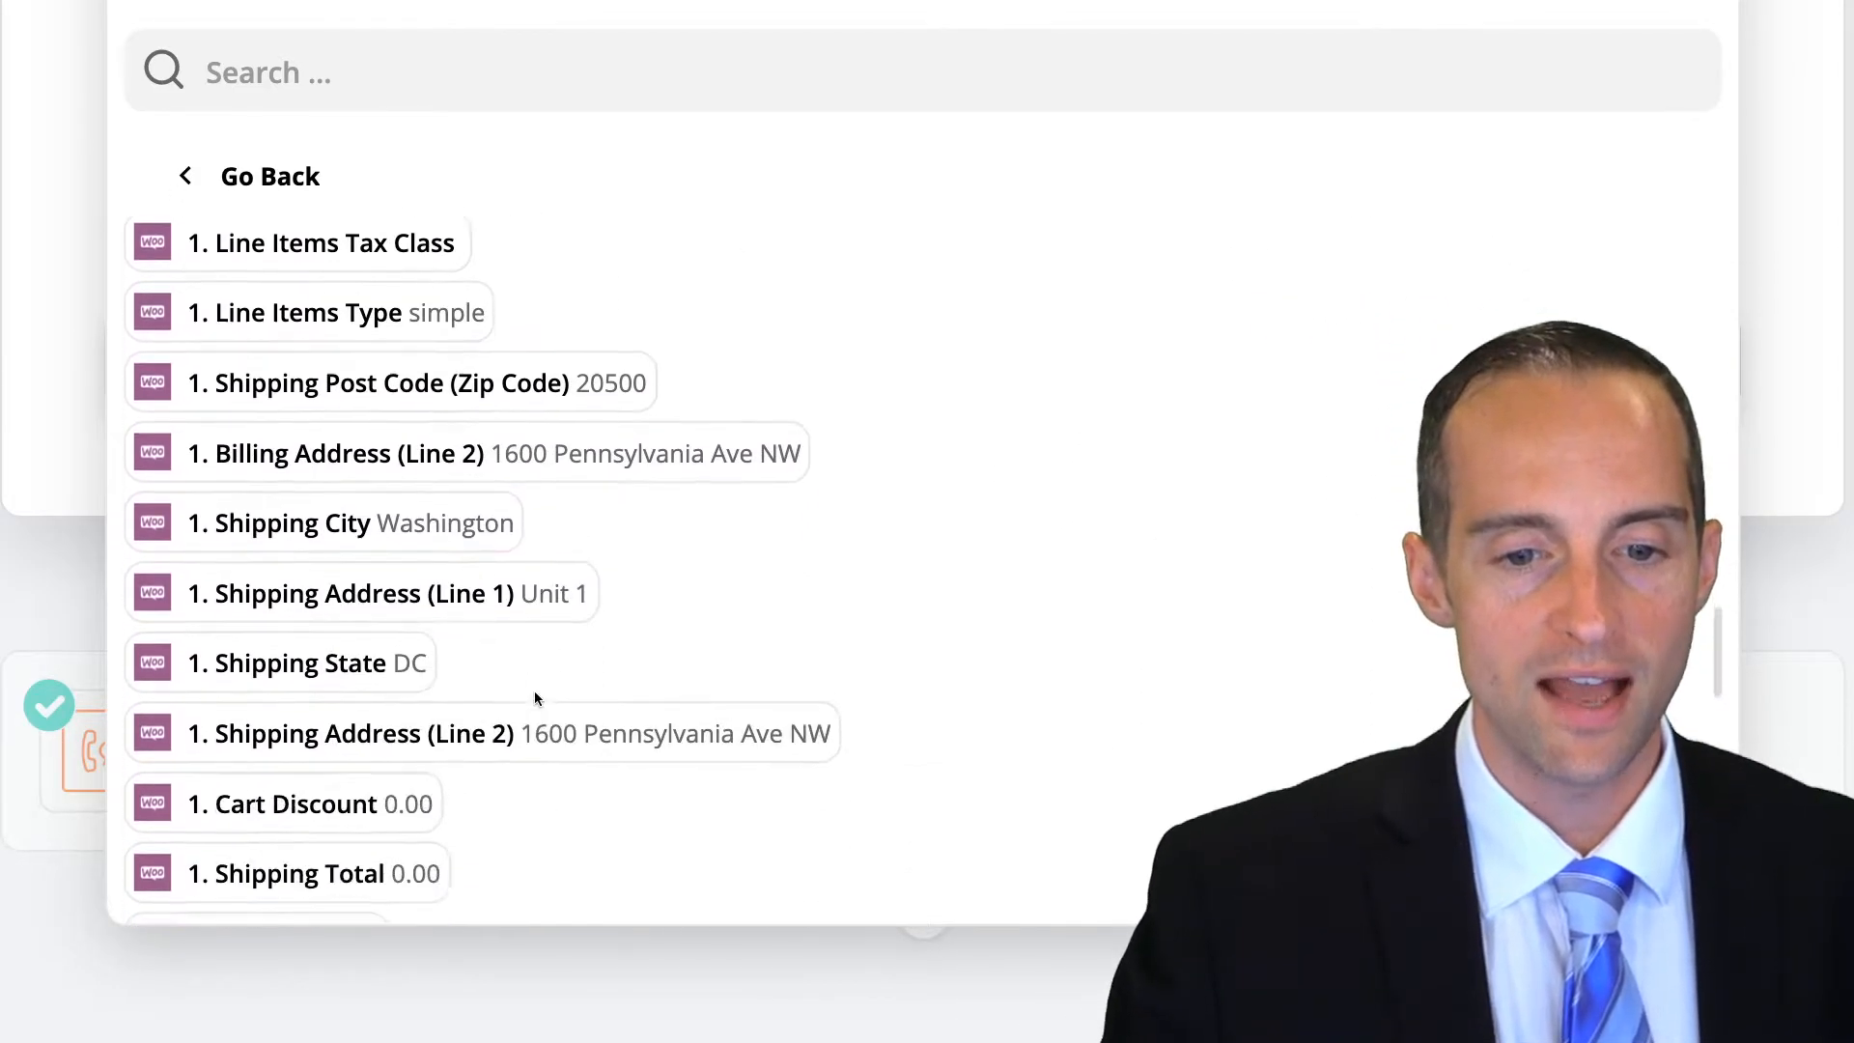
scroll("down", 3)
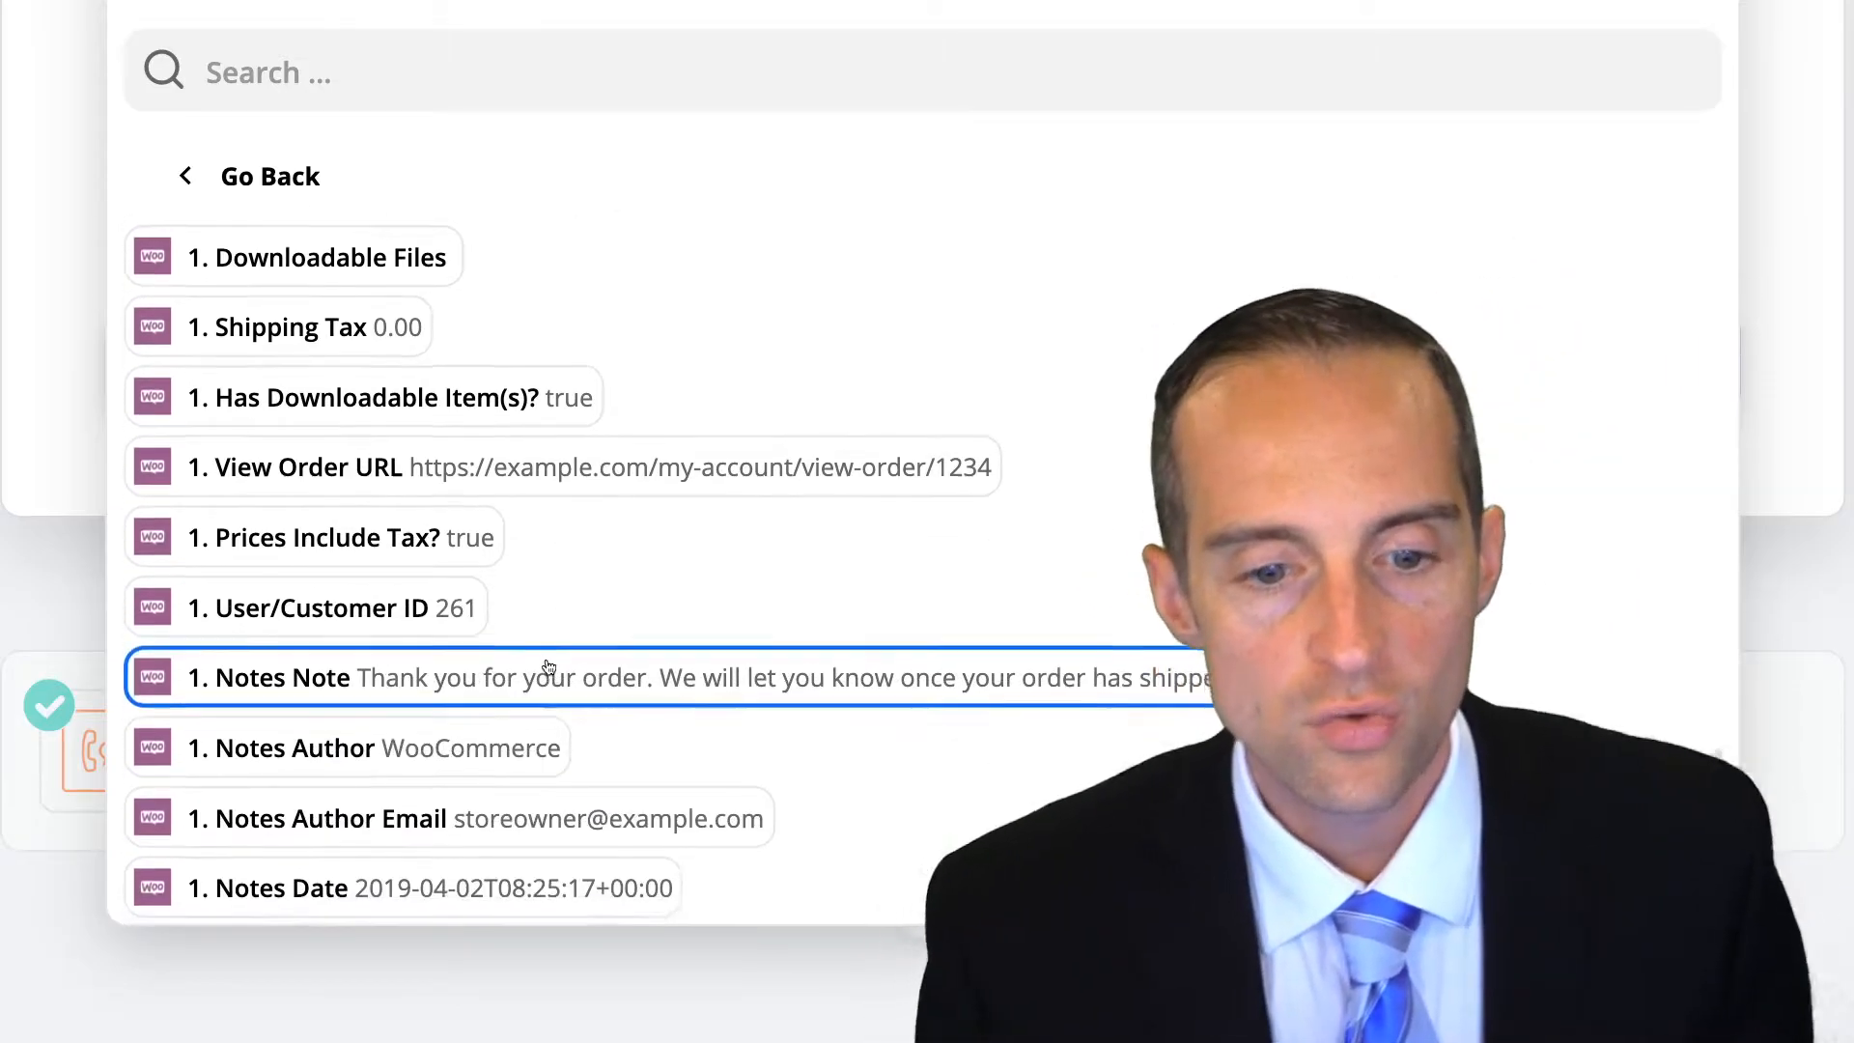
scroll("down", 3)
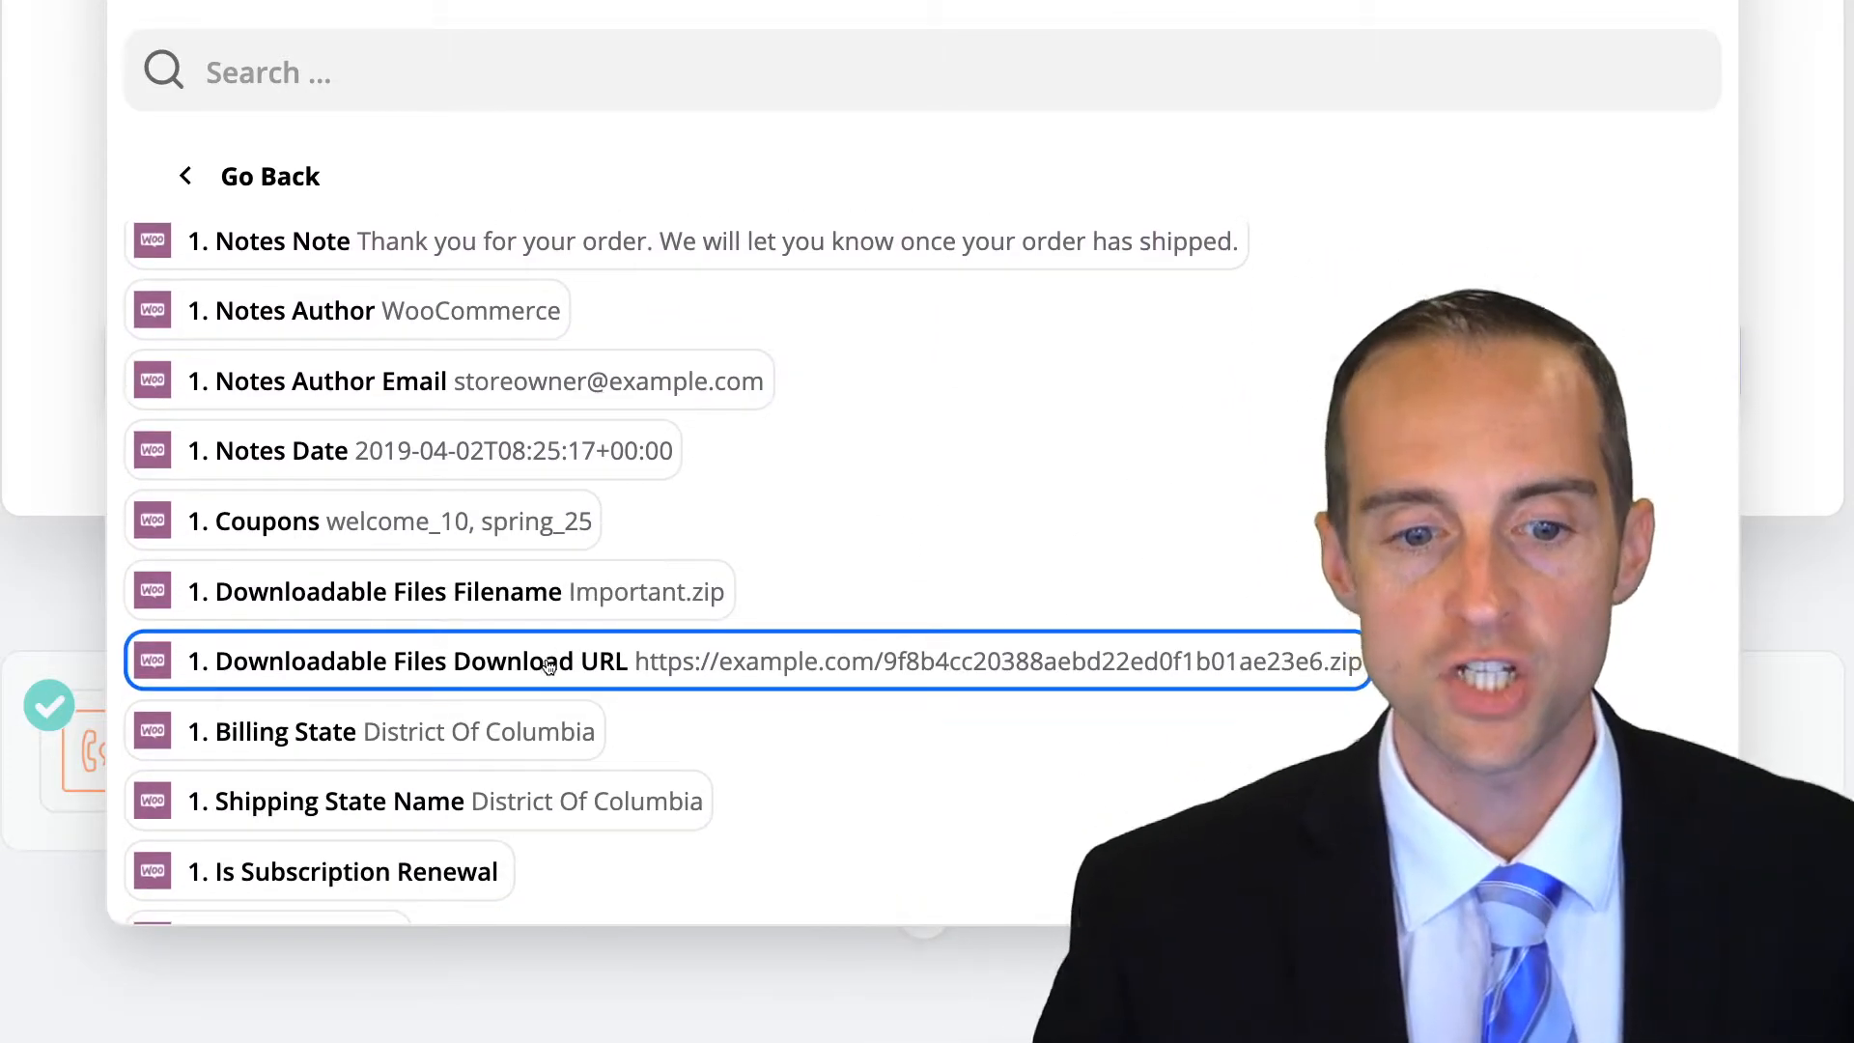
scroll("down", 3)
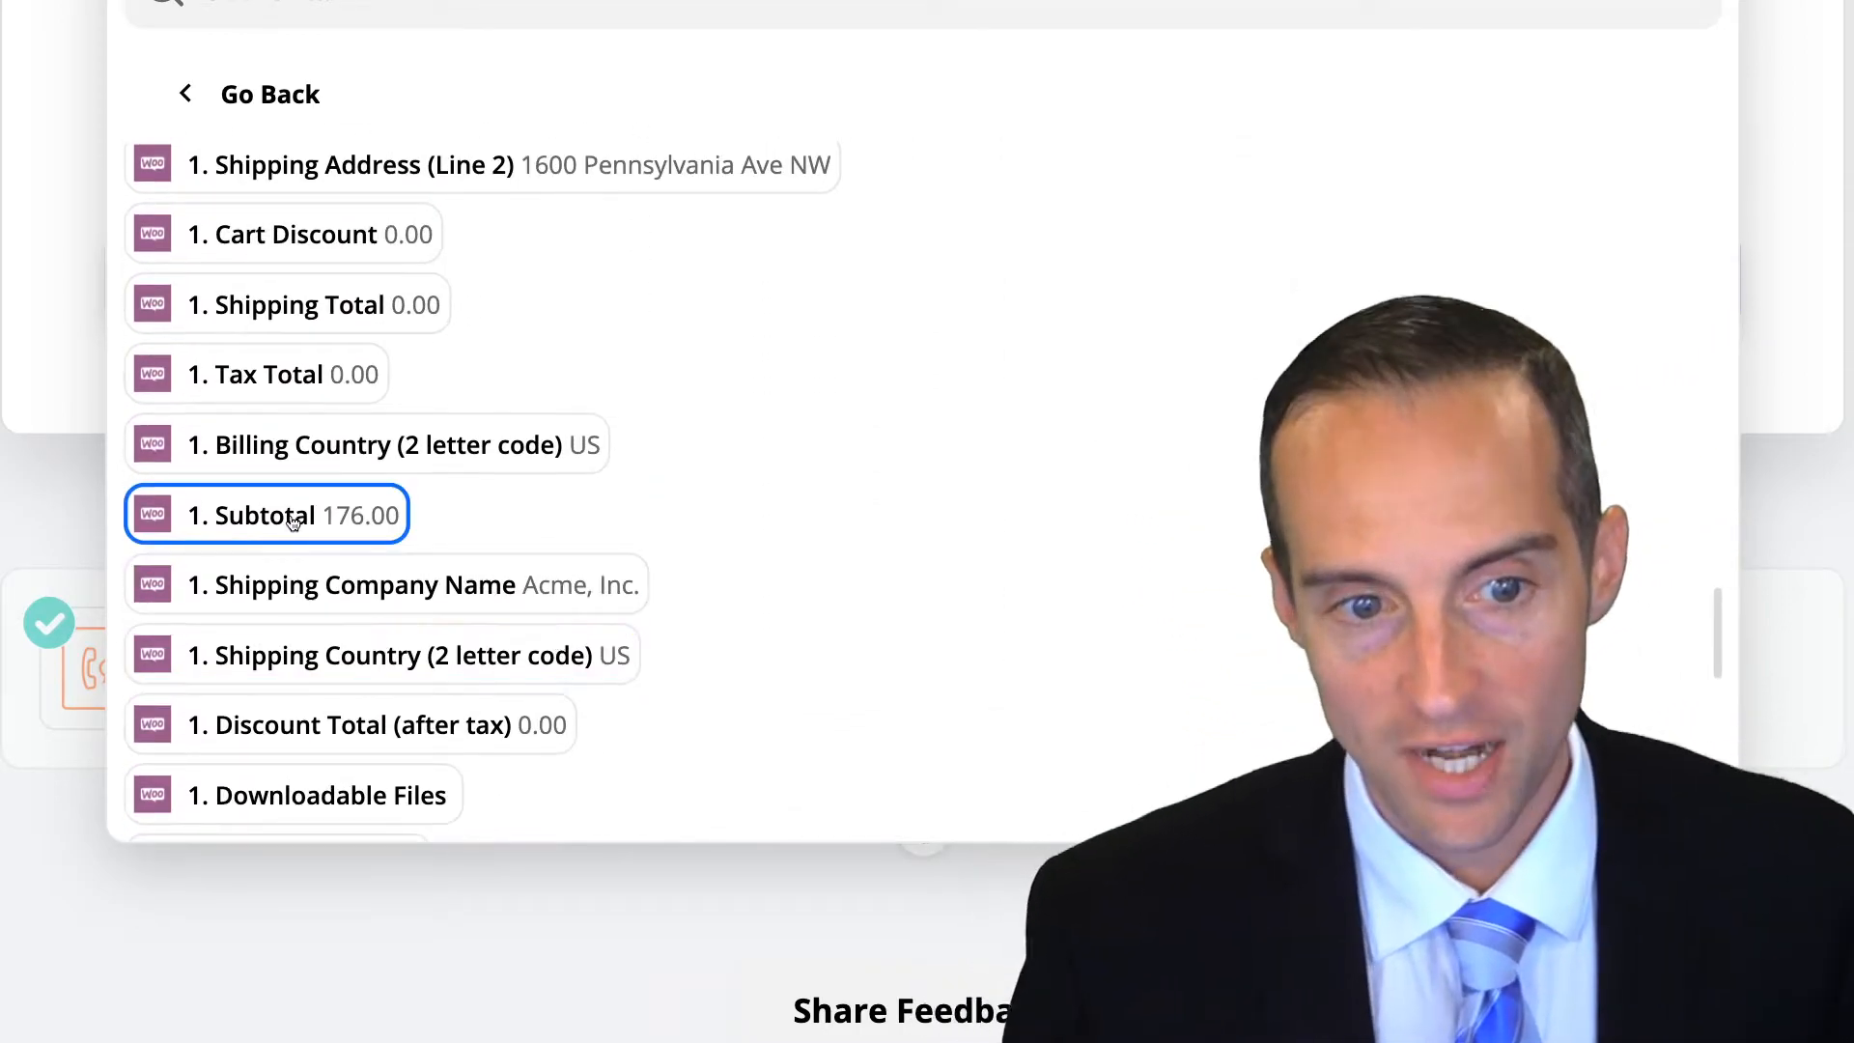
scroll("down", 3)
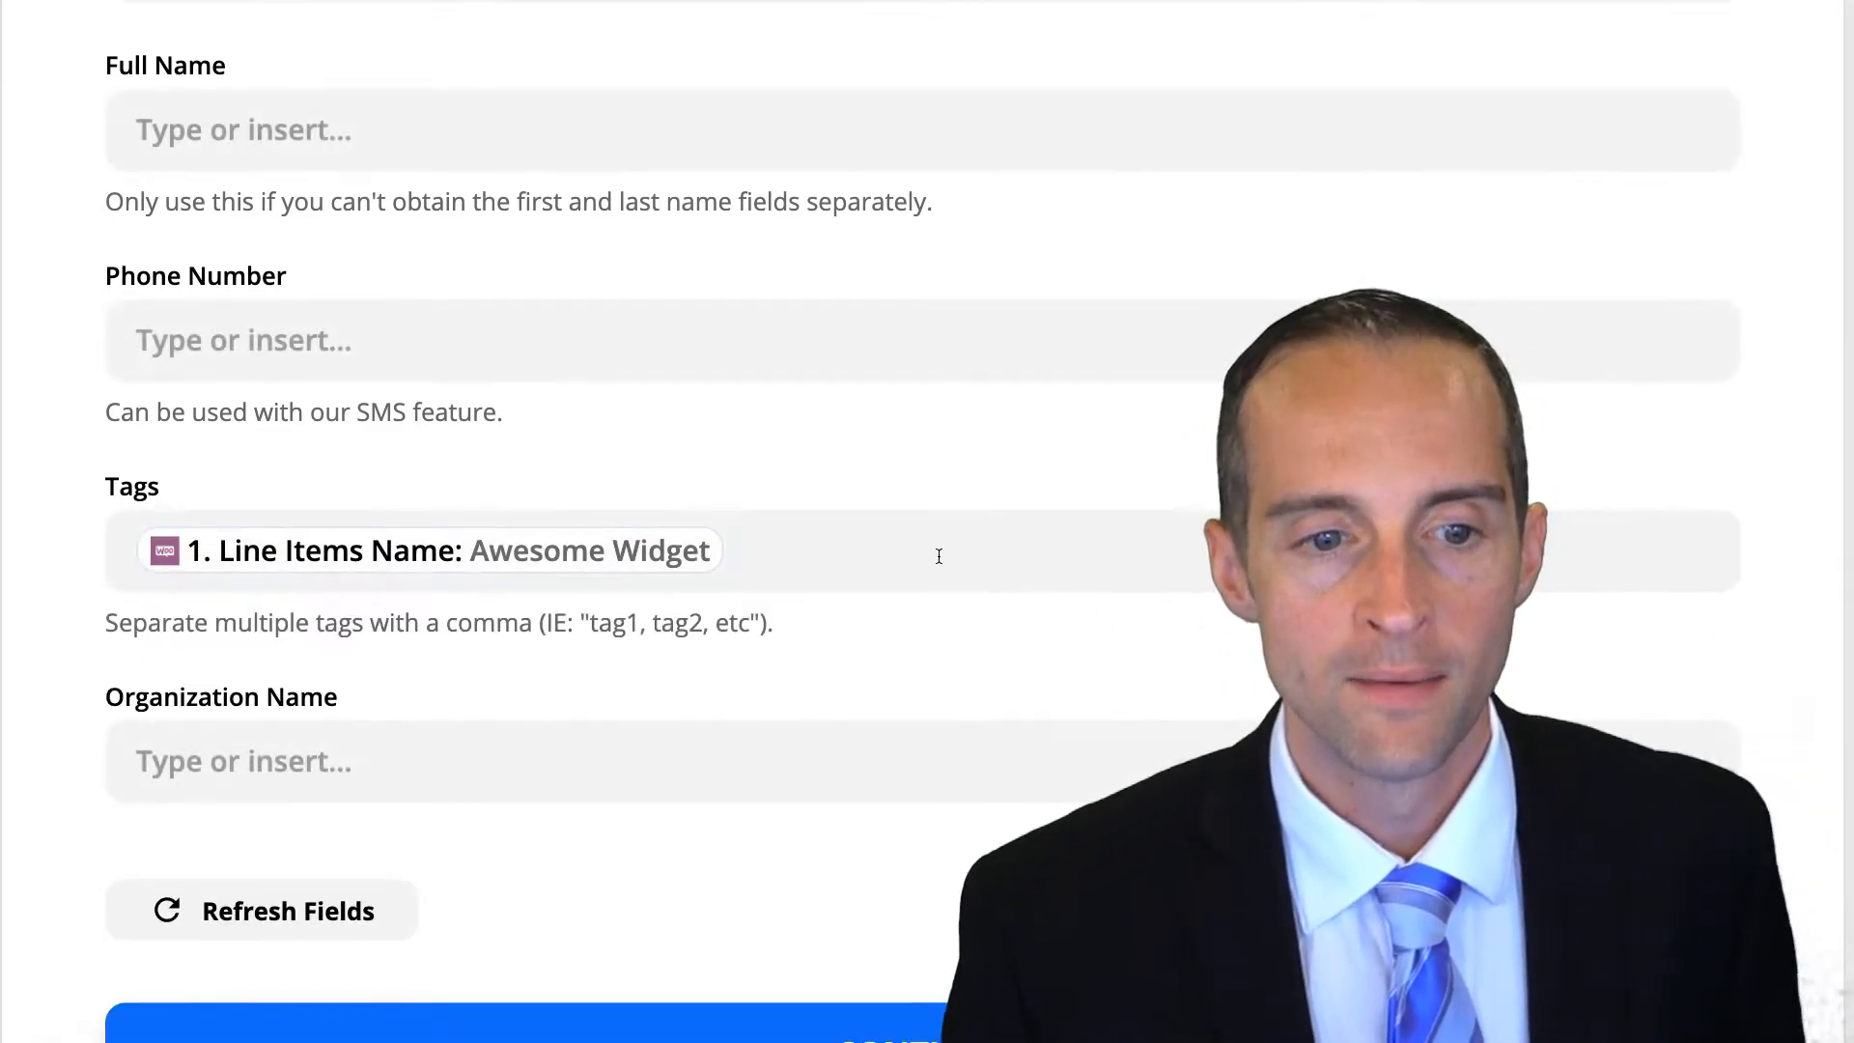
Add Order Total as a second tag, then remove it again
left_click(935, 549)
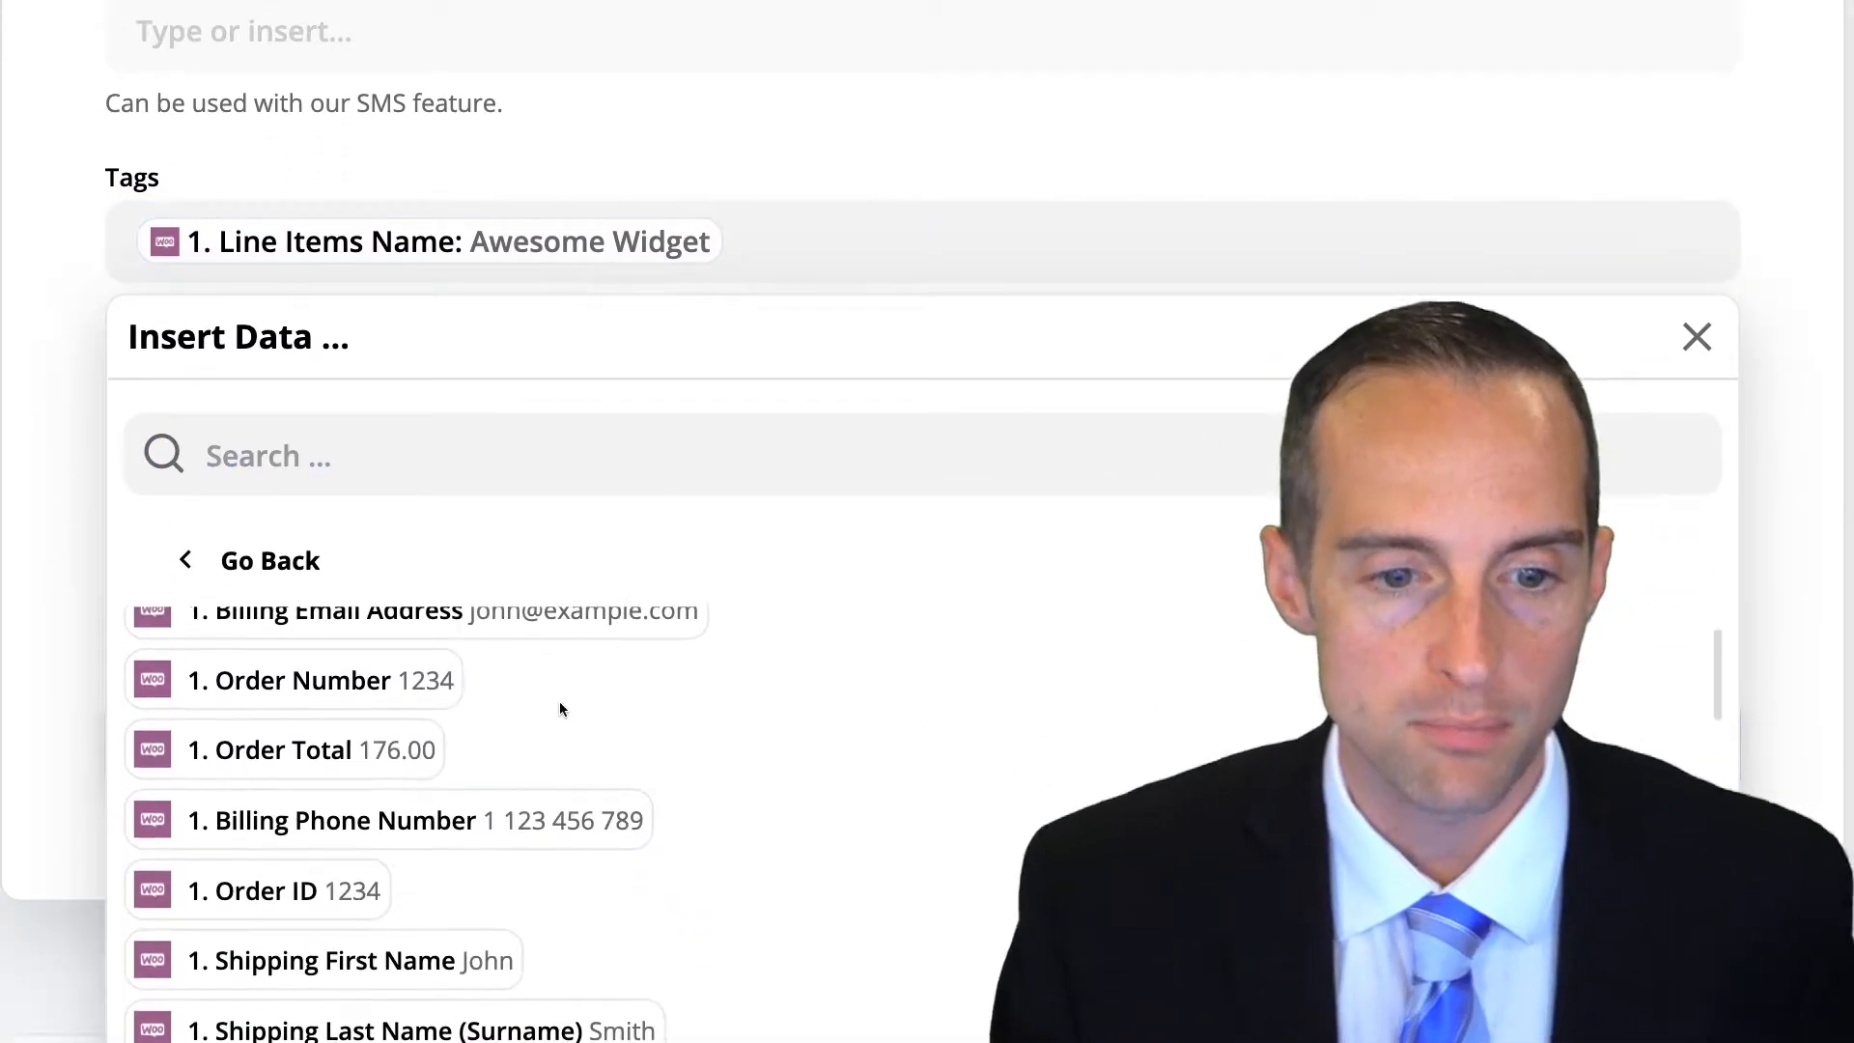
left_click(282, 750)
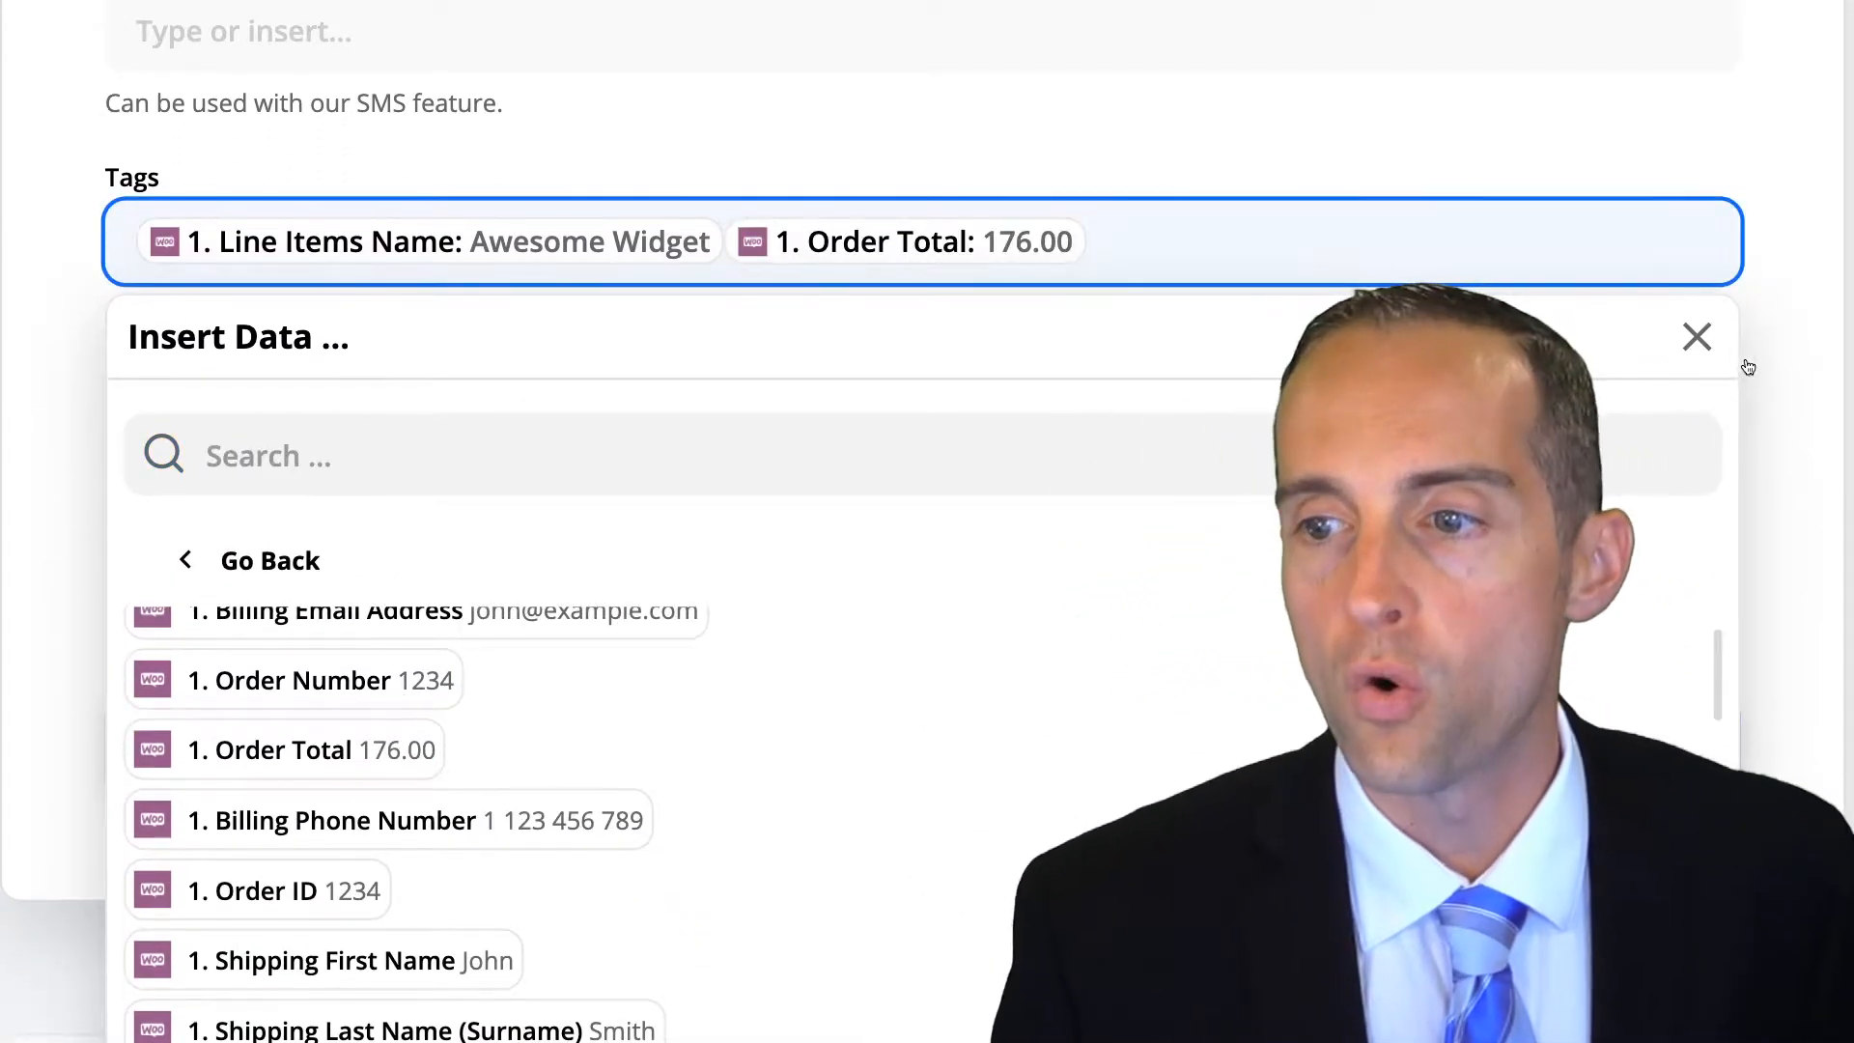
left_click(1696, 336)
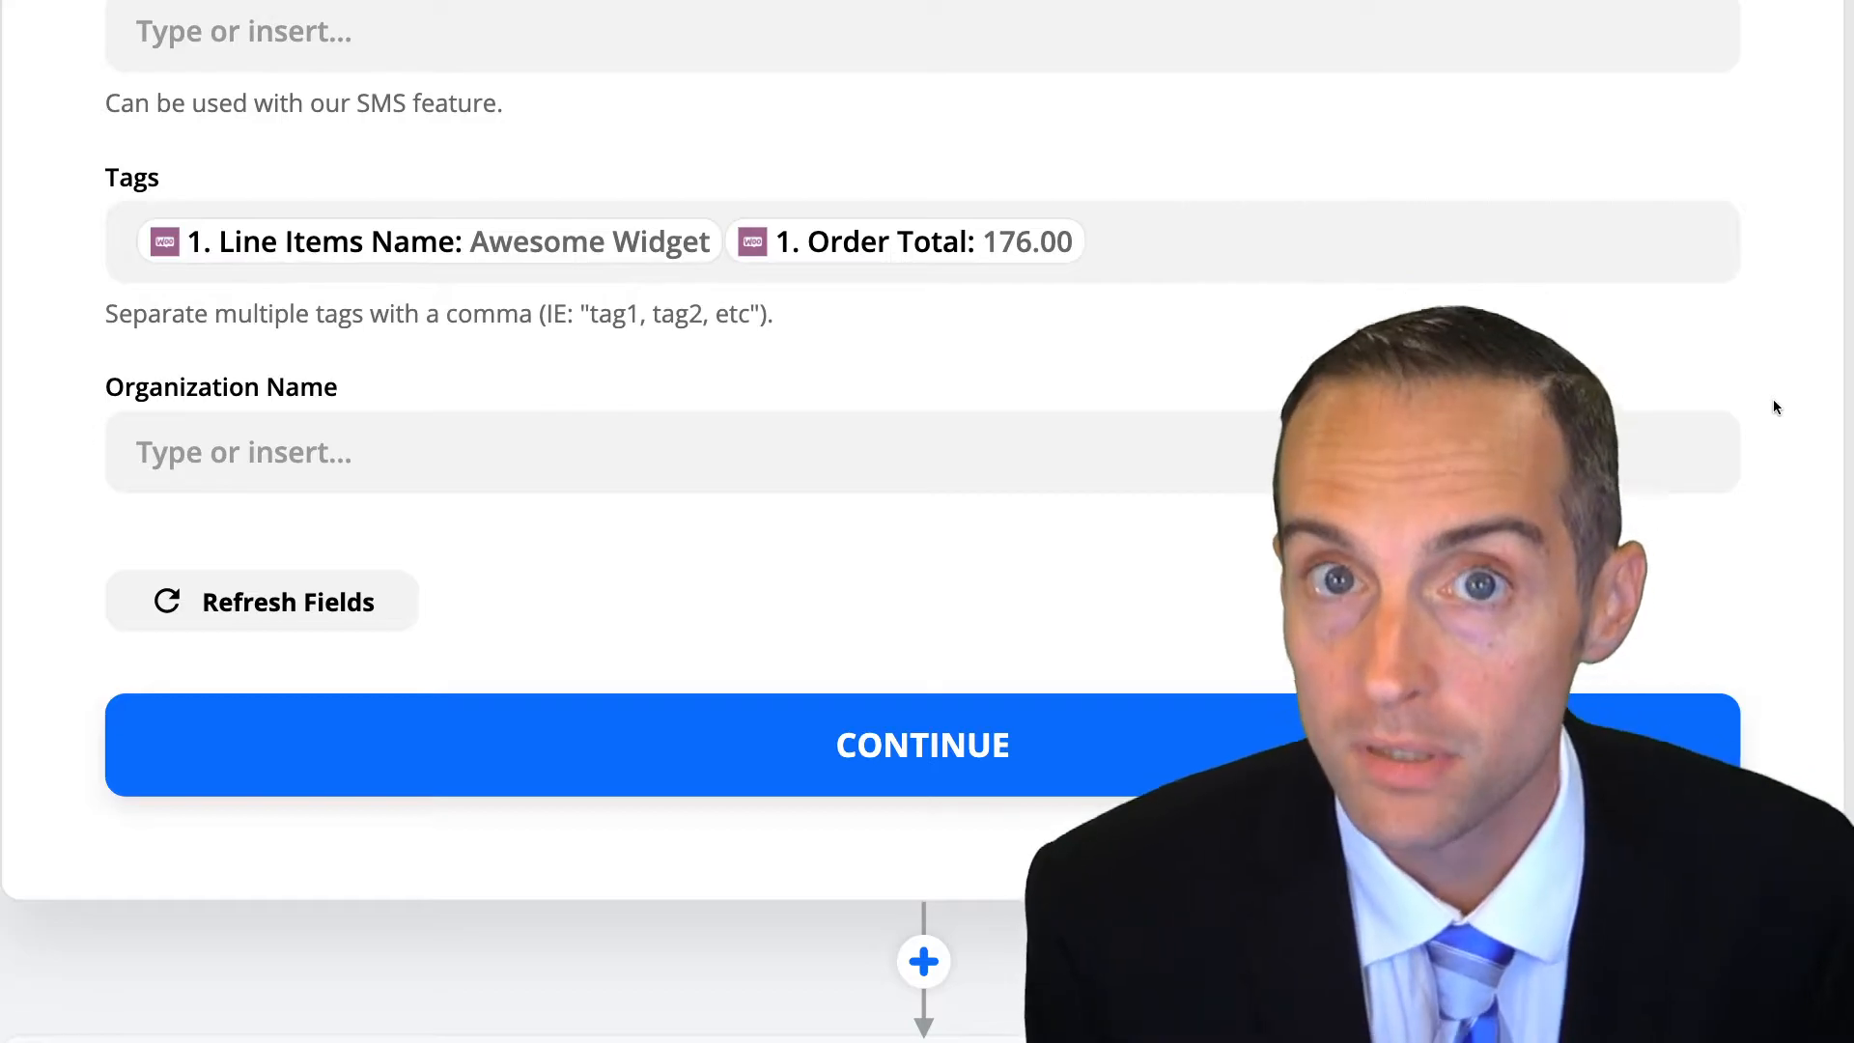
left_click(1124, 242)
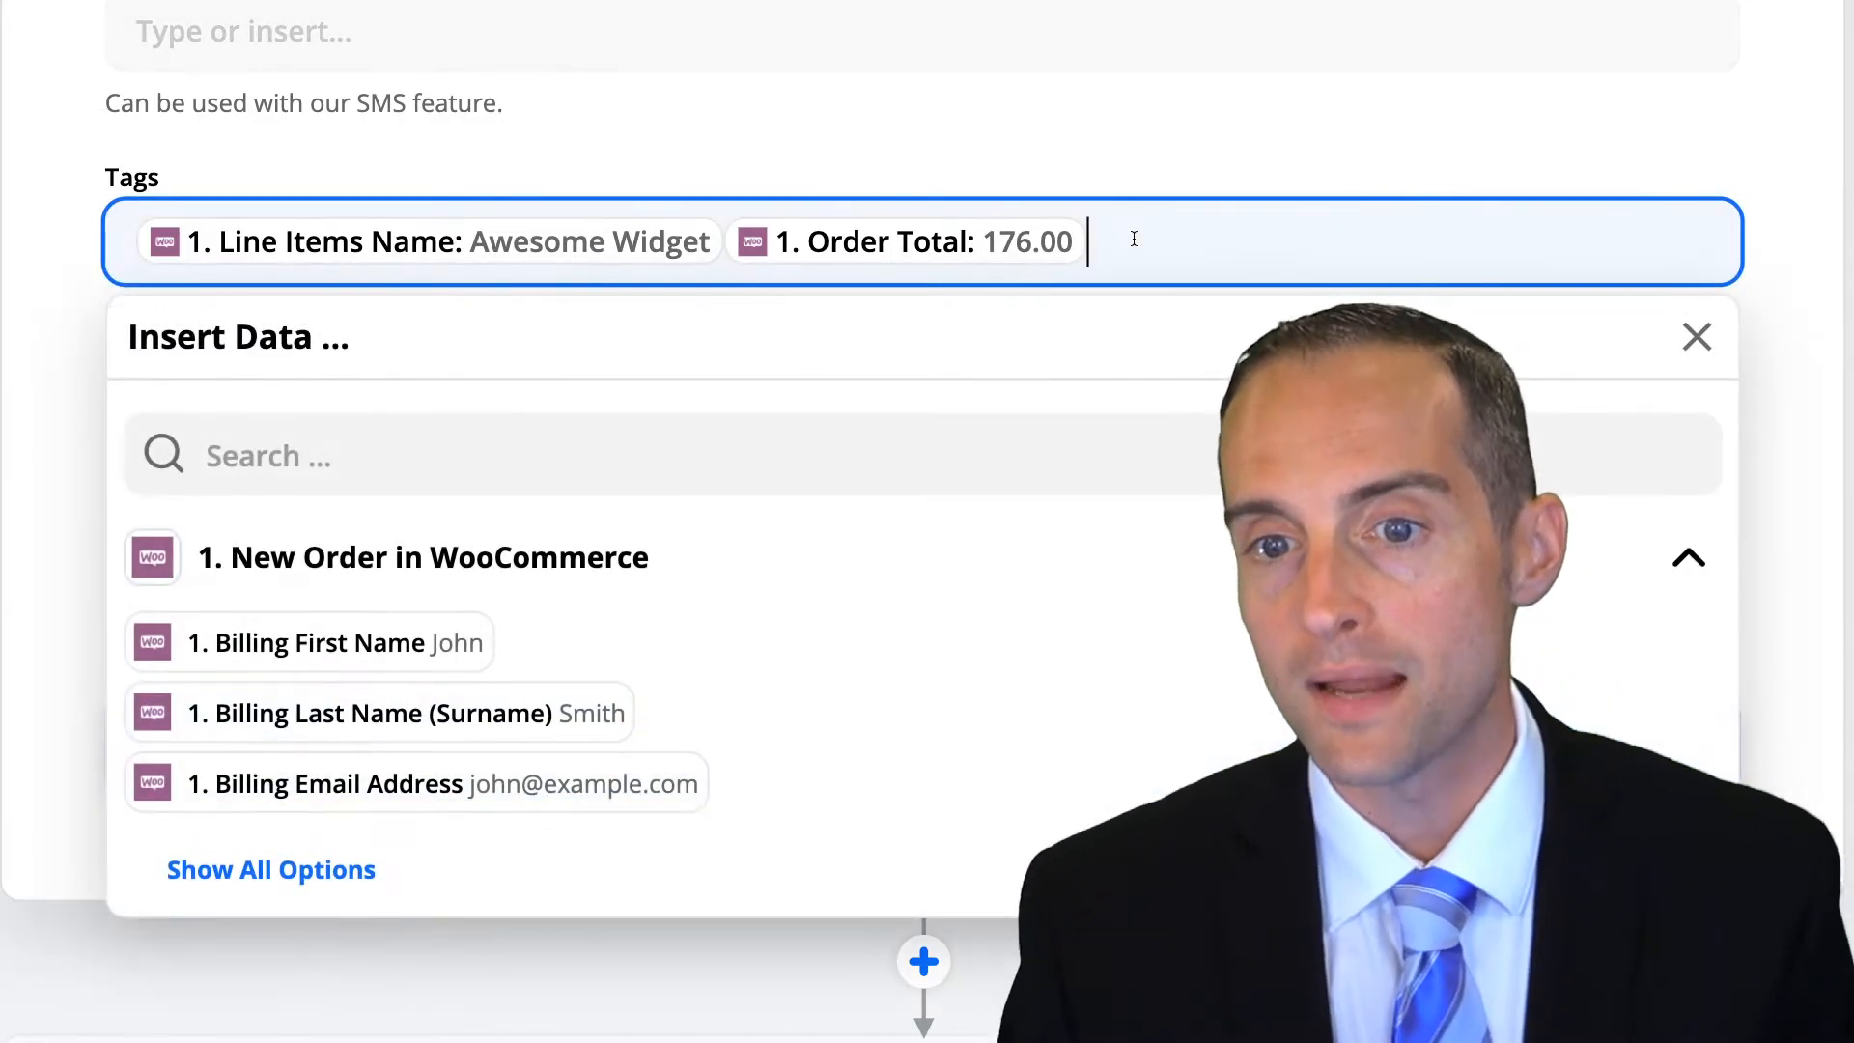
key("Backspace")
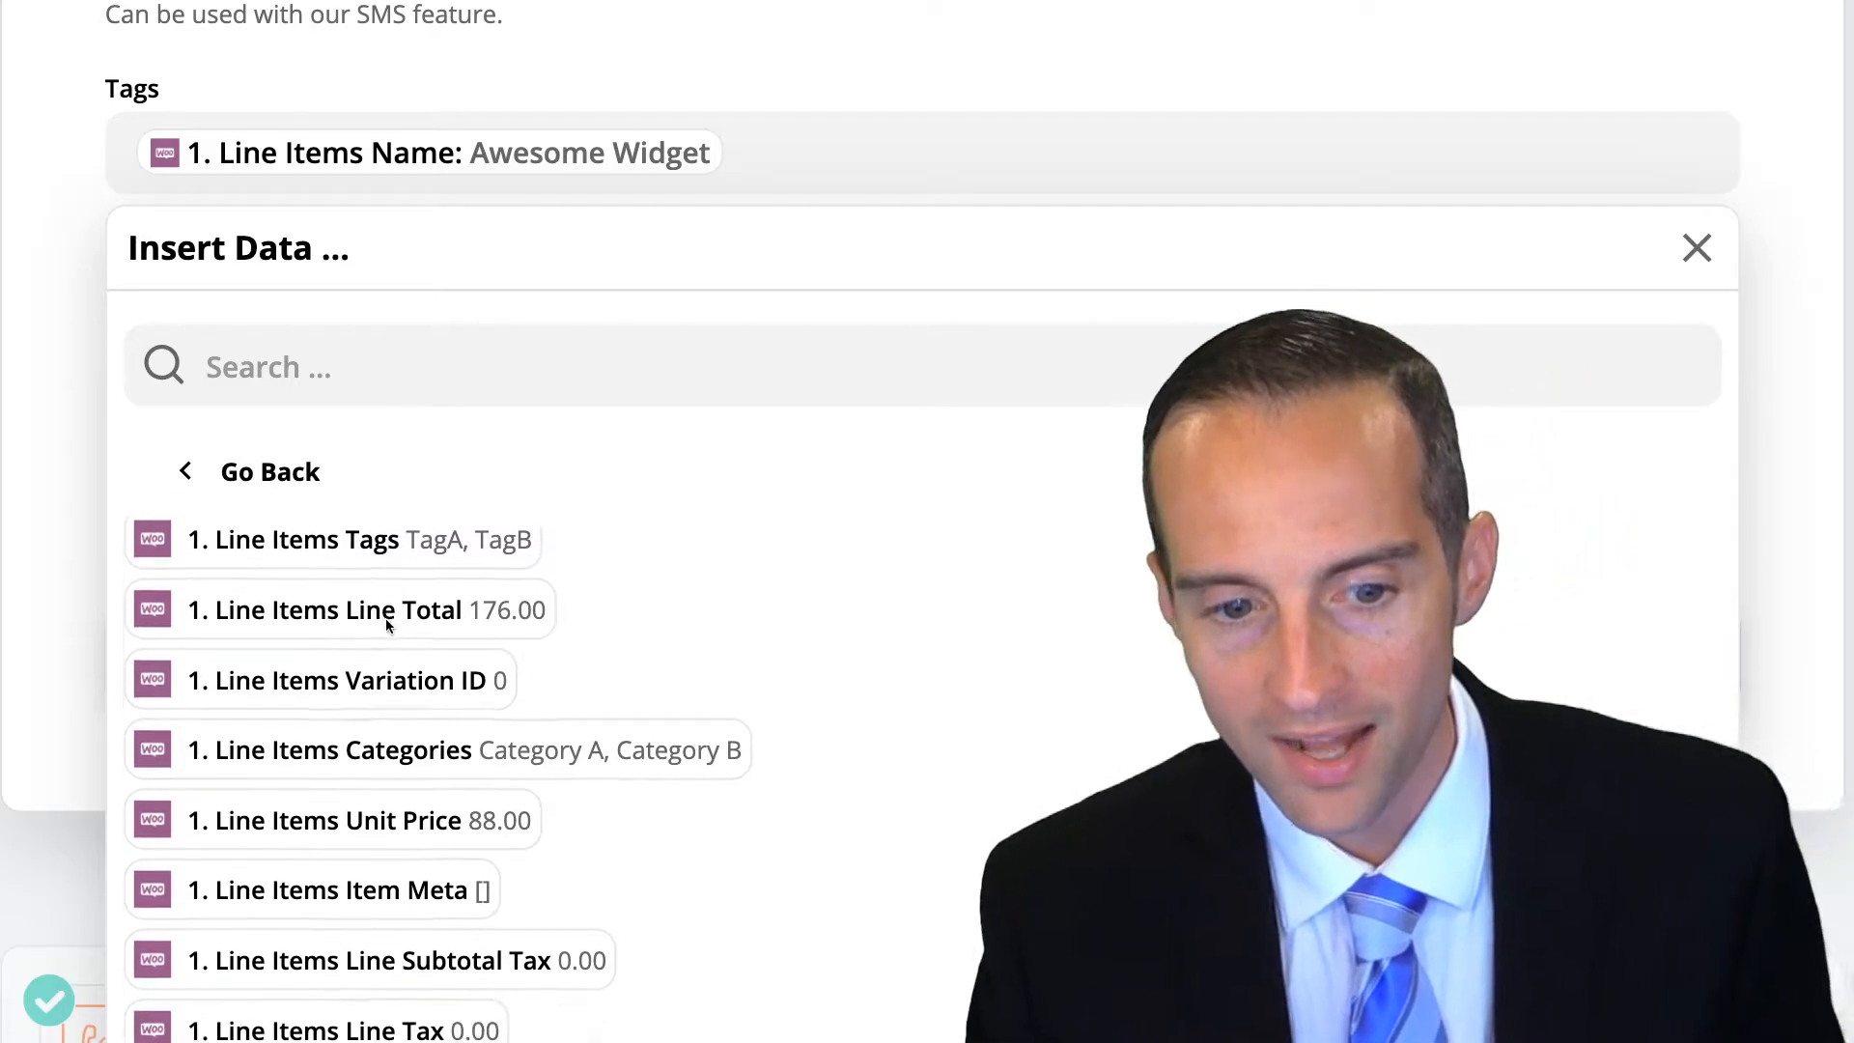
Browse all order data options to find Coupons as the second tag
scroll("down", 3)
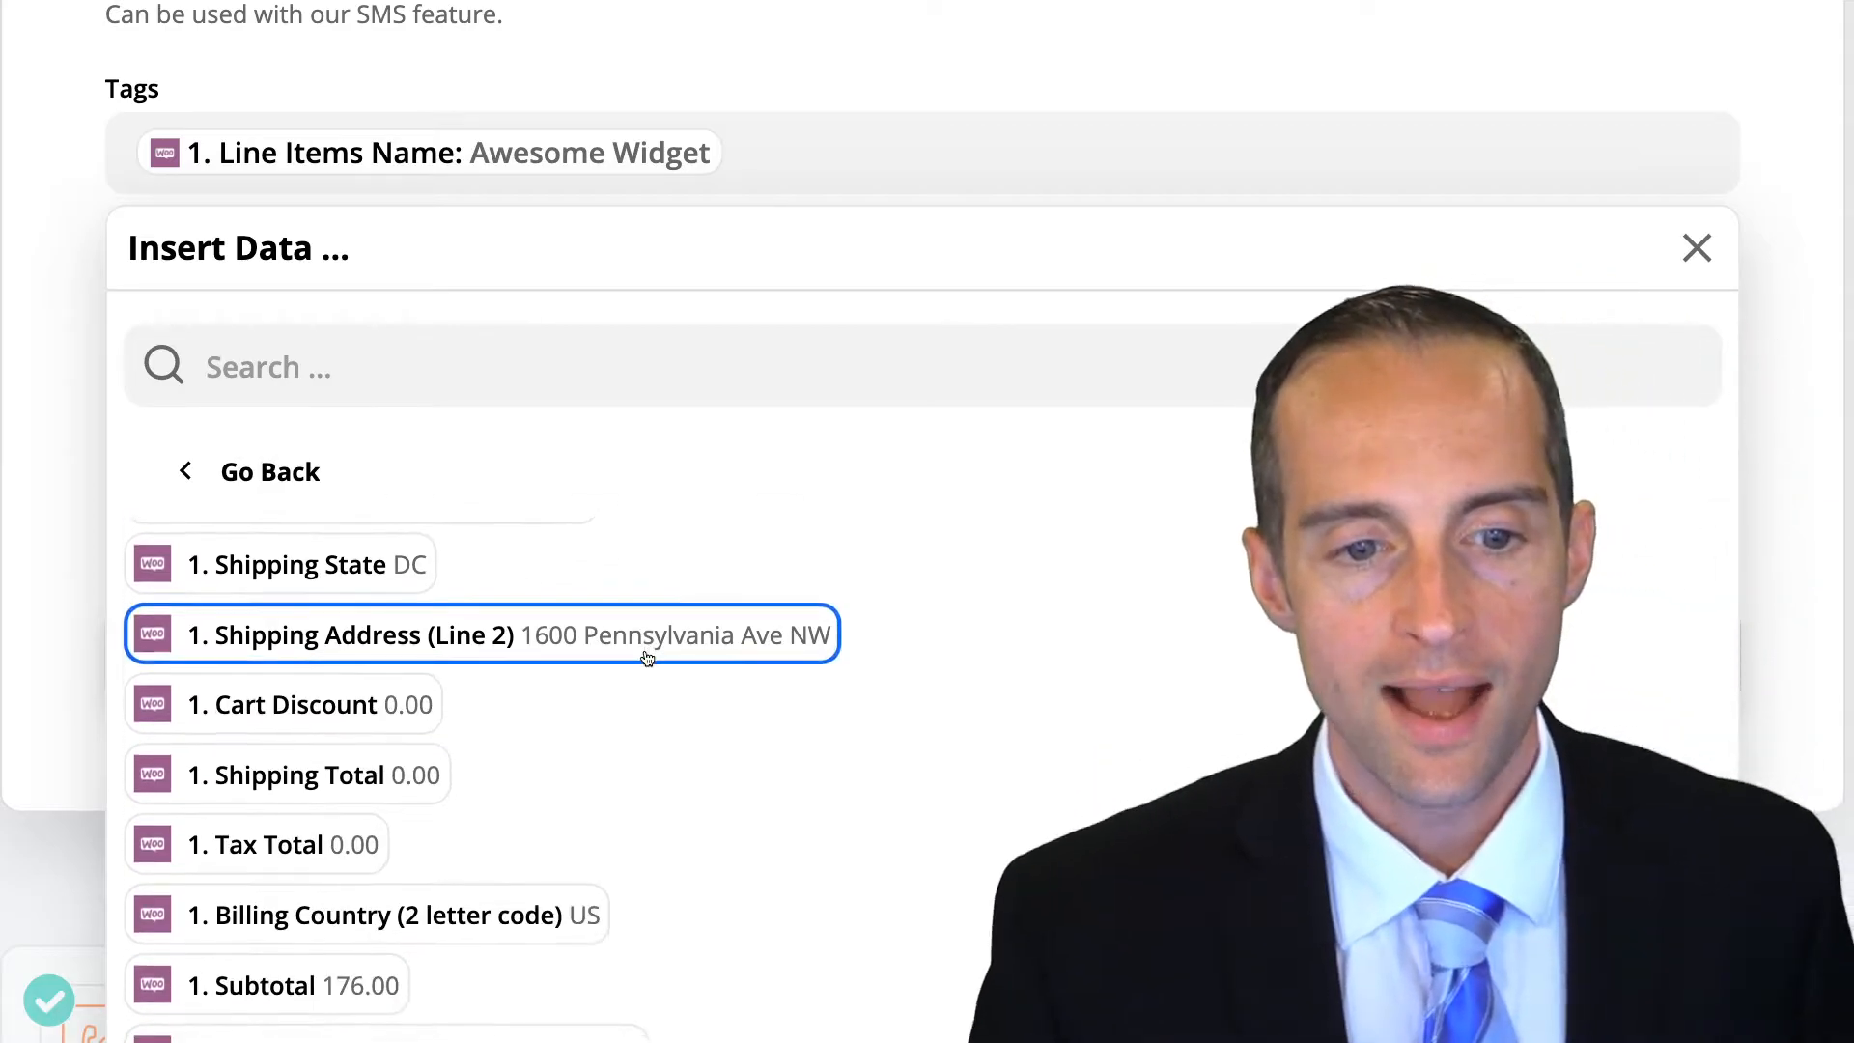
scroll("down", 3)
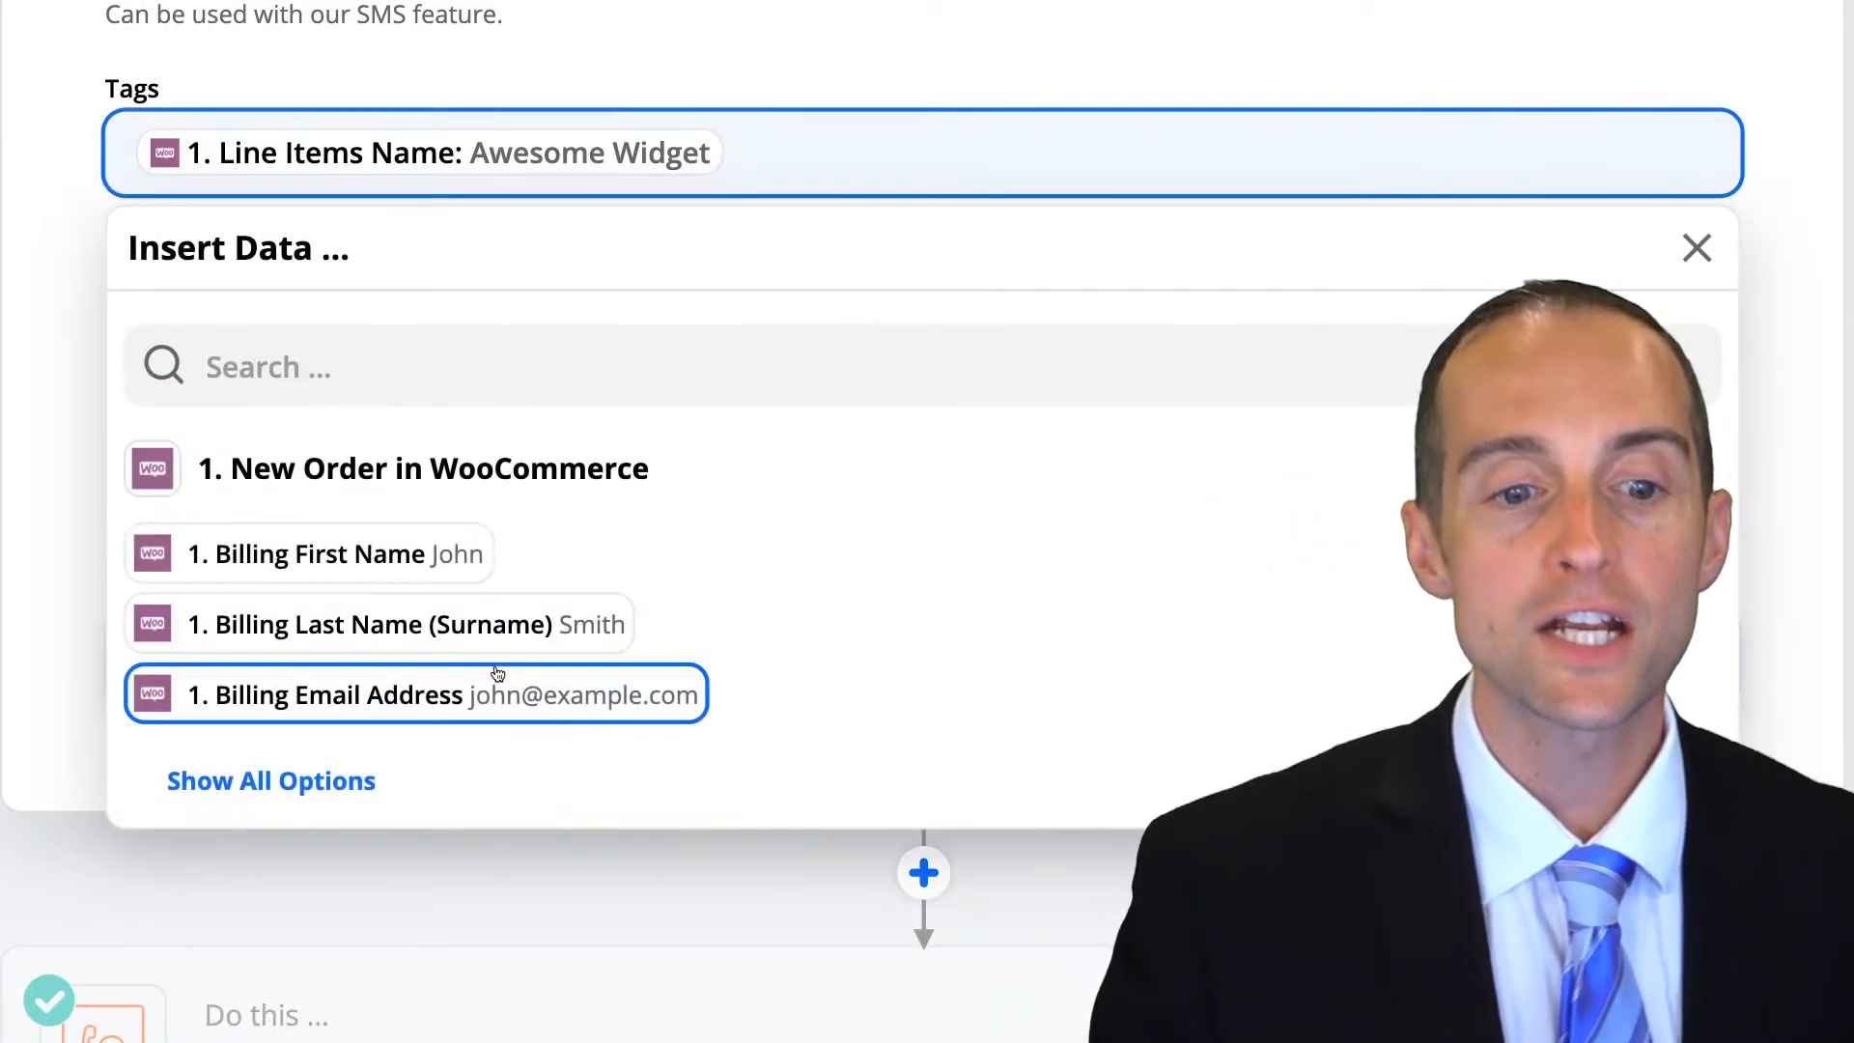
left_click(270, 781)
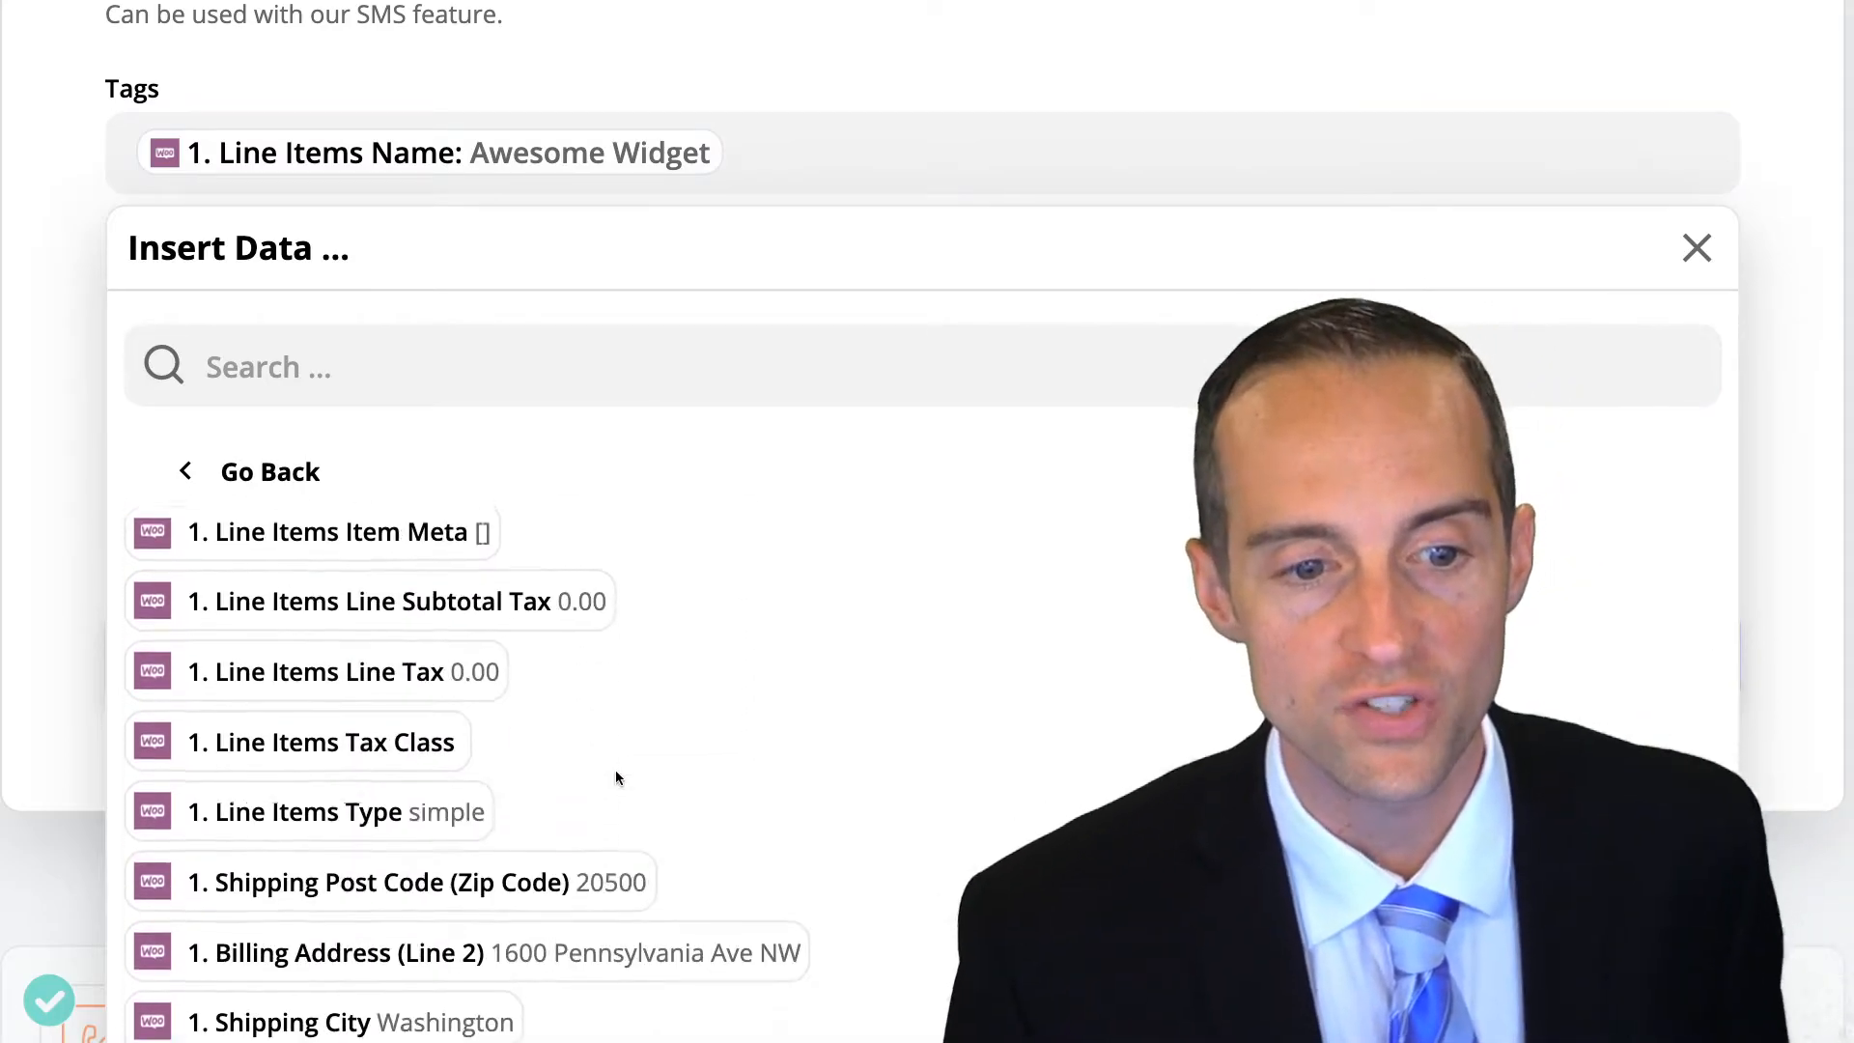
scroll("down", 3)
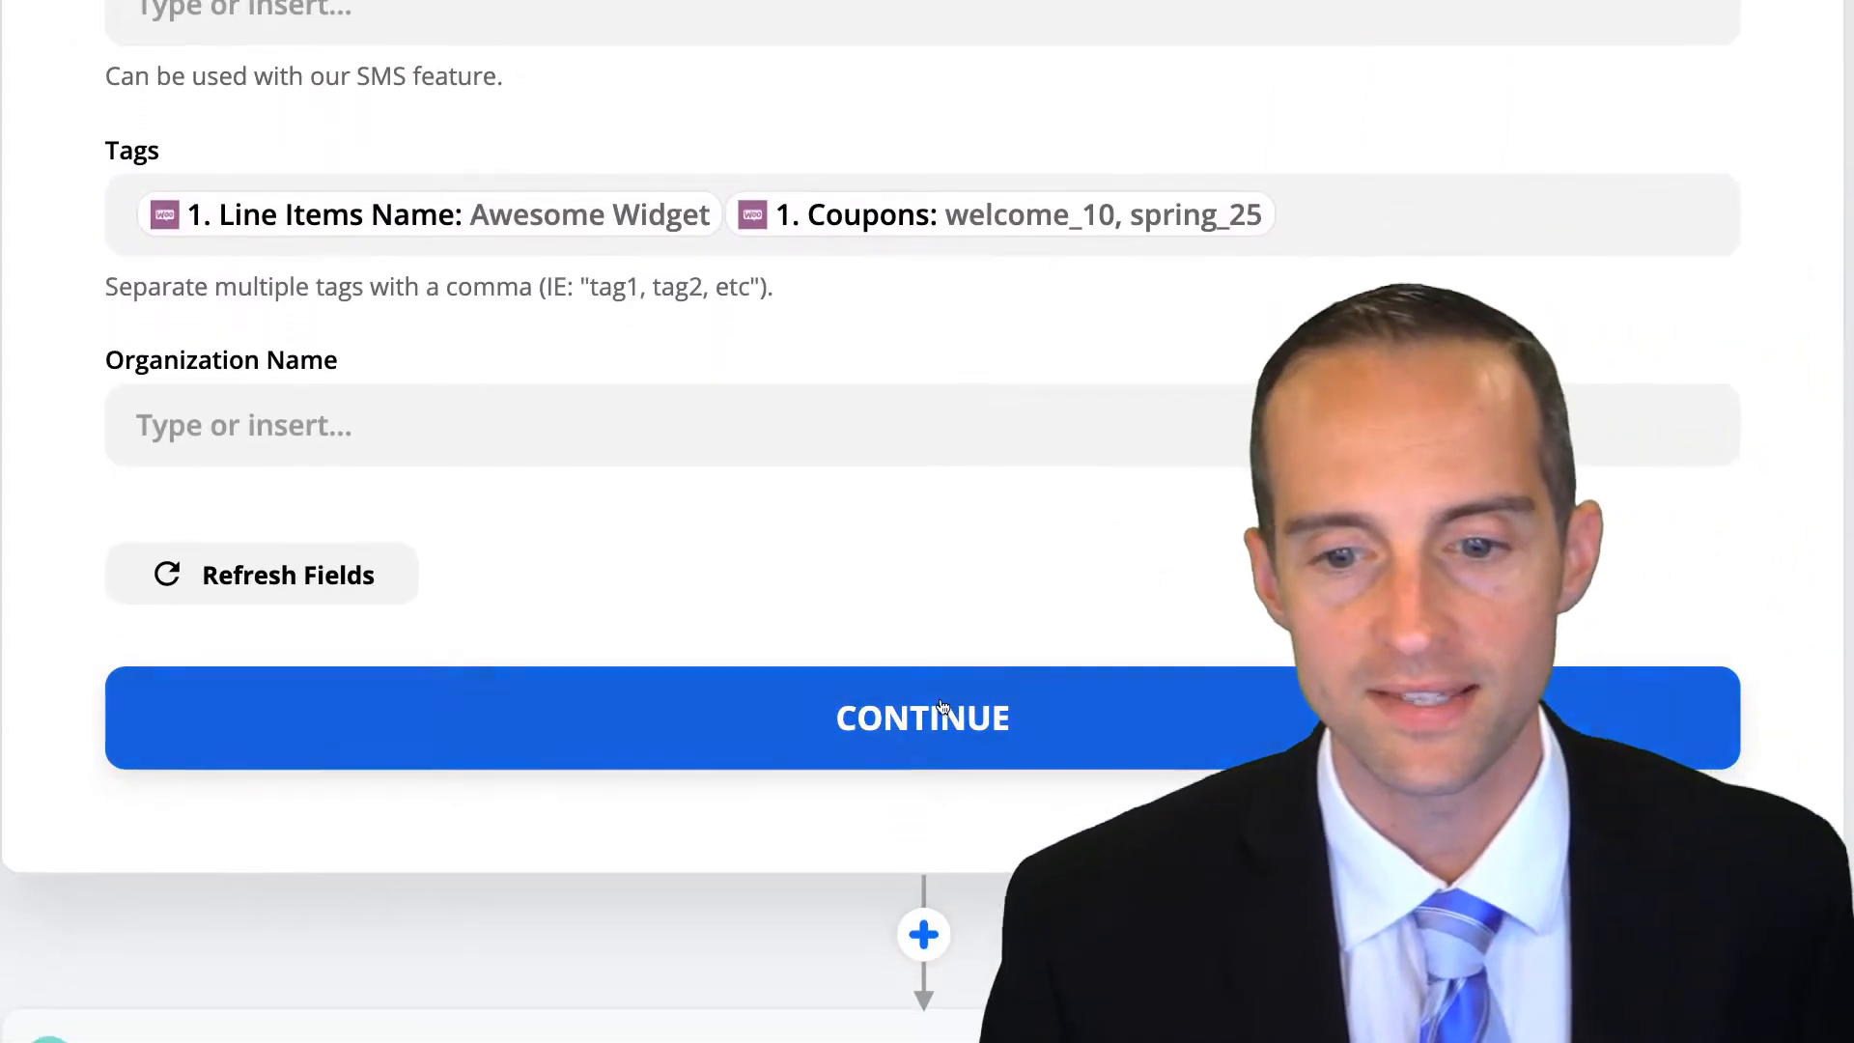
Review the test contact preview, checking tags Awesome Widget, welcome_10, spring_25
left_click(923, 717)
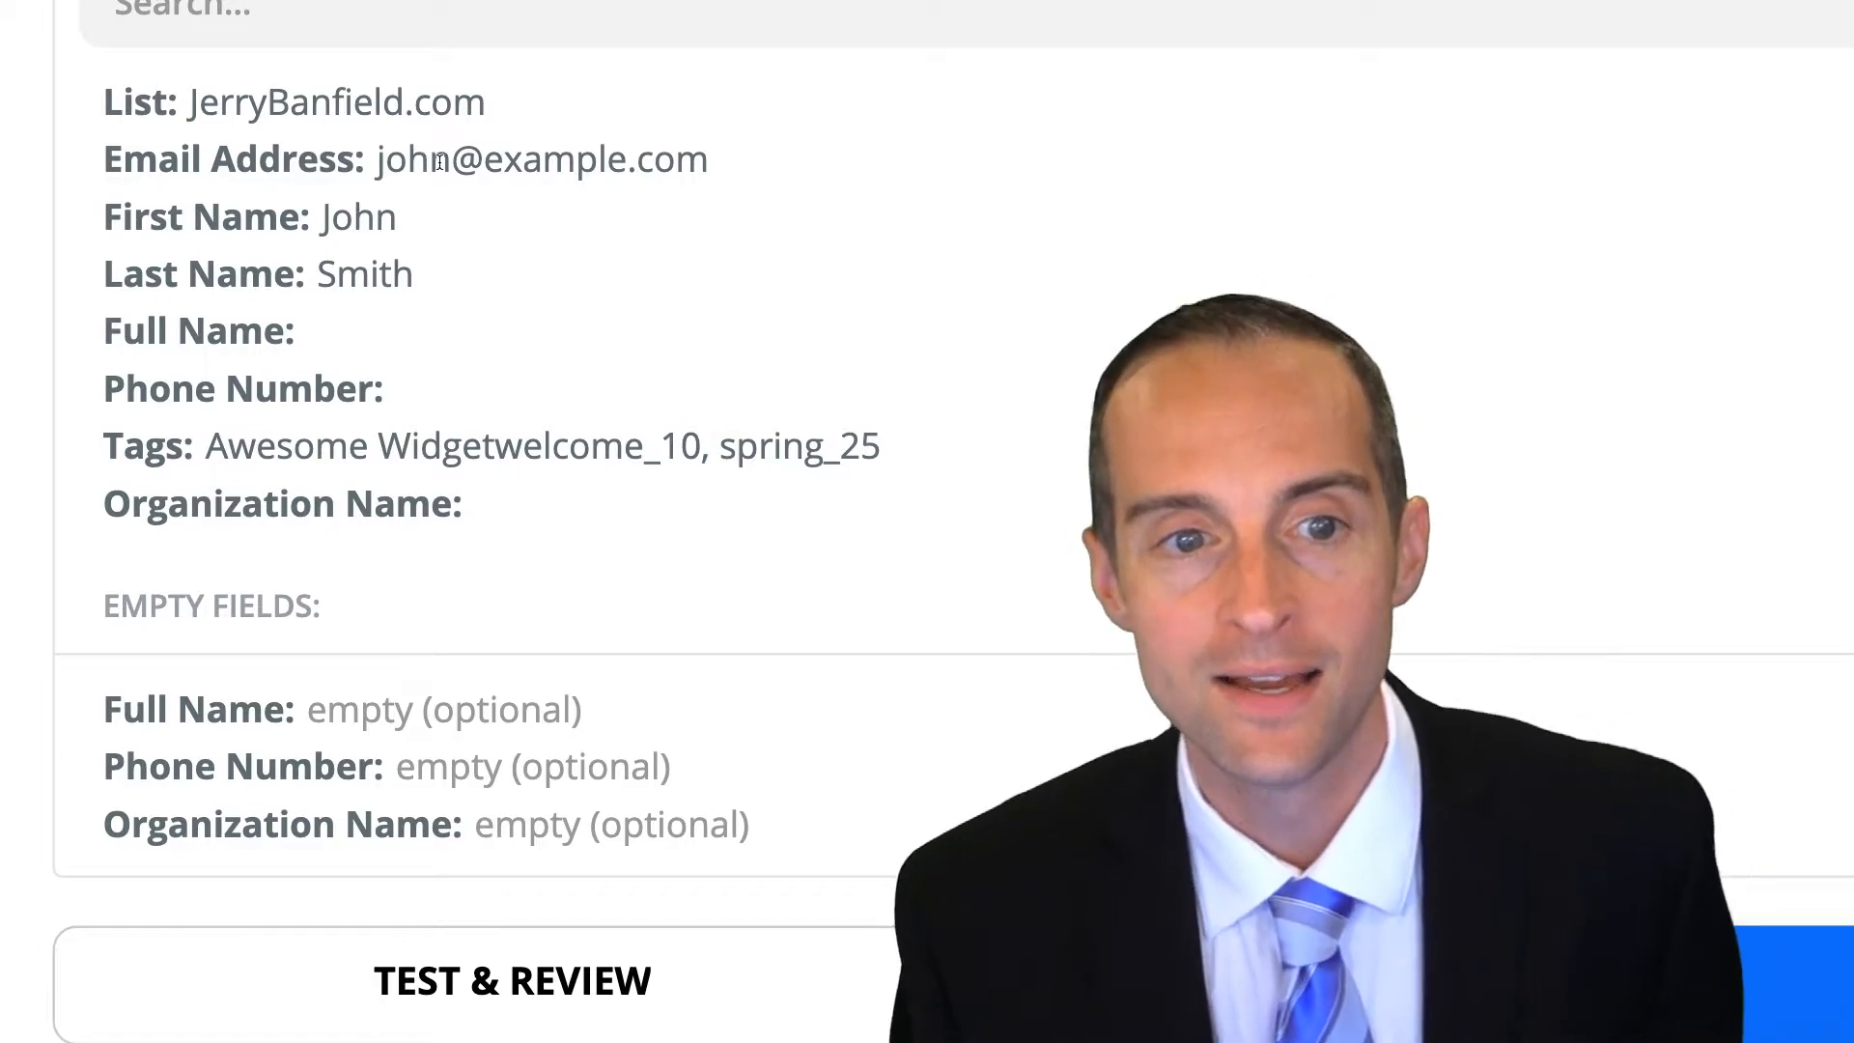
left_click_drag(207, 446, 484, 446)
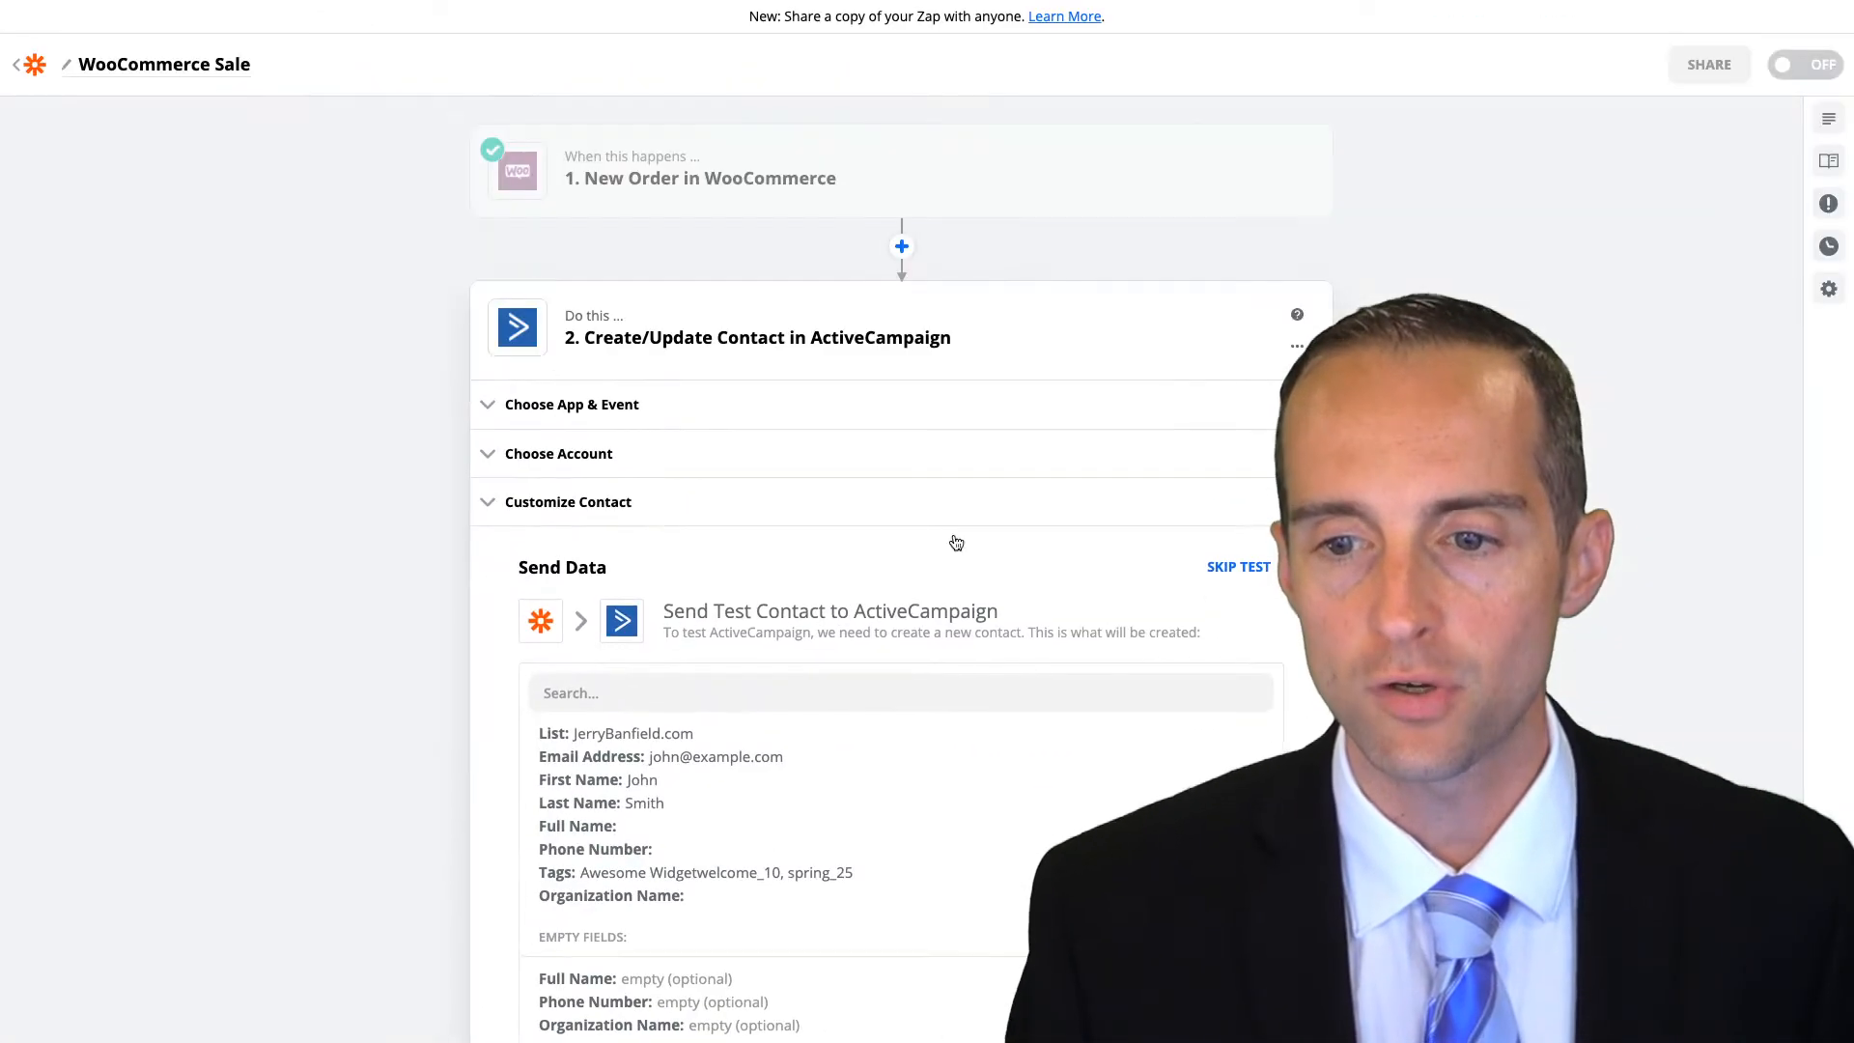
scroll("down", 3)
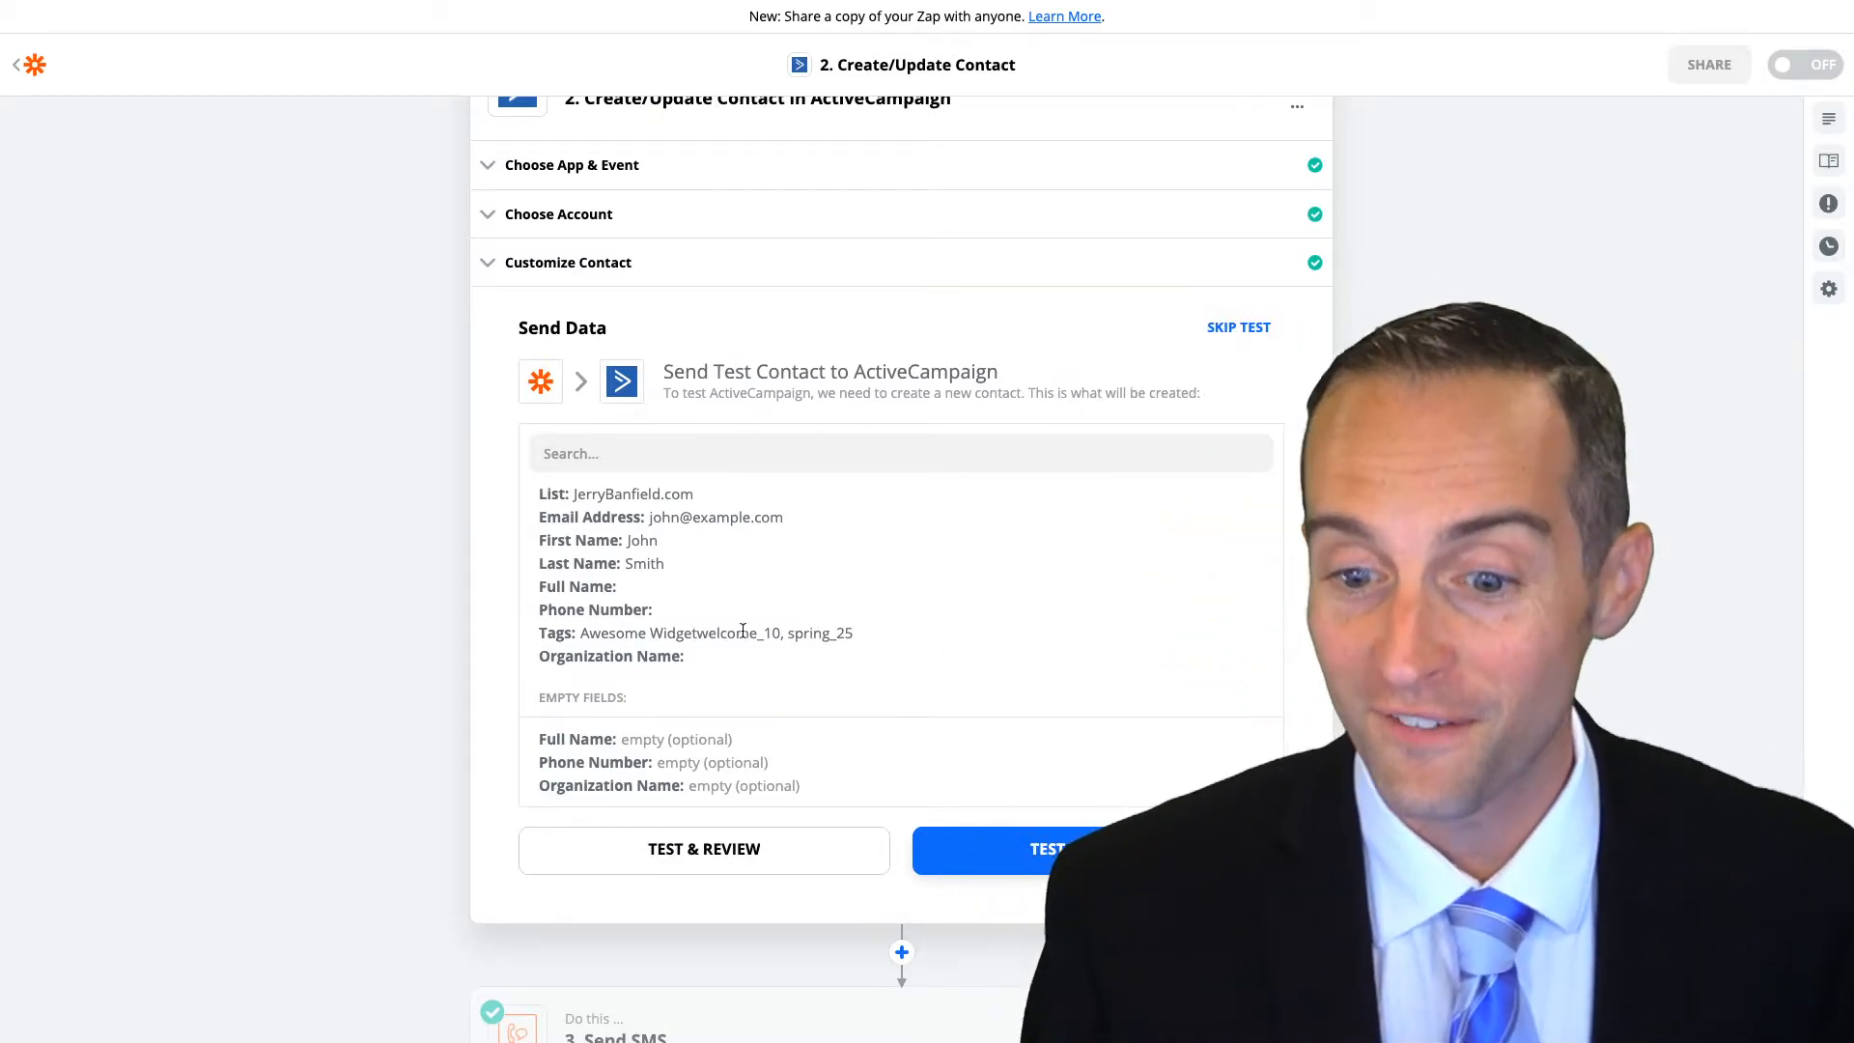
left_click(568, 260)
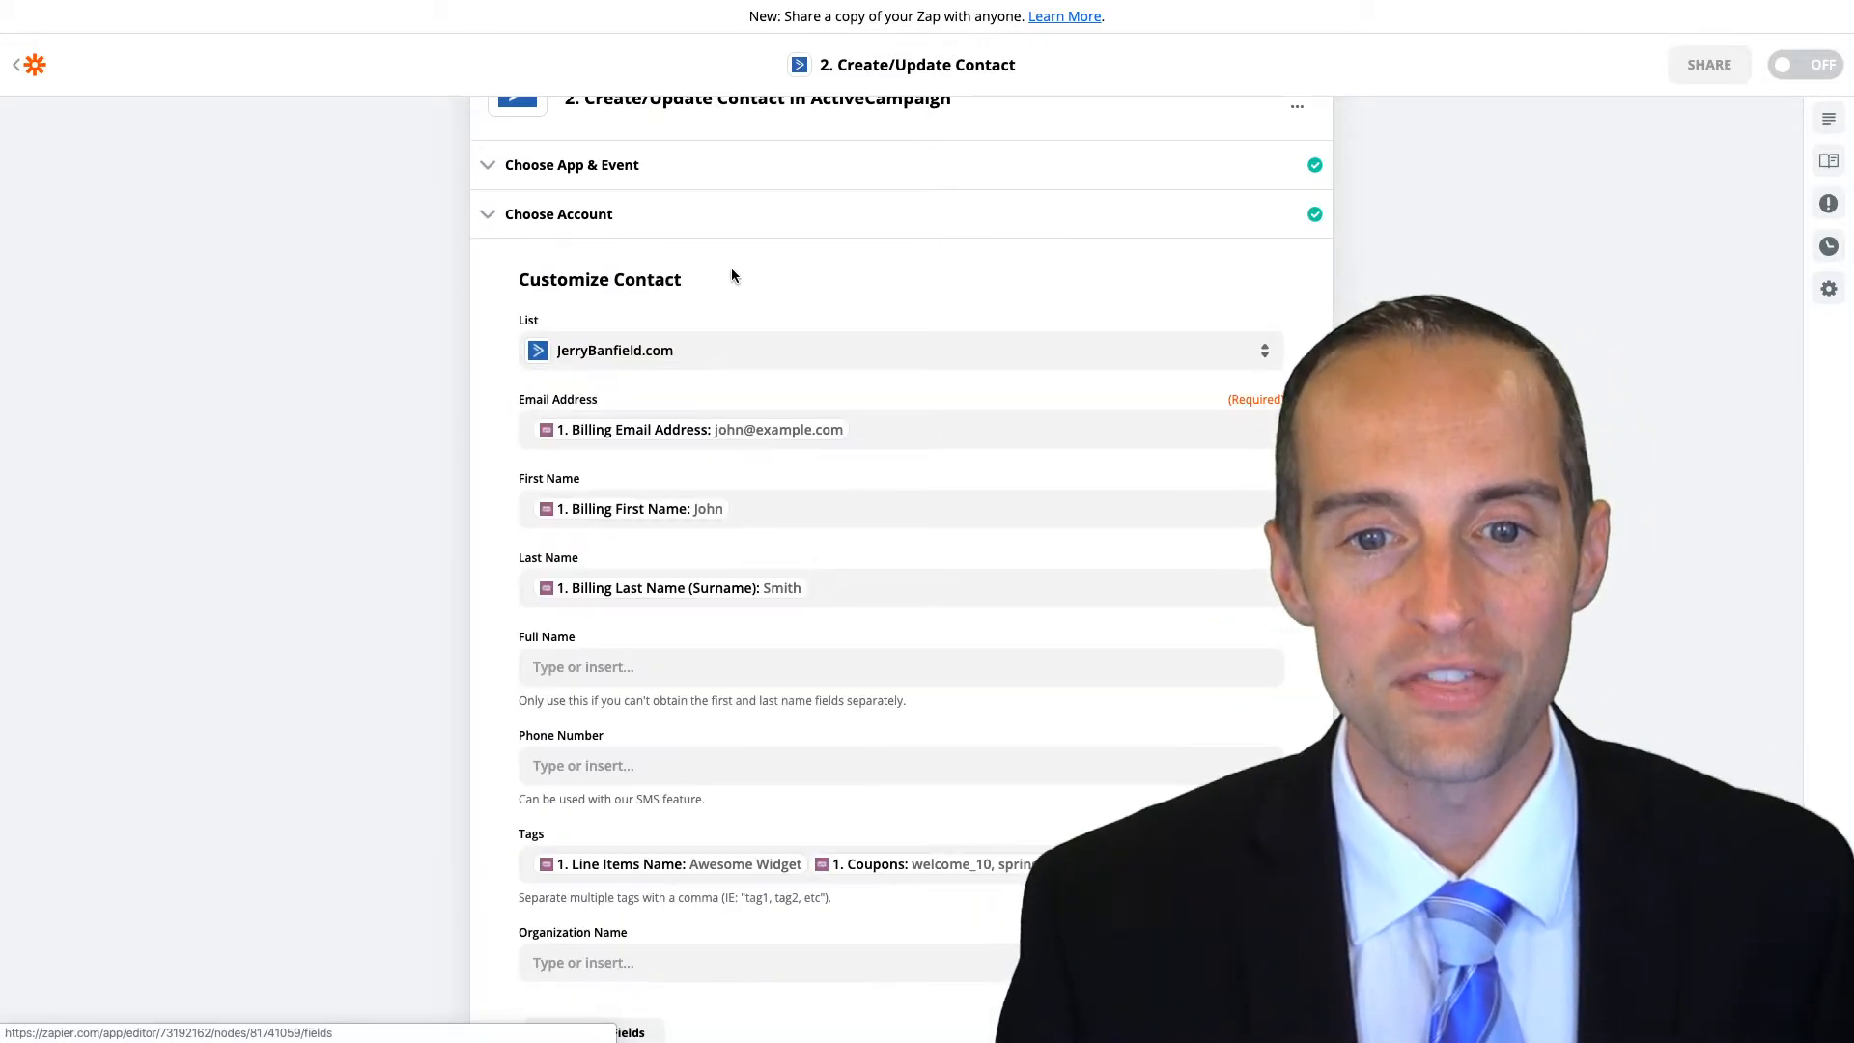
scroll("down", 3)
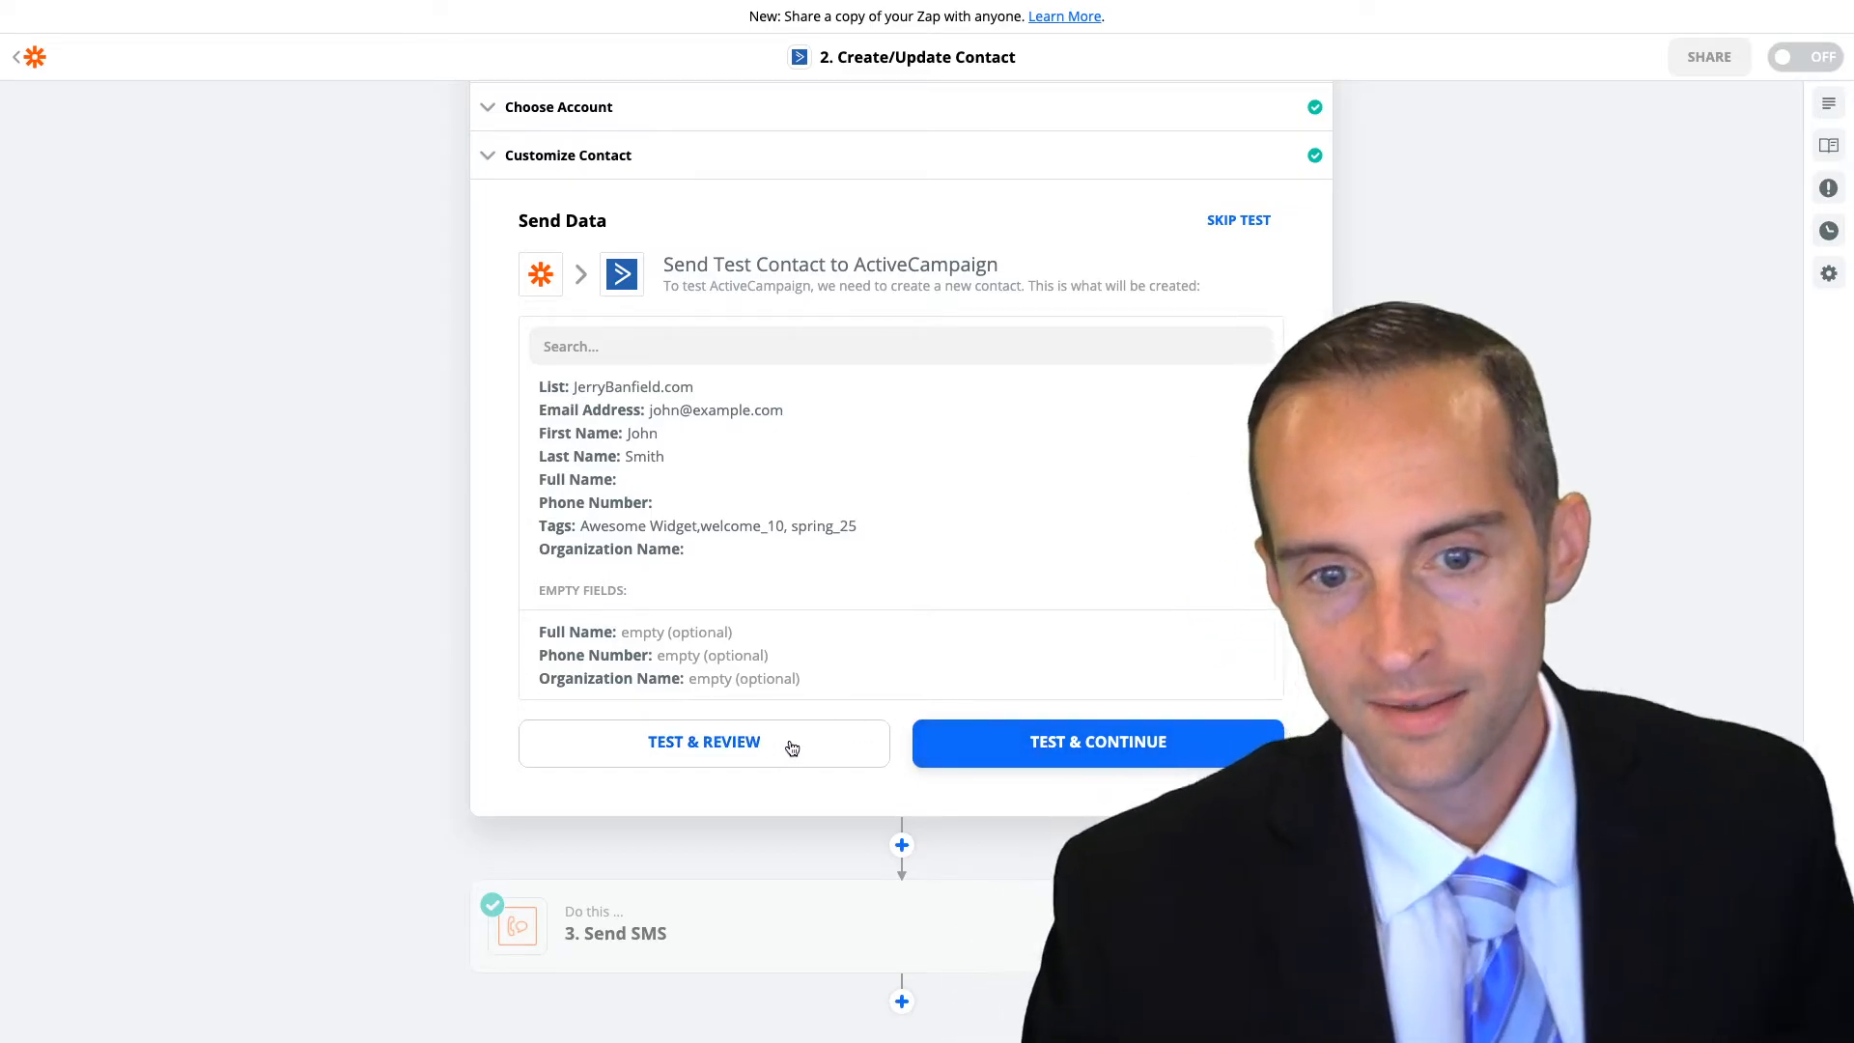
Send the test contact to ActiveCampaign successfully and finish editing the step
left_click(1098, 742)
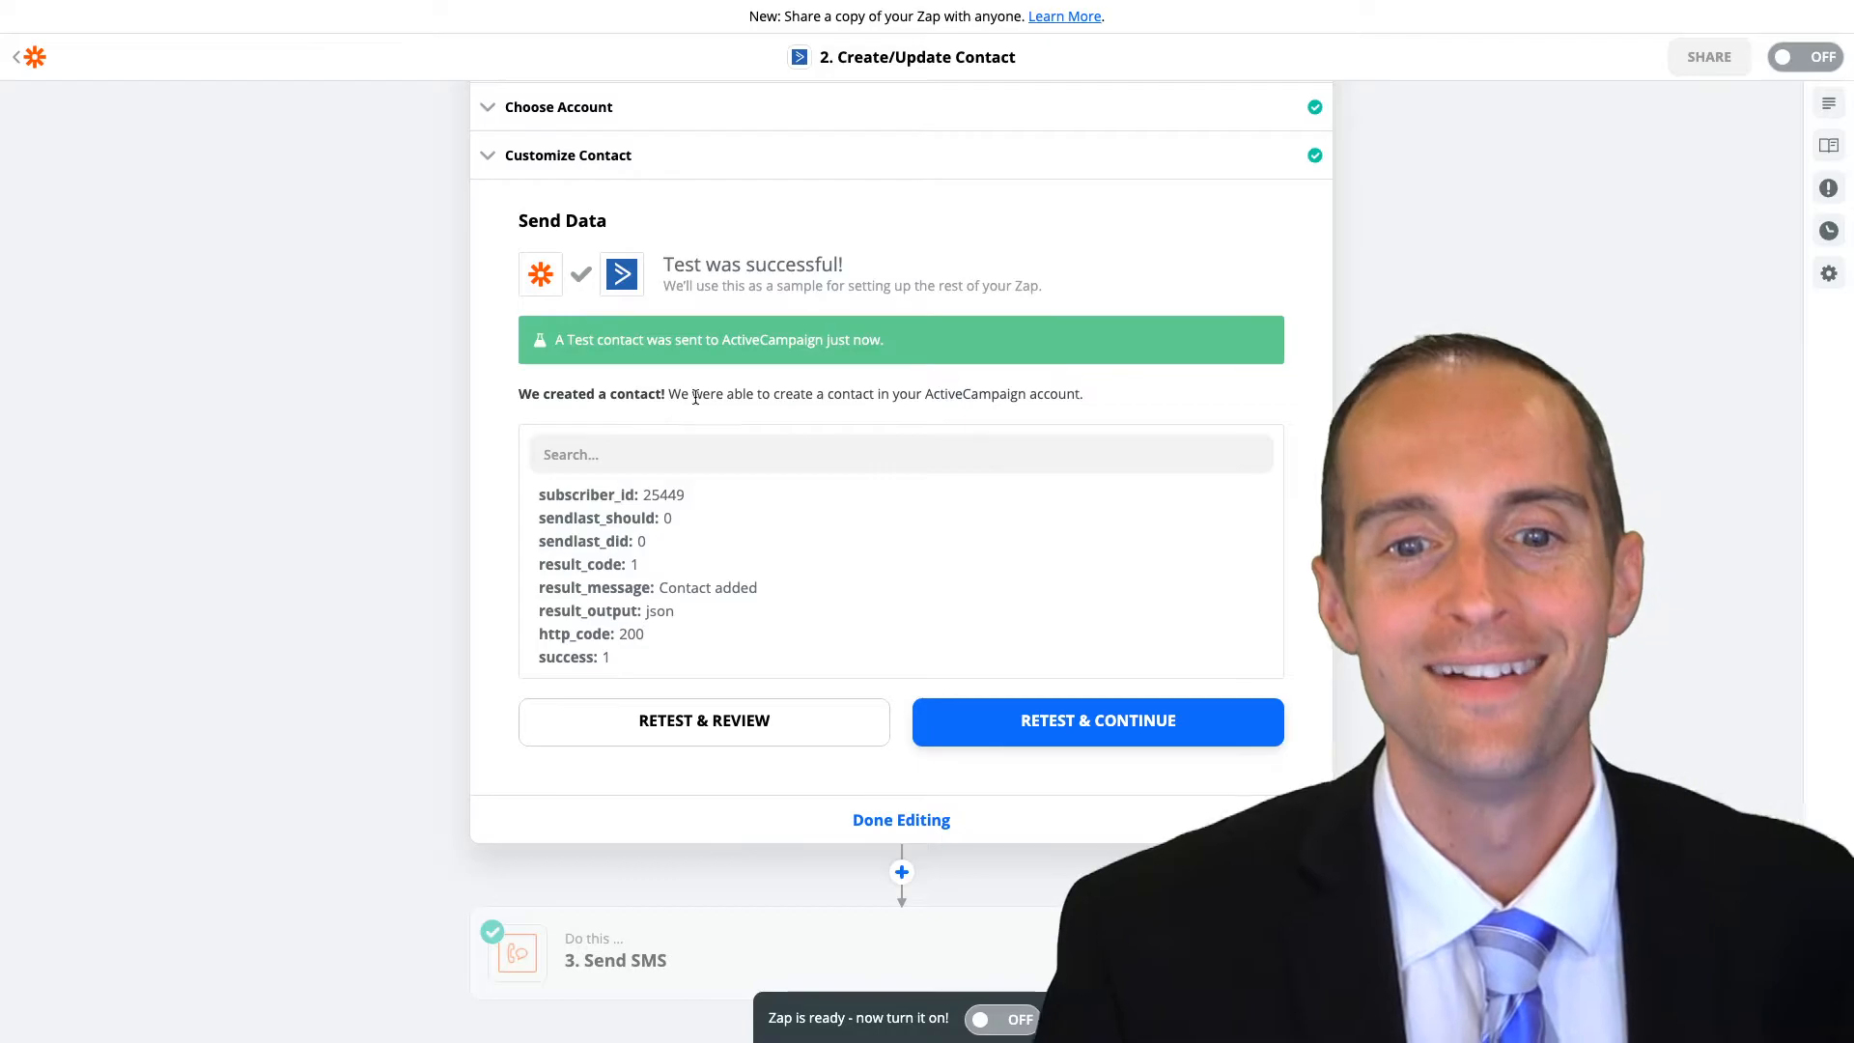
scroll("down", 3)
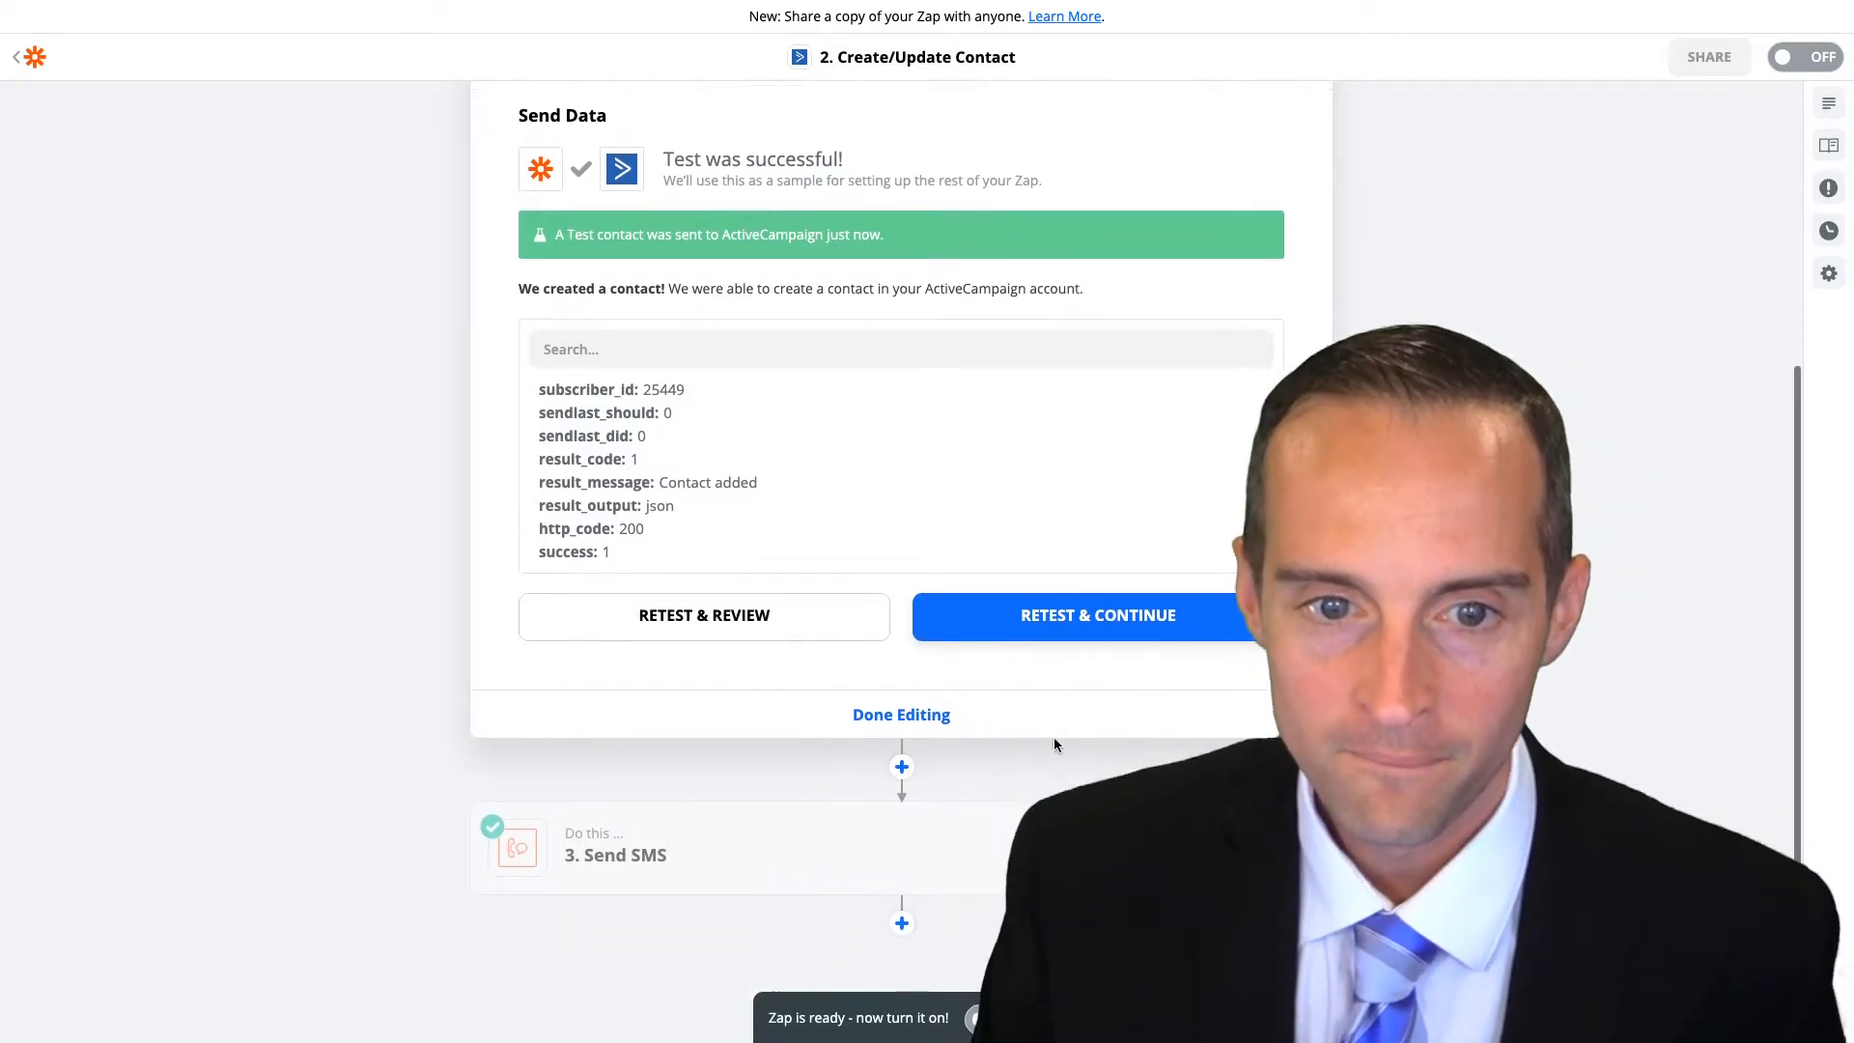
left_click(902, 715)
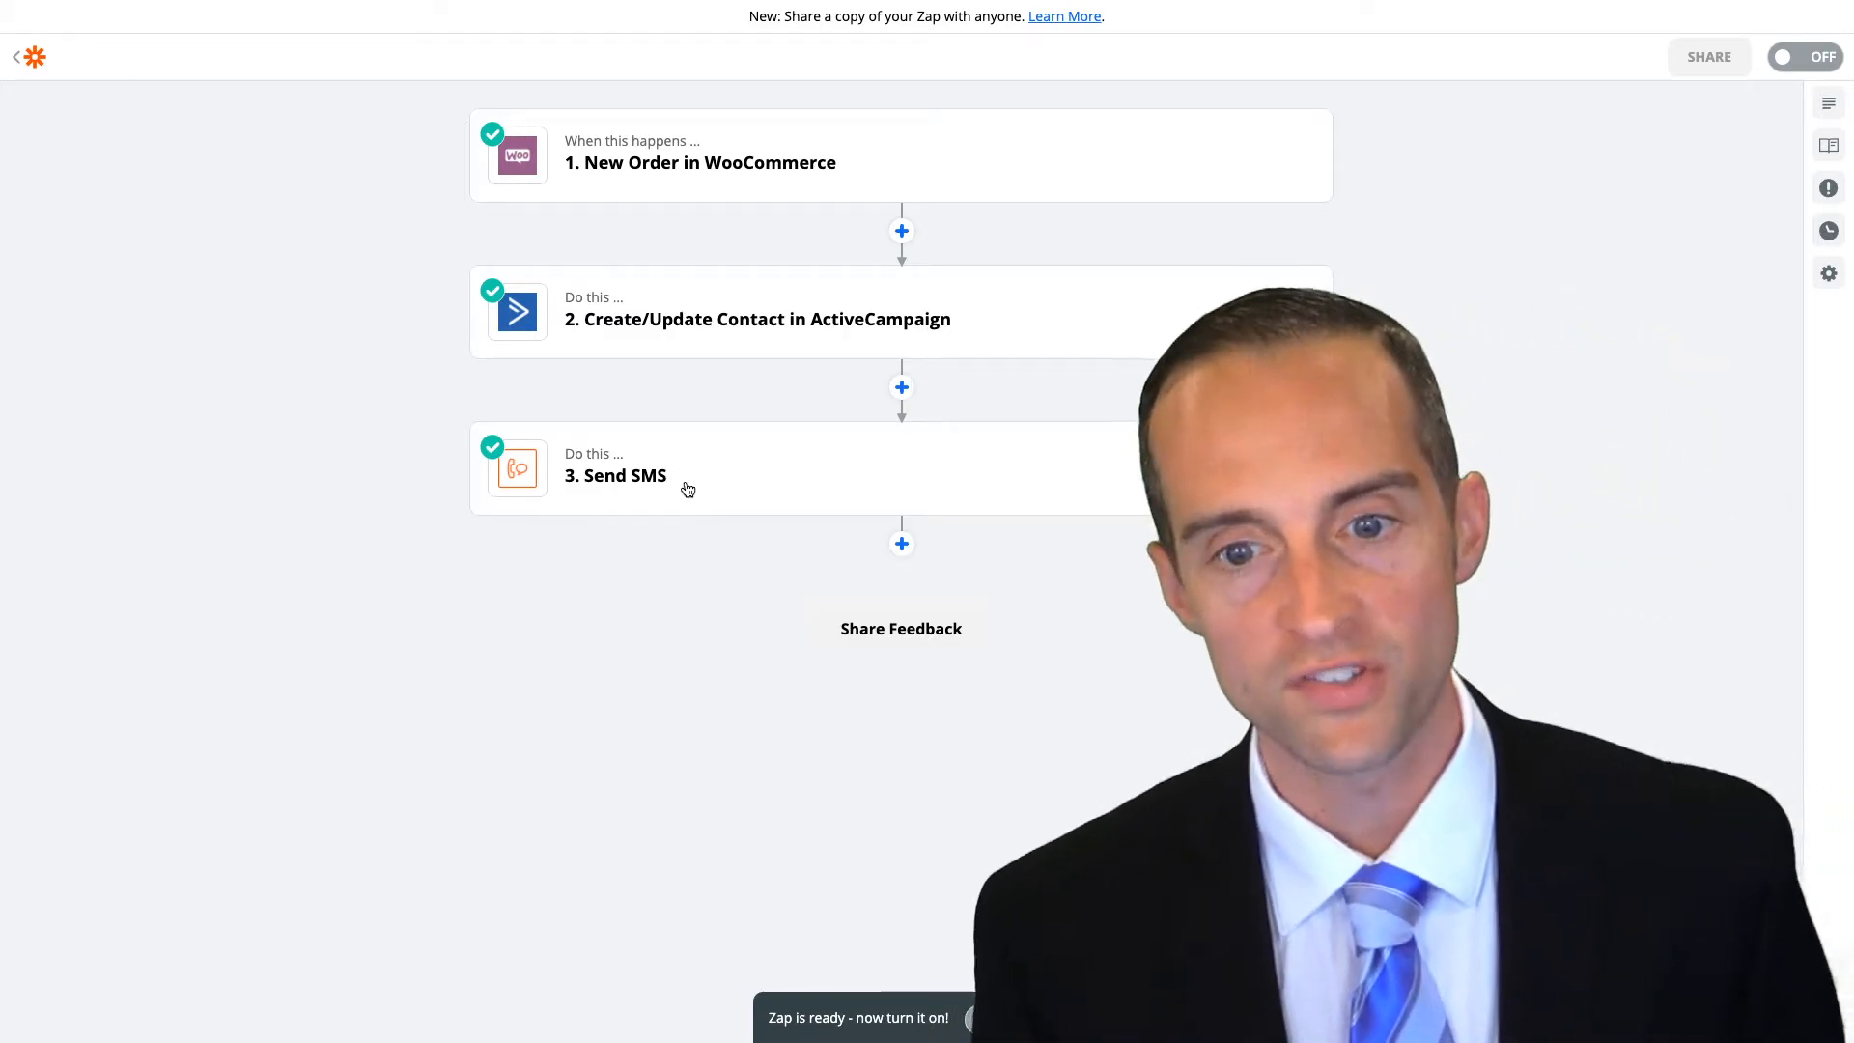
left_click(902, 386)
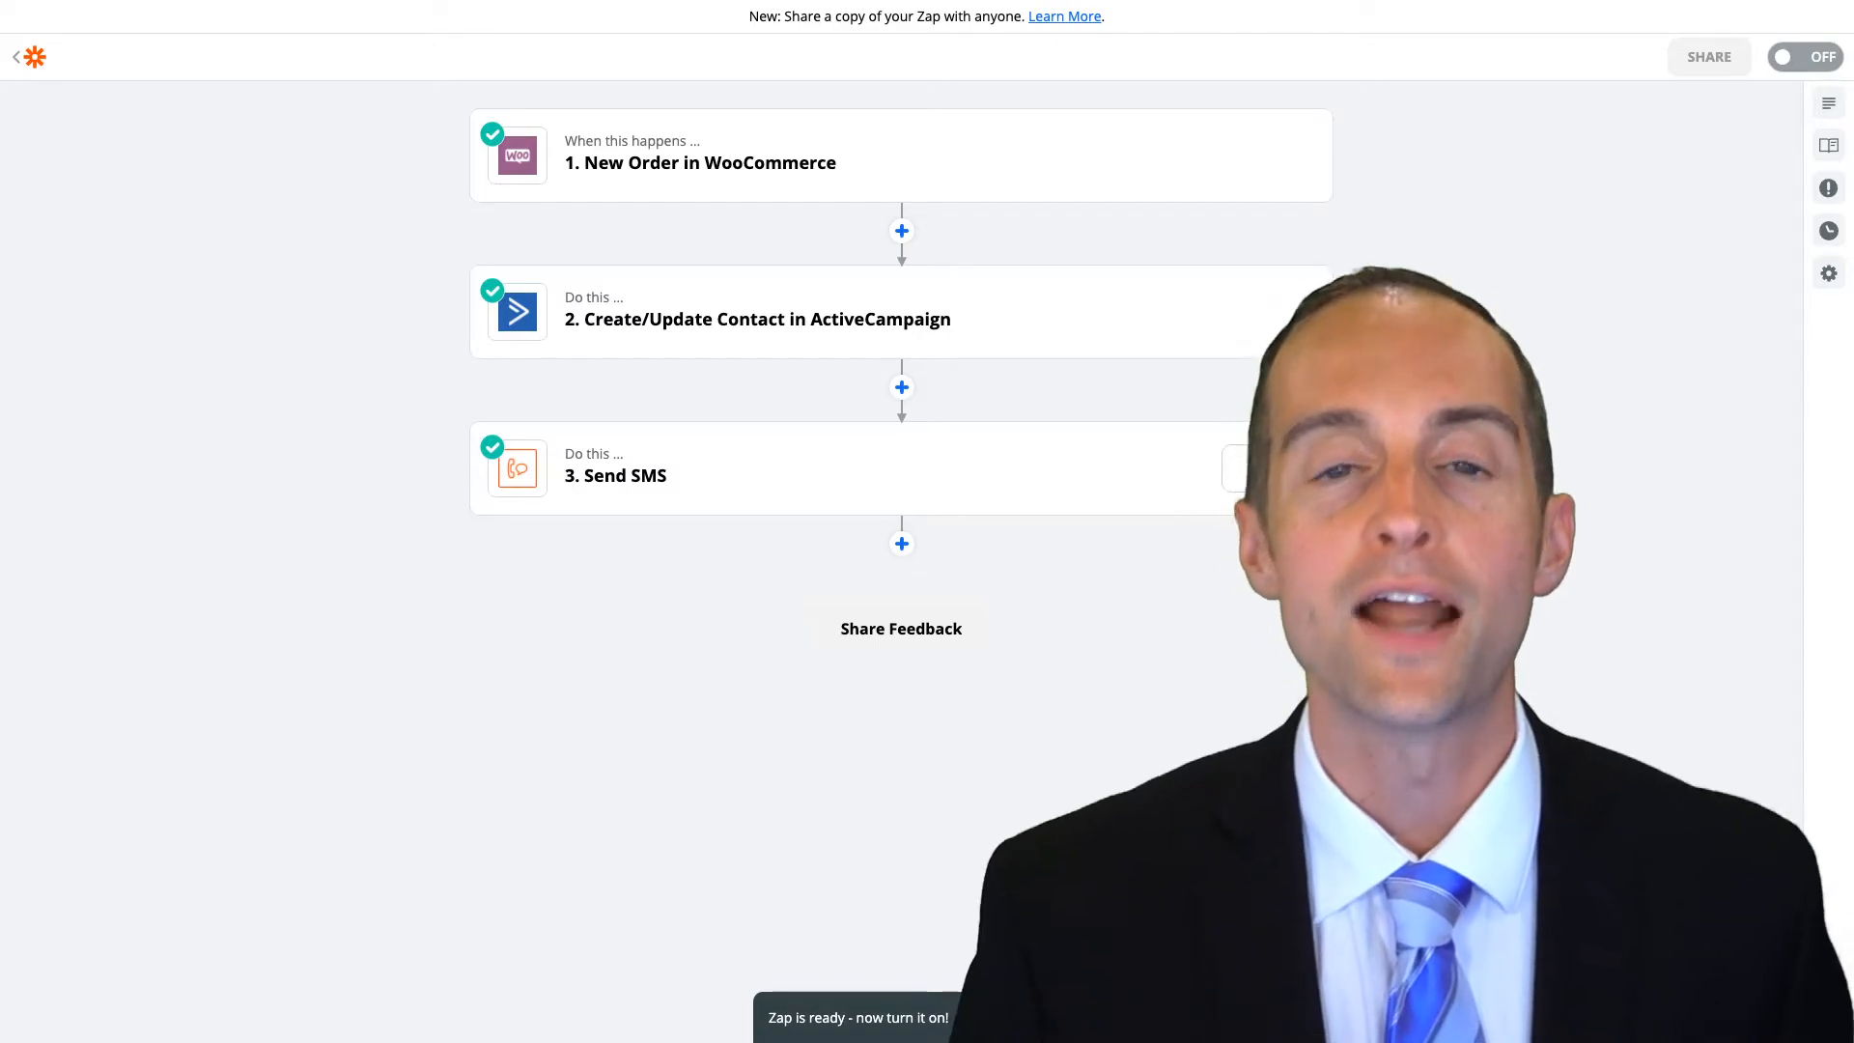
left_click(614, 475)
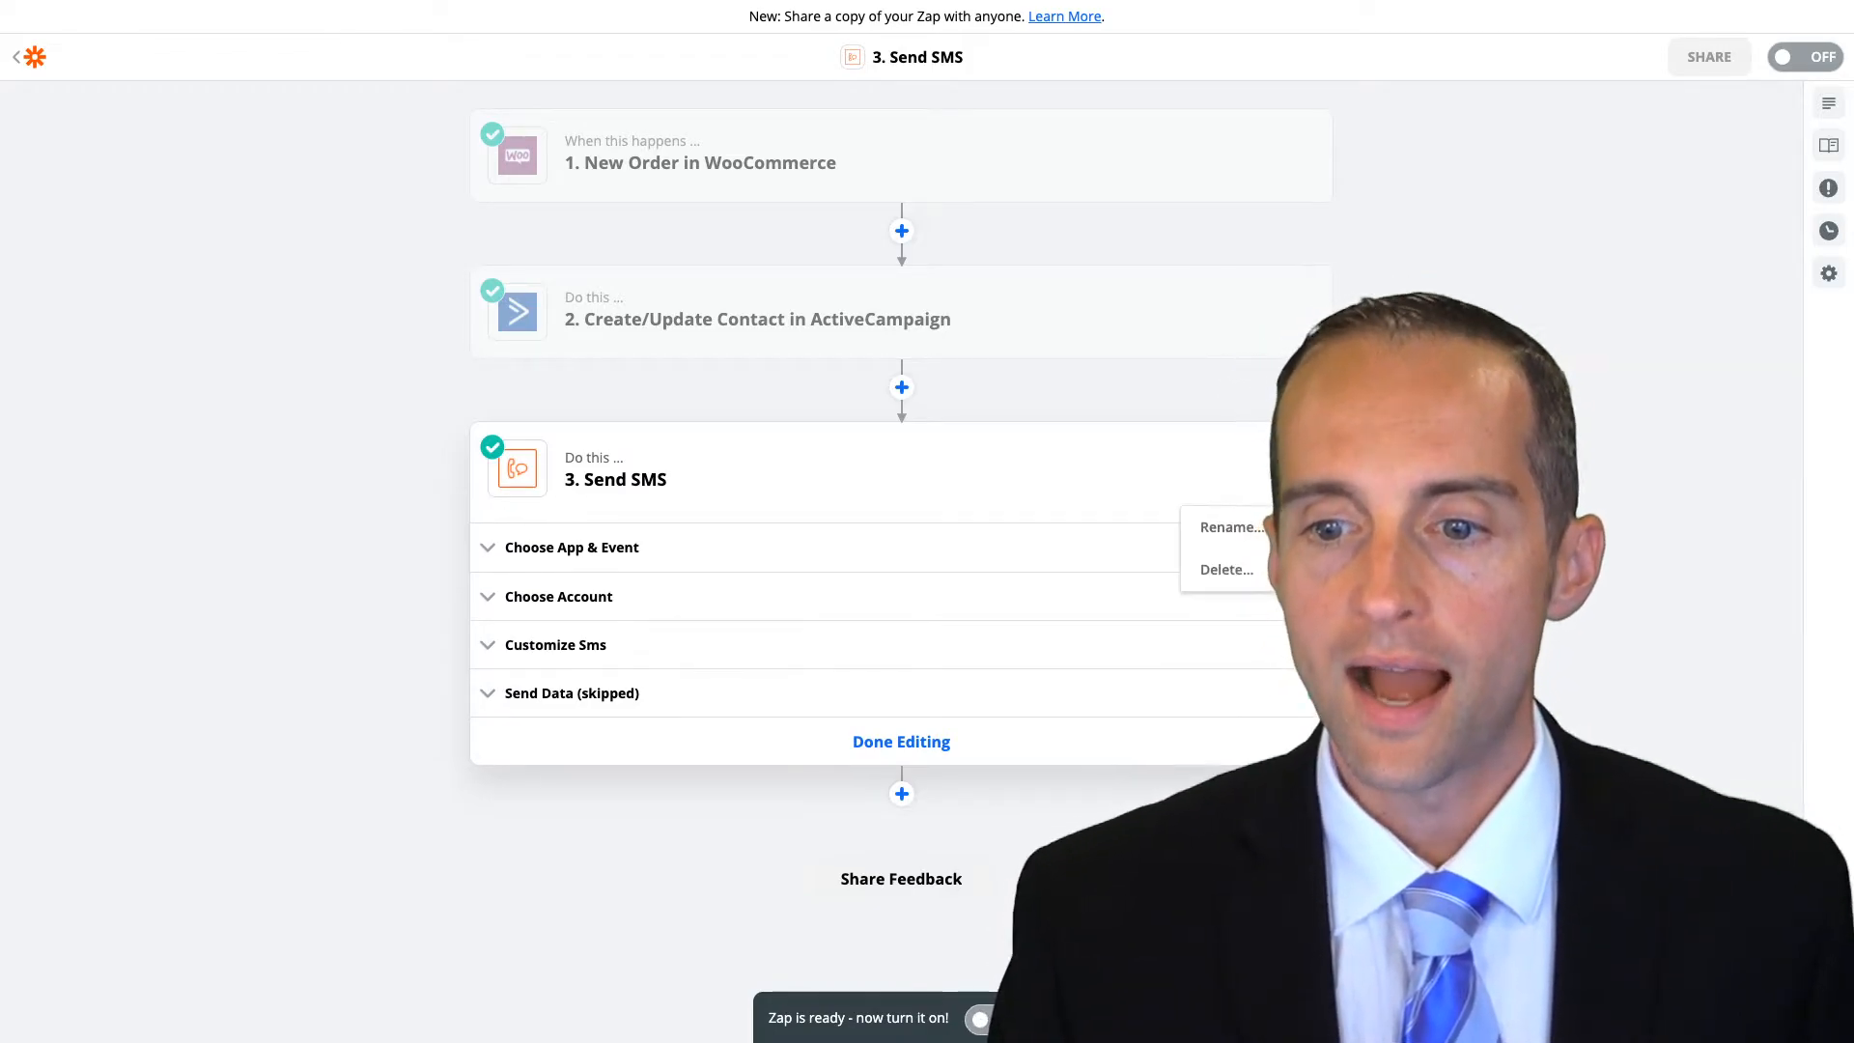
left_click(900, 741)
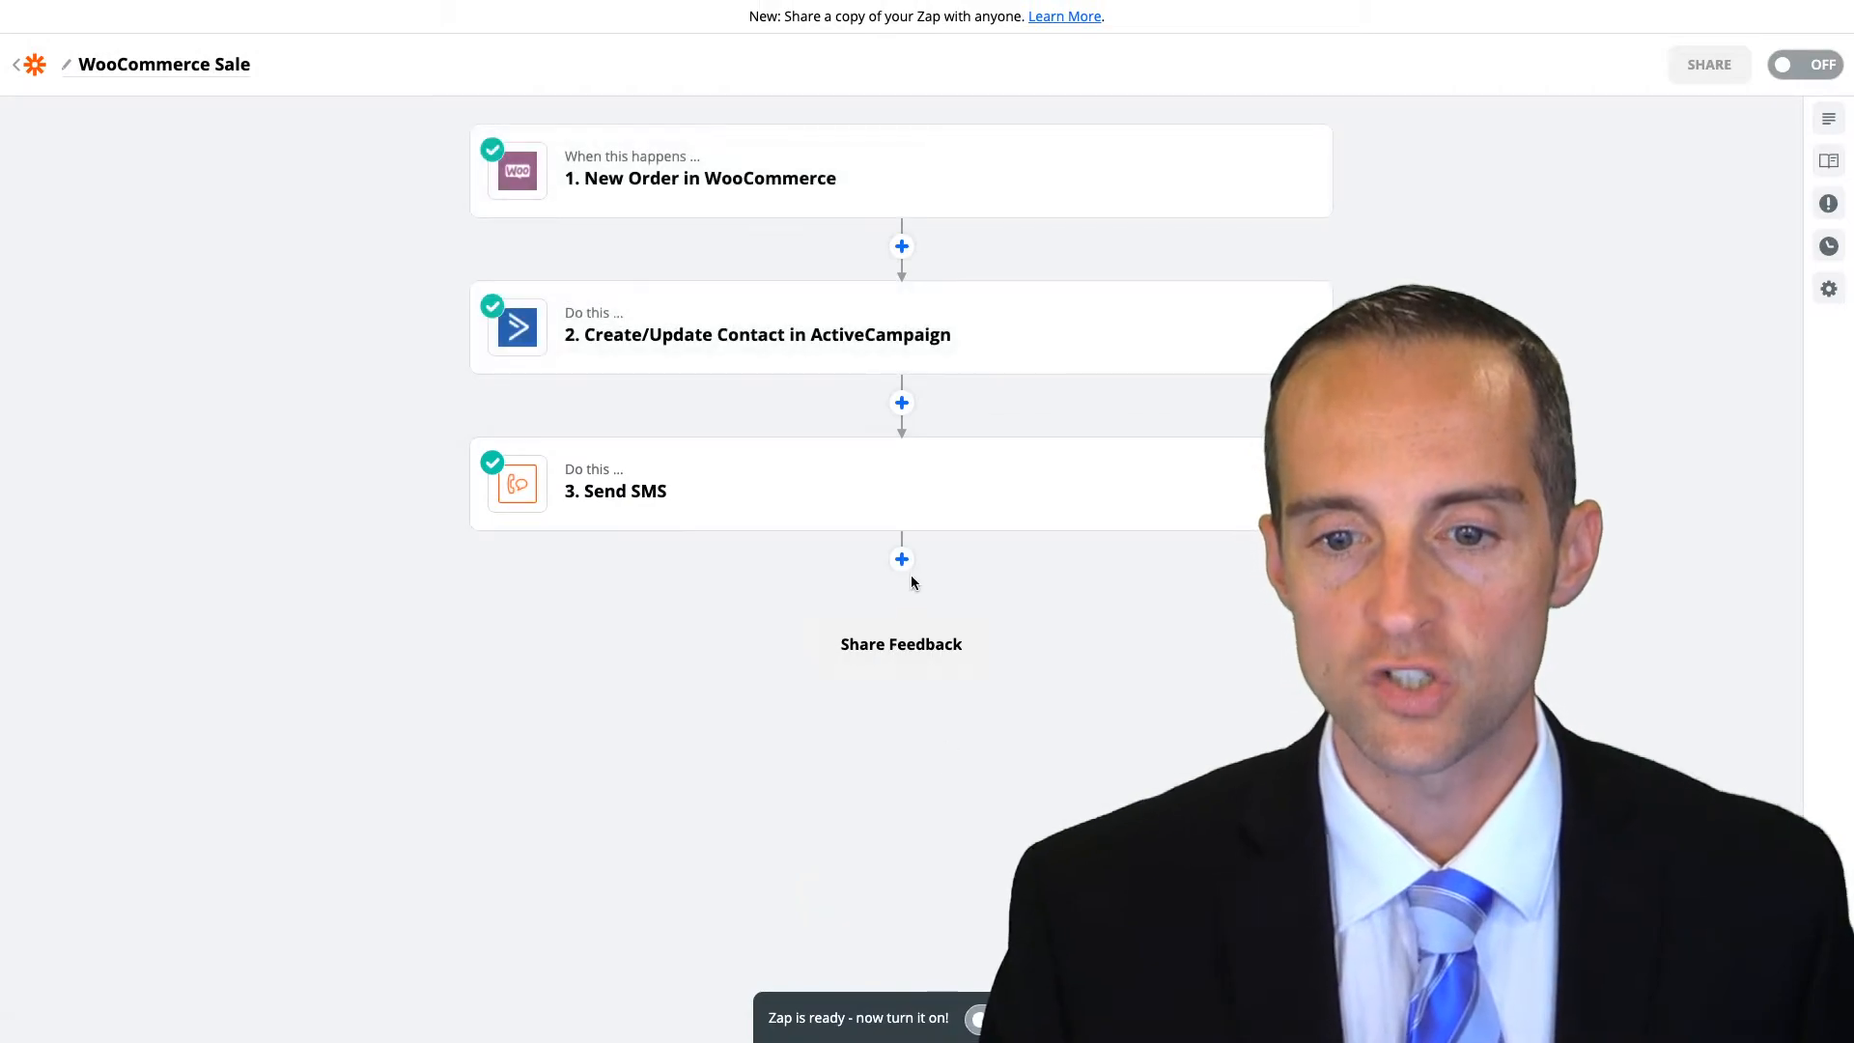
Name the path Free and continue to its rules setup
left_click(902, 558)
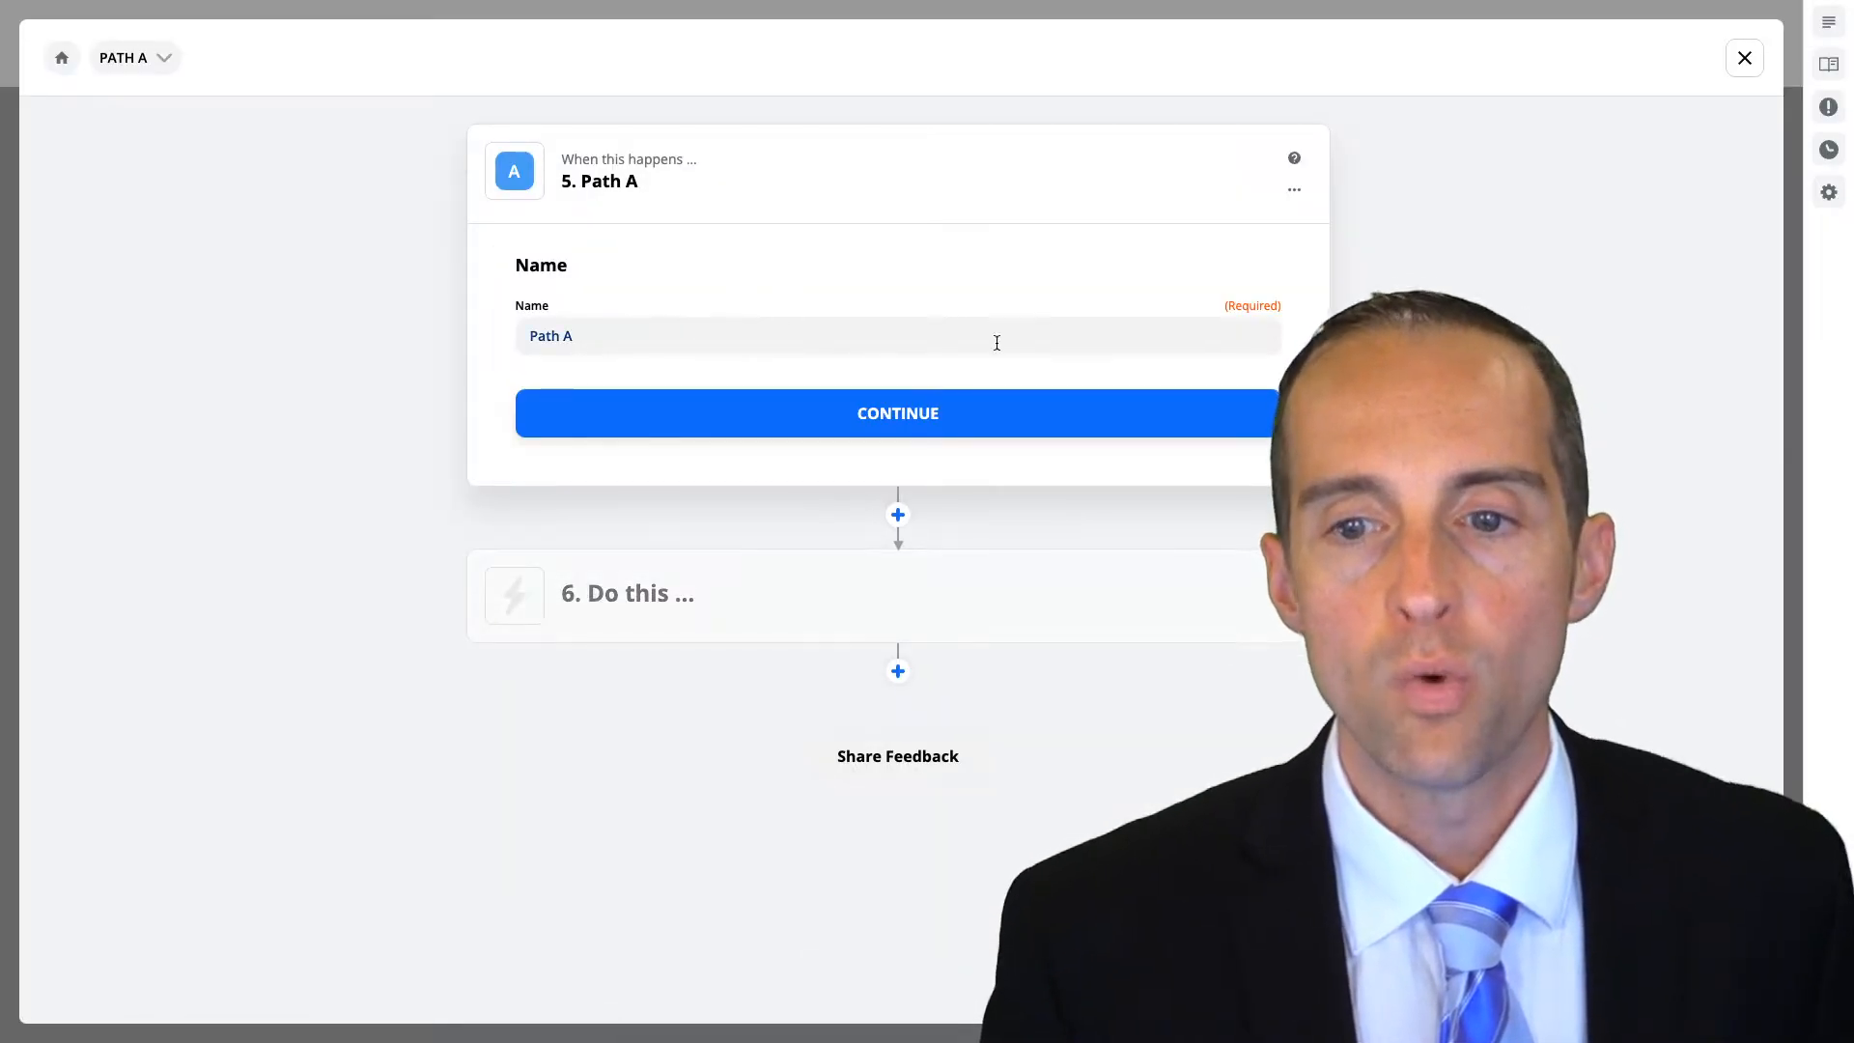
type("Fri")
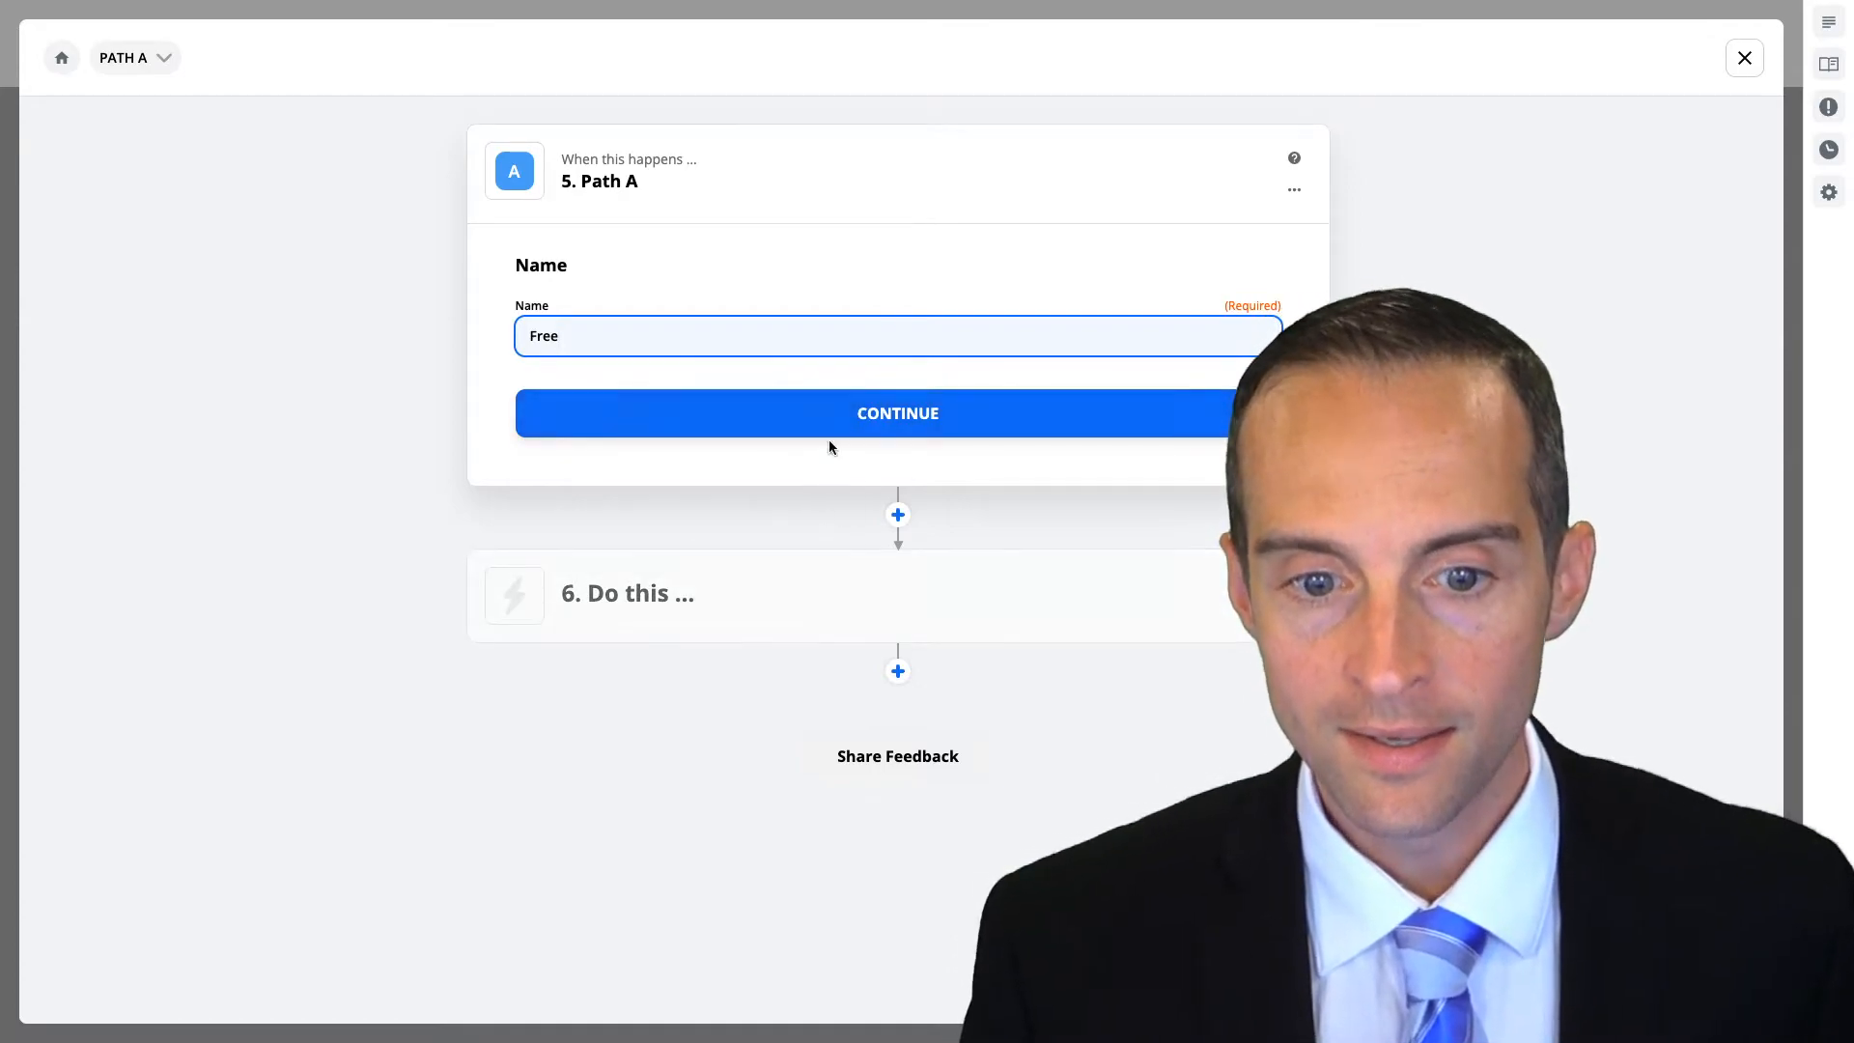
left_click(897, 413)
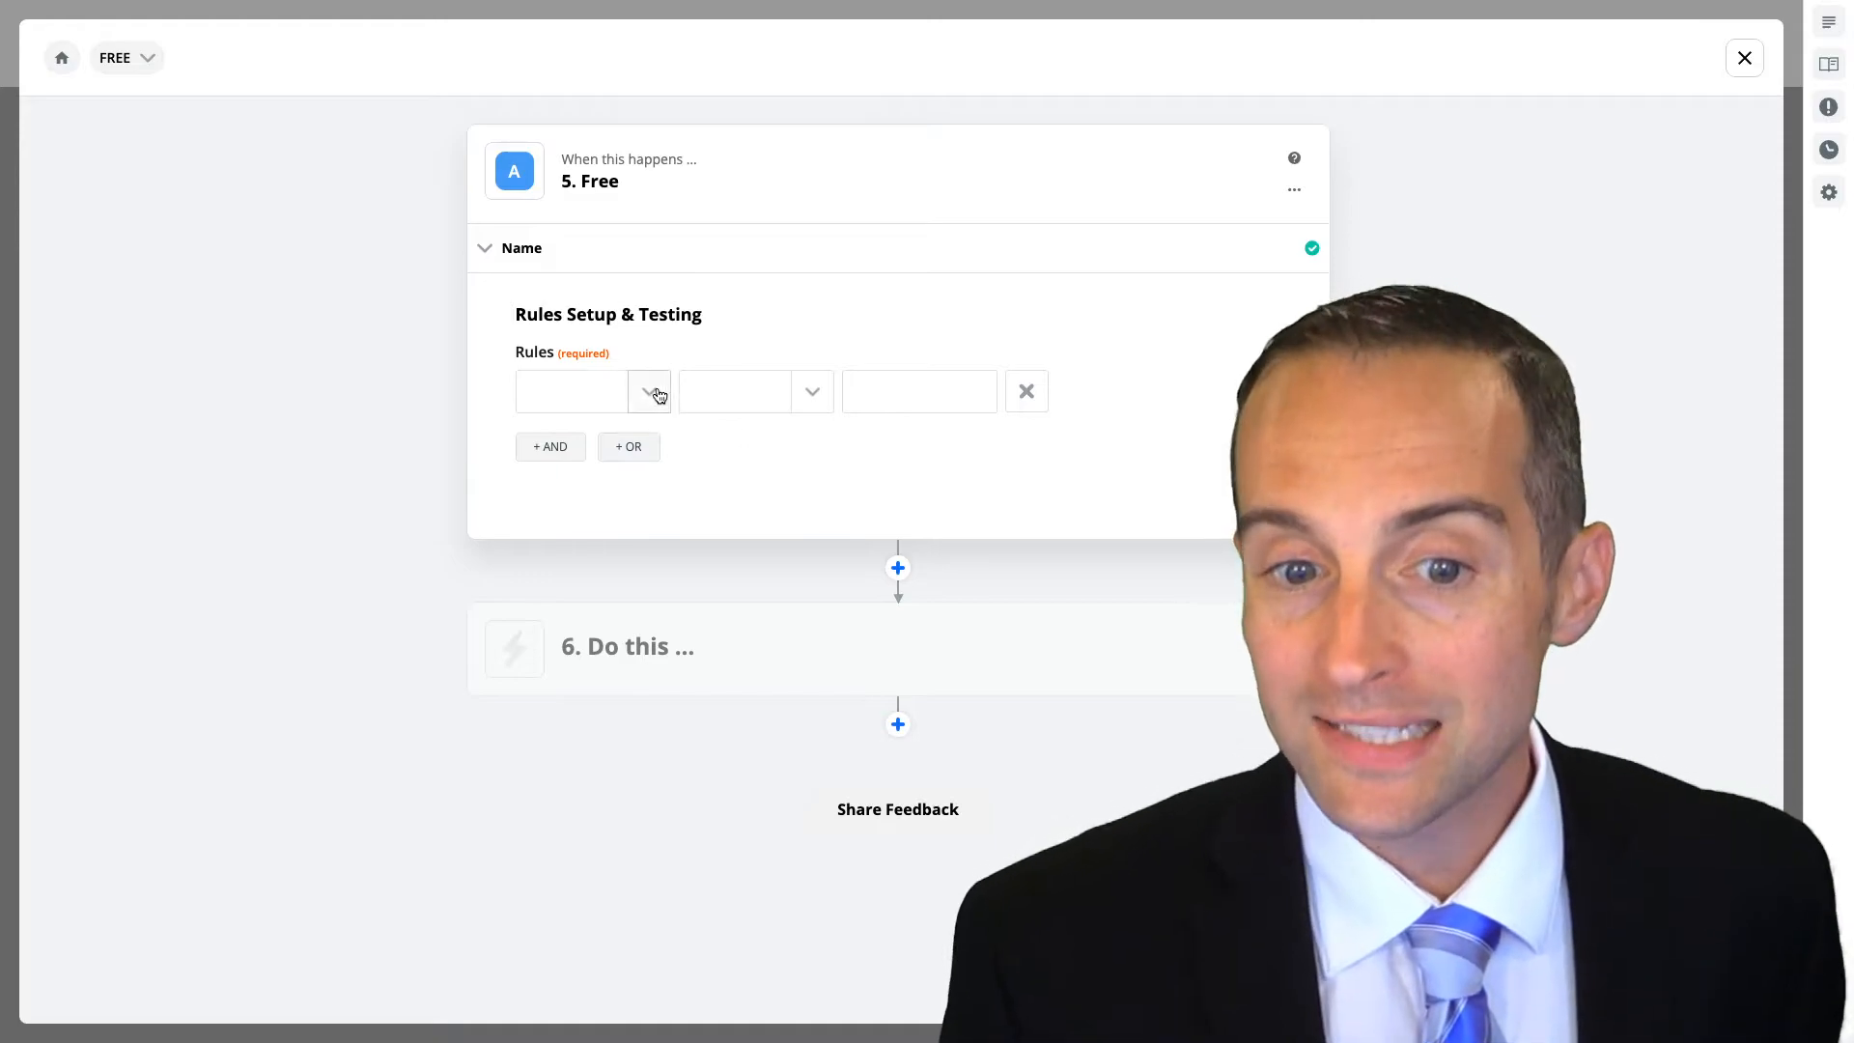
Base the Free path's rule on the WooCommerce order's Order Total field
left_click(649, 391)
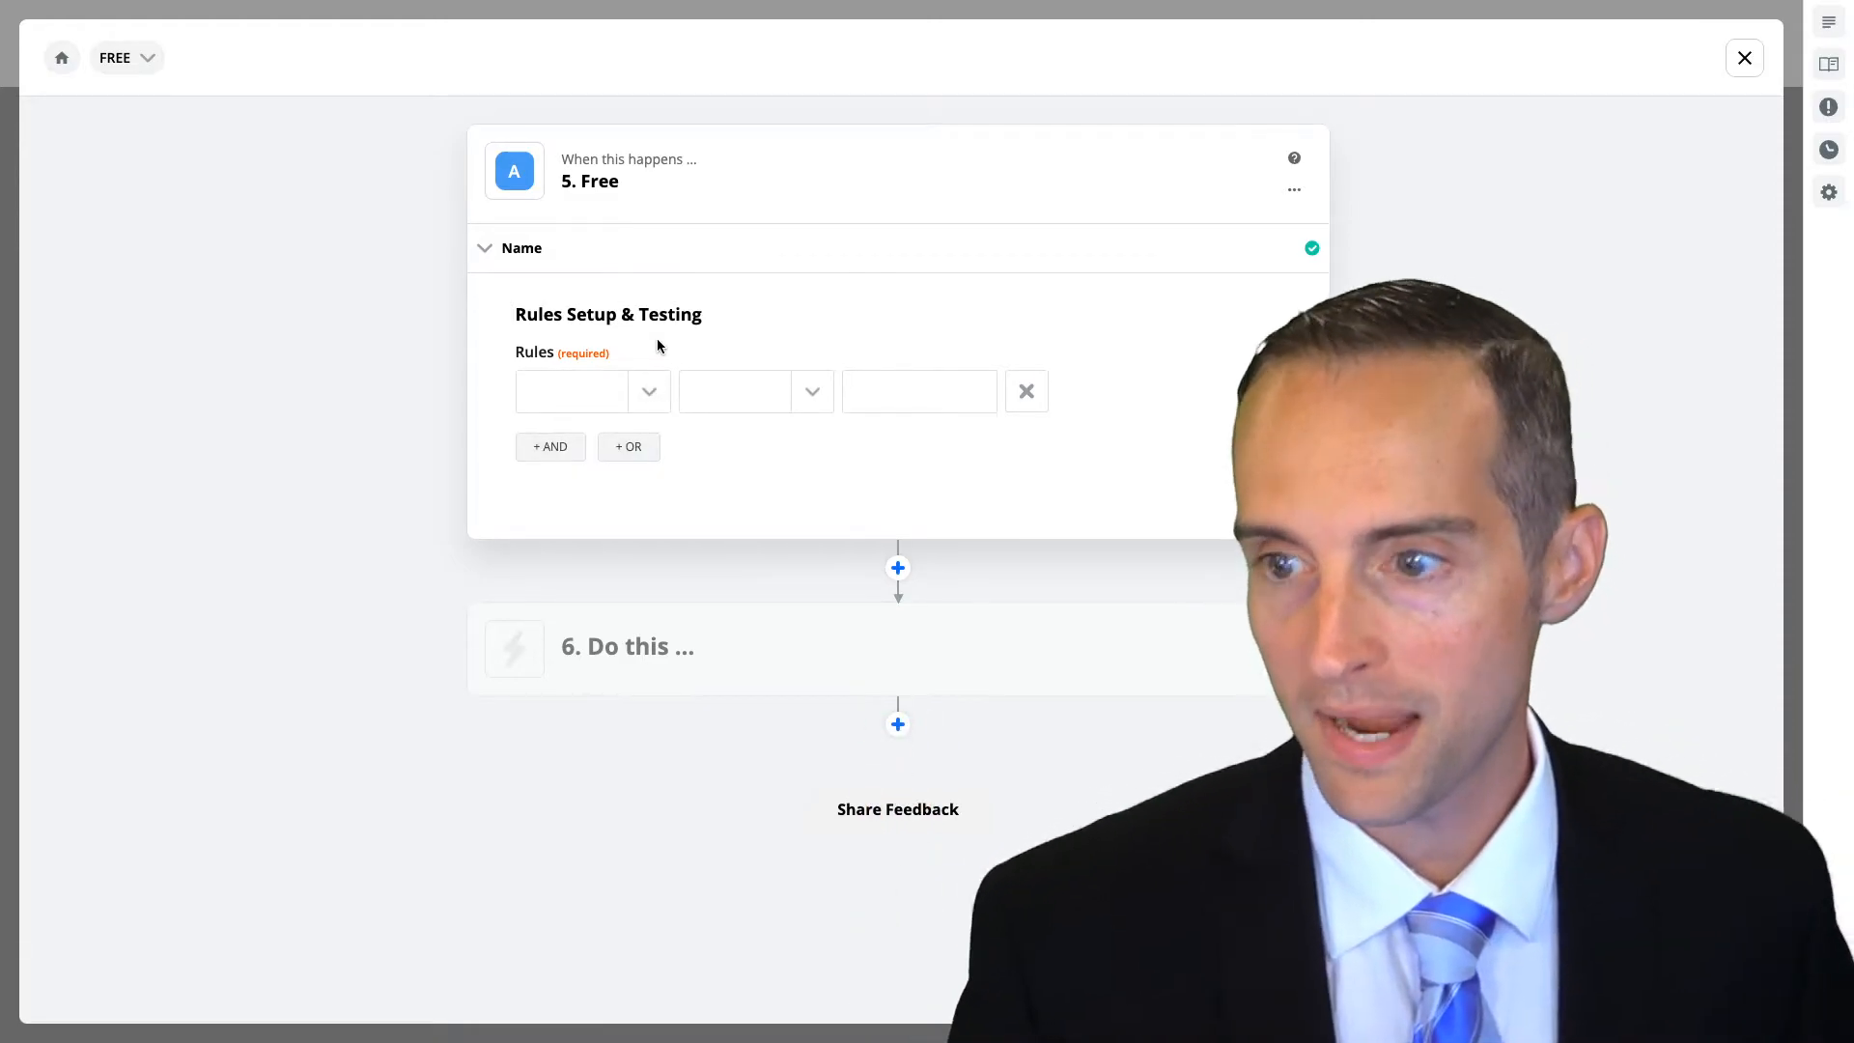
left_click(591, 390)
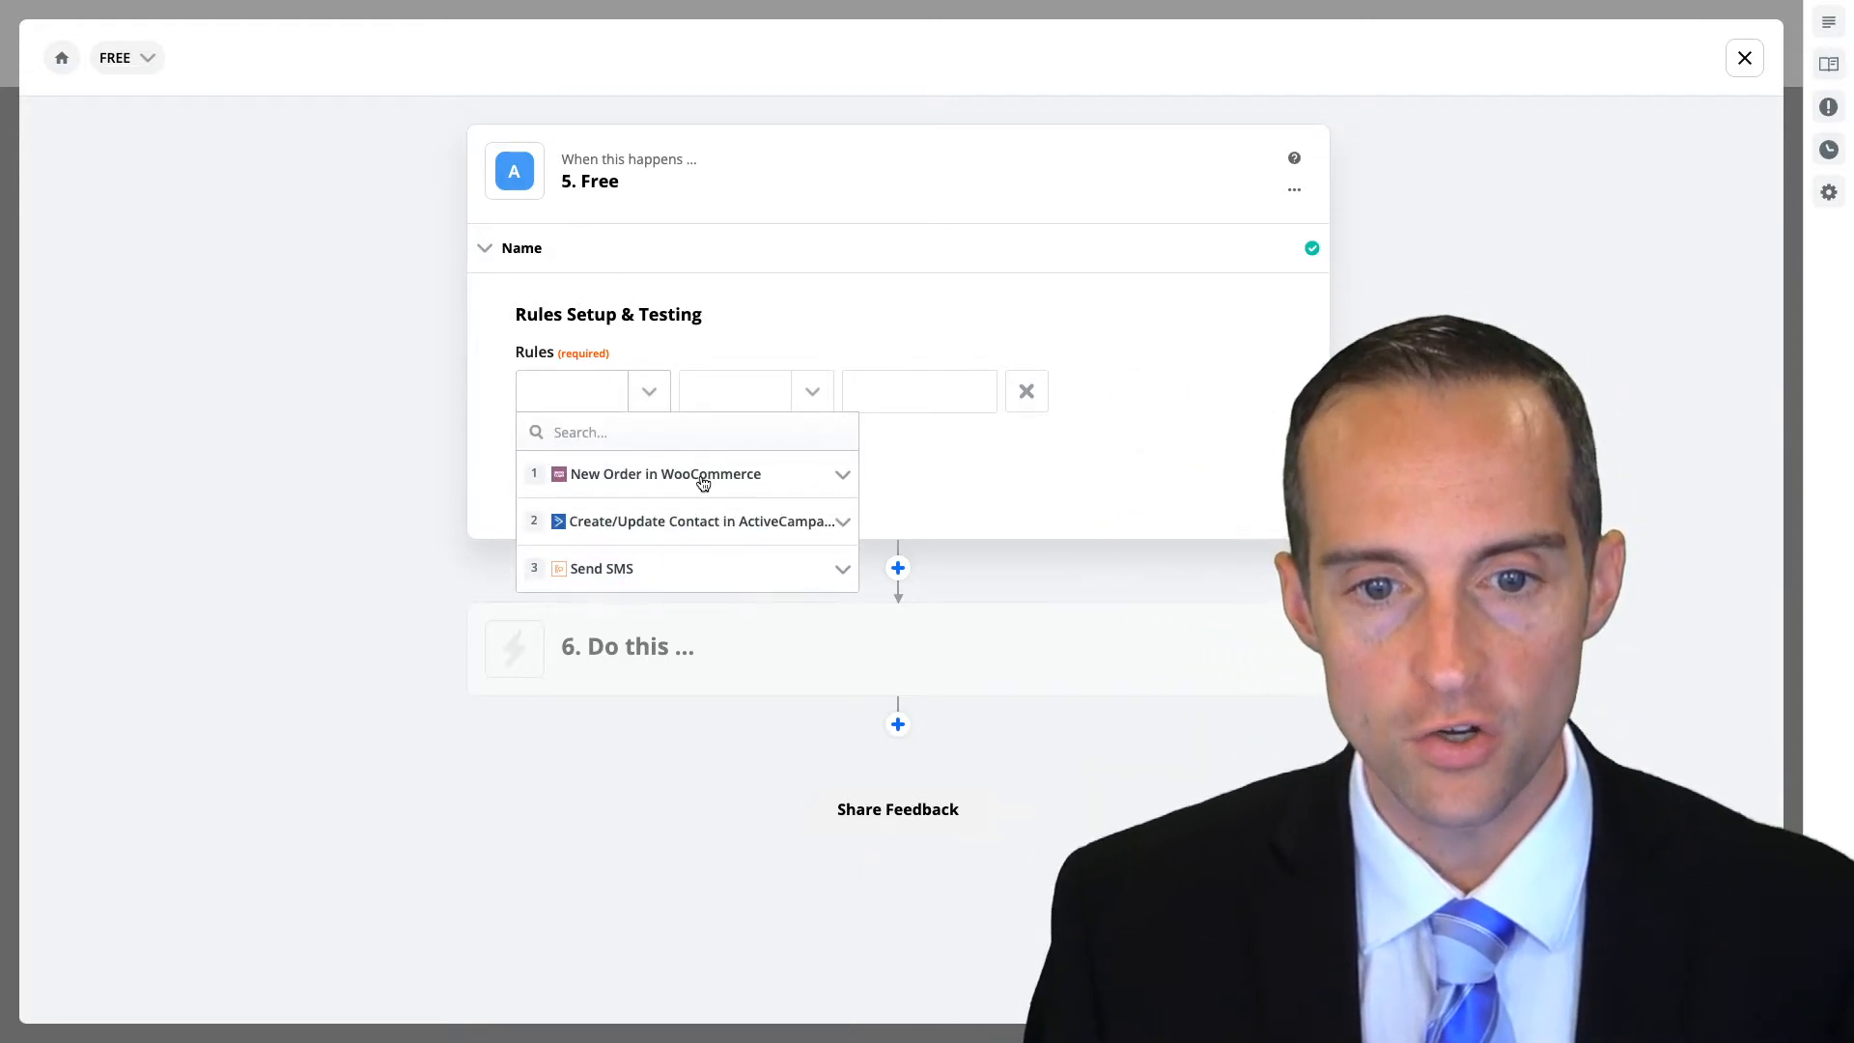
left_click(666, 473)
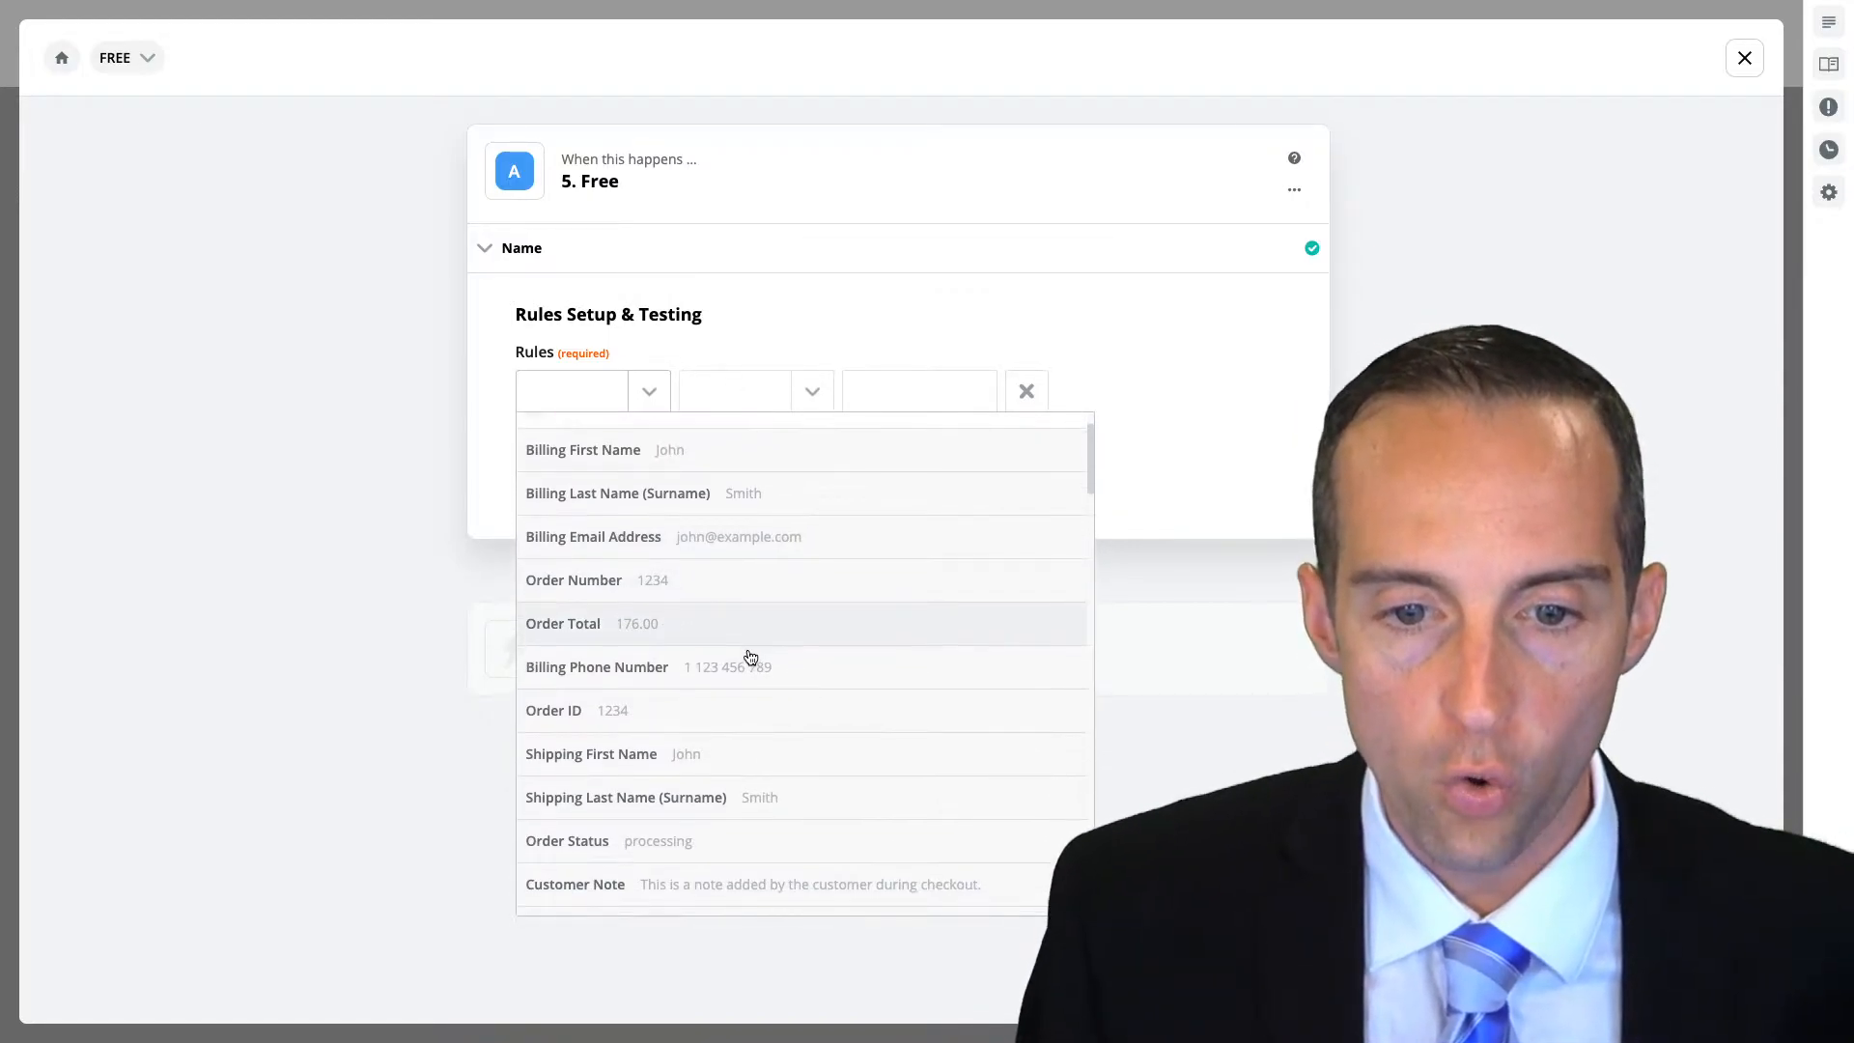
scroll("down", 3)
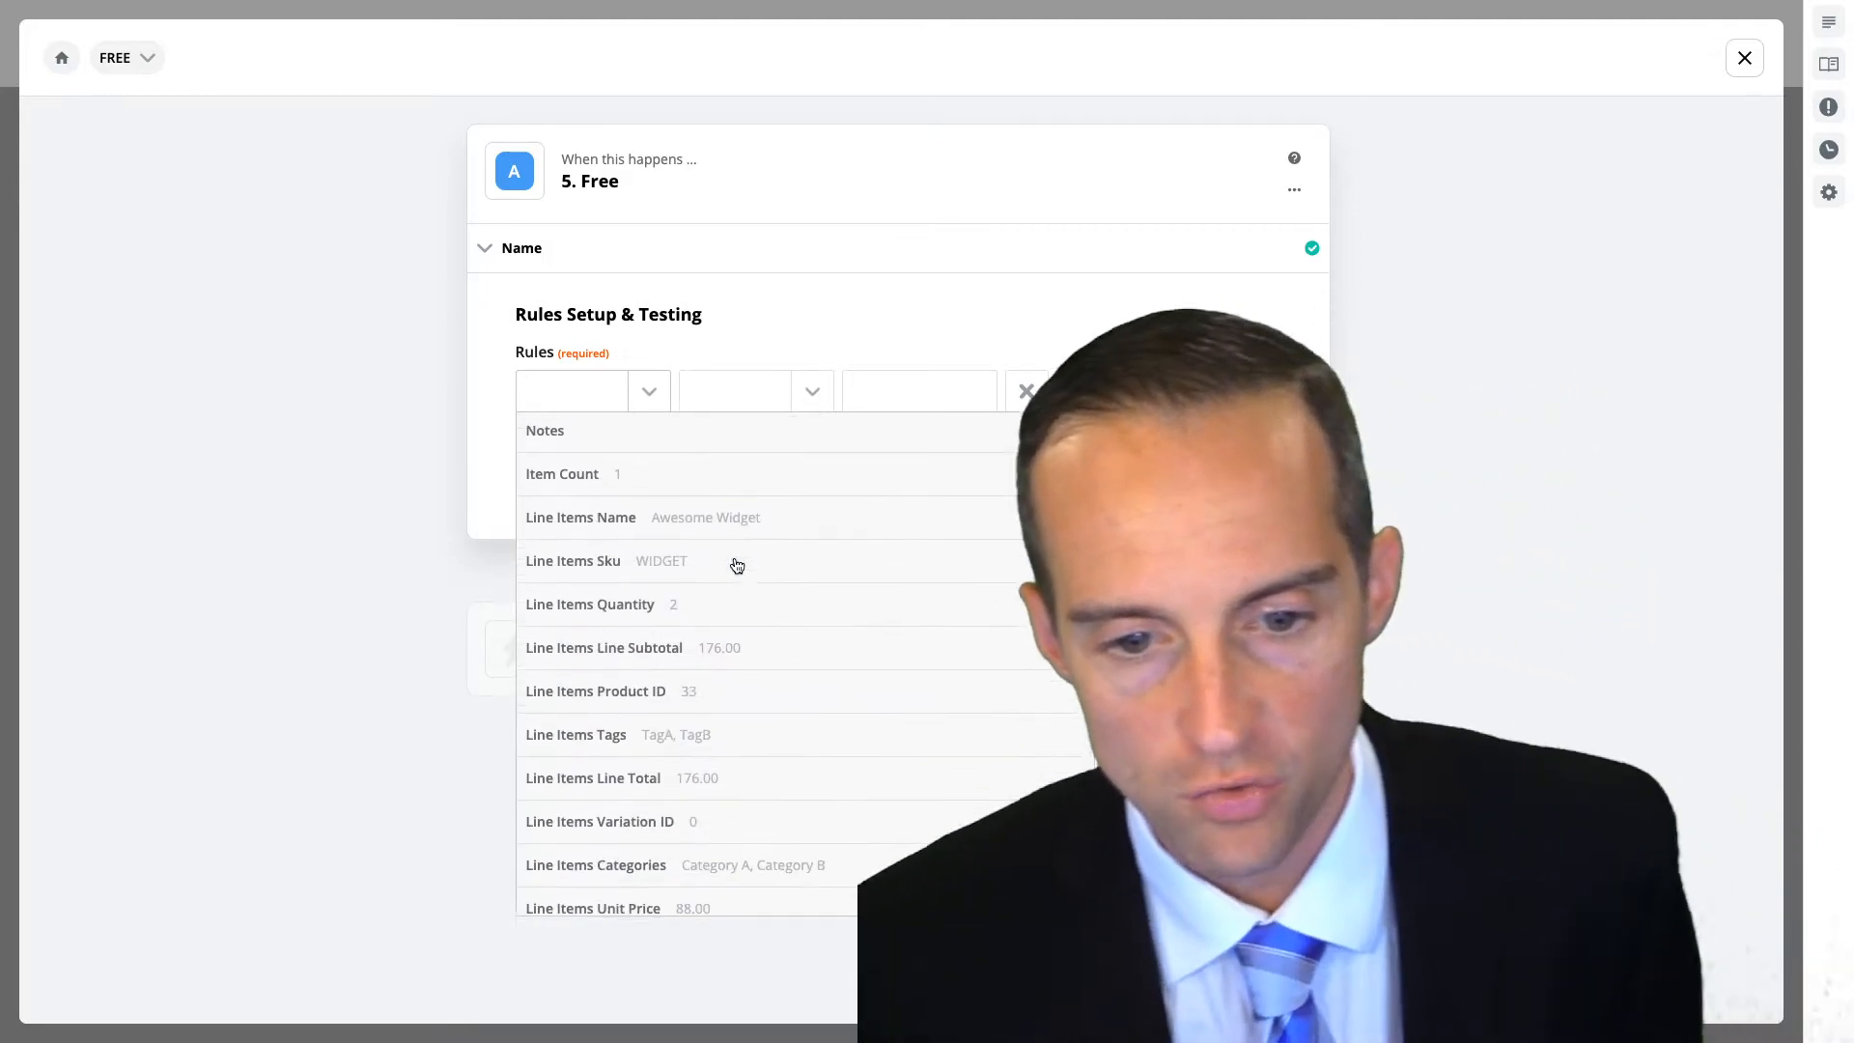
scroll("down", 3)
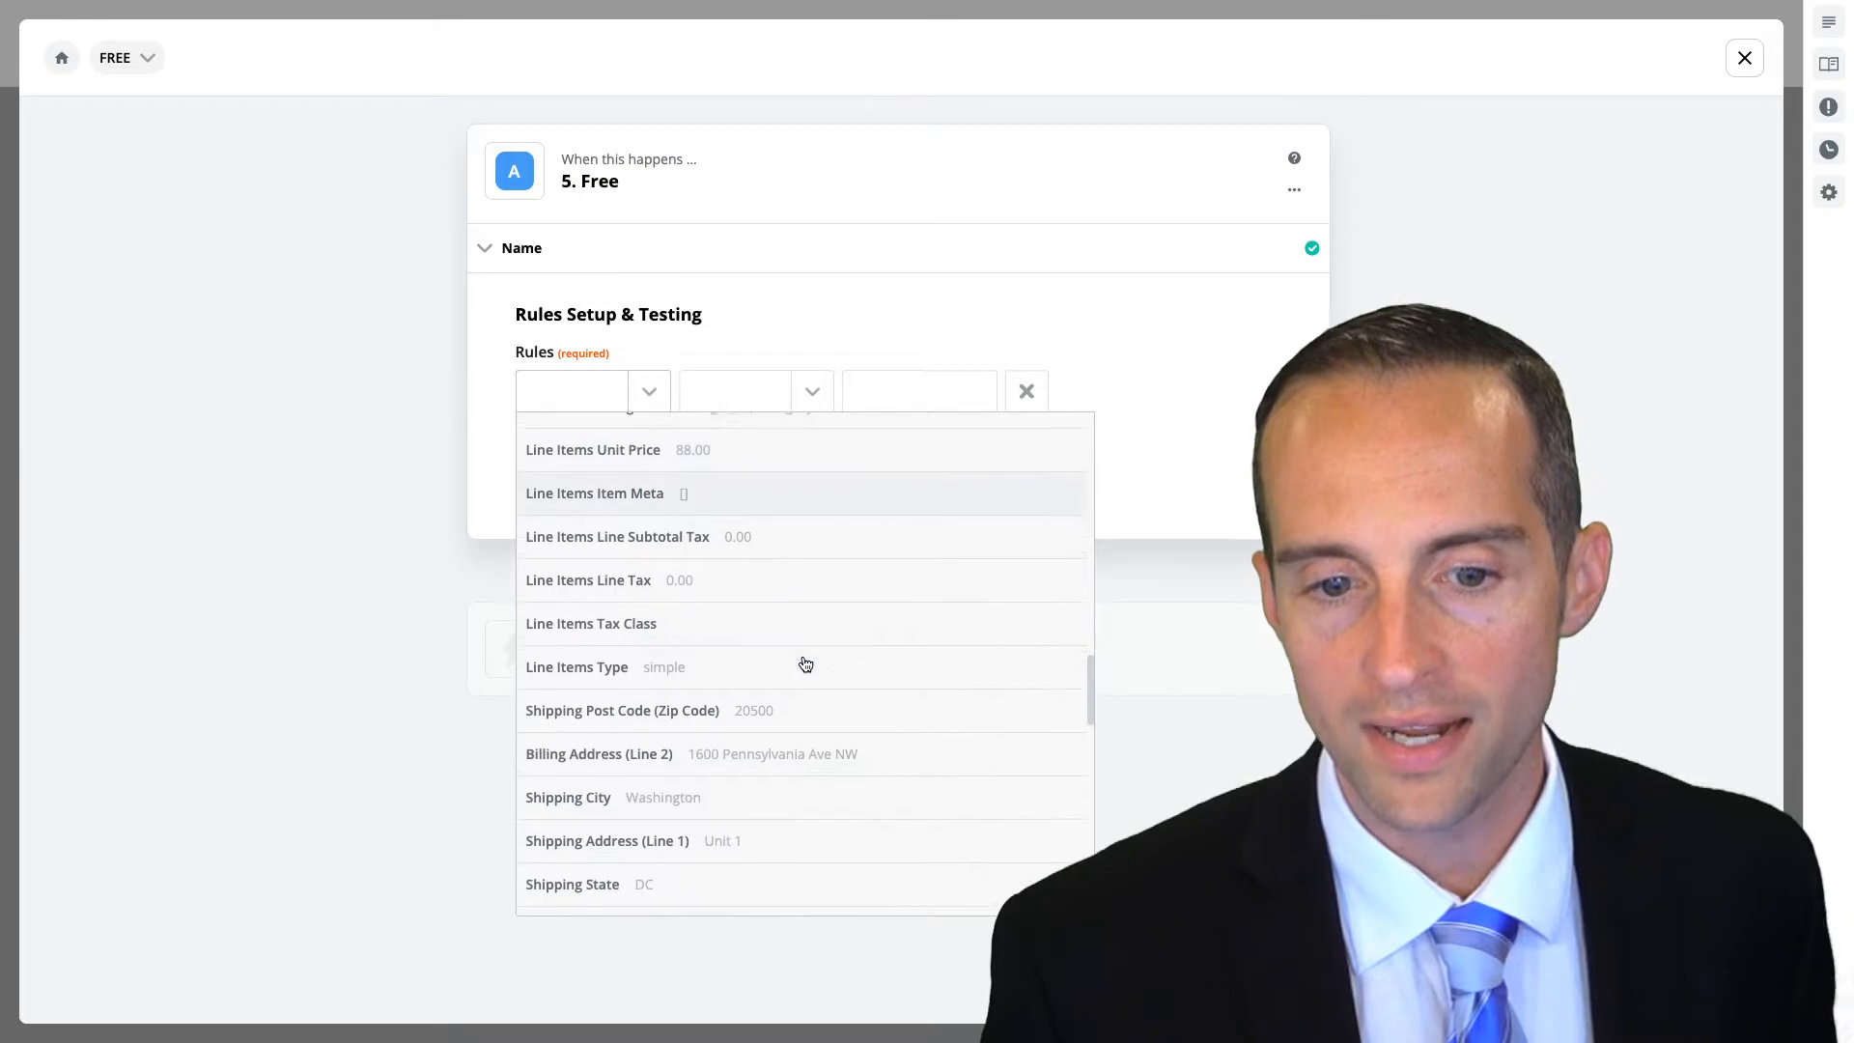
scroll("down", 3)
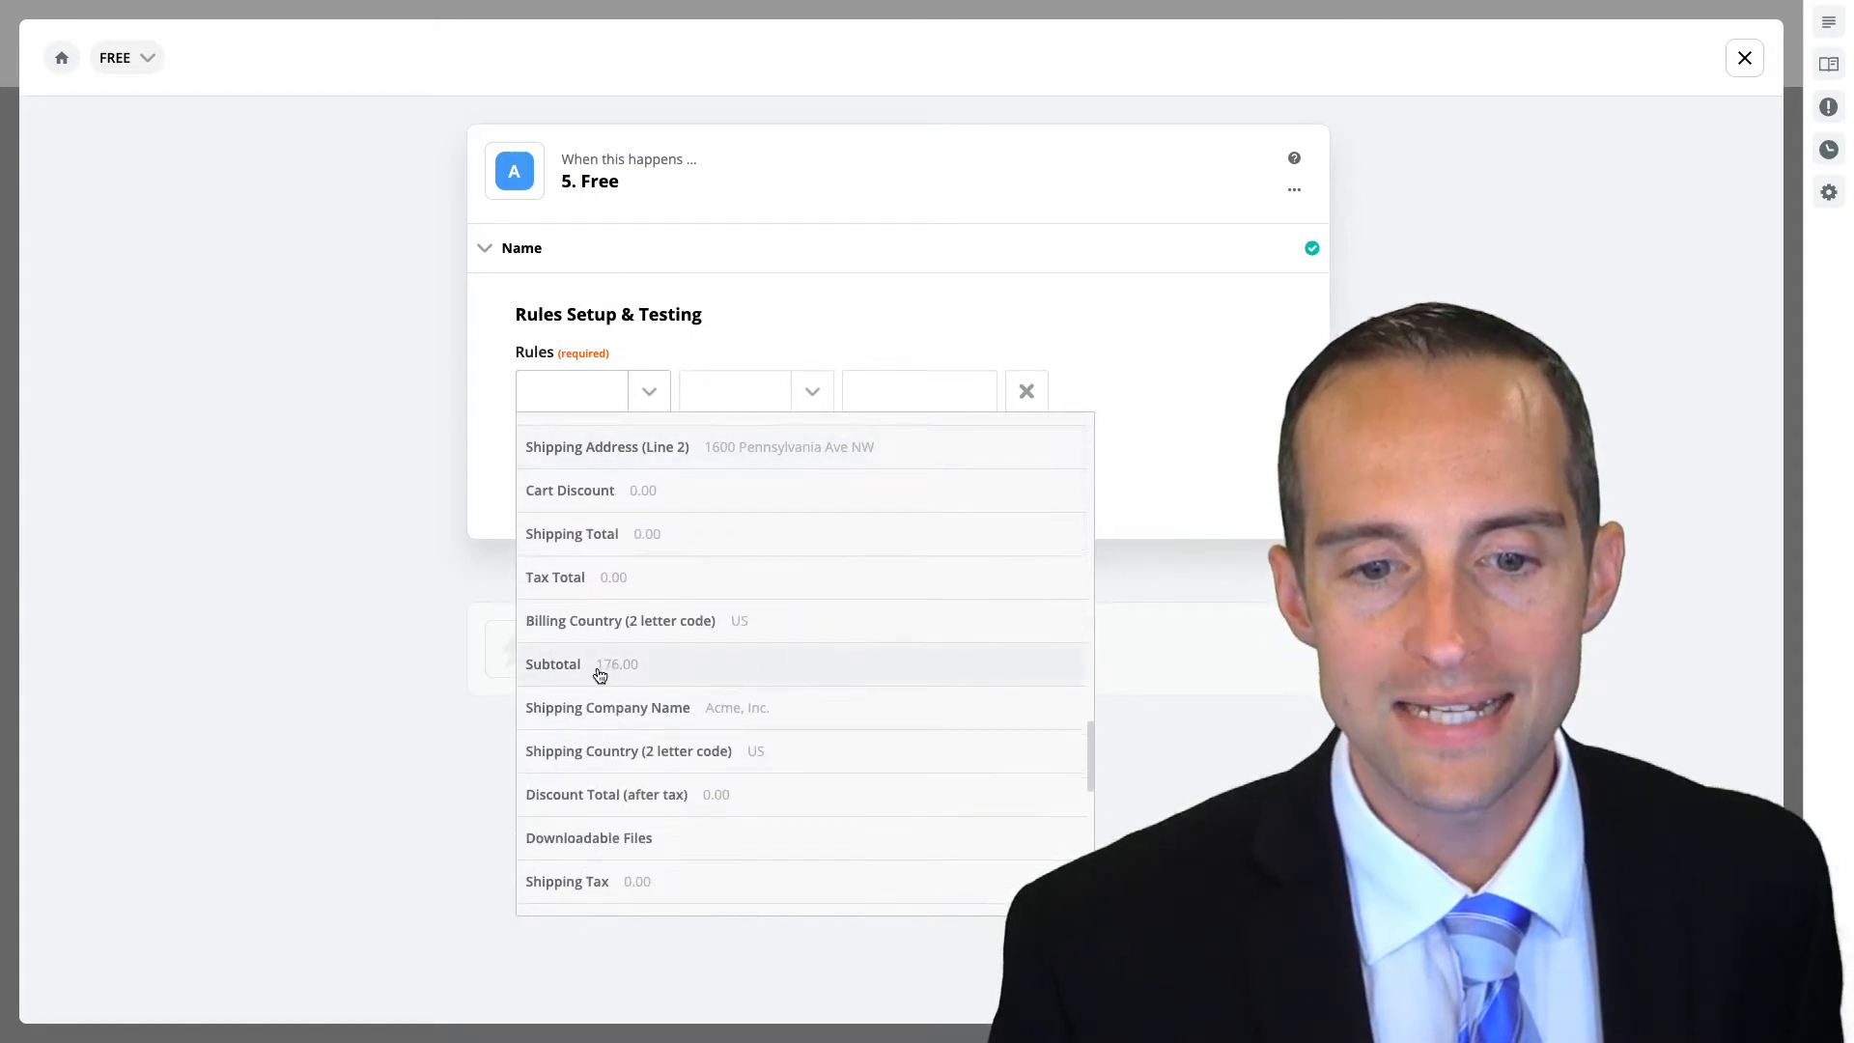
scroll("down", 3)
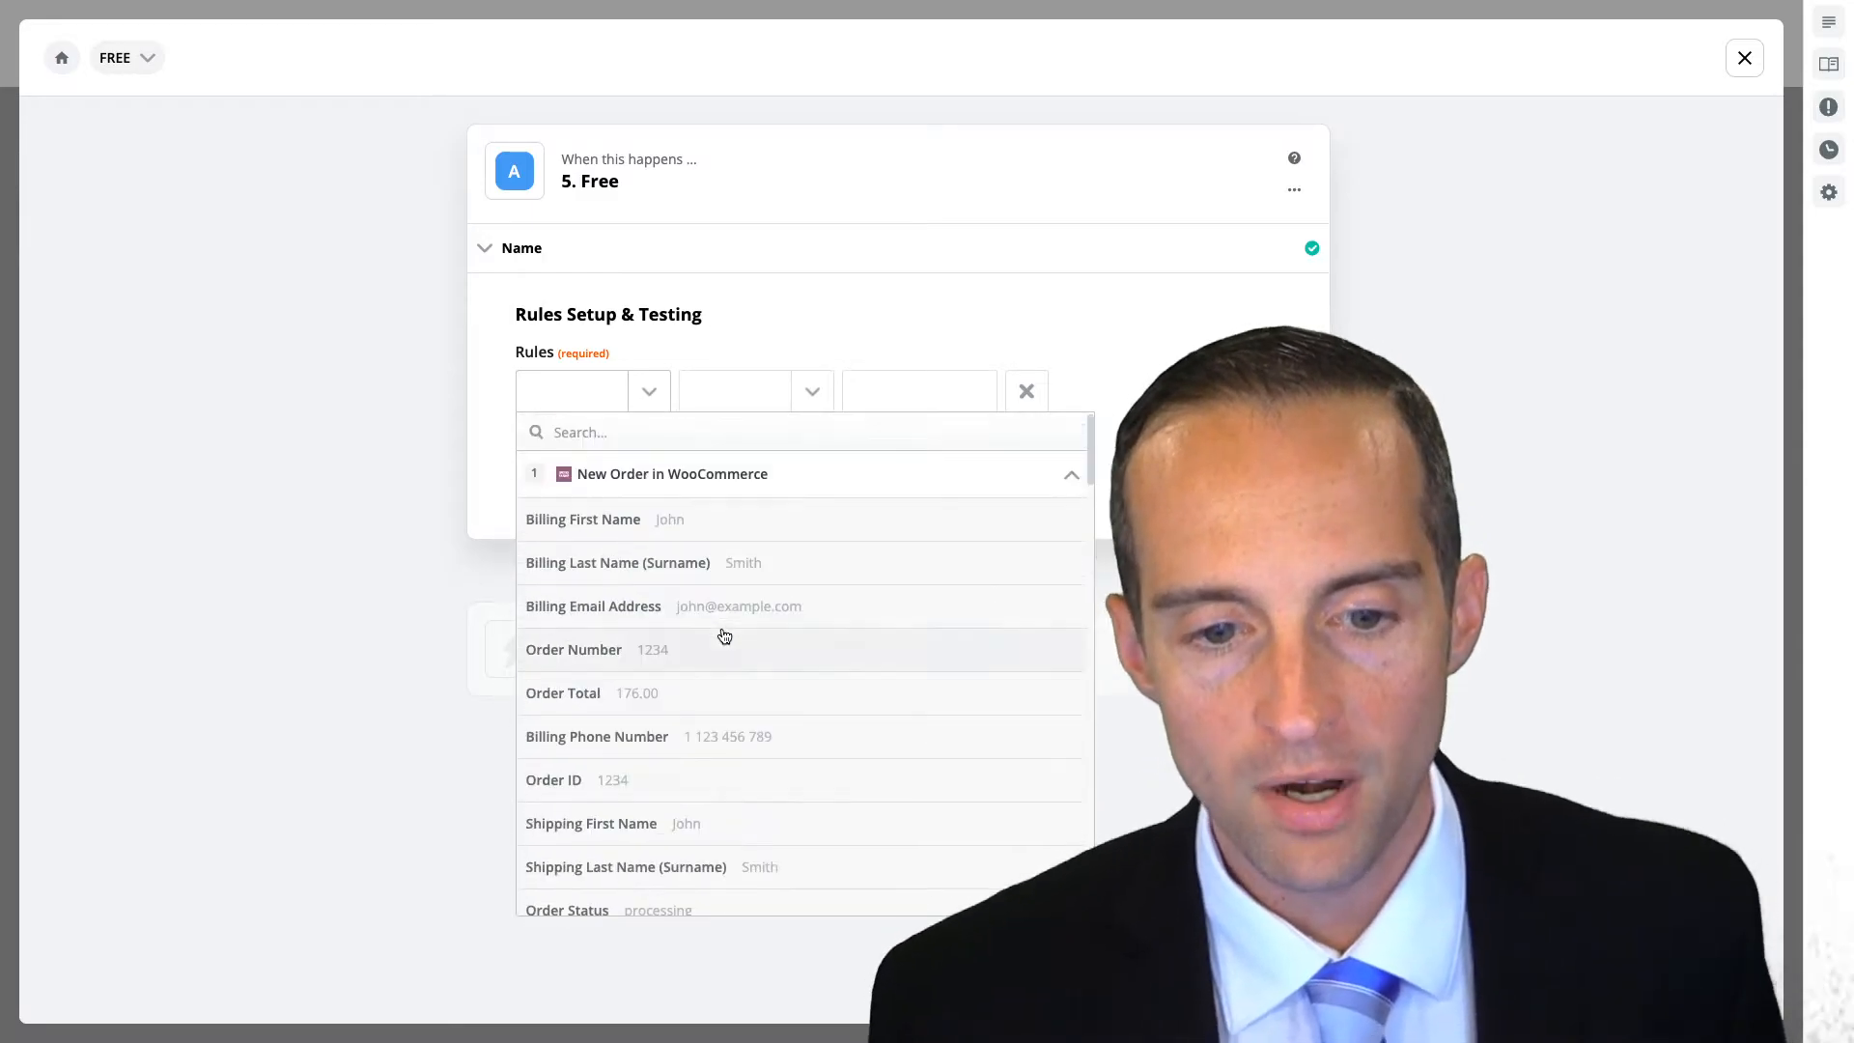
left_click(571, 649)
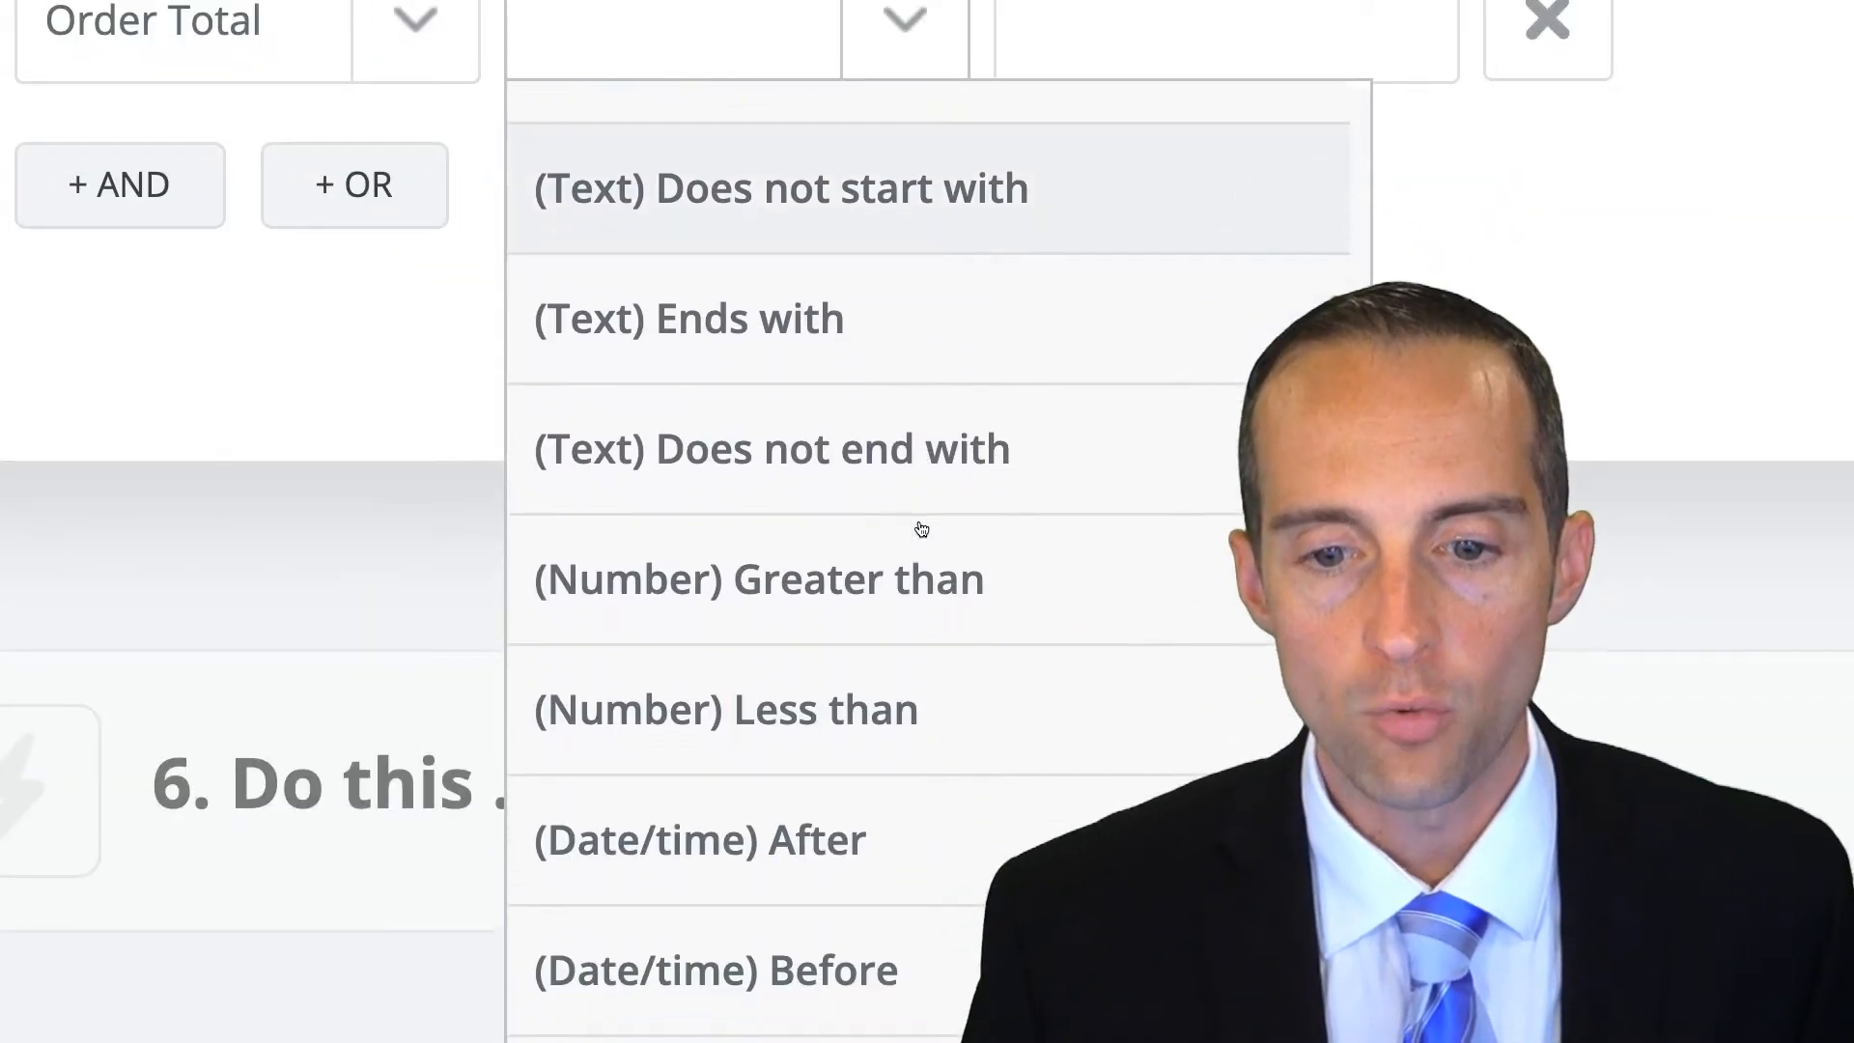
Set the comparison to (Number) Less than with the value 1
left_click(757, 577)
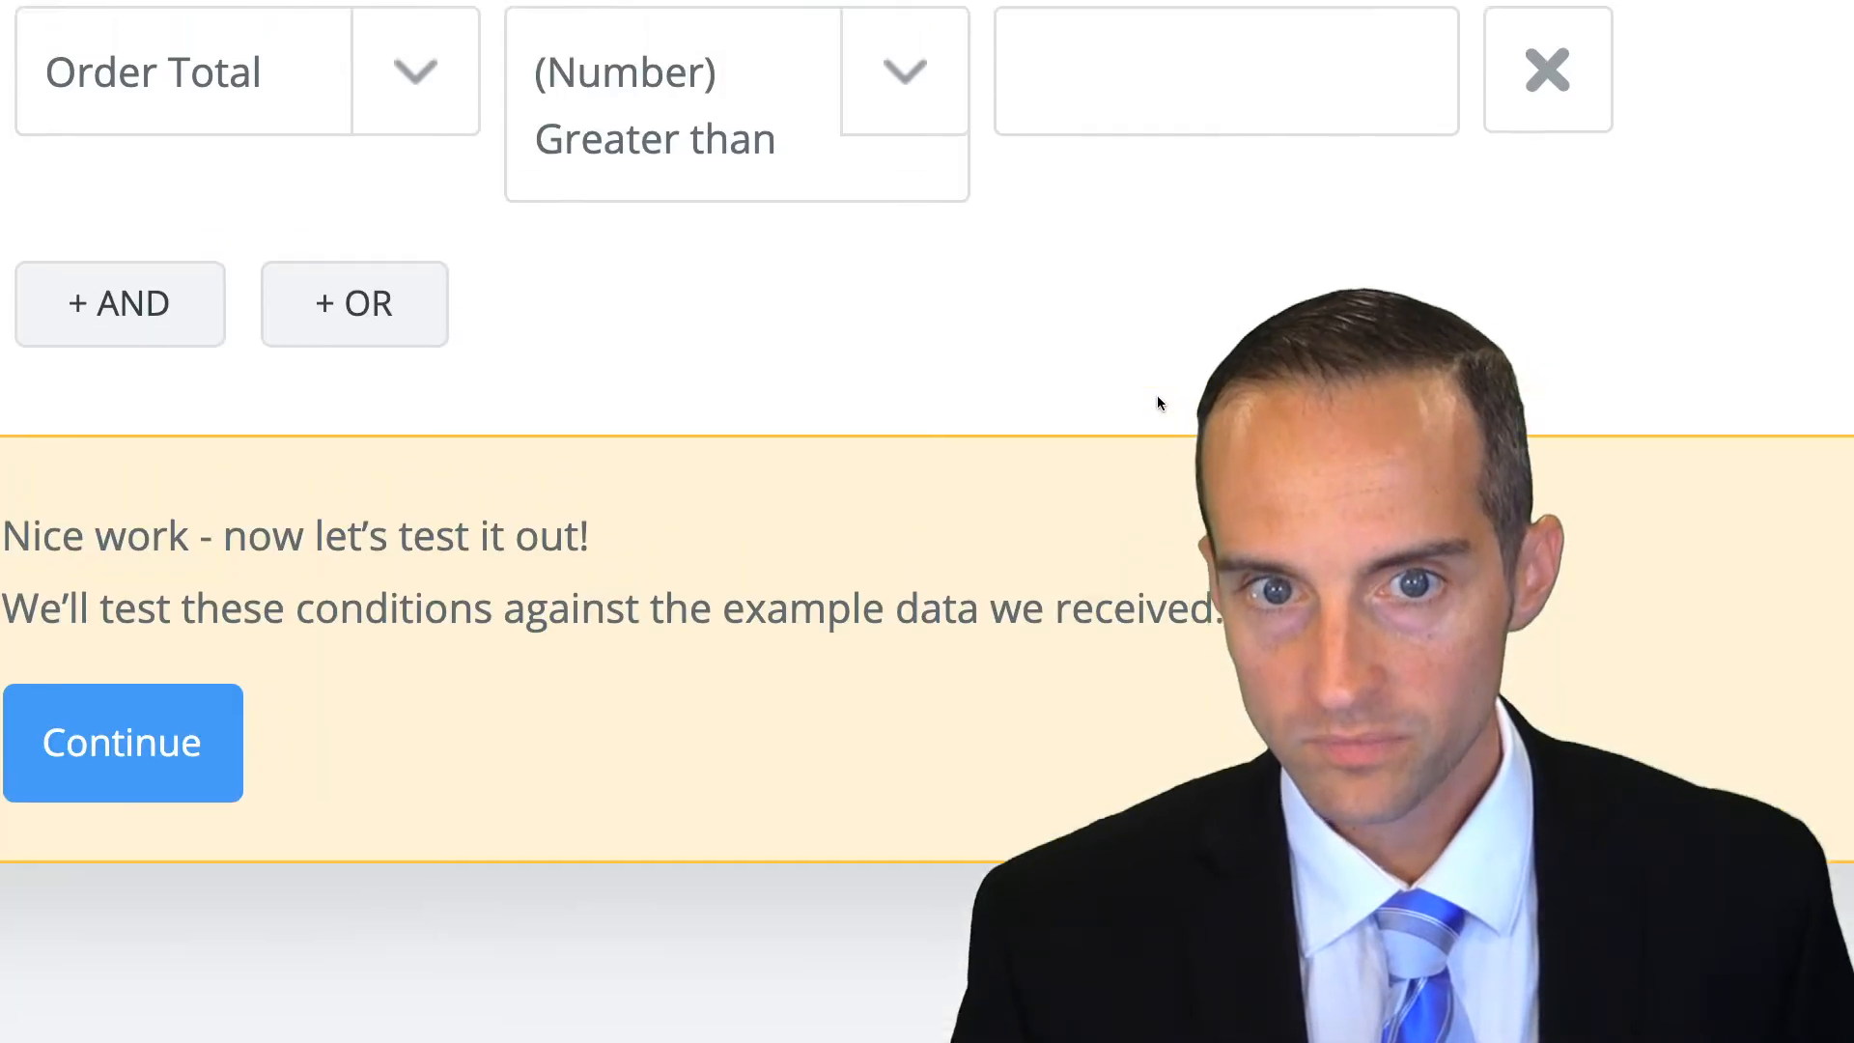
type("0")
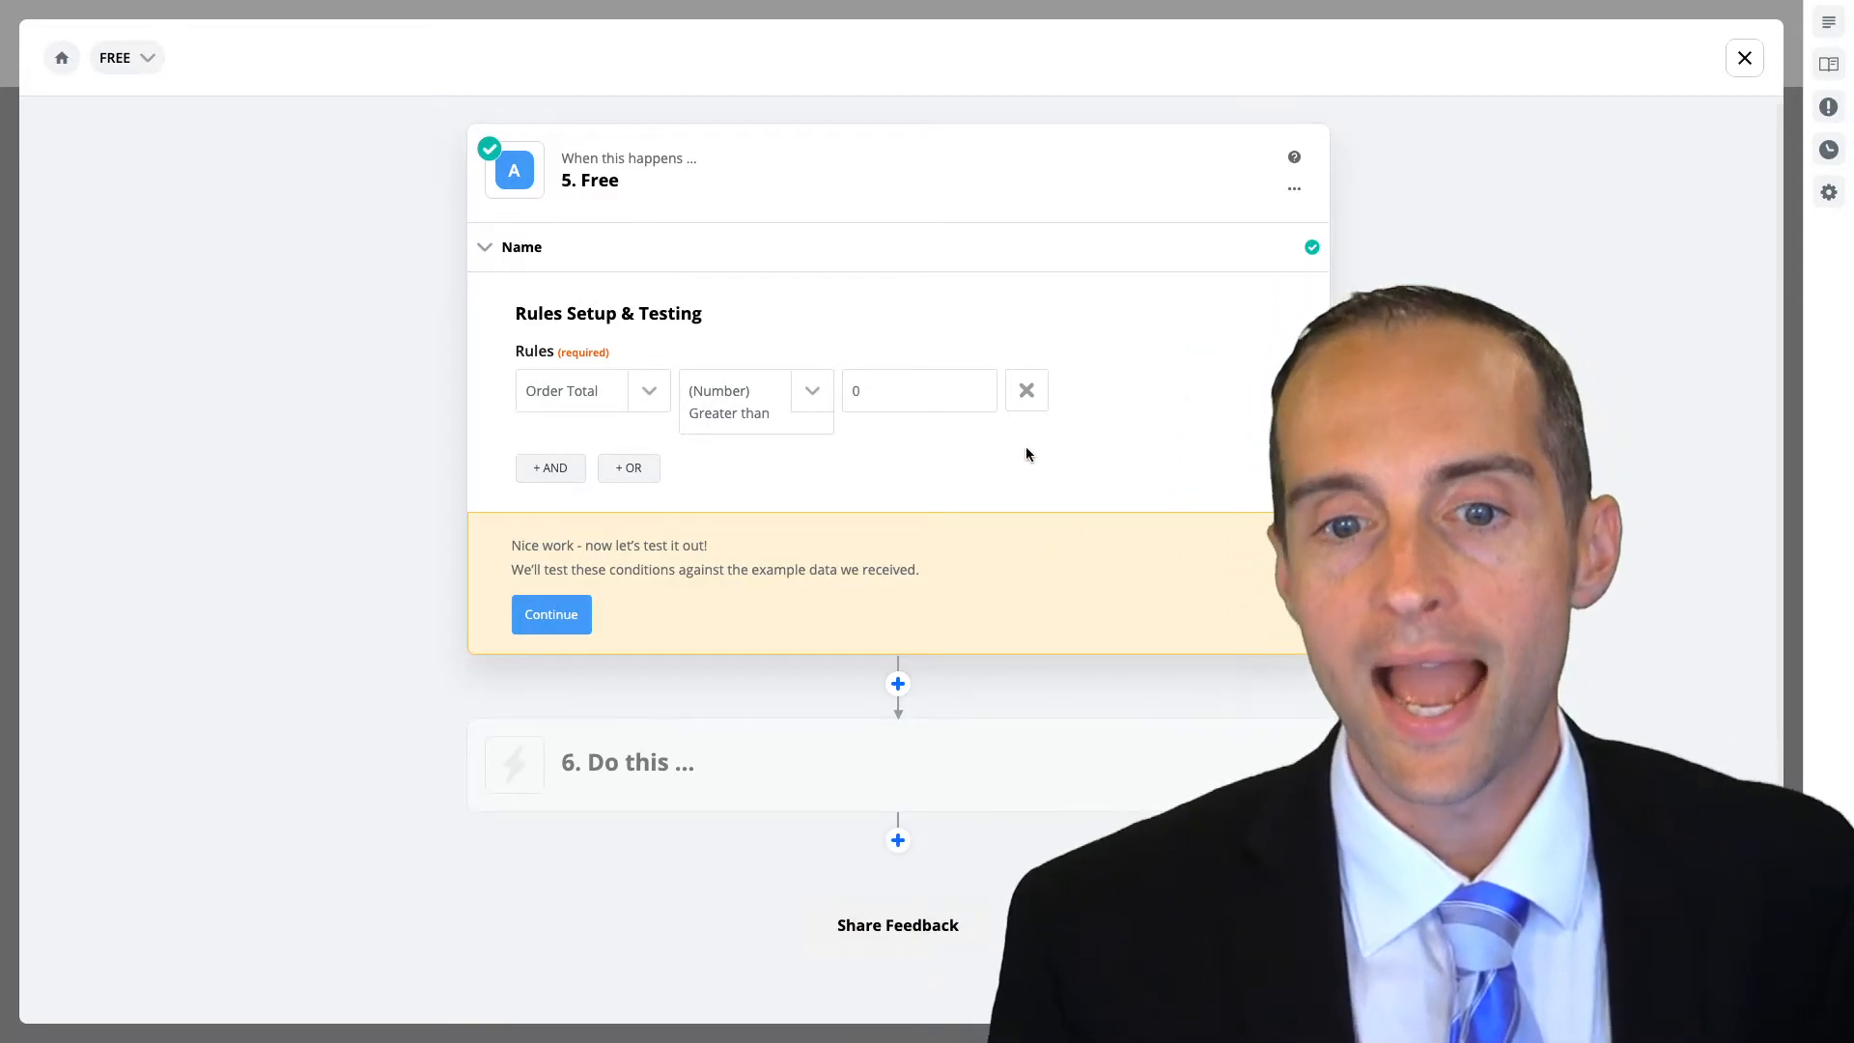
left_click(811, 390)
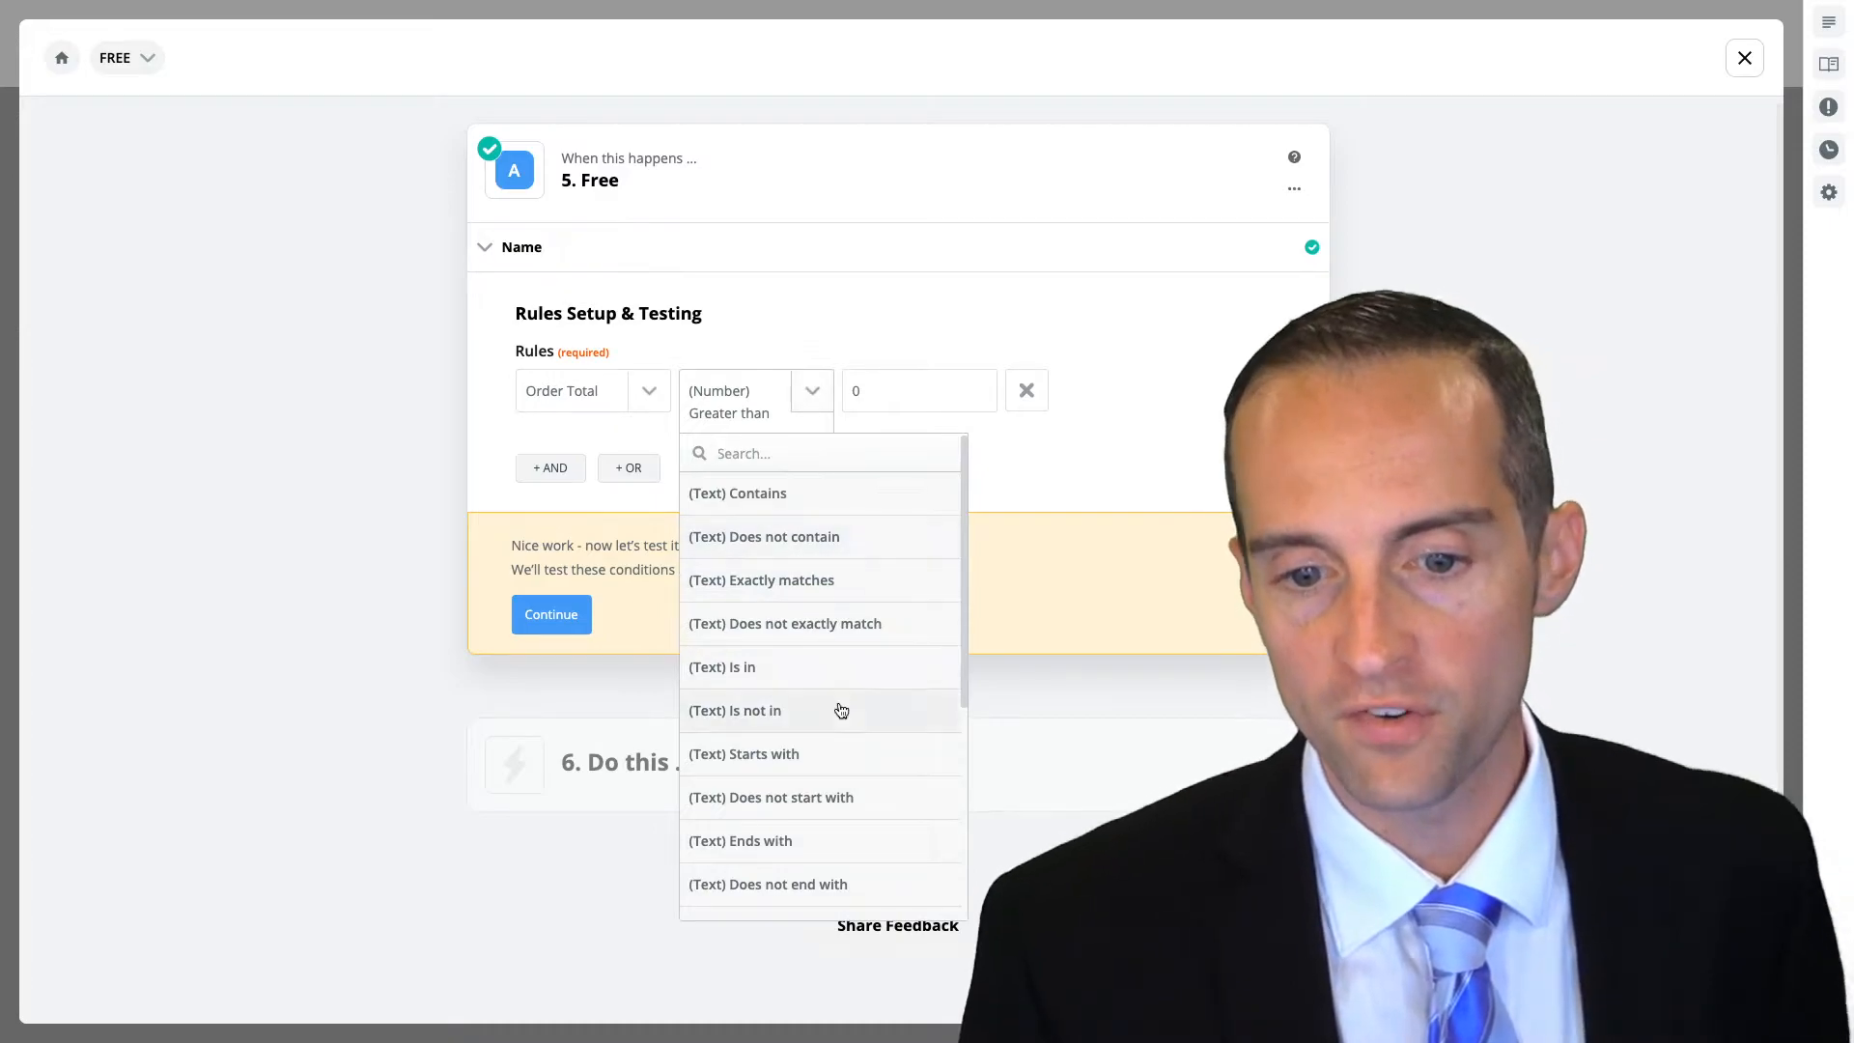
scroll("down", 3)
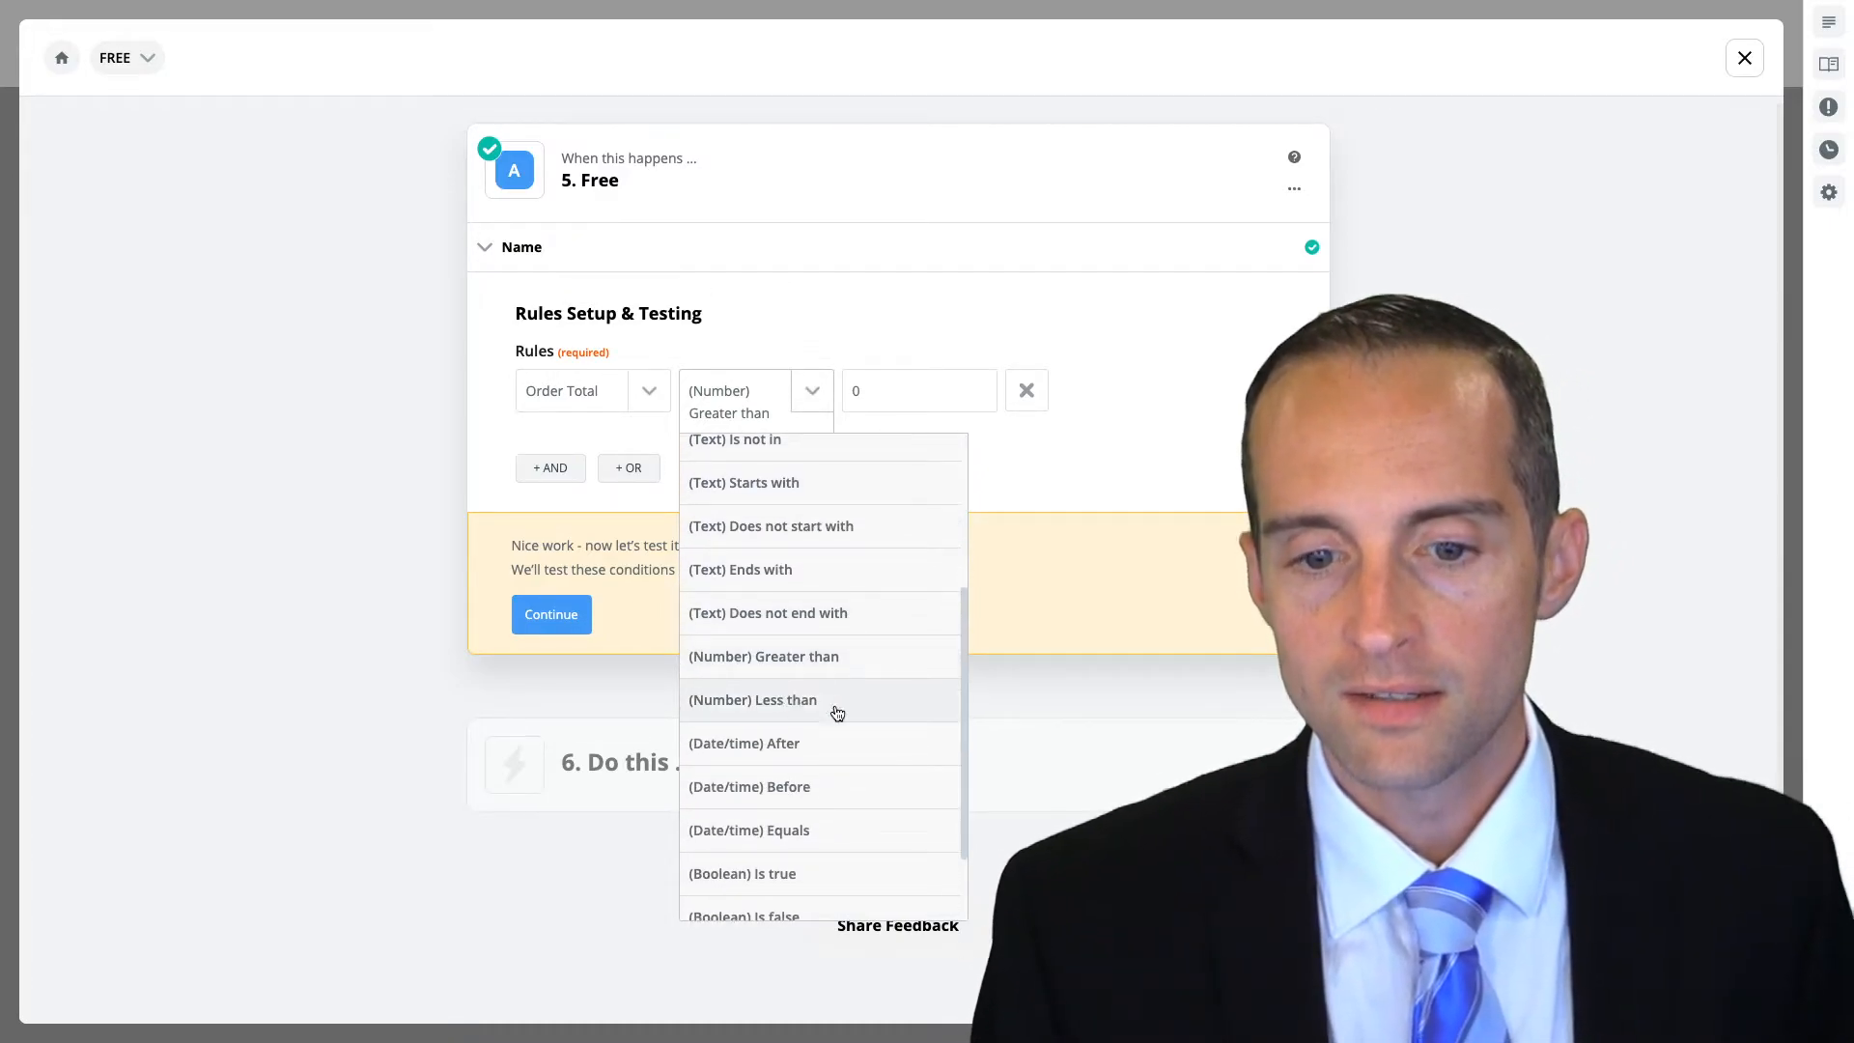
left_click(753, 699)
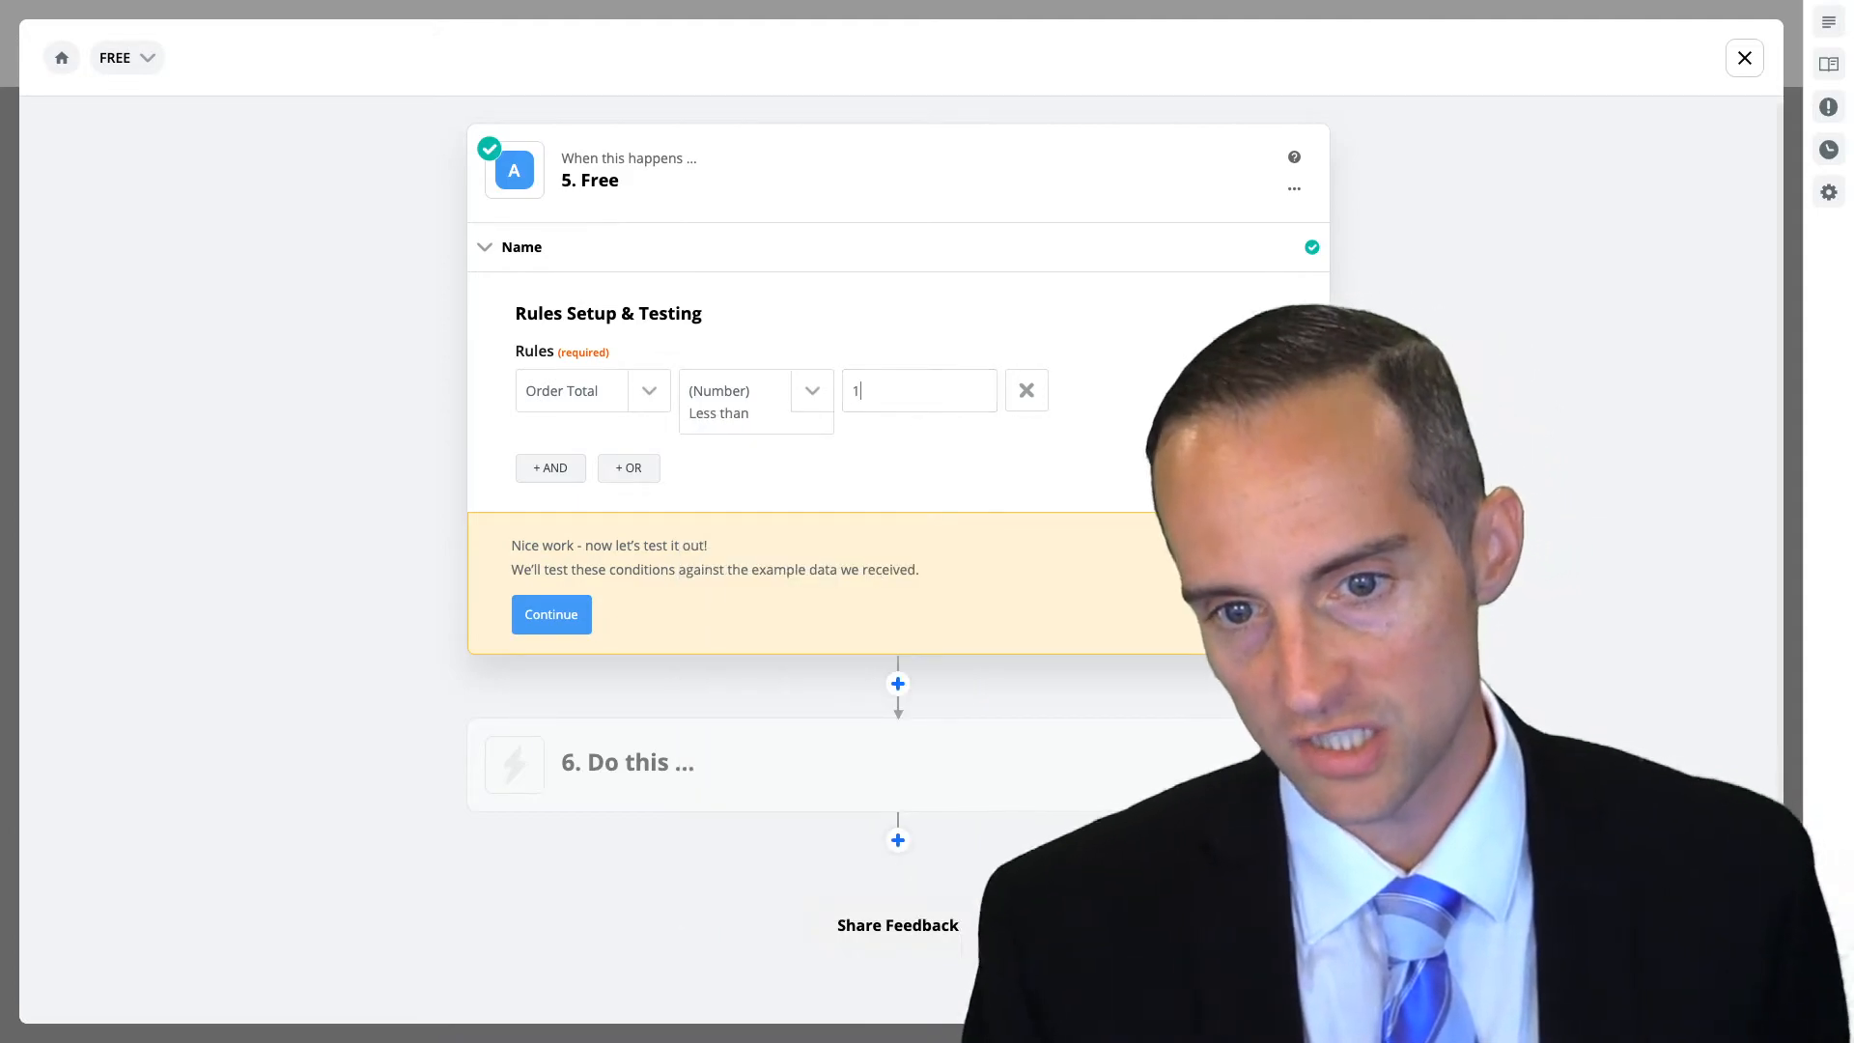
left_click(755, 402)
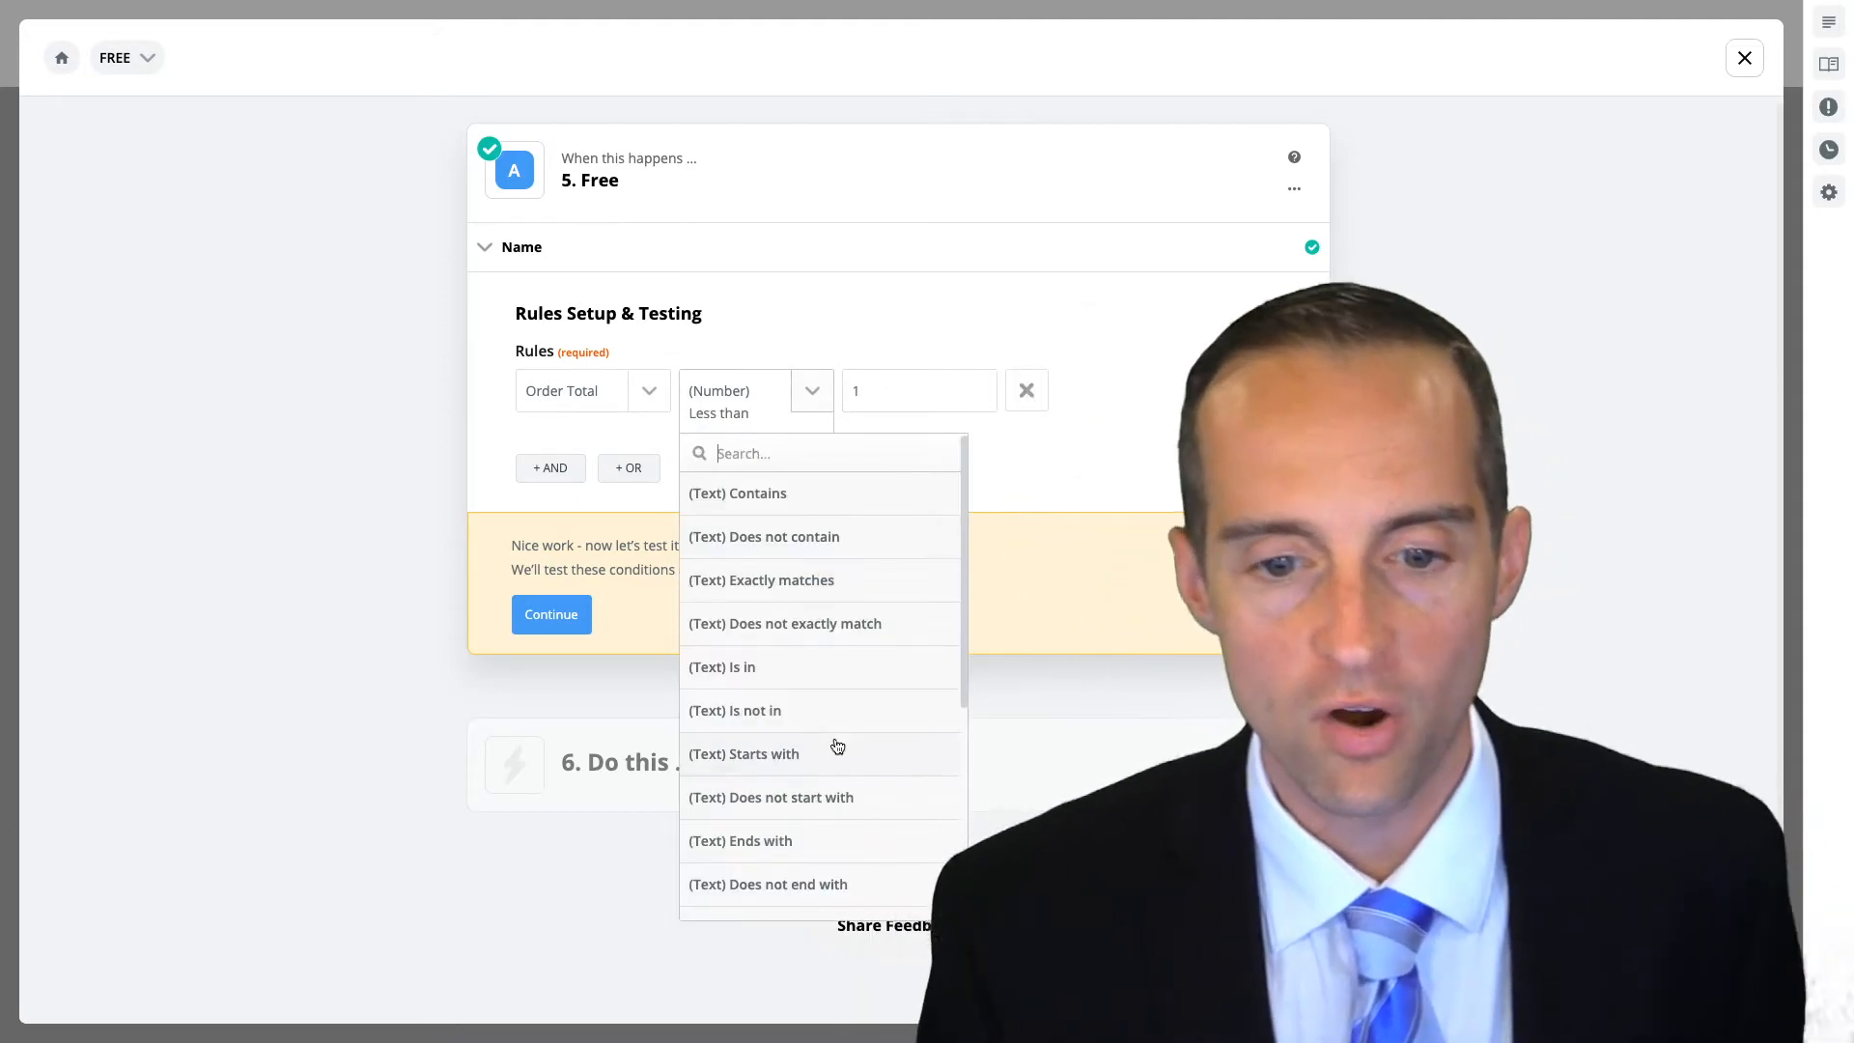
scroll("down", 3)
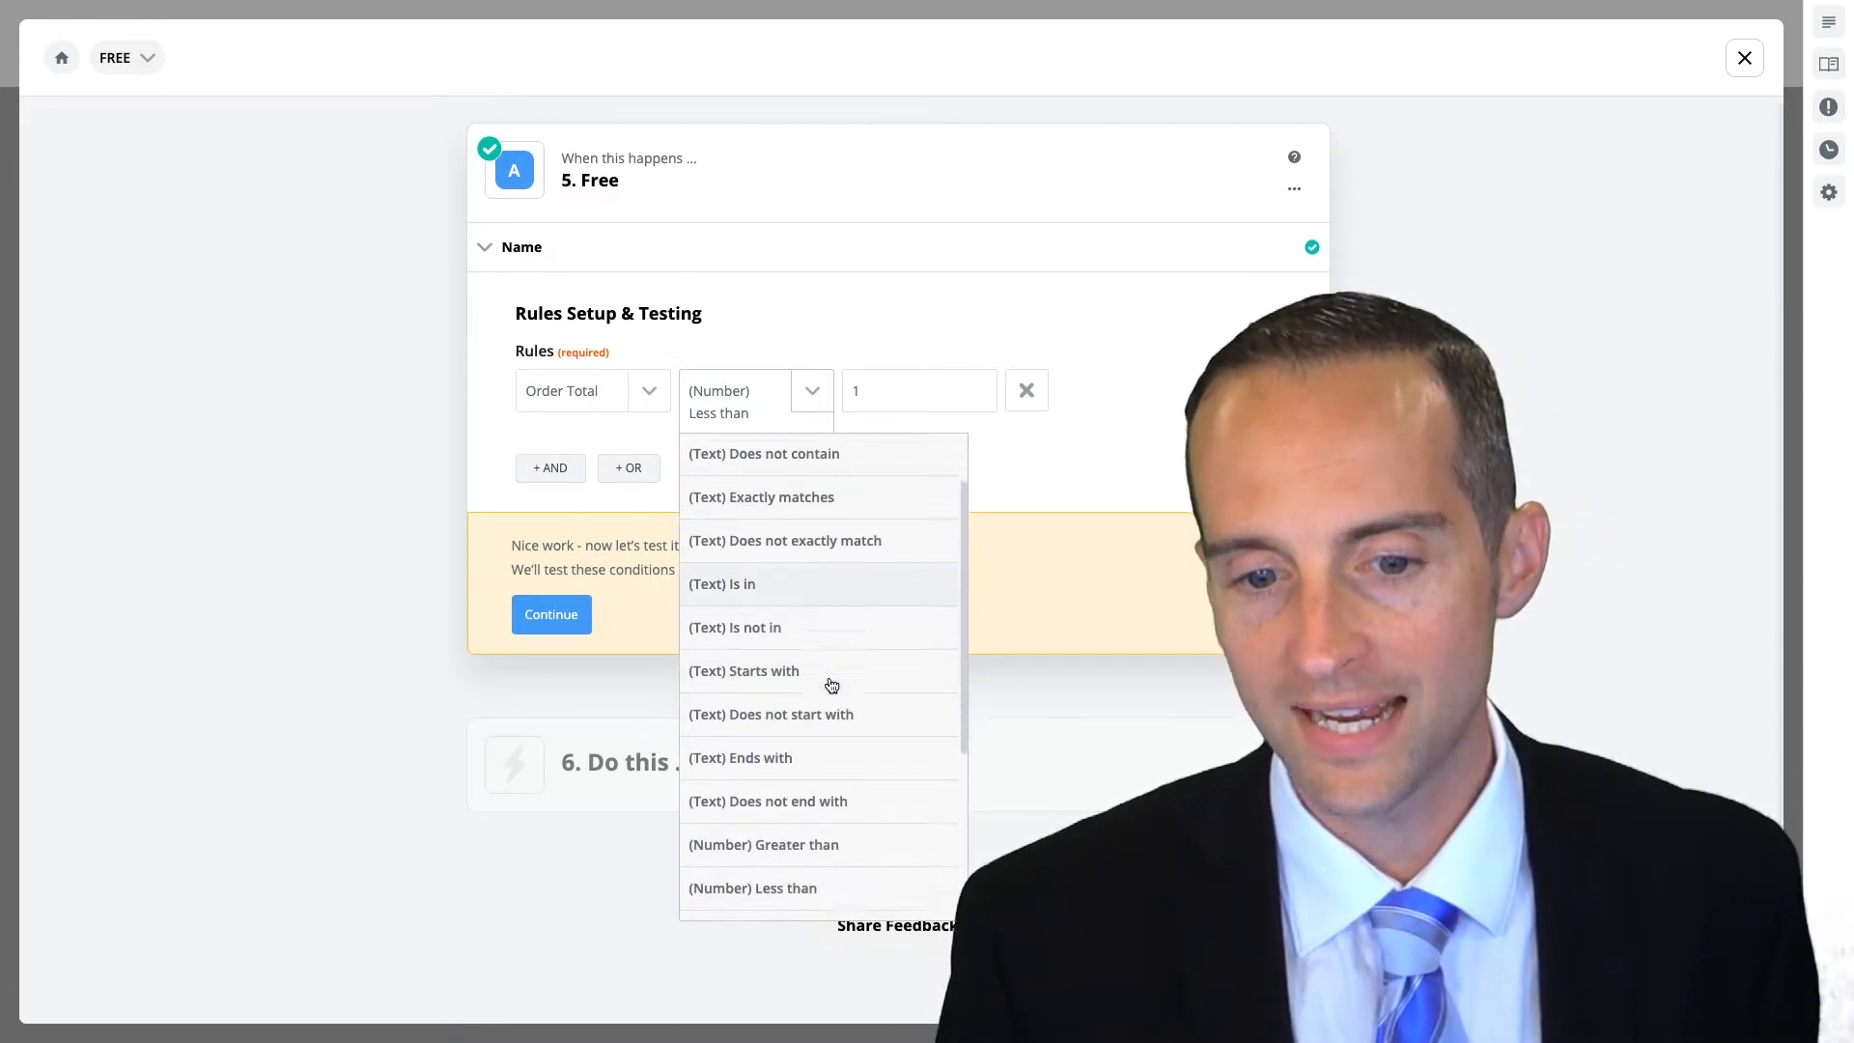
left_click(1194, 414)
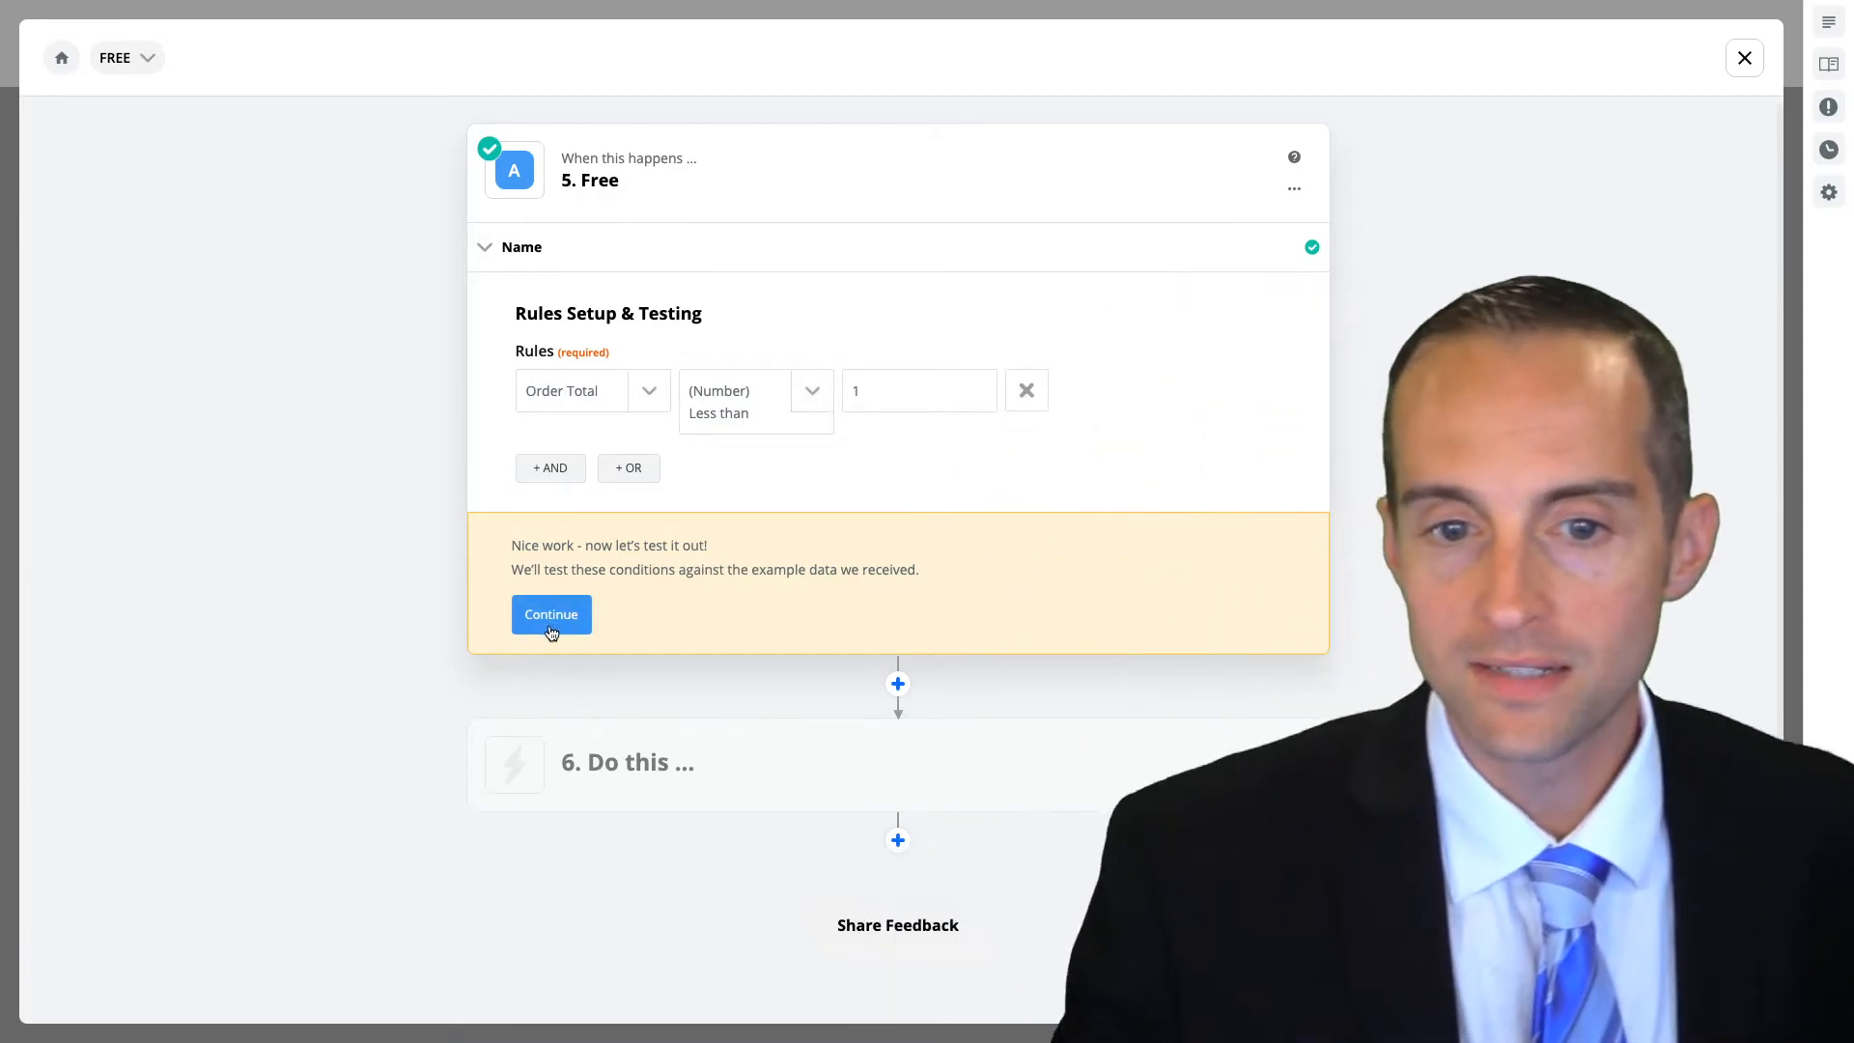
Test the rule against the sample order and finish editing the Free path
left_click(550, 614)
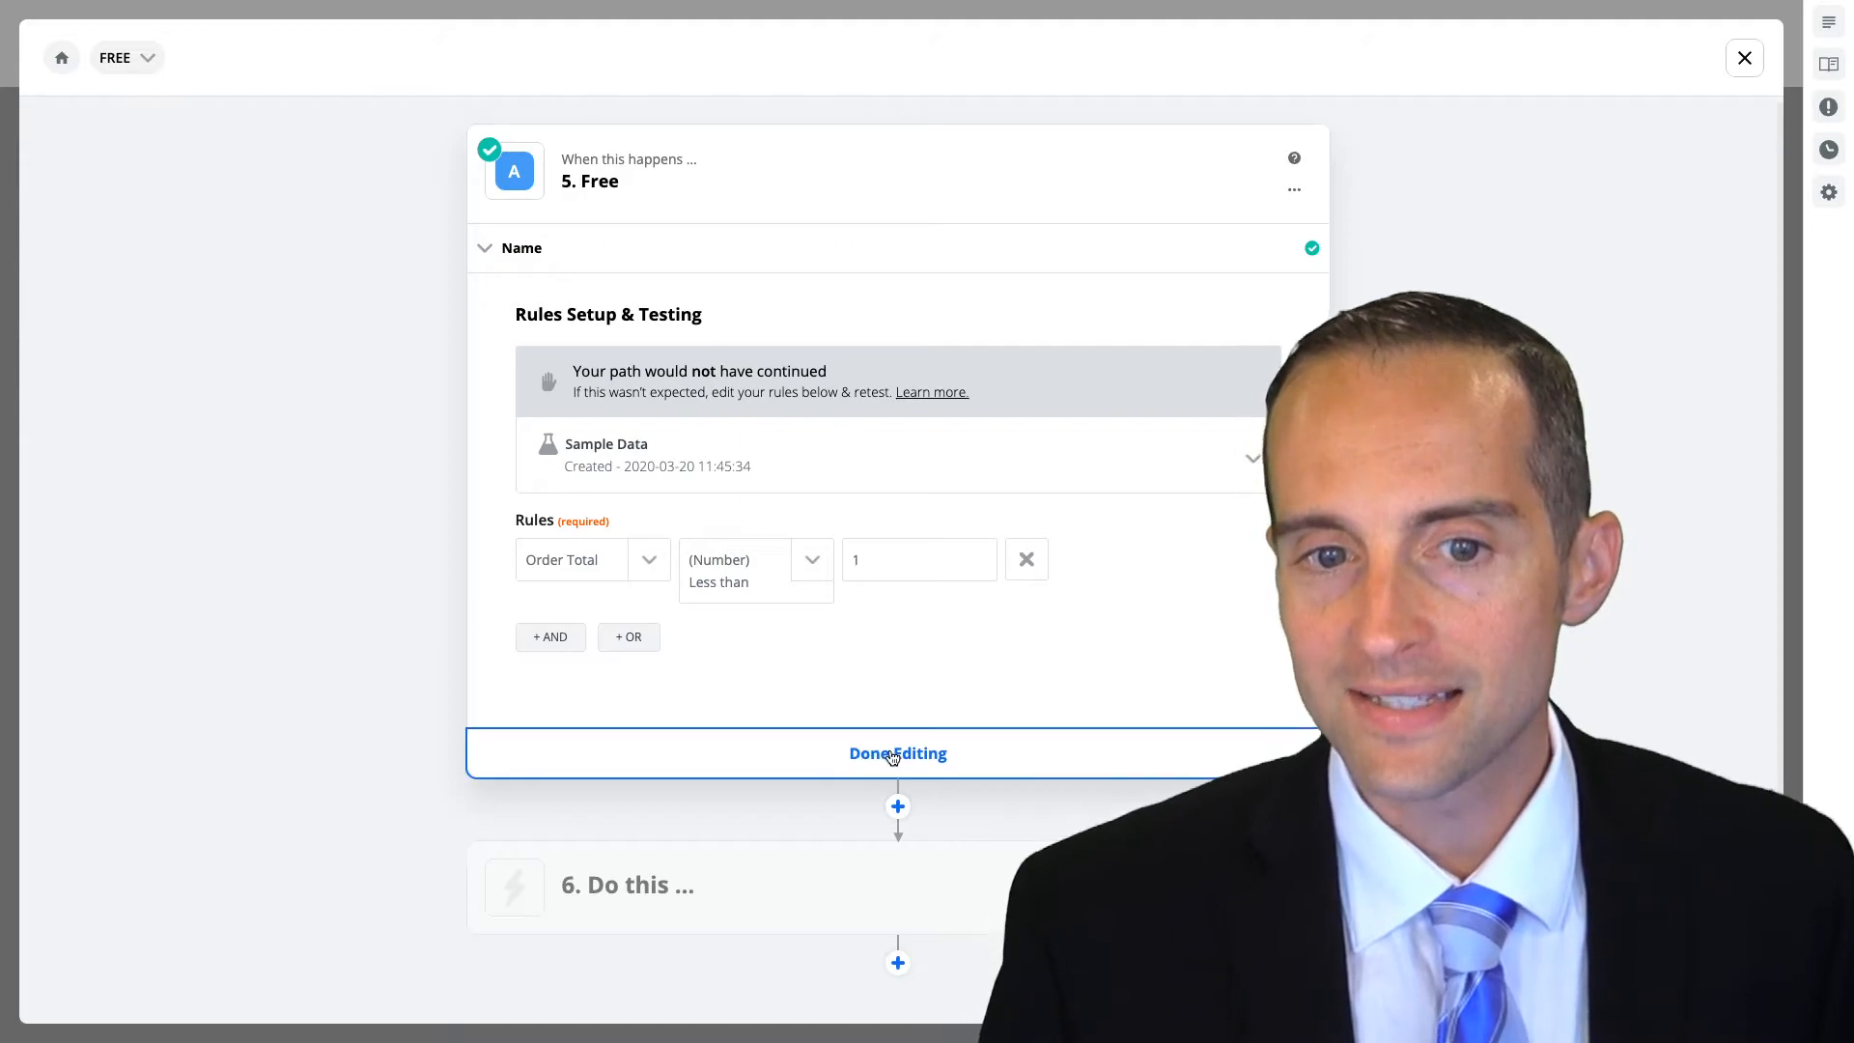
left_click(898, 753)
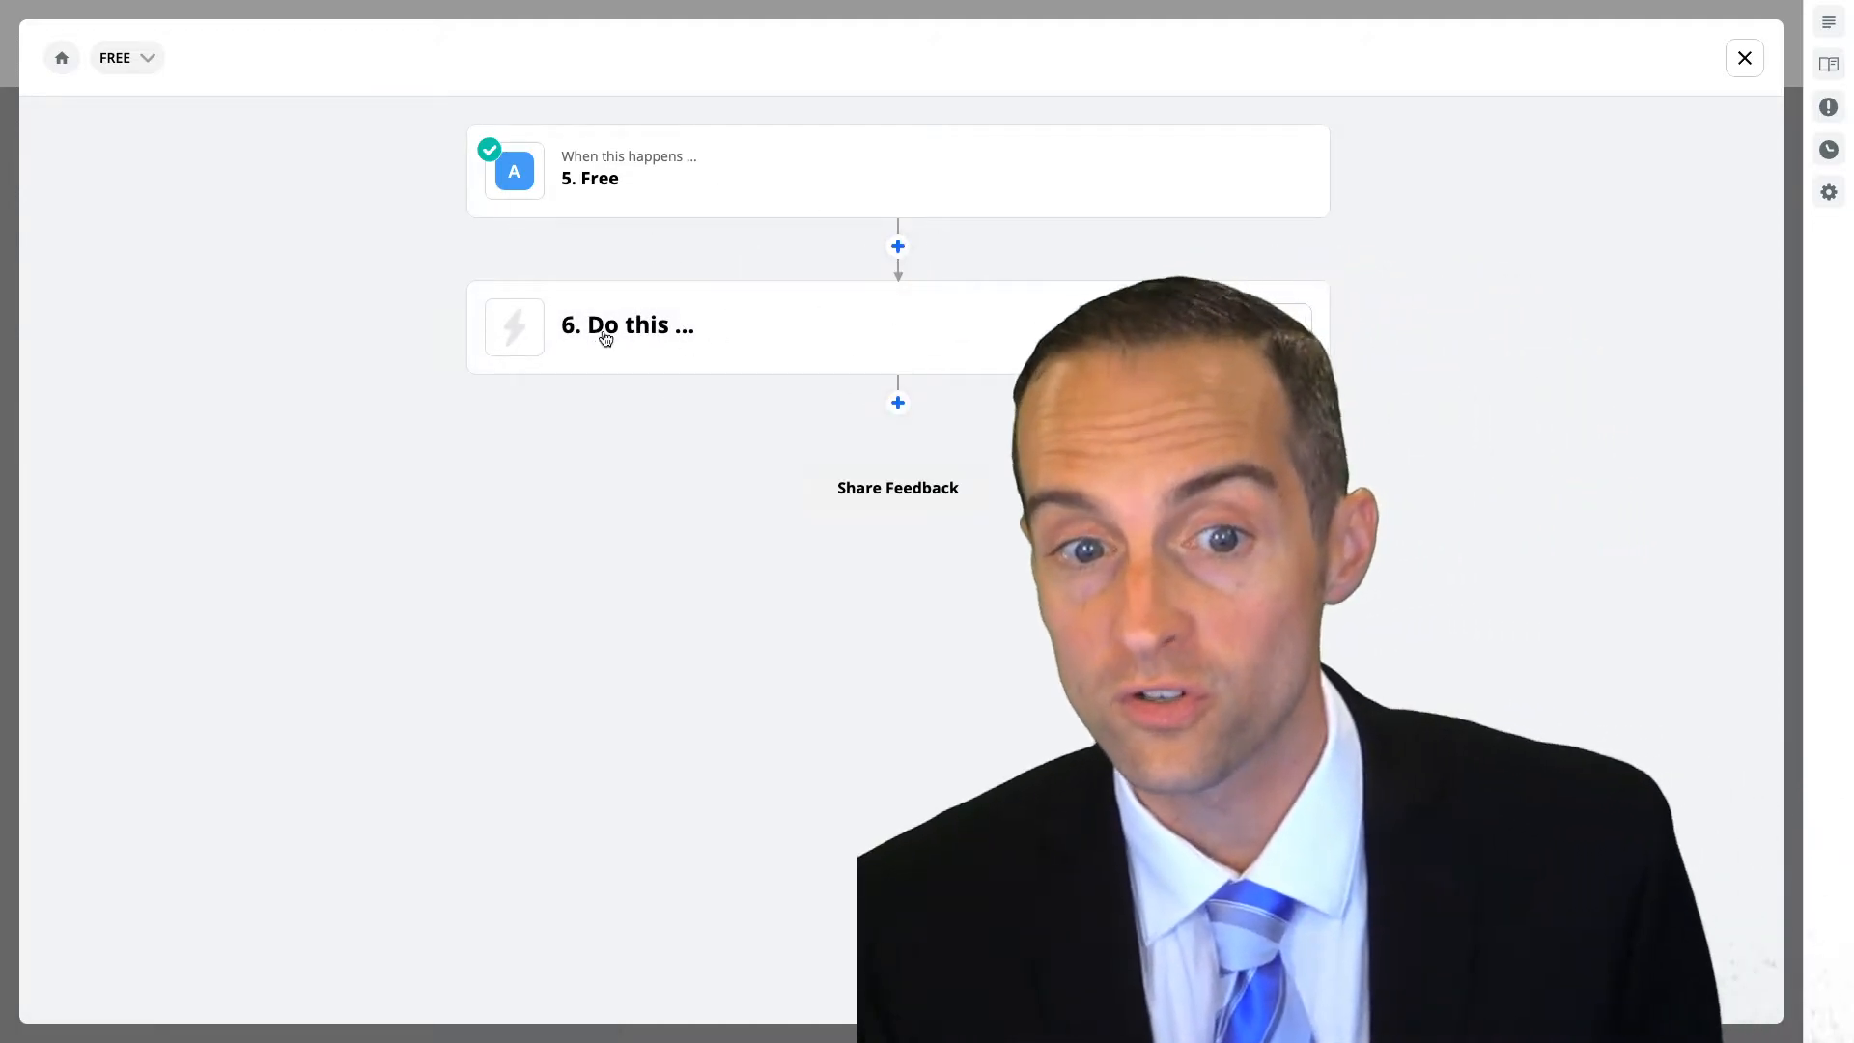
Start the Free path's action setup, then close the action event list without choosing
left_click(626, 324)
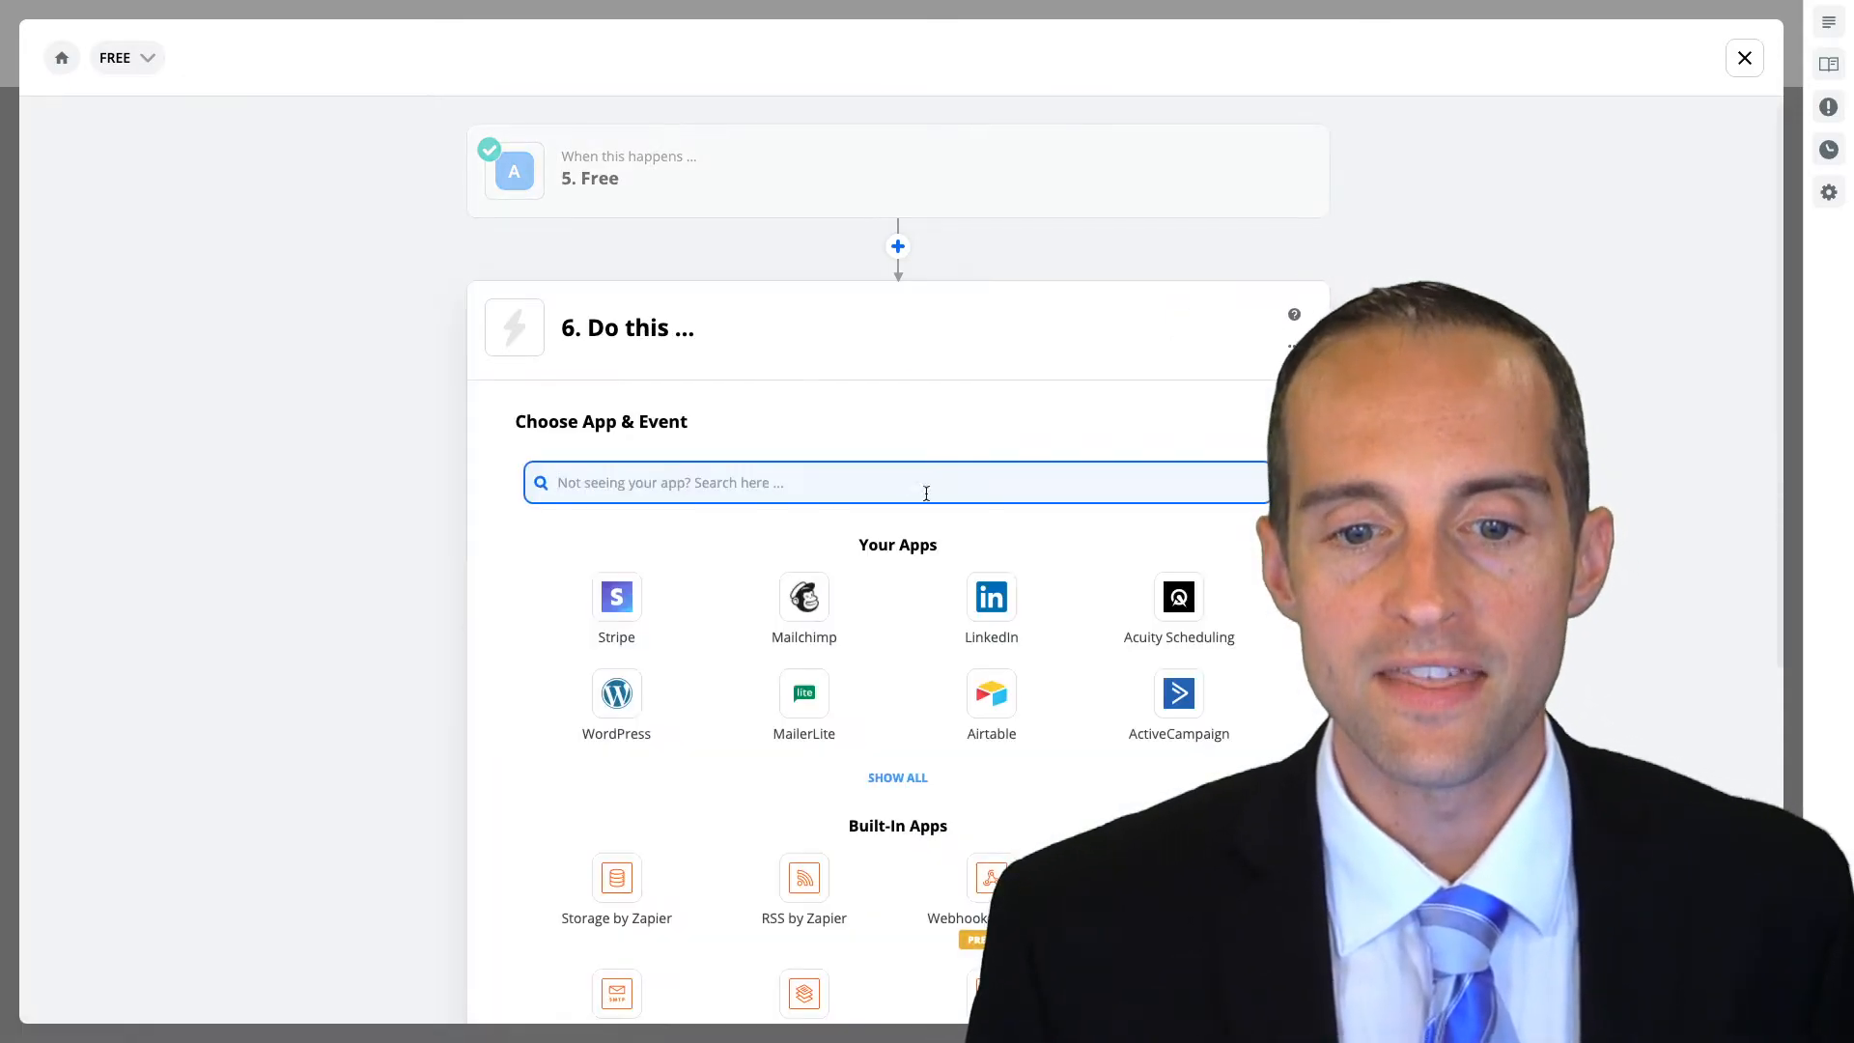
scroll("down", 3)
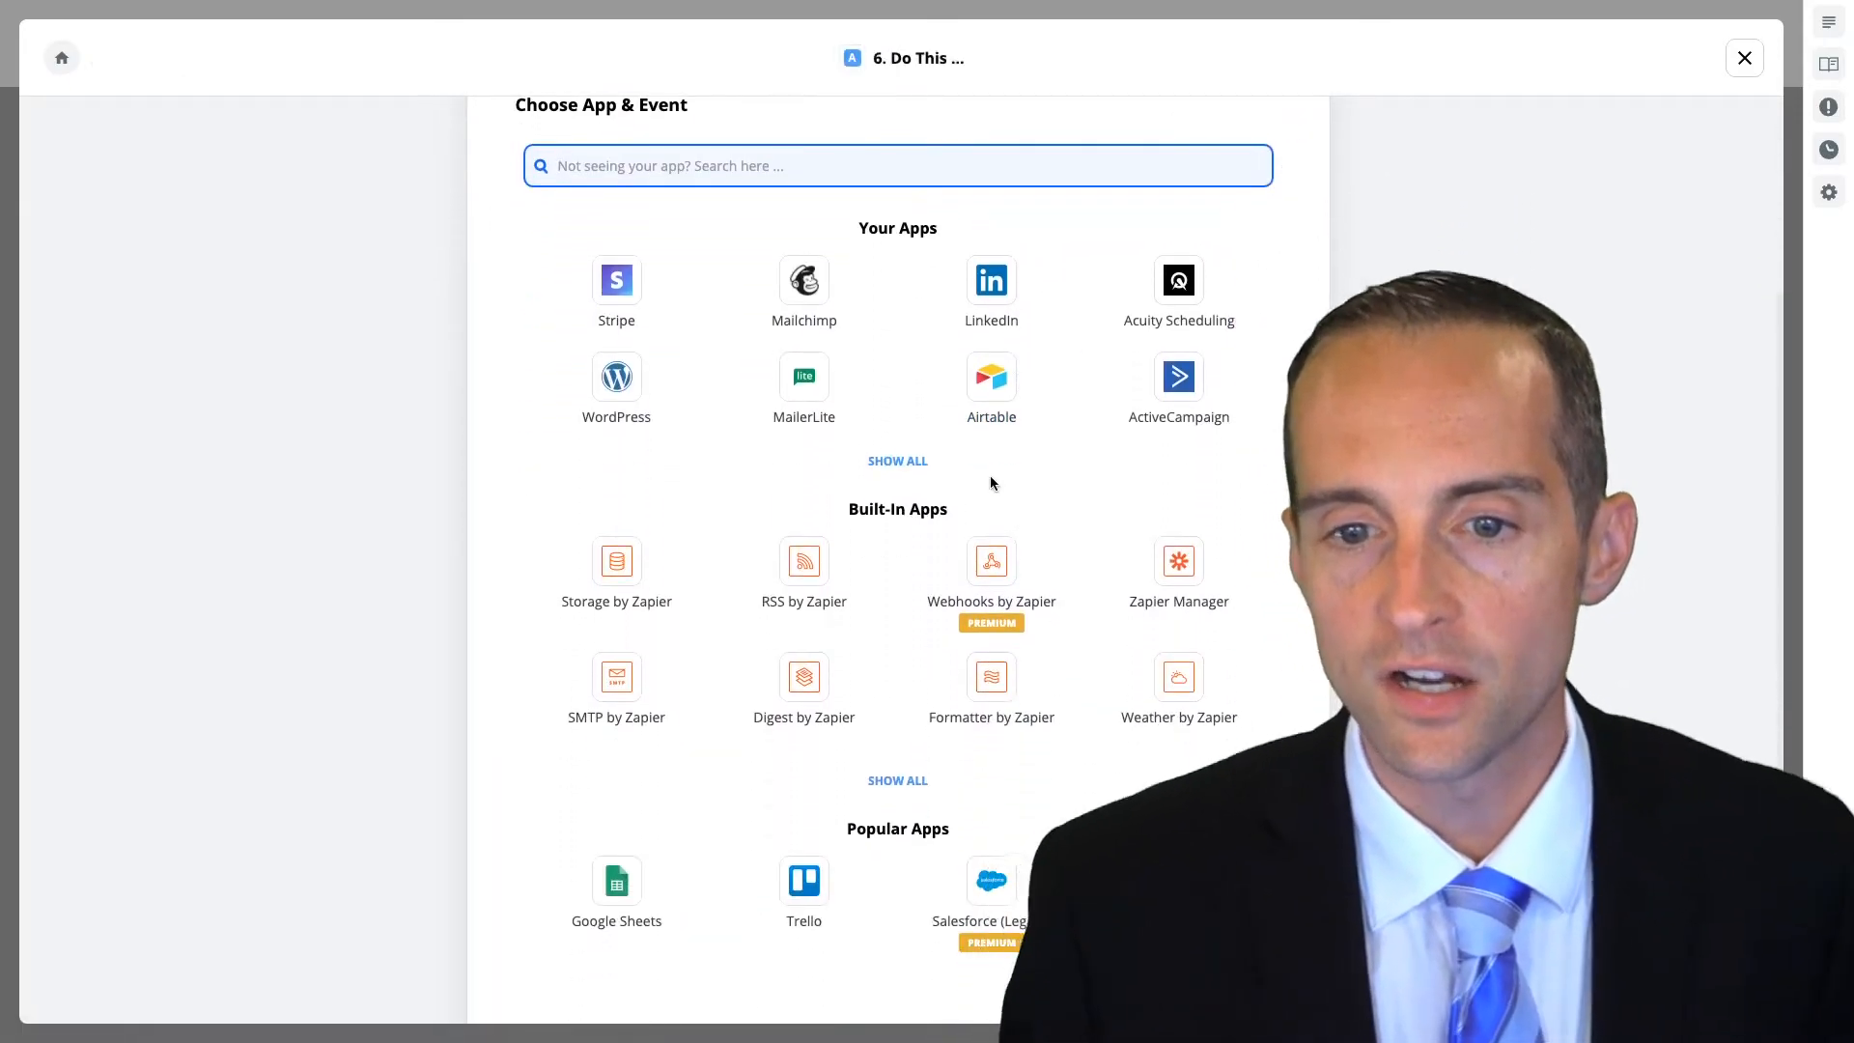
left_click(1178, 378)
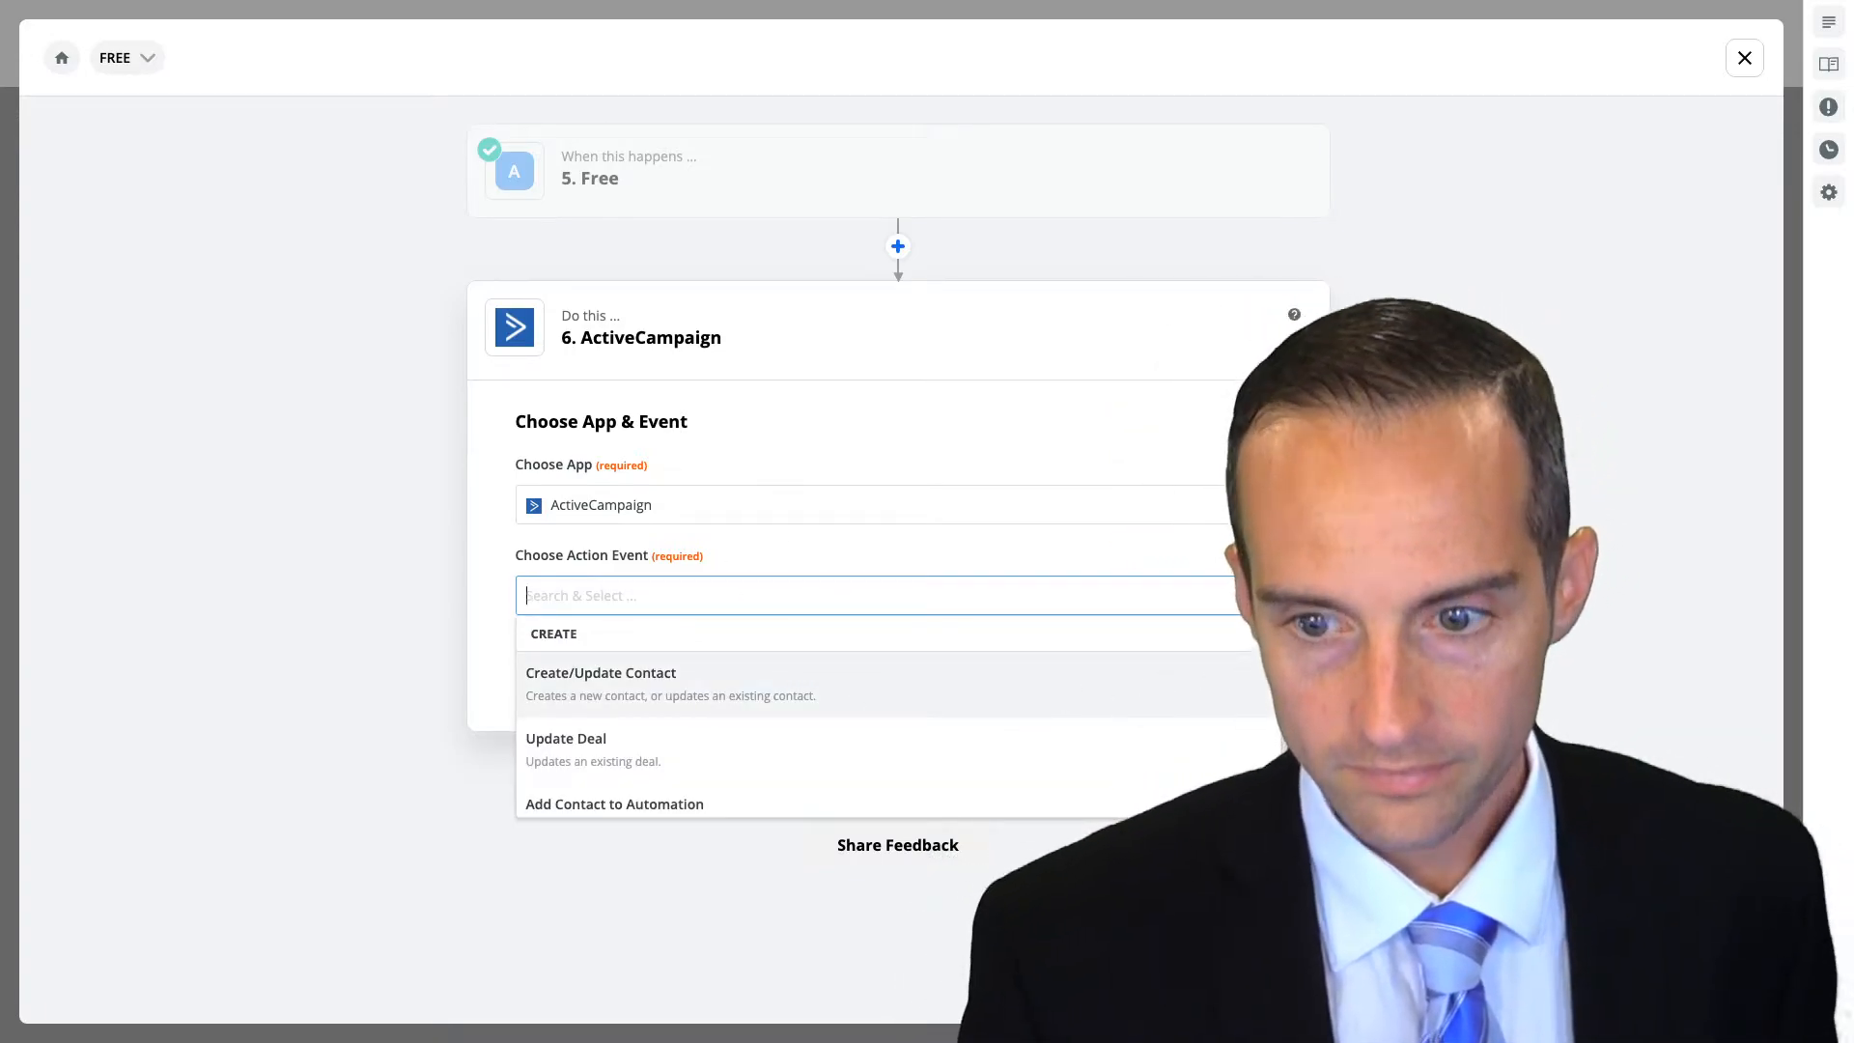
left_click(875, 595)
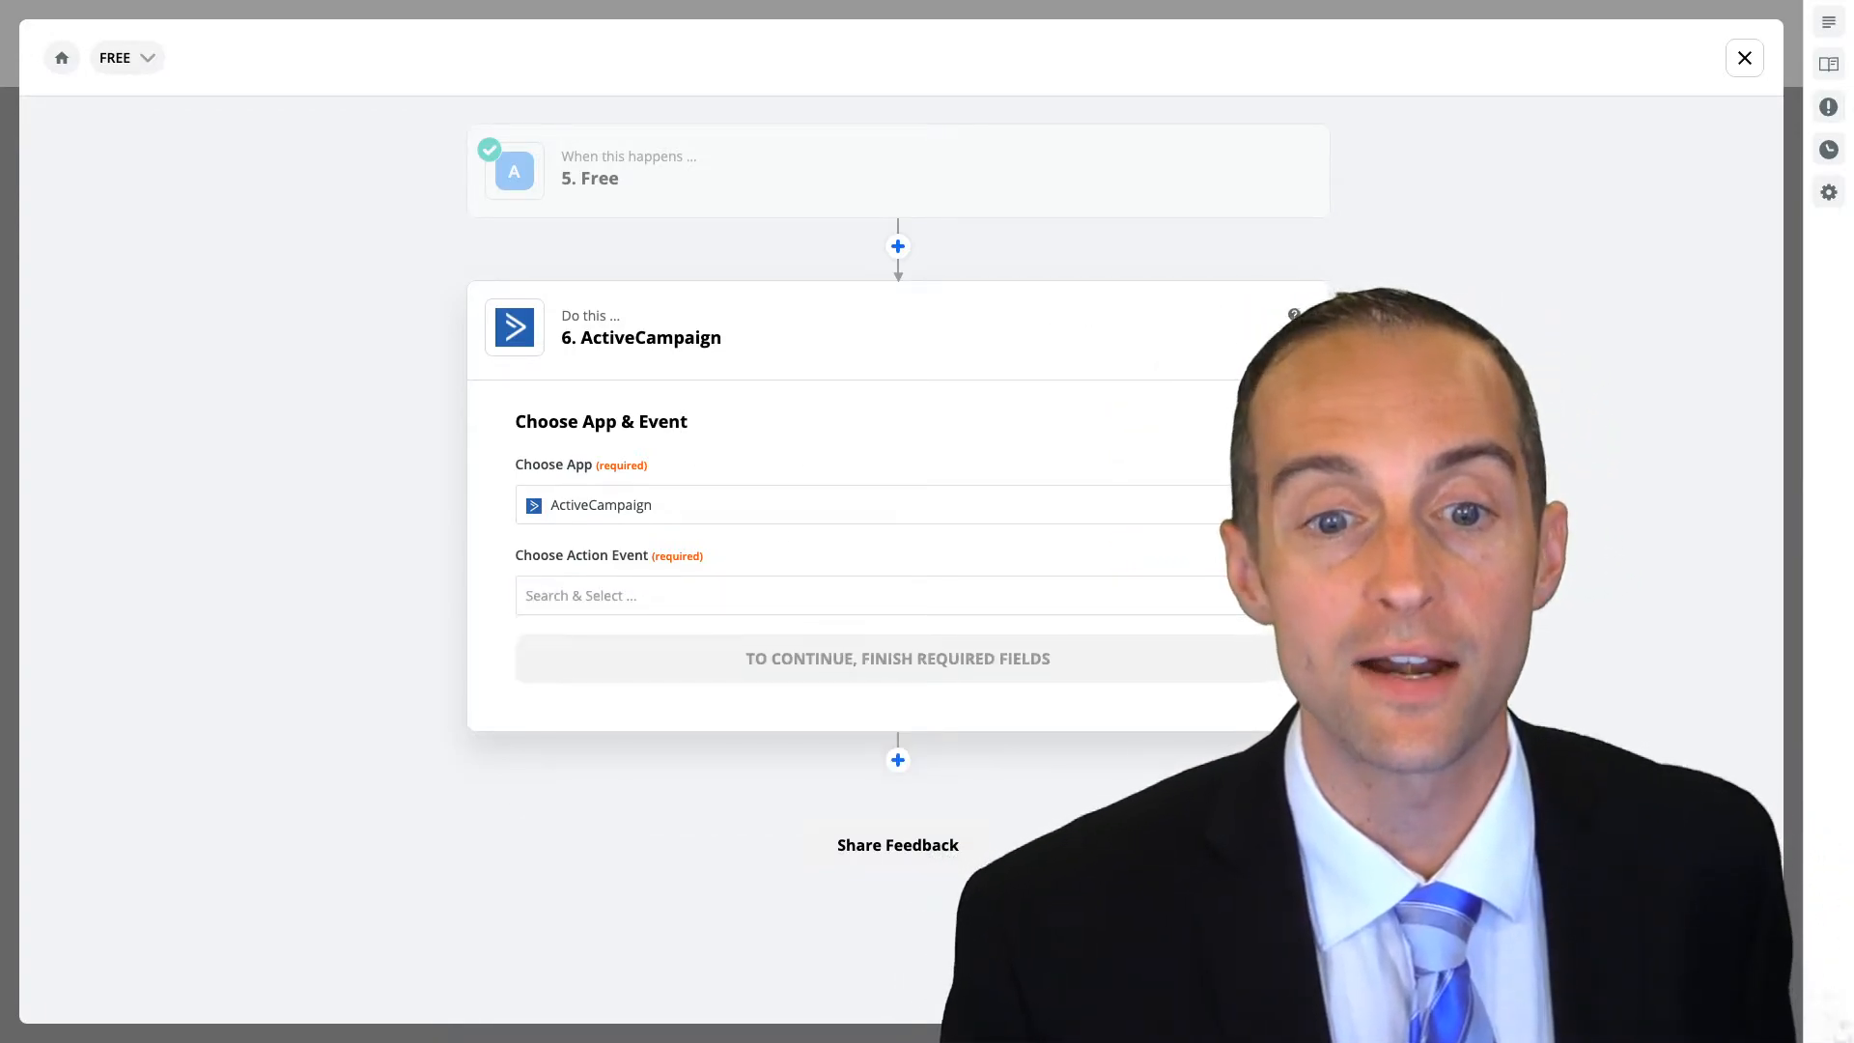
Finish editing the Free path and exit Paths back to the main Zap
left_click(1292, 346)
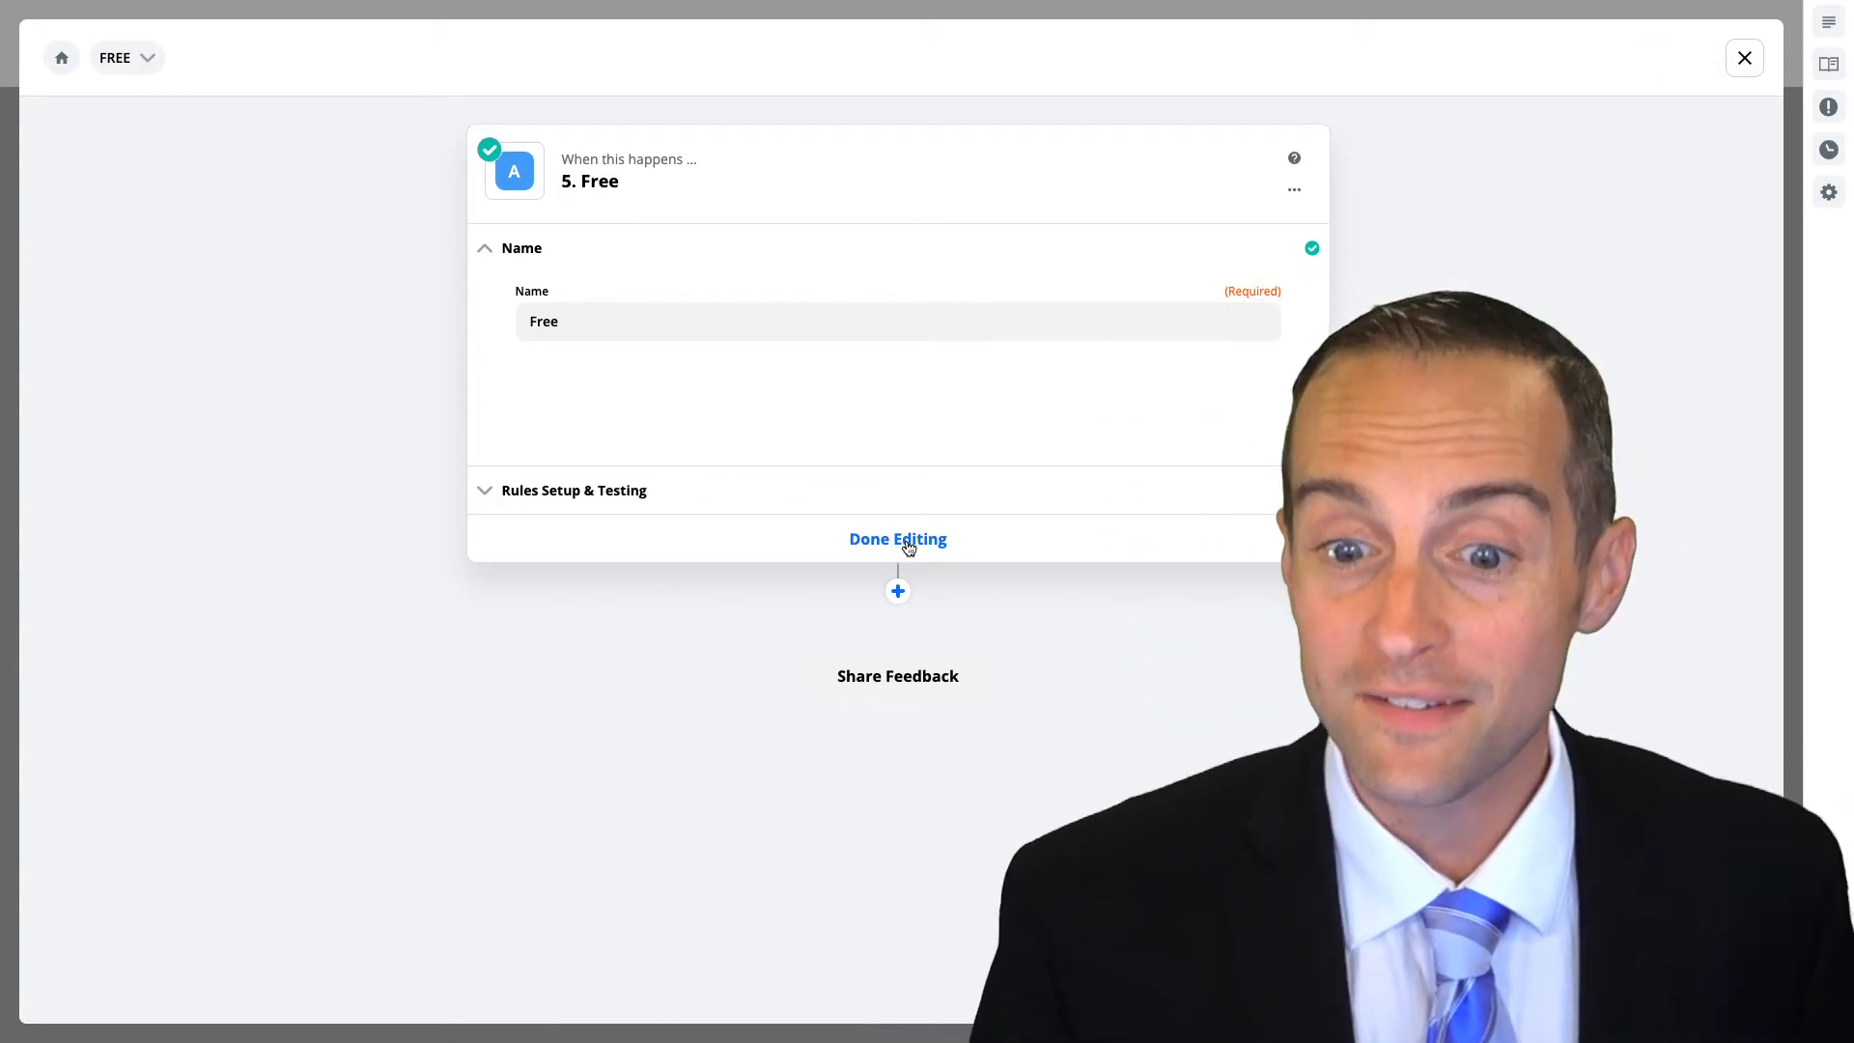
left_click(896, 539)
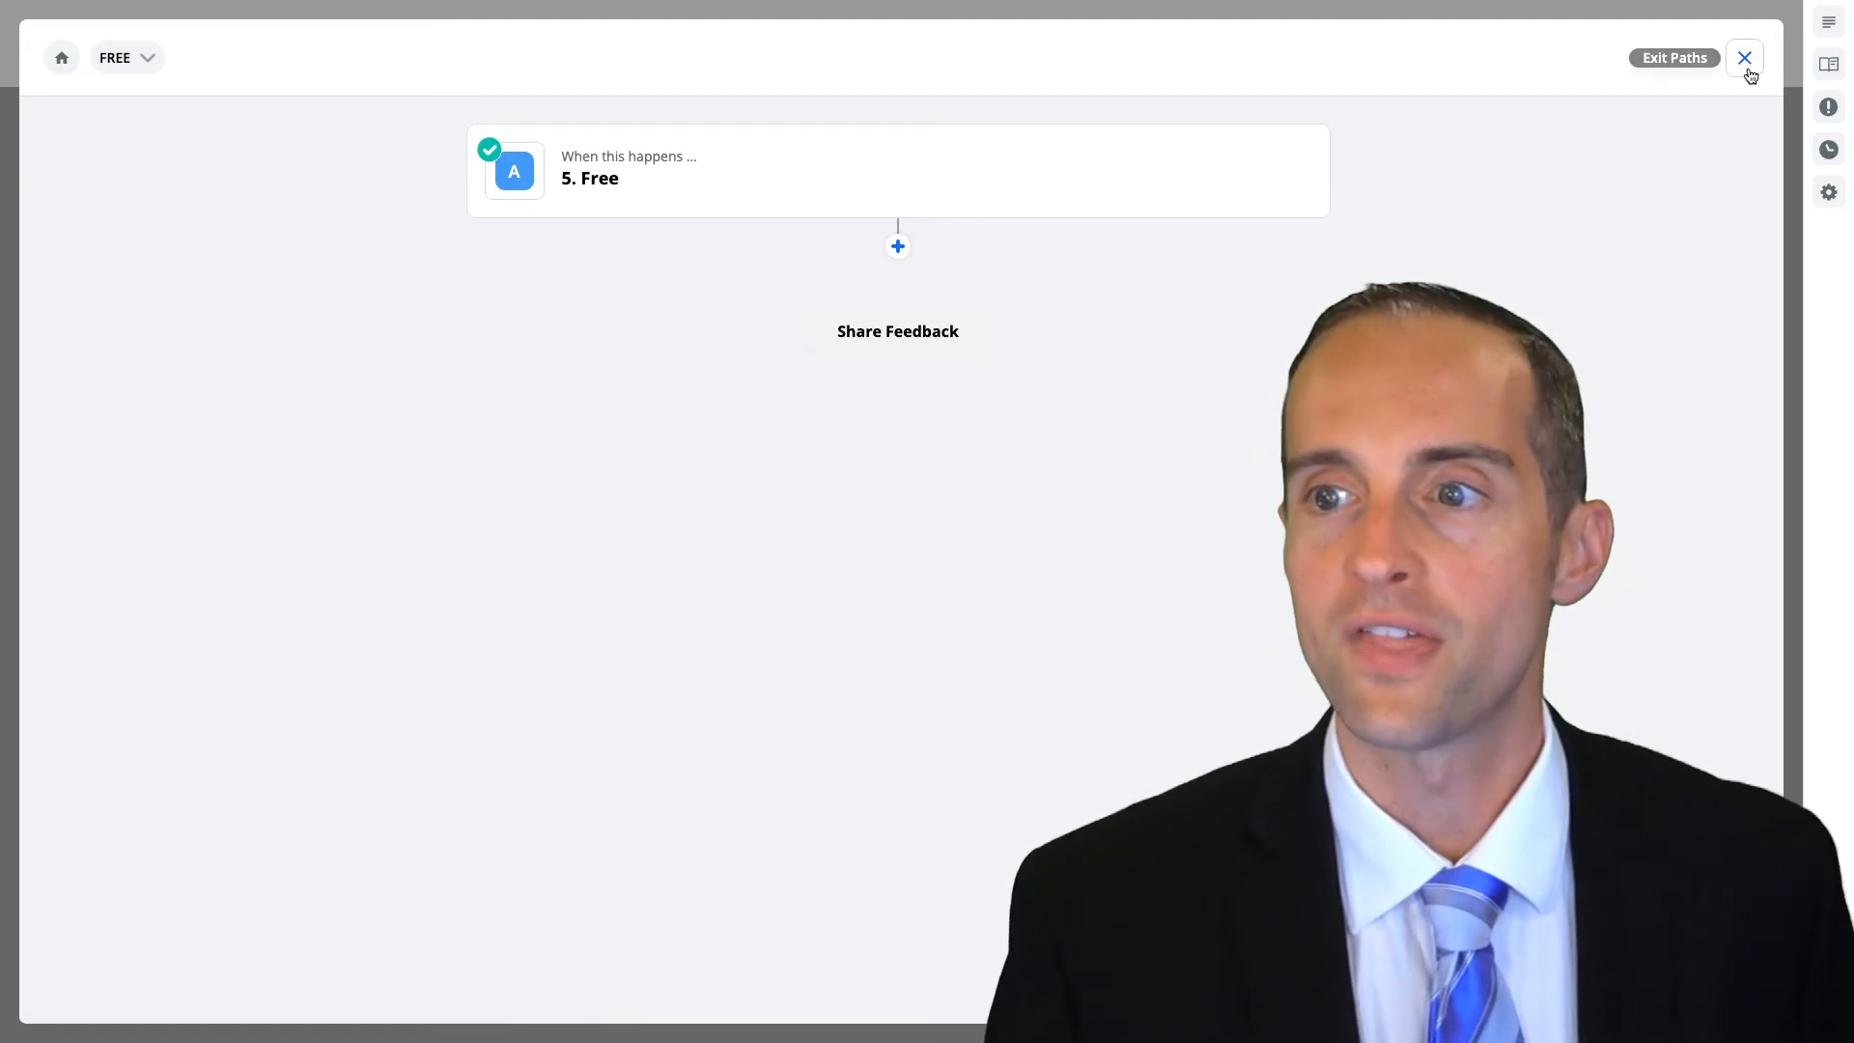
left_click(1744, 56)
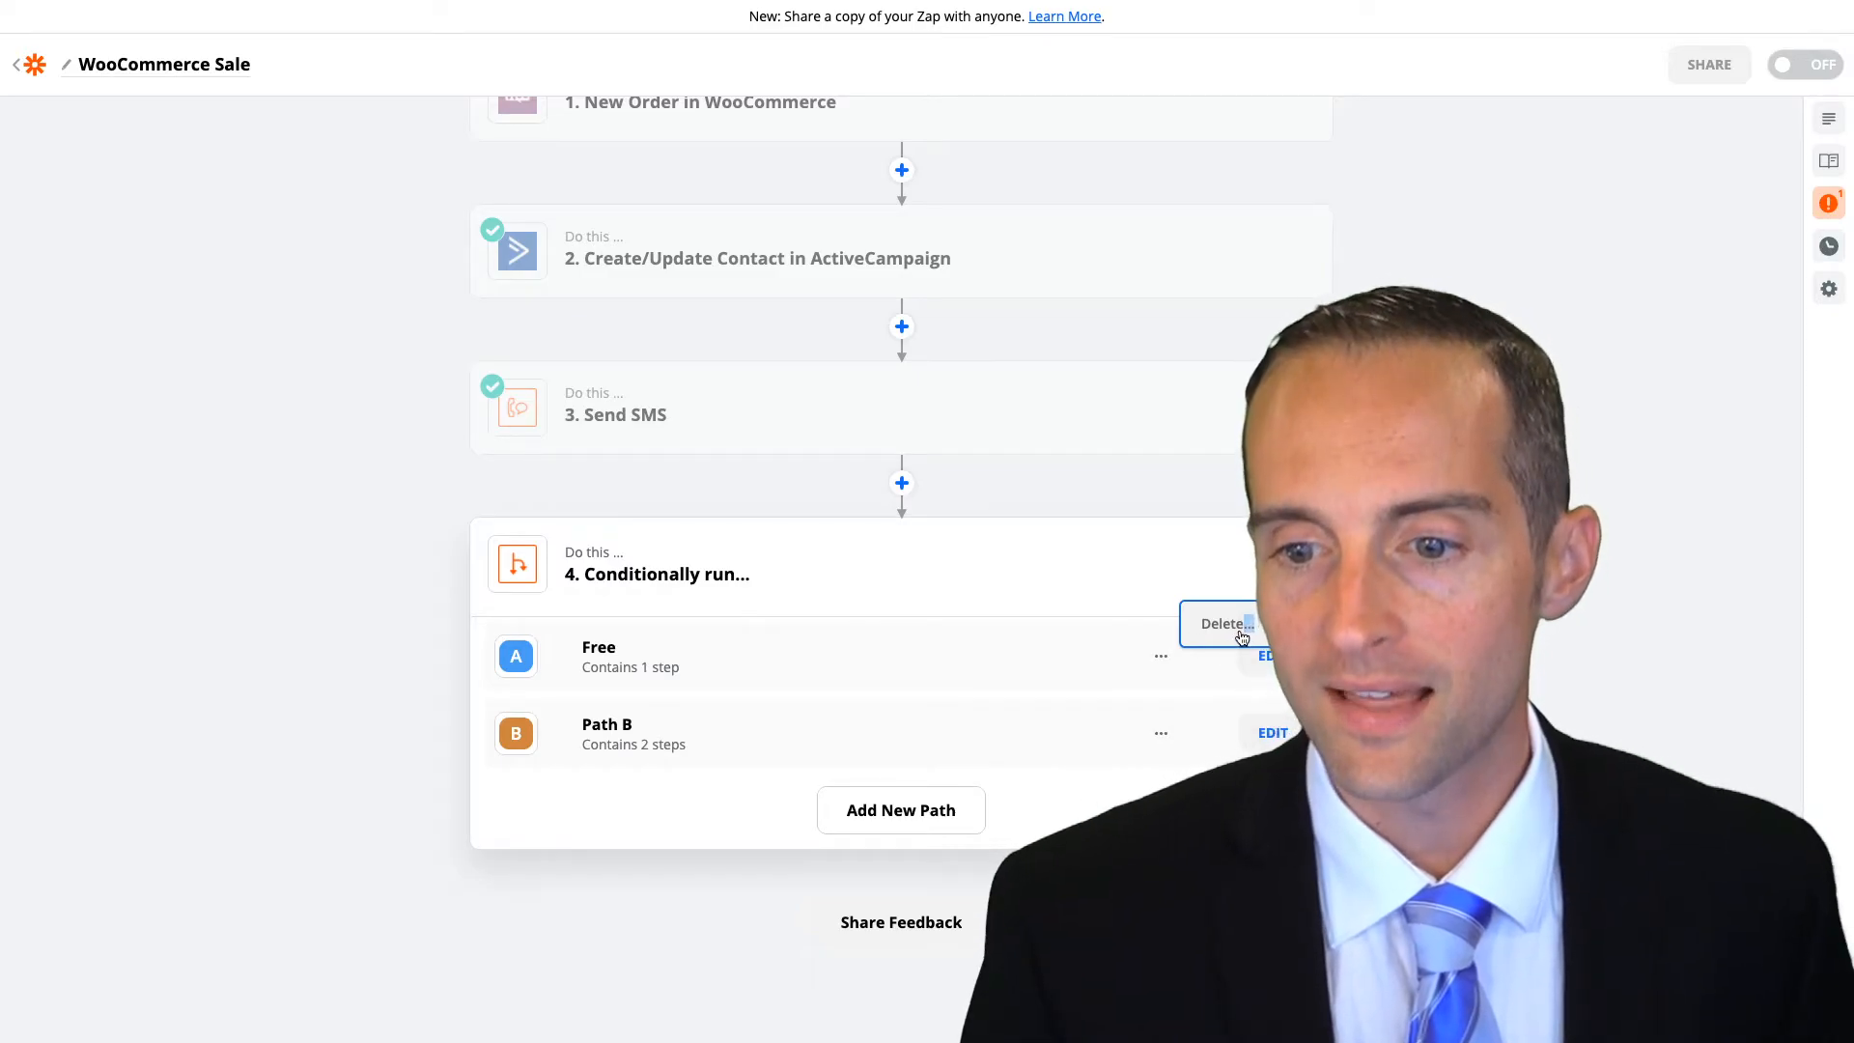
Delete the Paths step and start adding another tag to the ActiveCampaign contact
left_click(1221, 624)
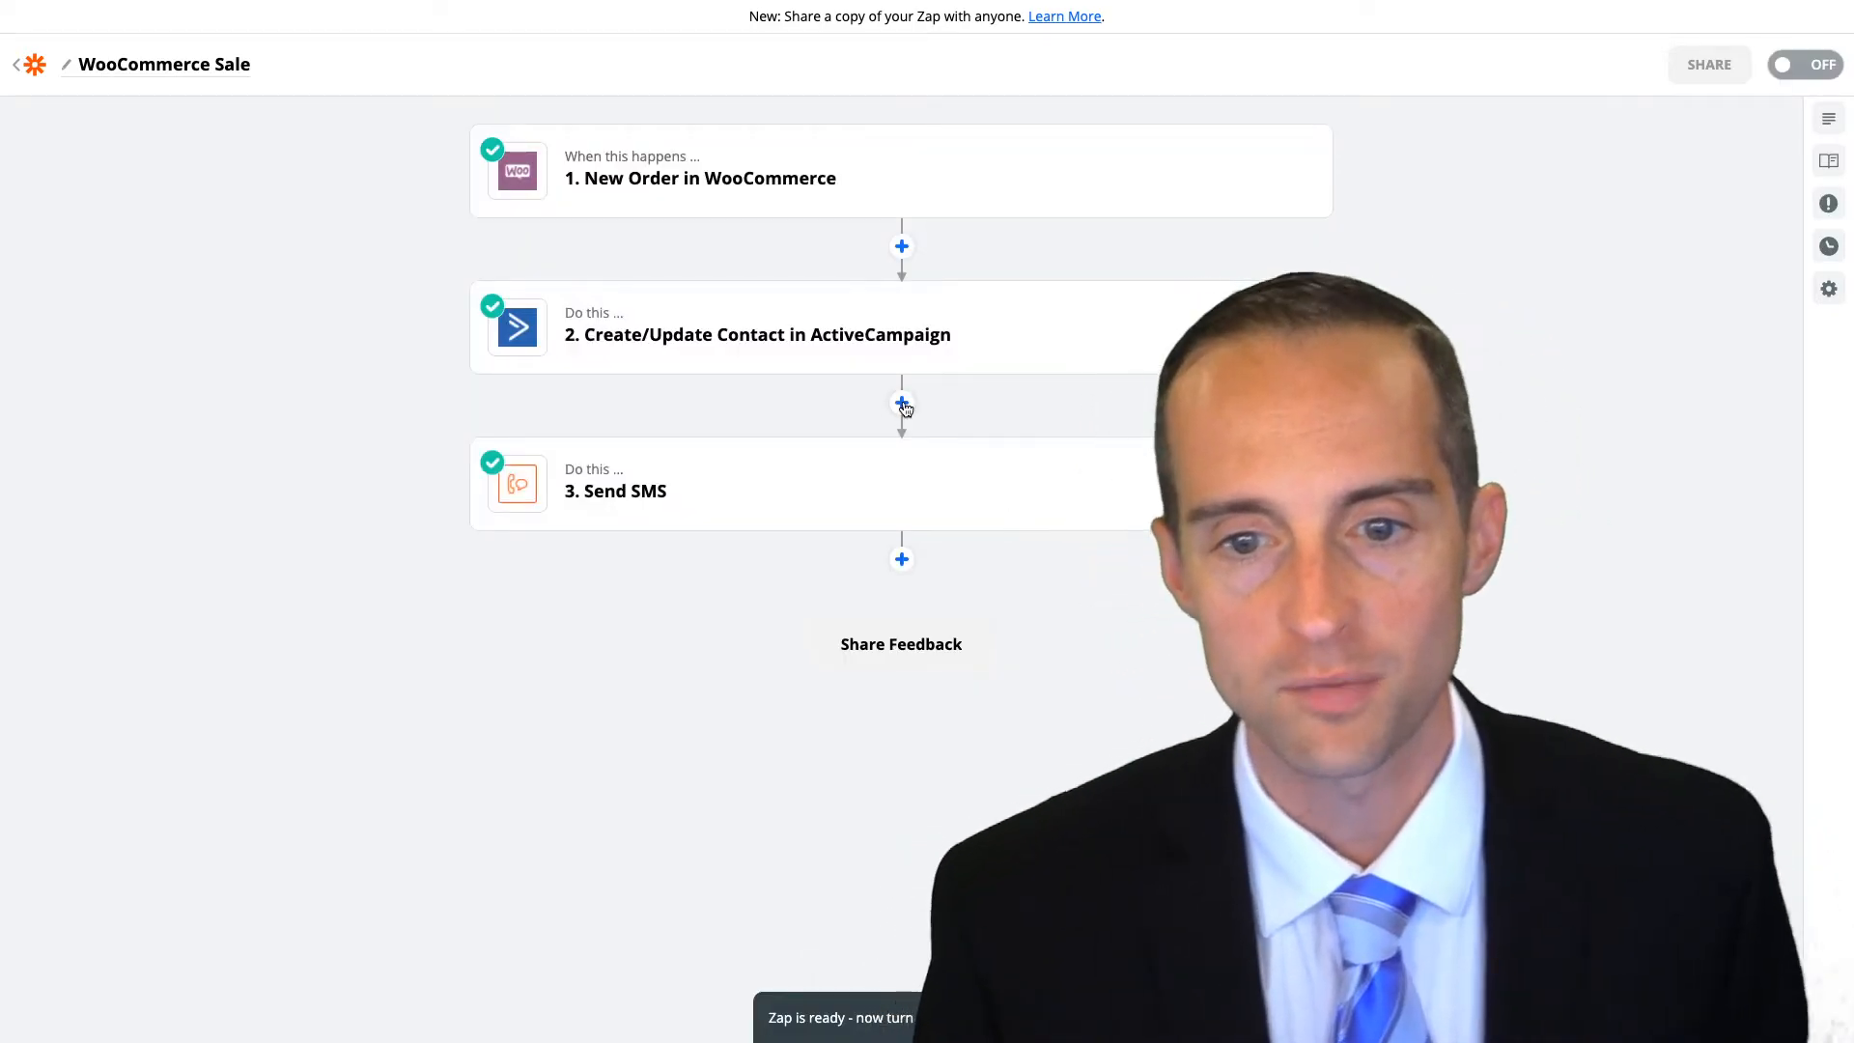
left_click(902, 402)
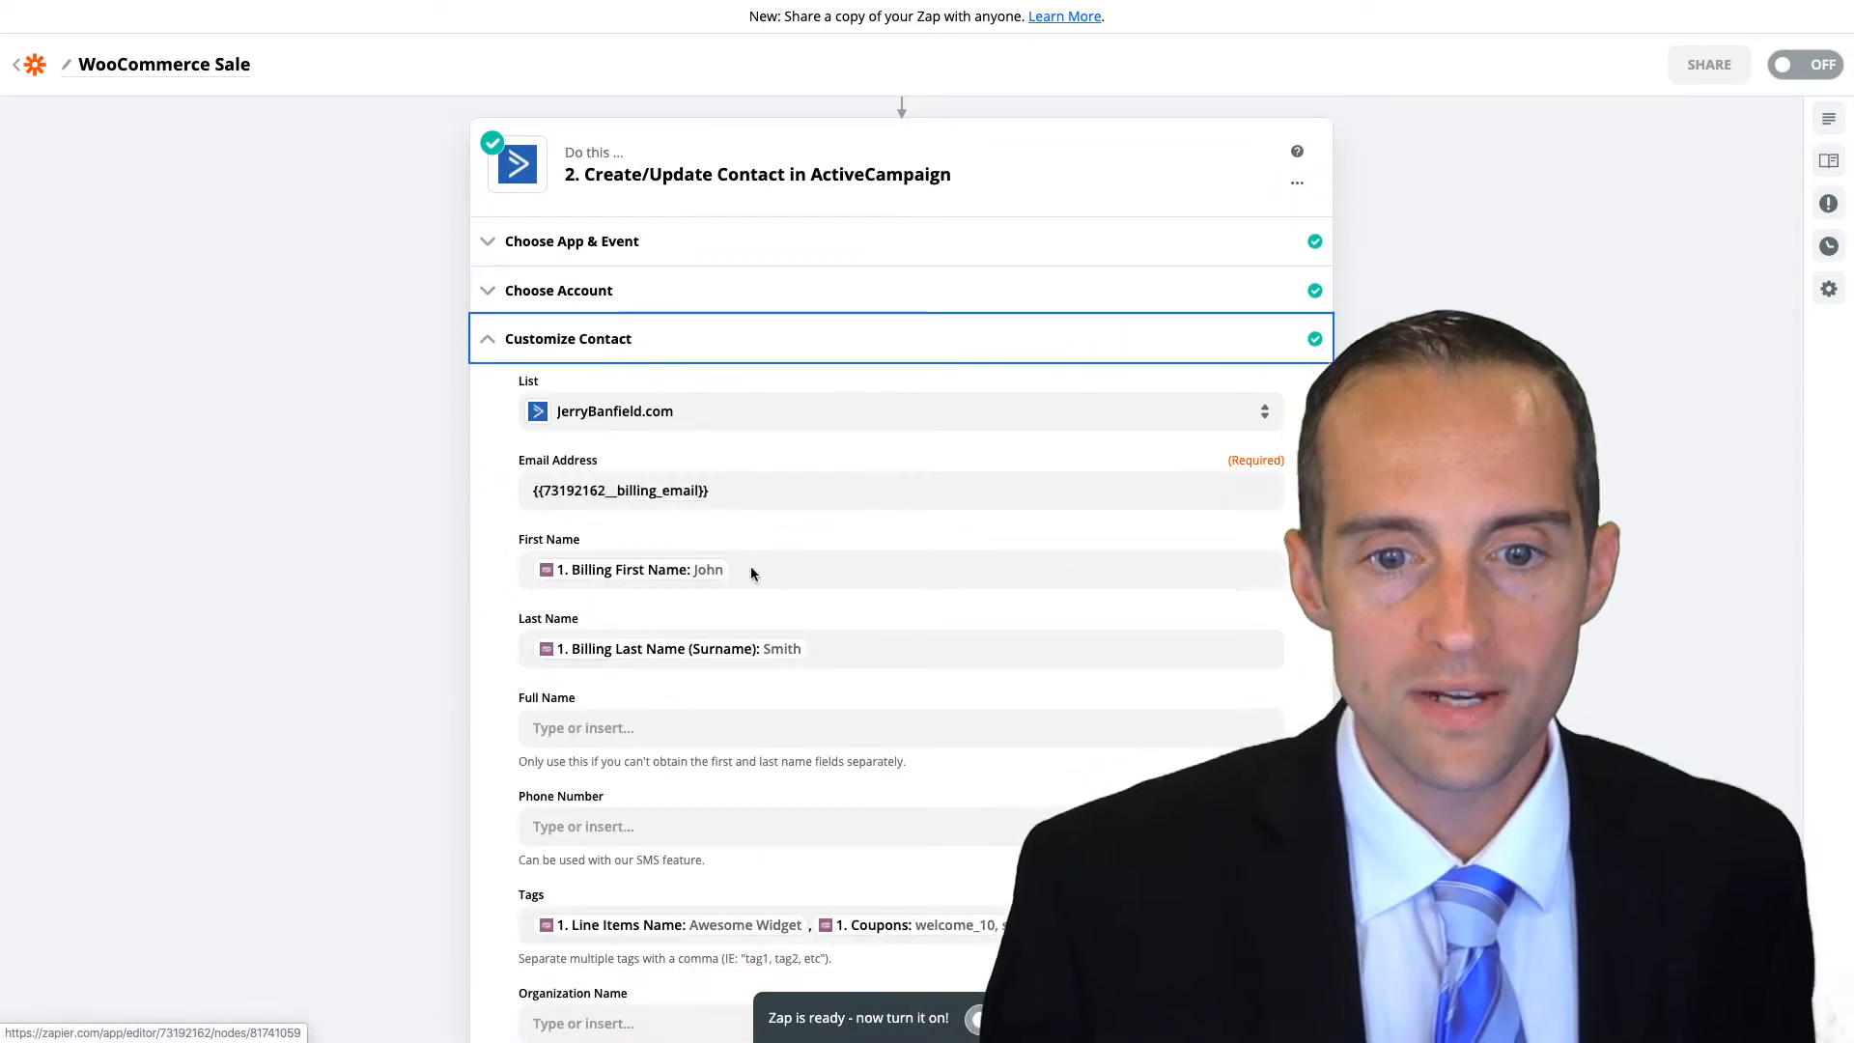
scroll("down", 3)
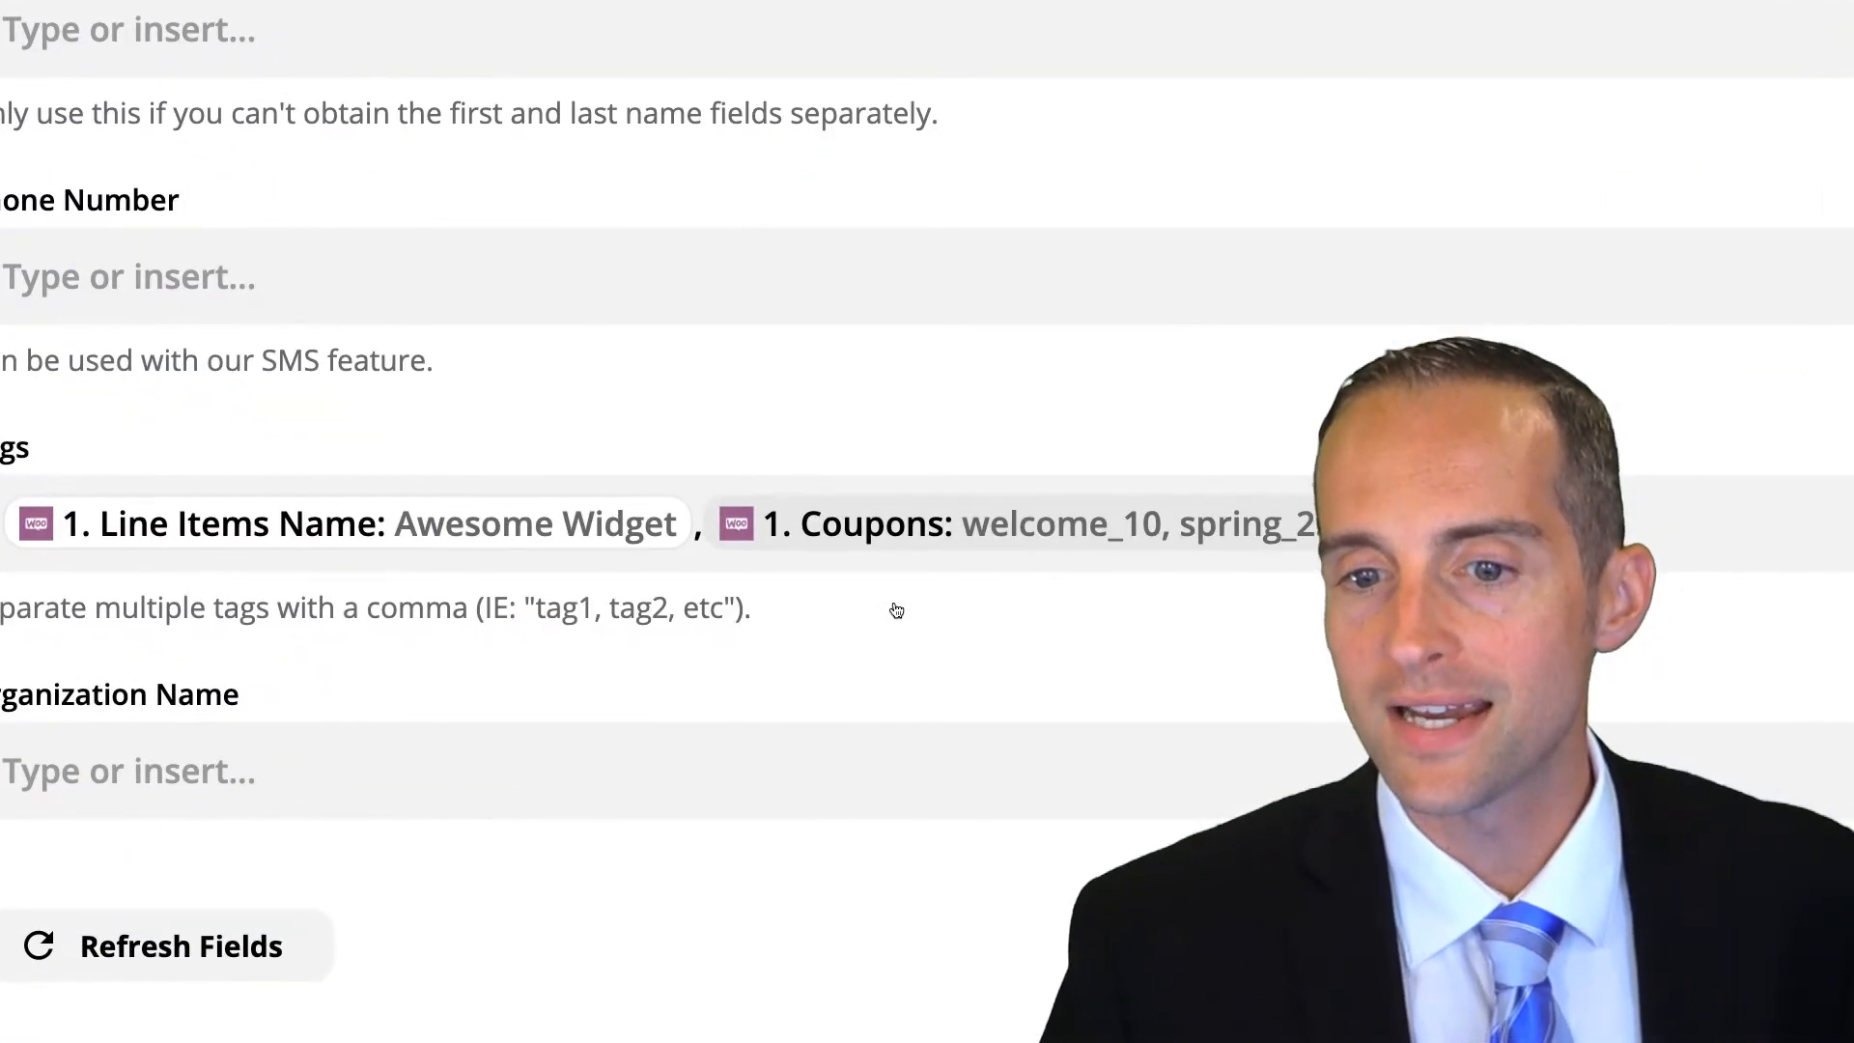
left_click(1113, 598)
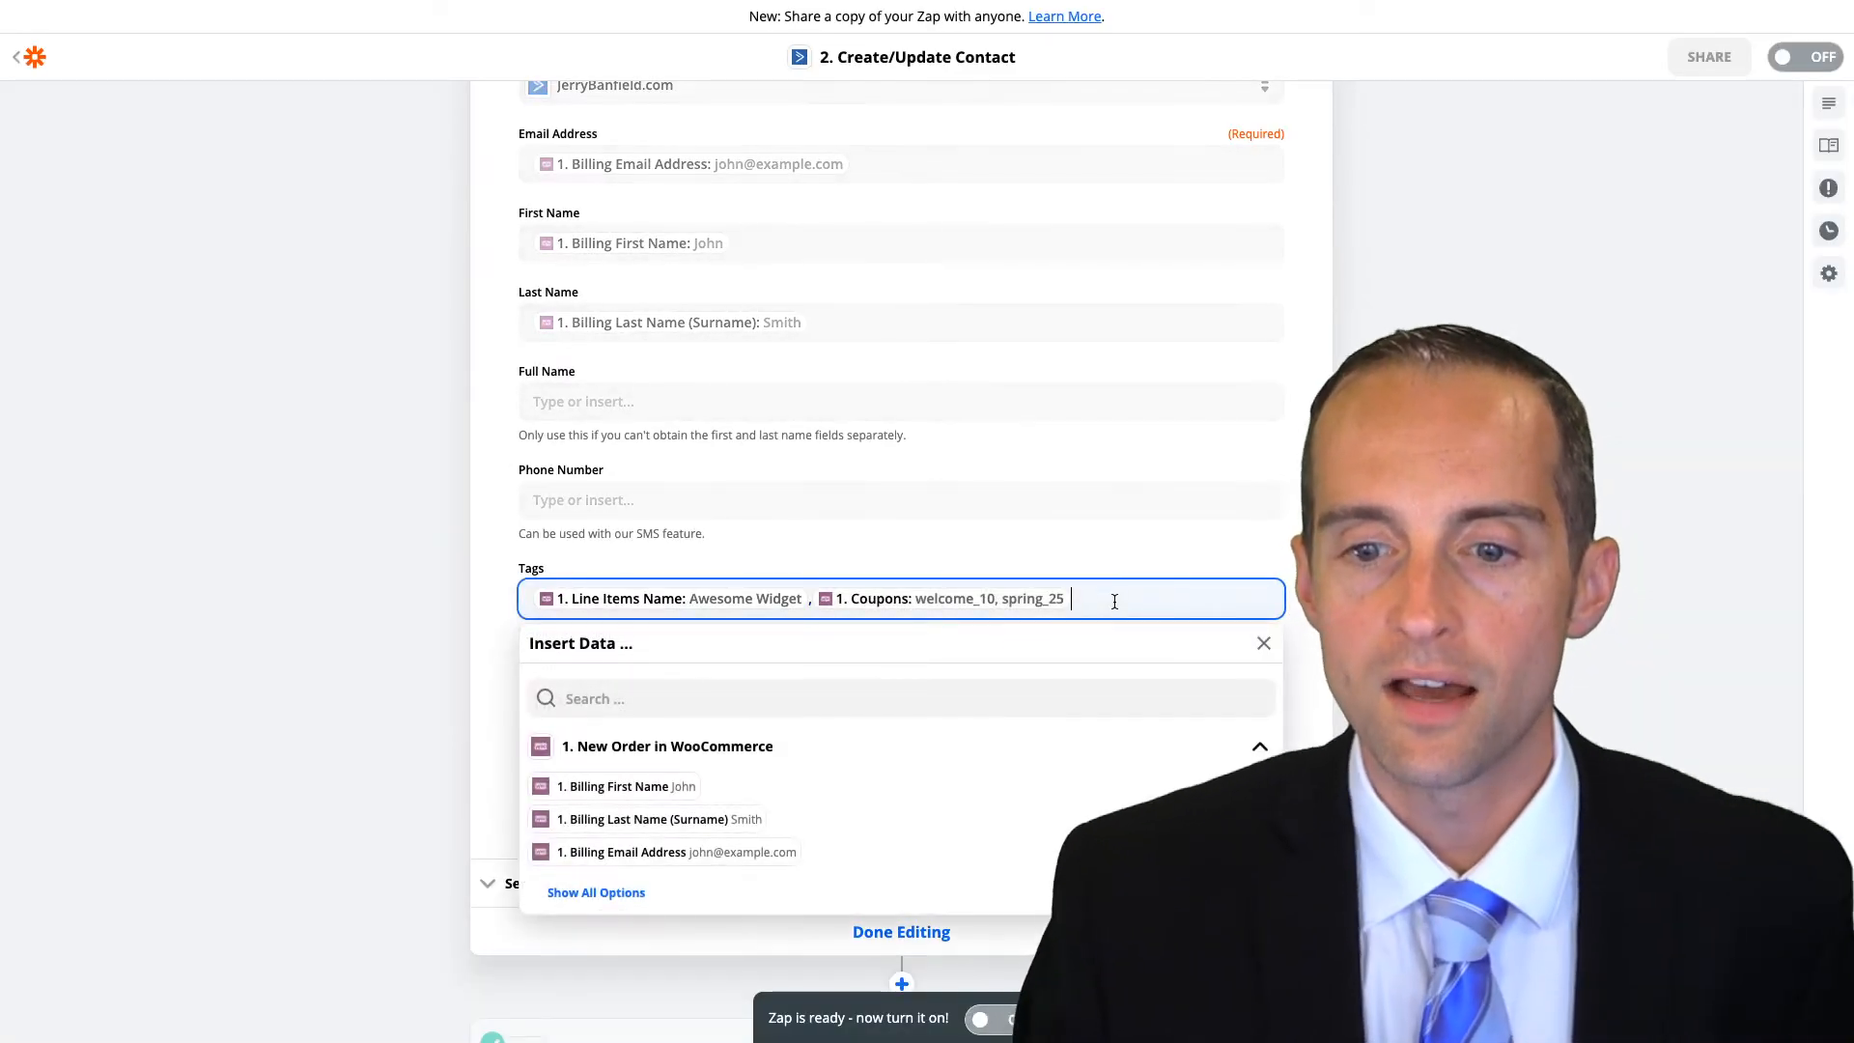
scroll("down", 3)
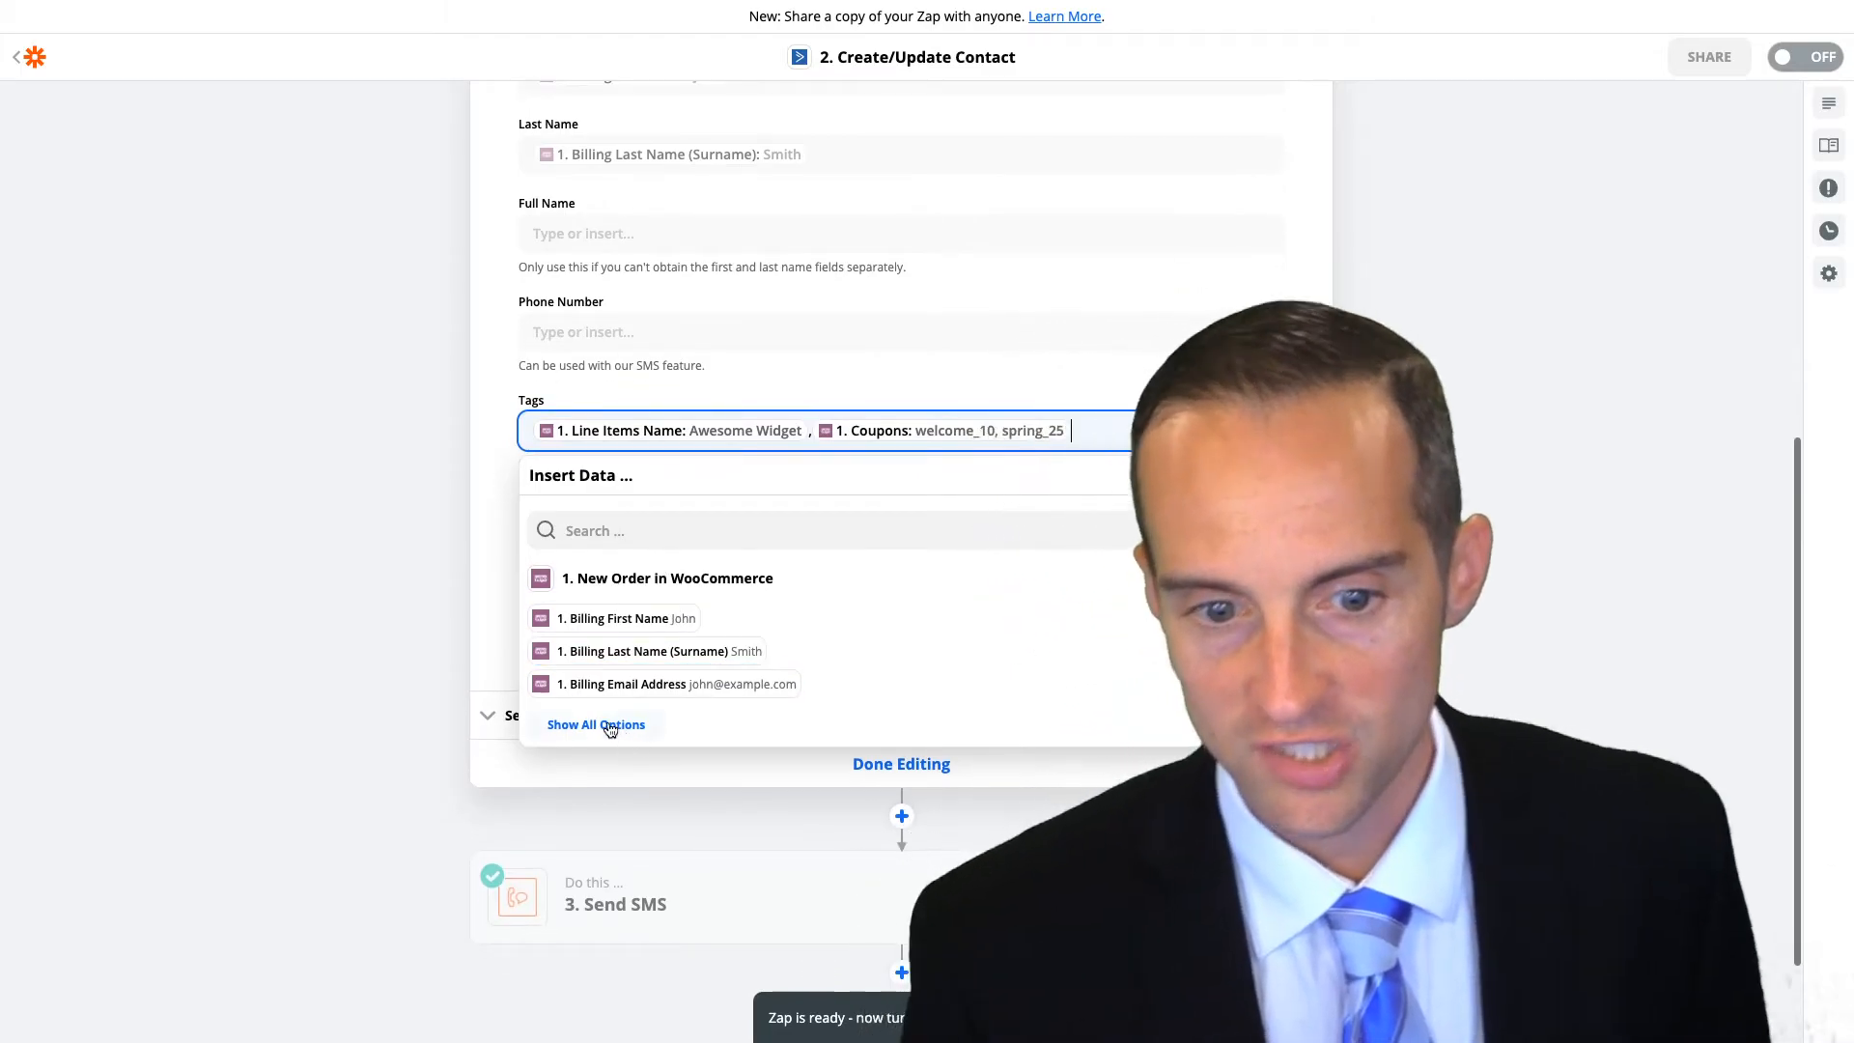
Insert Order Total (176.00) into the contact's Tags and save the step with Continue
left_click(597, 724)
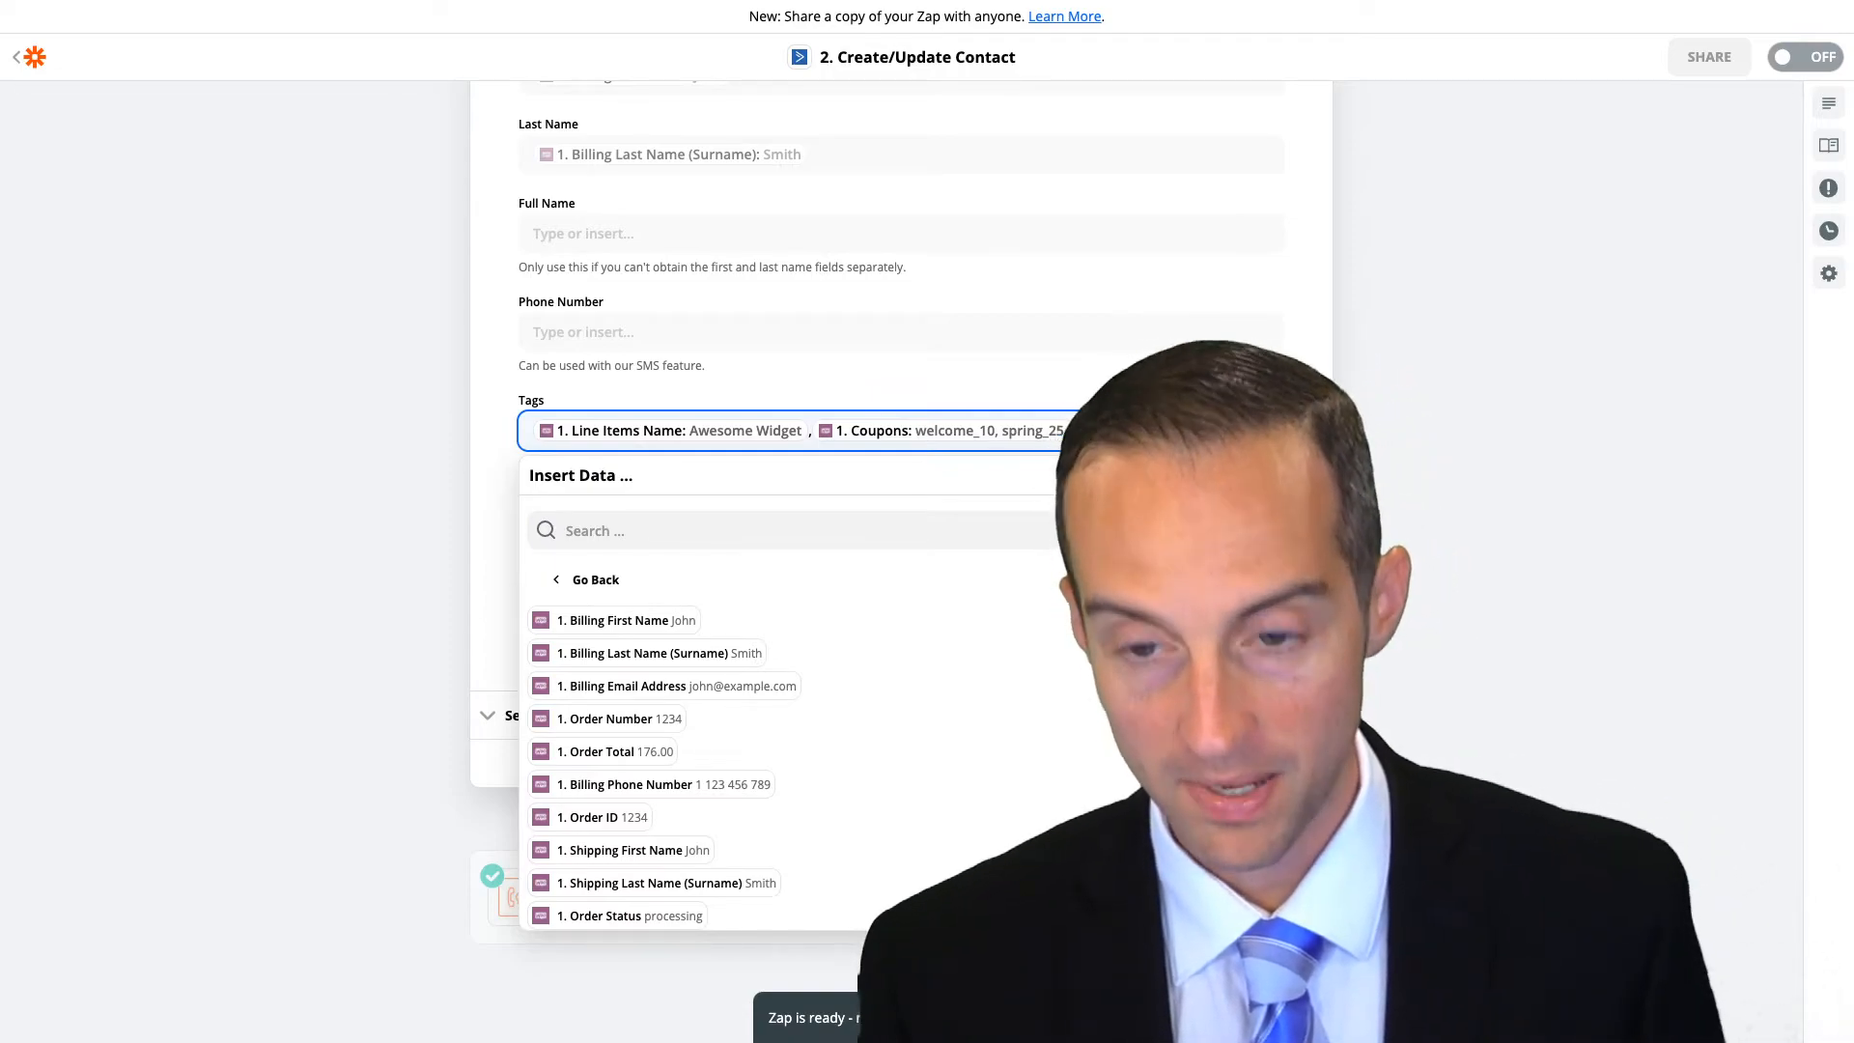
left_click(615, 751)
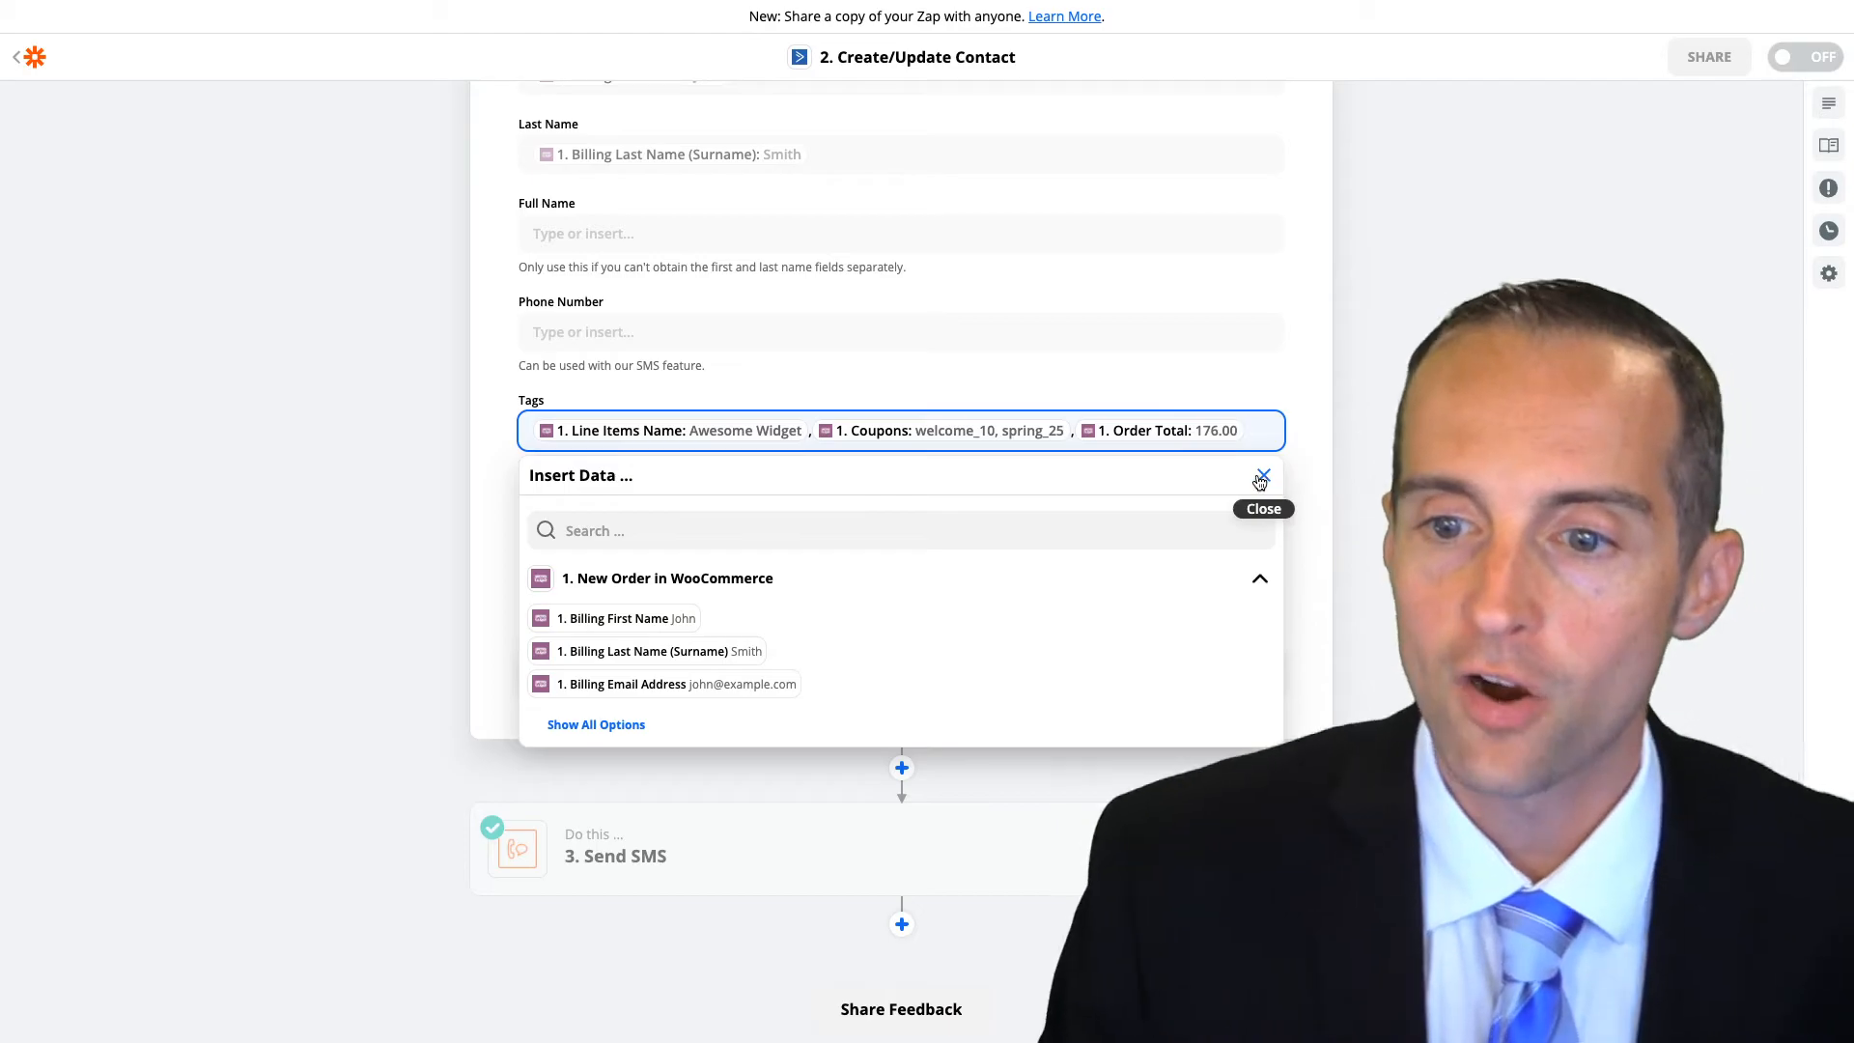
left_click(1259, 479)
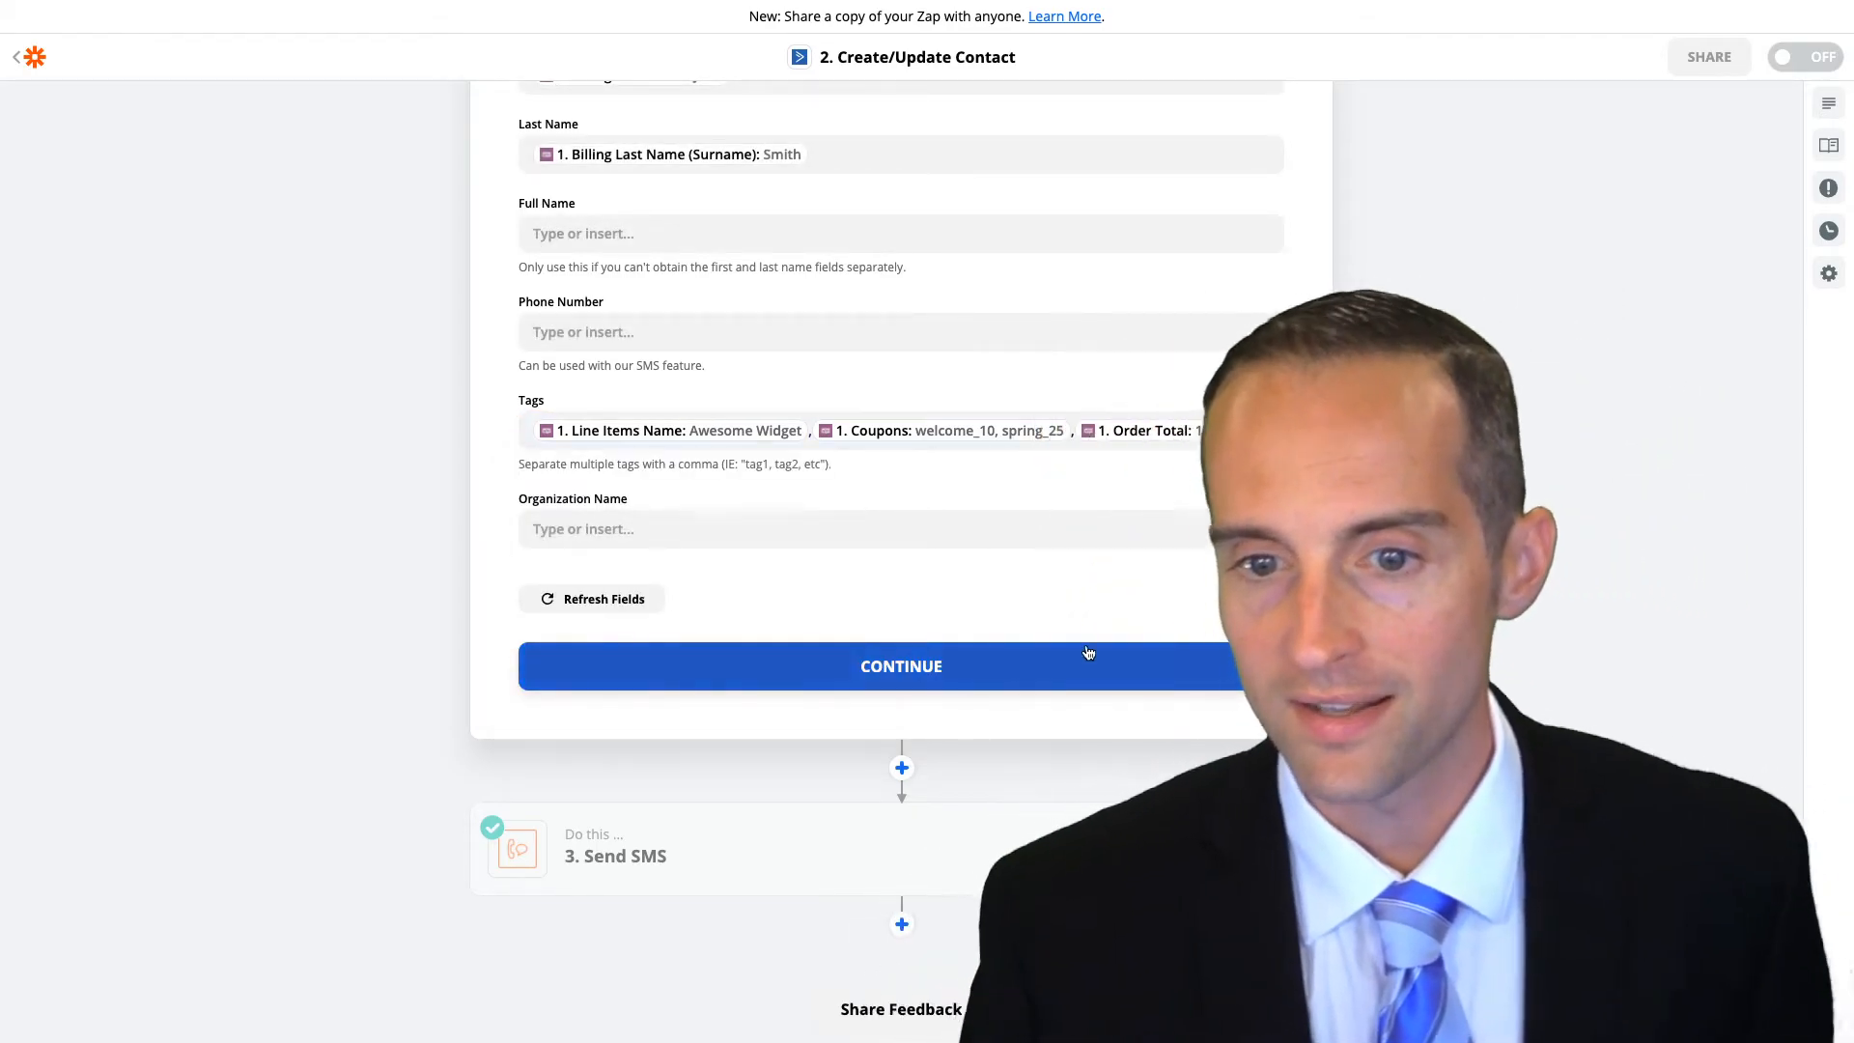
left_click(900, 666)
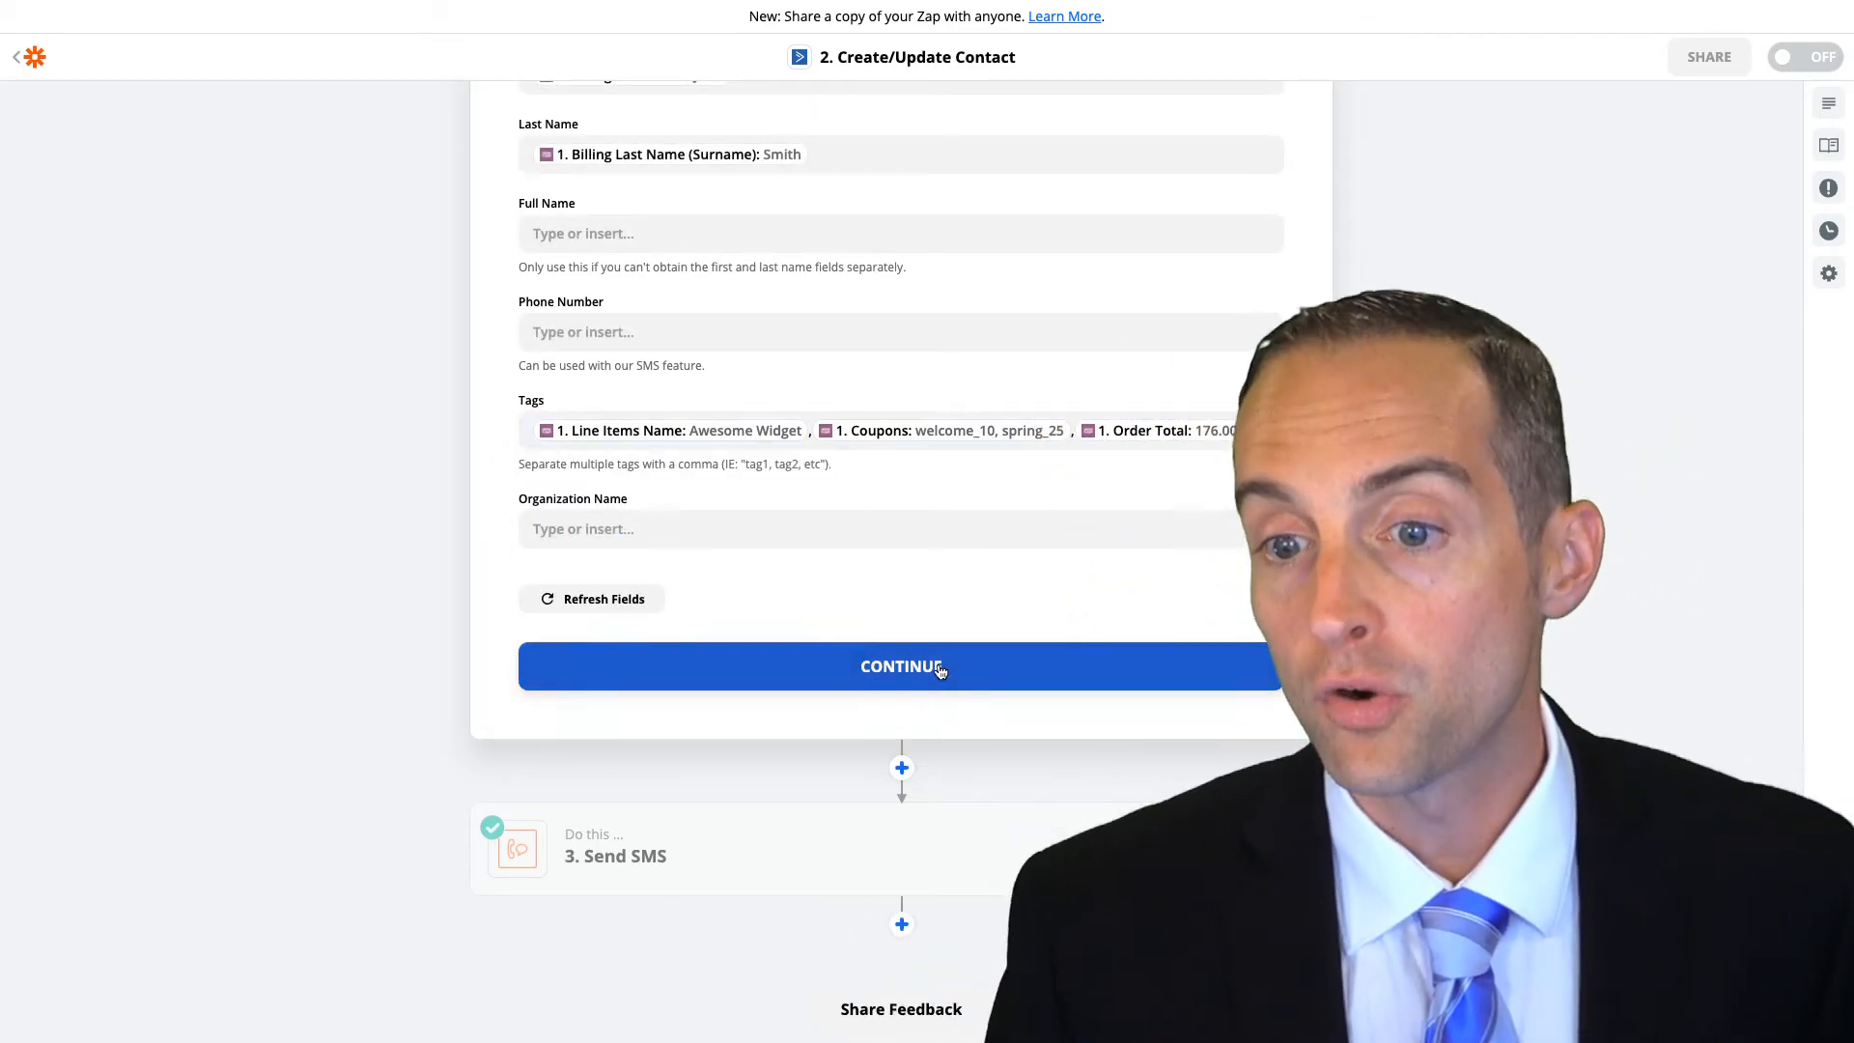
left_click(902, 667)
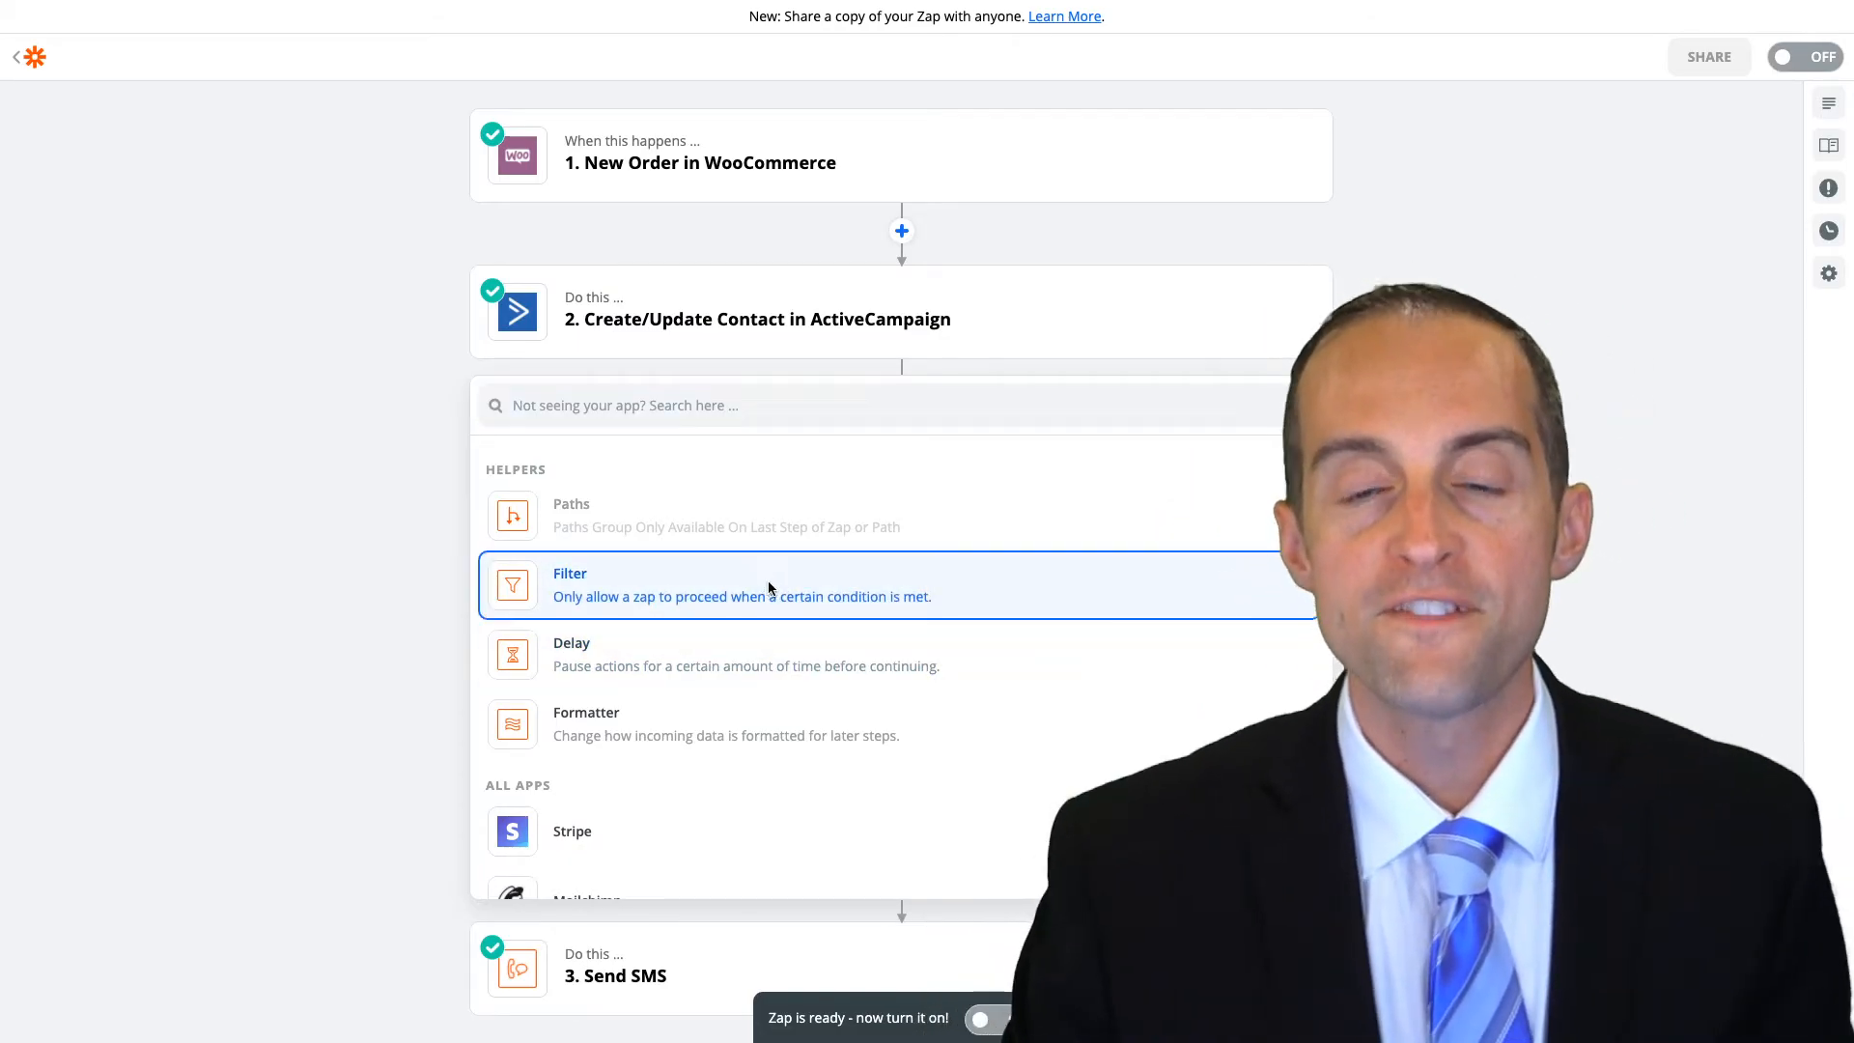
Add a Filter step requiring Order Total (Number) Greater than 0, test it, and finish editing
left_click(570, 574)
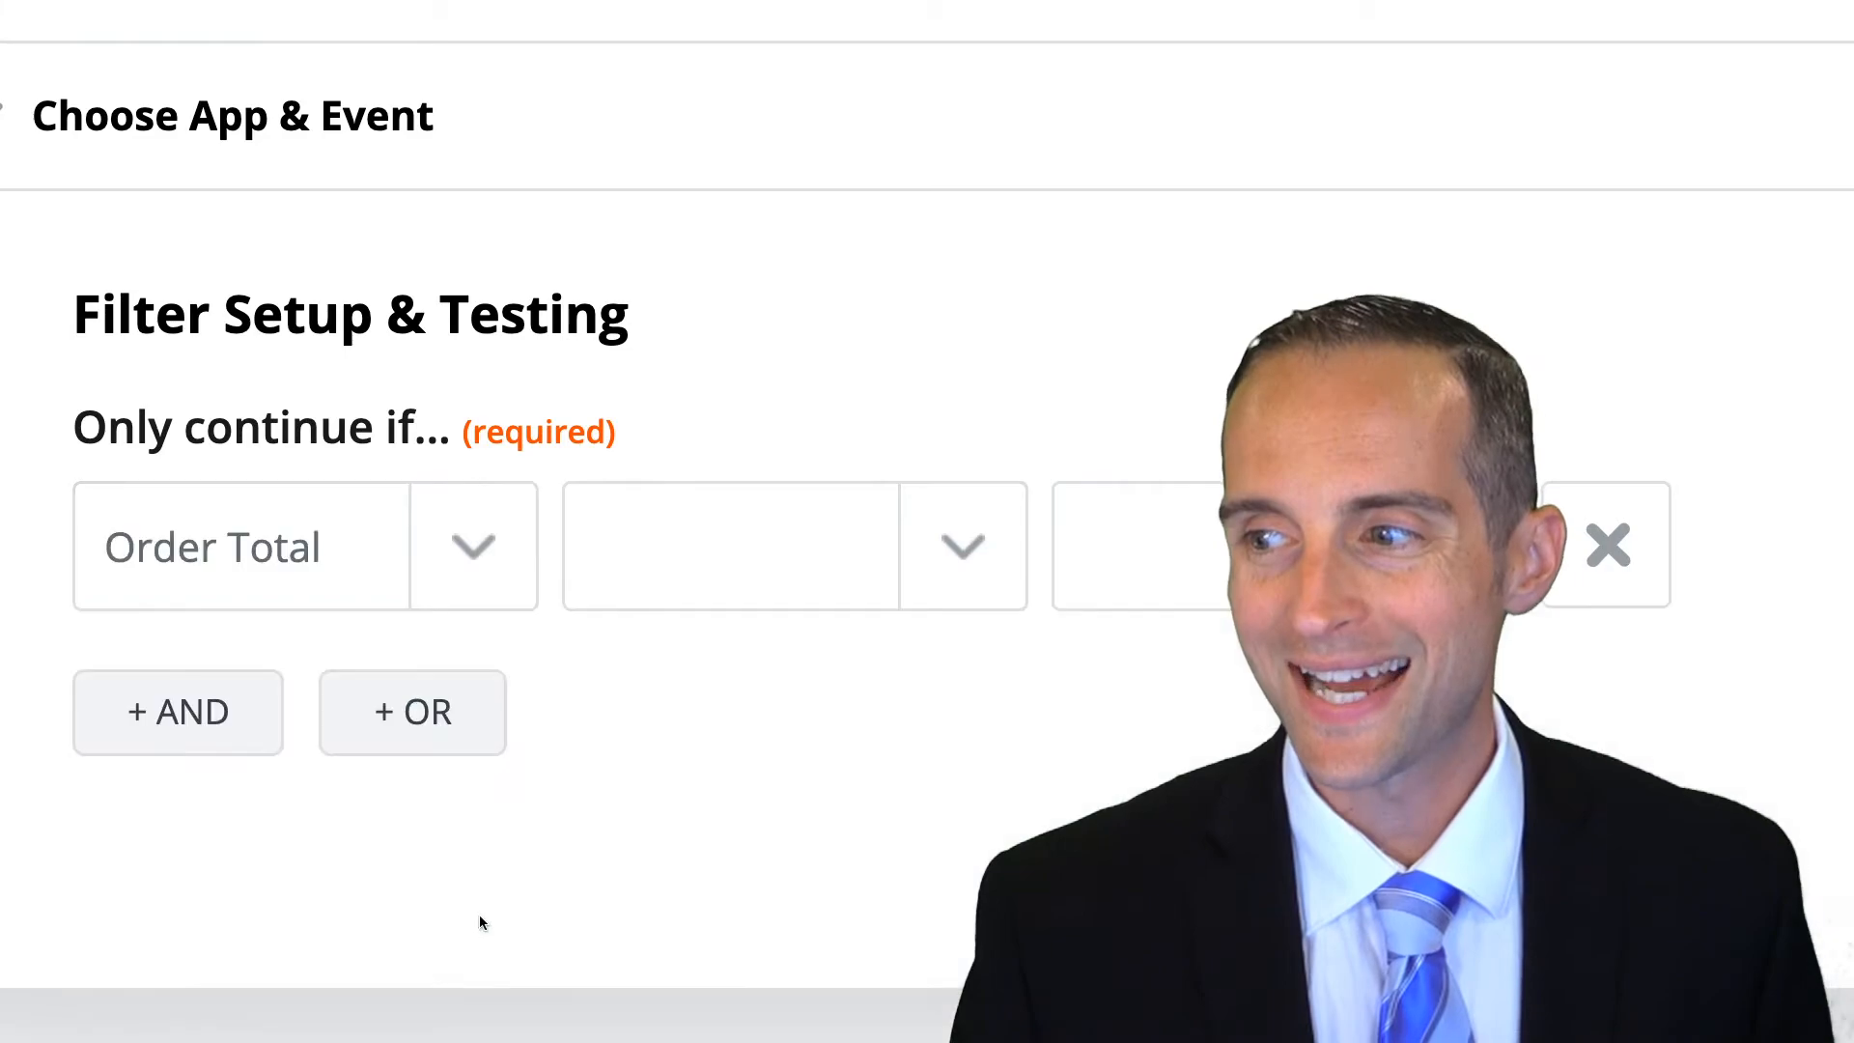
left_click(962, 545)
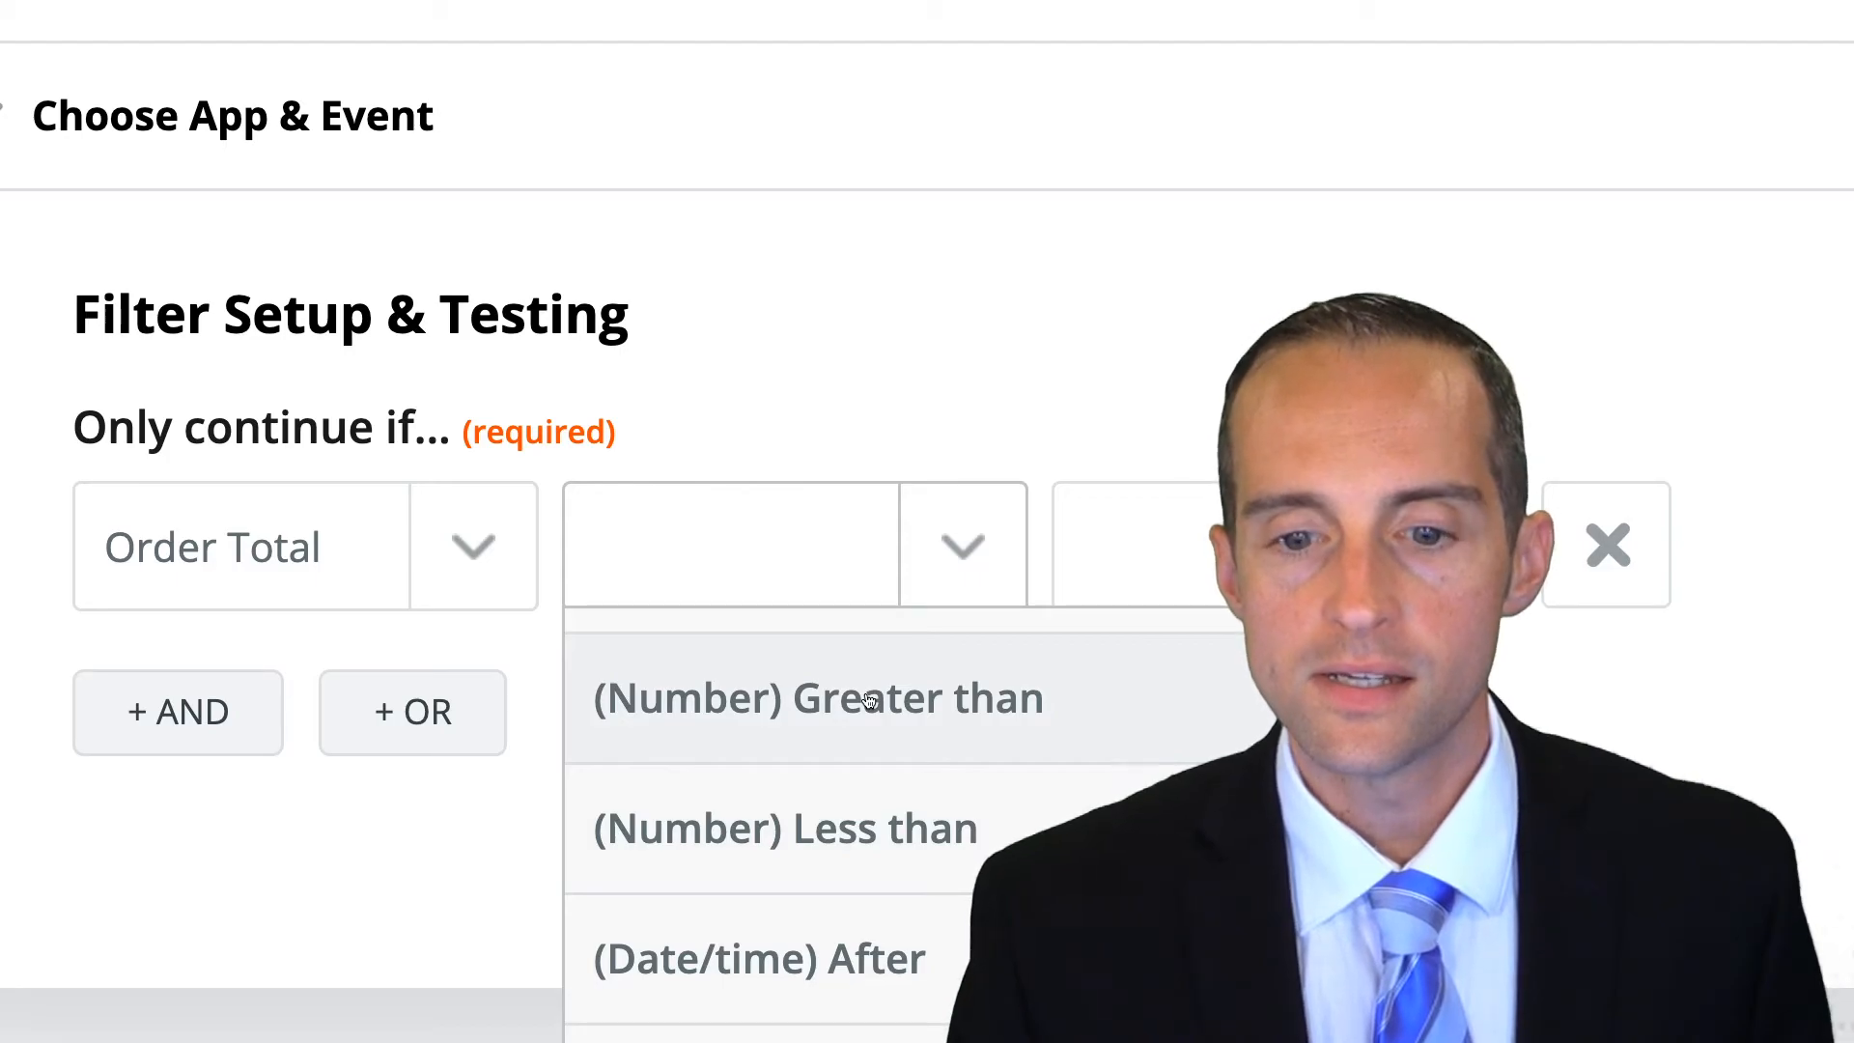
left_click(813, 697)
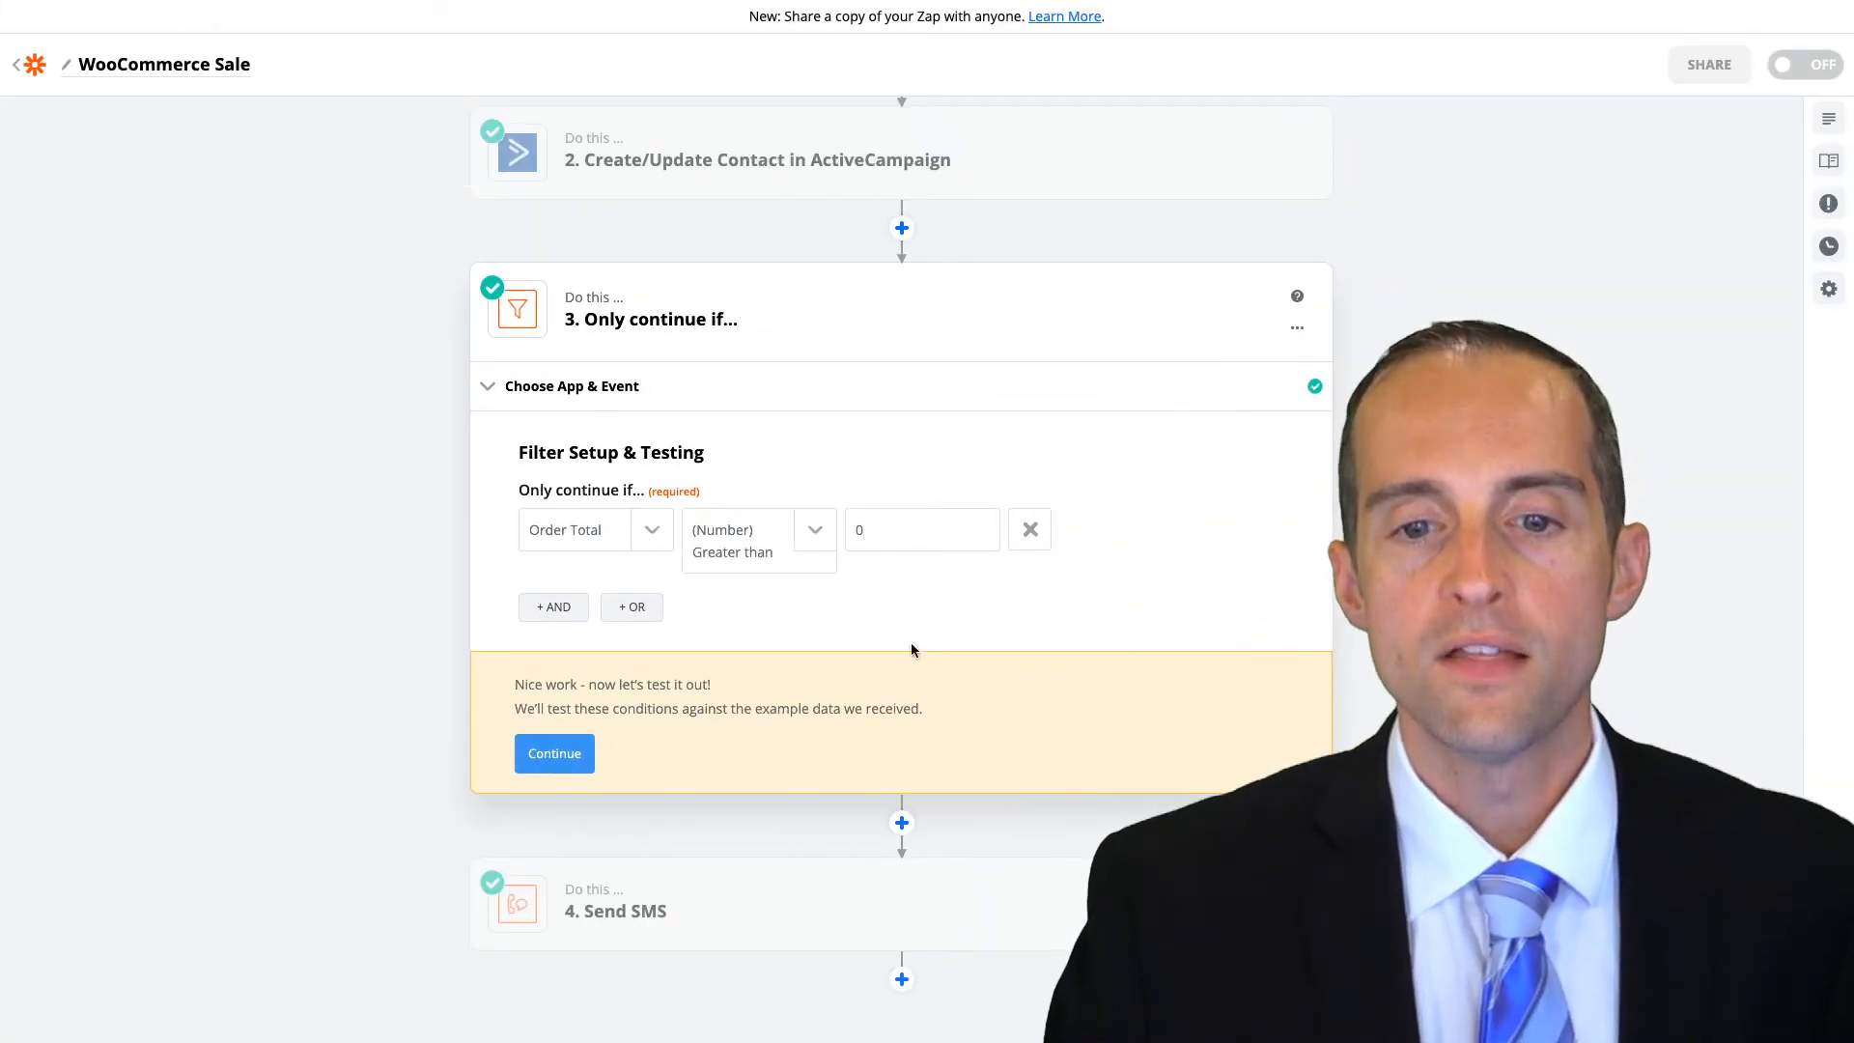
left_click(554, 754)
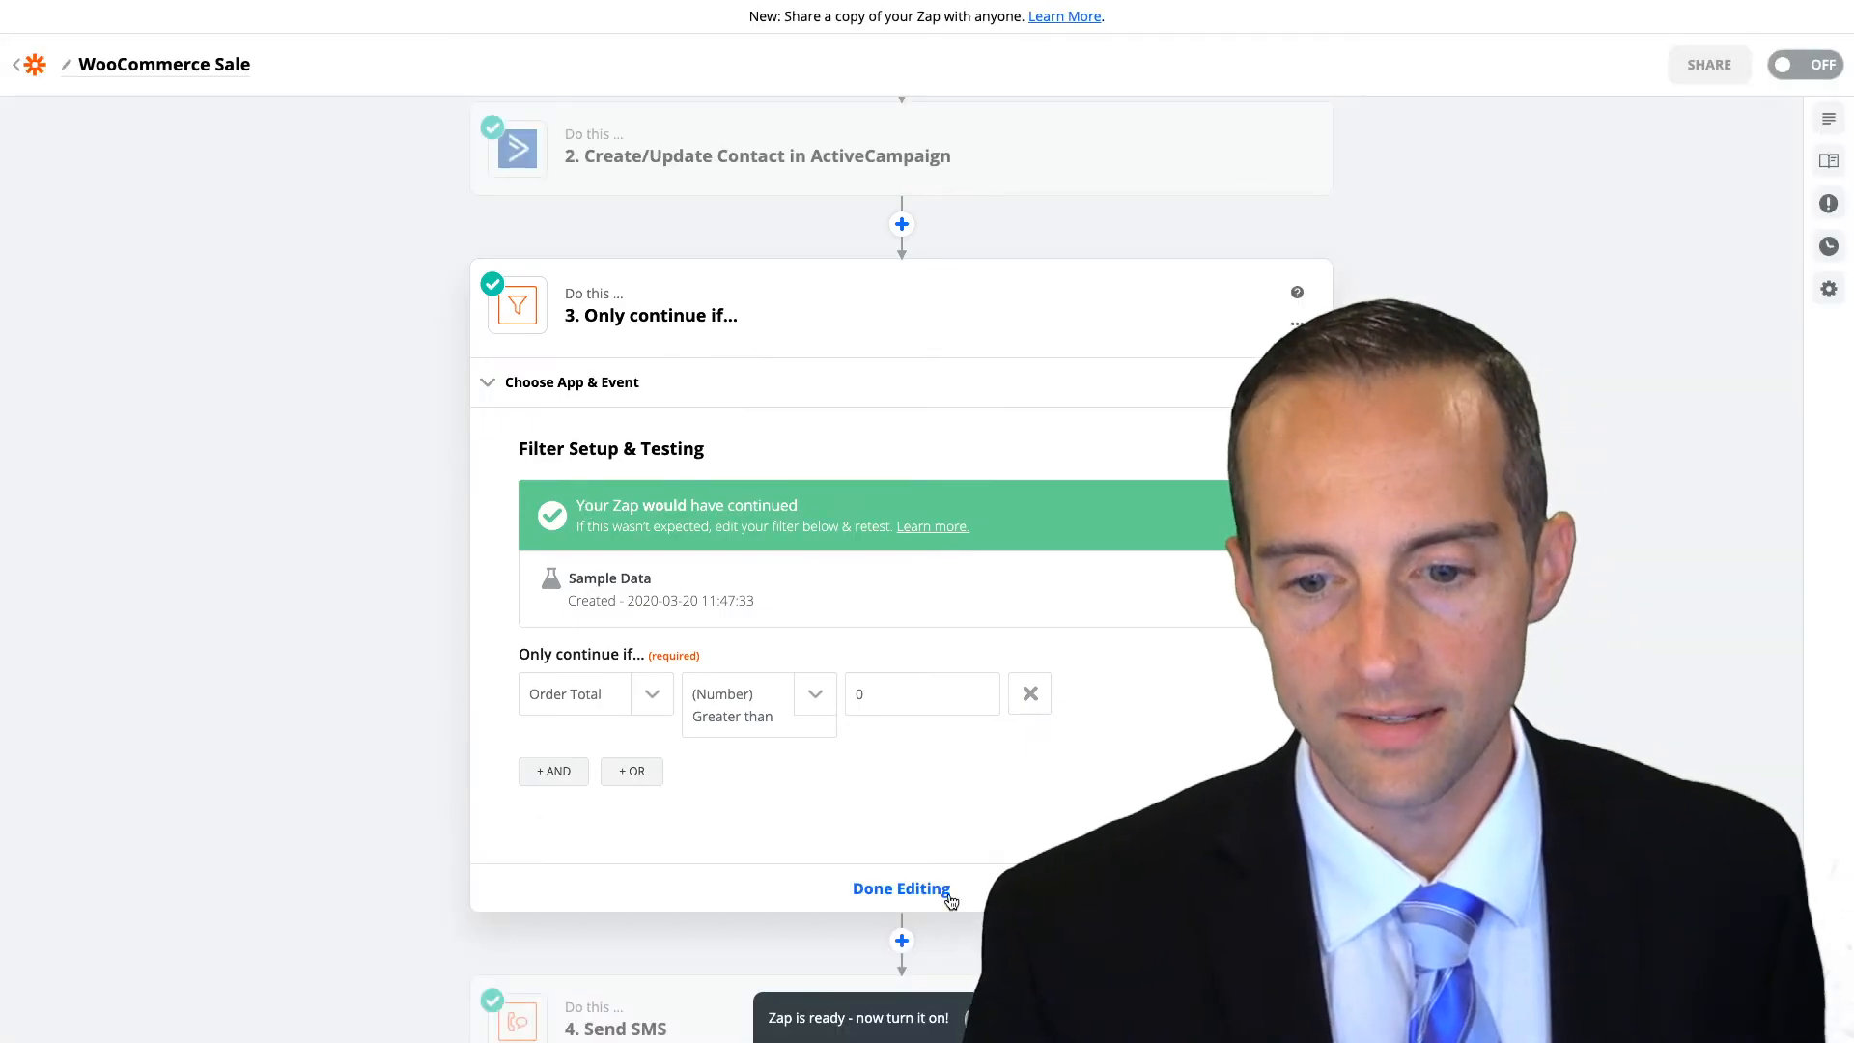
left_click(902, 889)
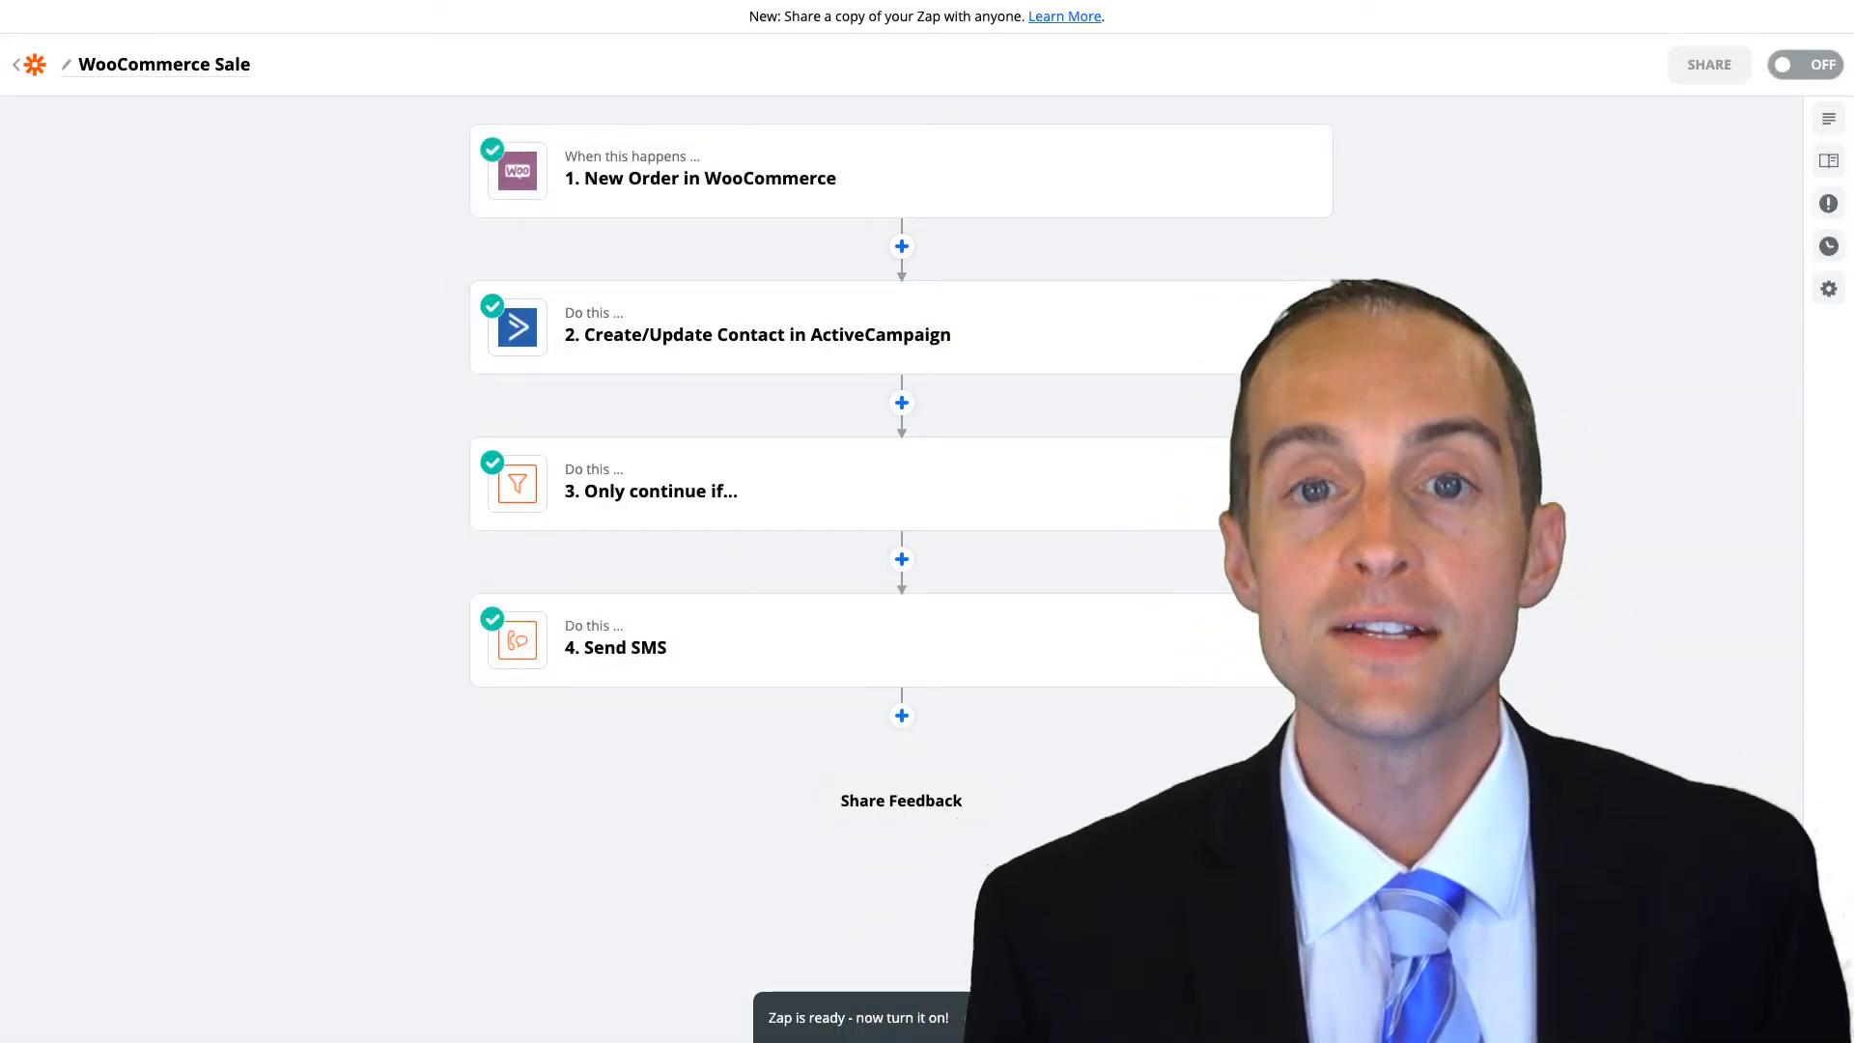
Rename the Zap to 'WooCommerce Order' and confirm it
left_click(162, 64)
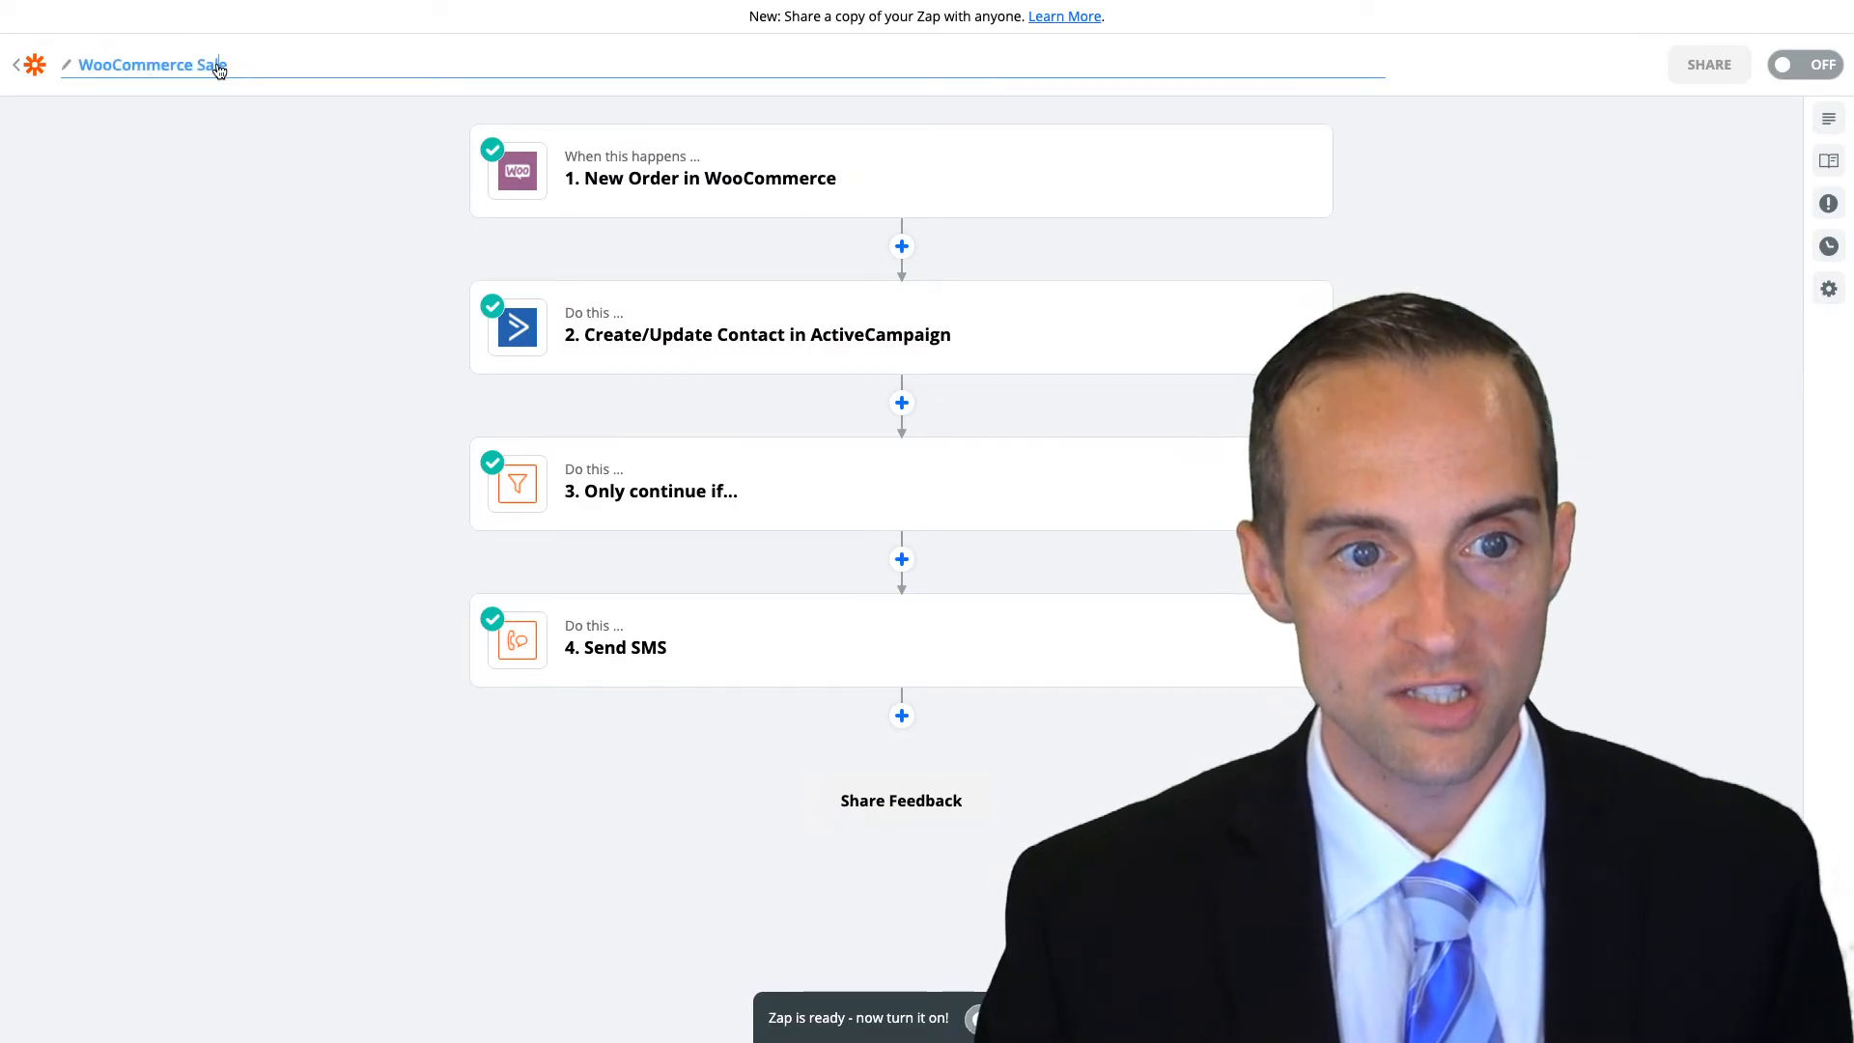
type("WooCommerce Order")
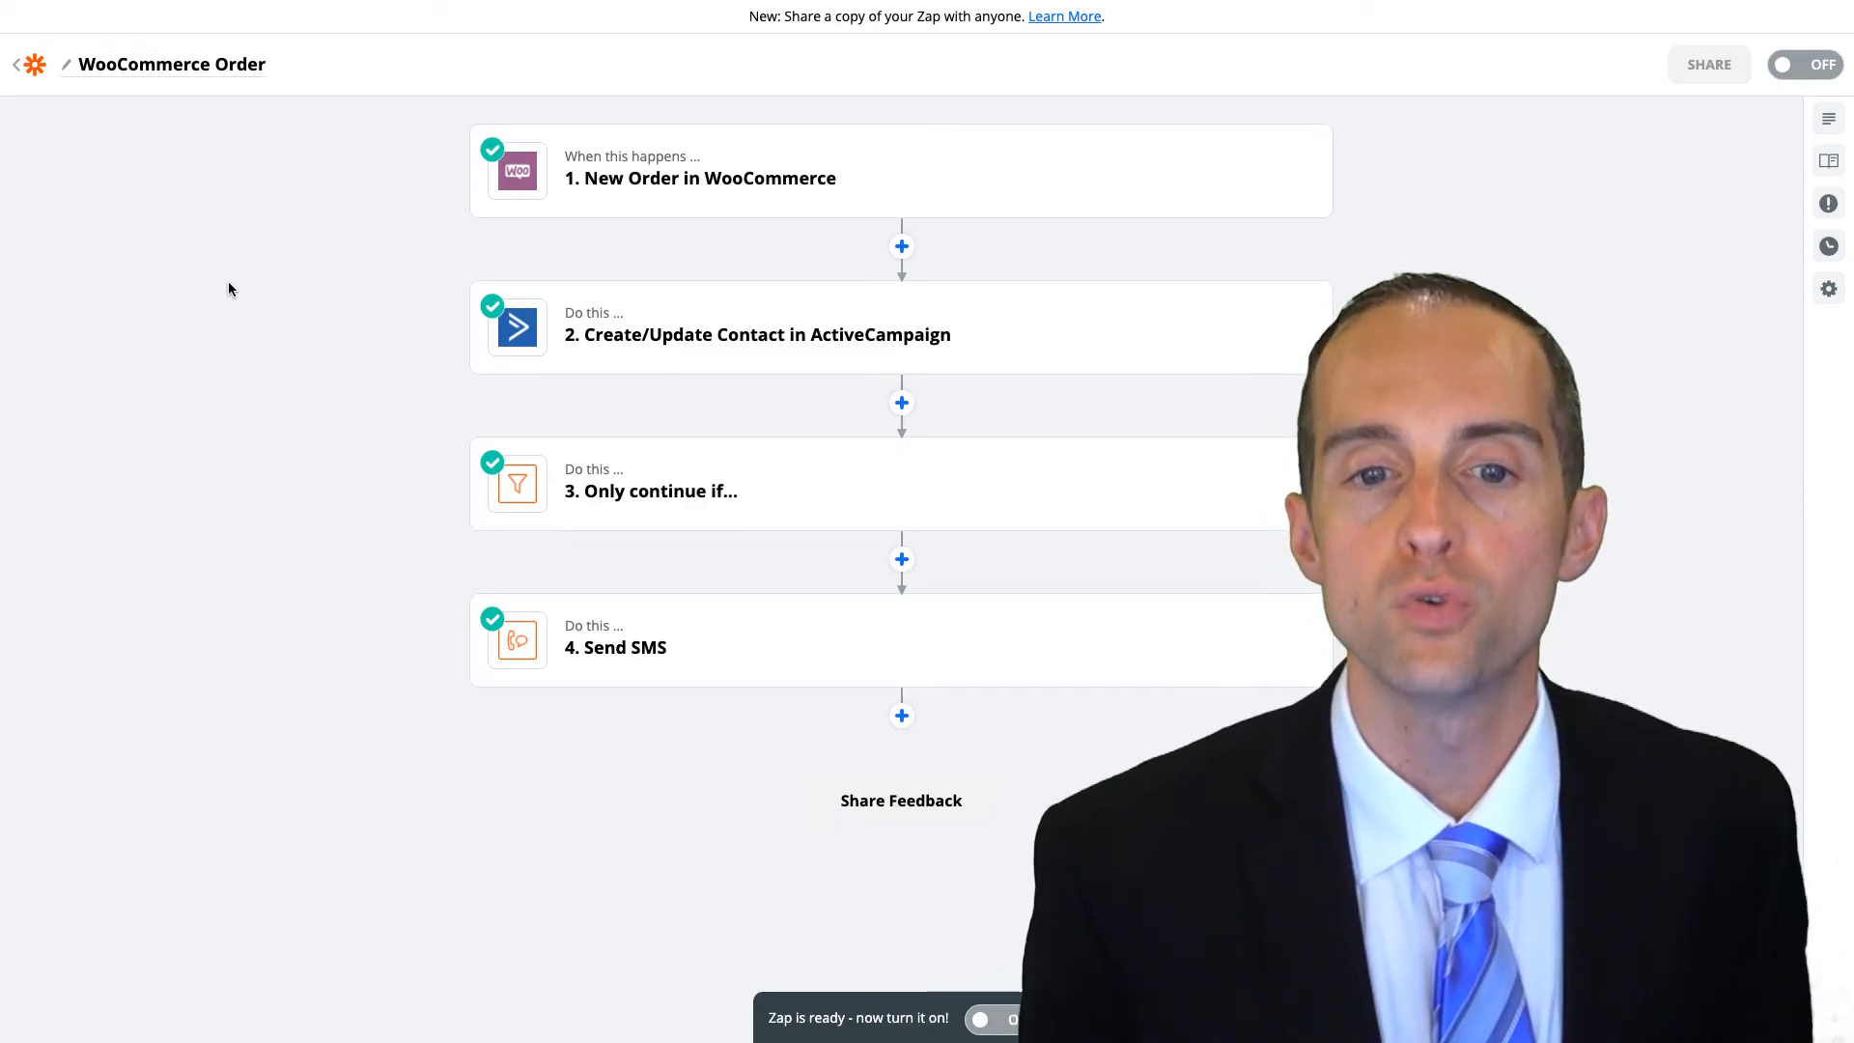
mouse_move(804, 344)
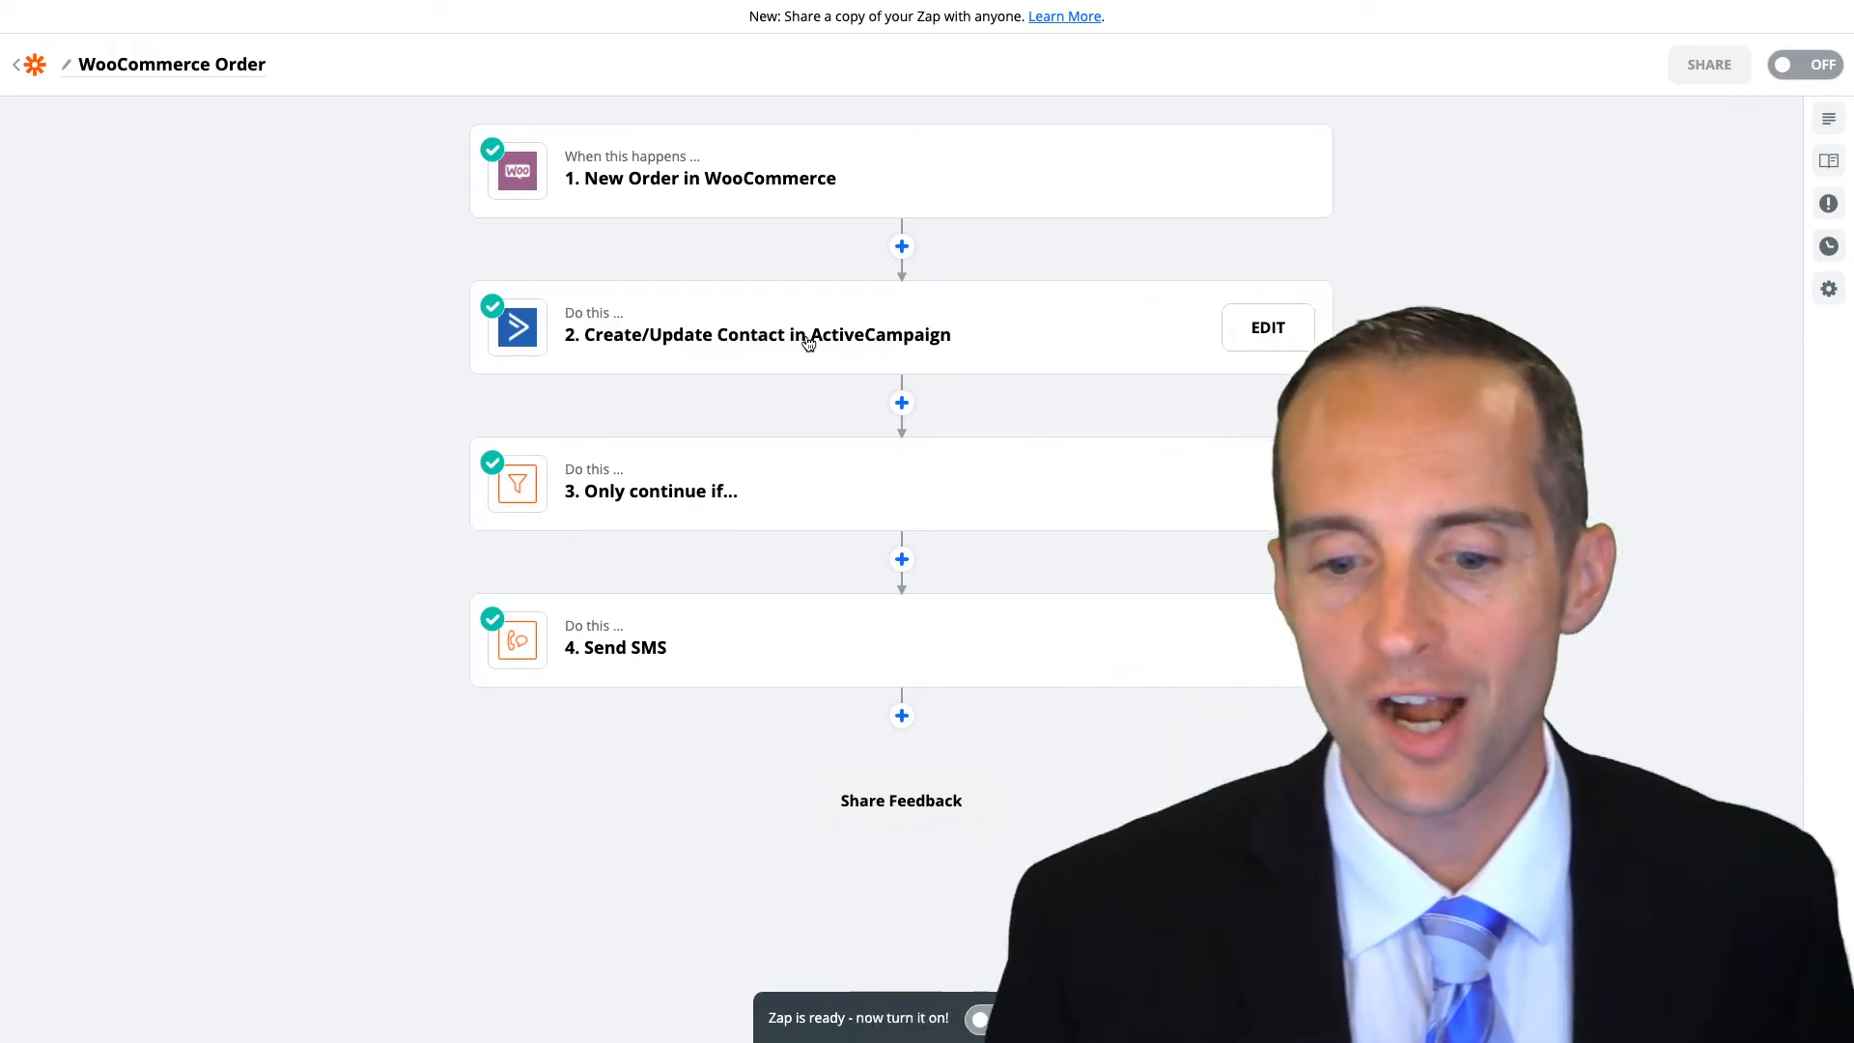
mouse_move(730, 636)
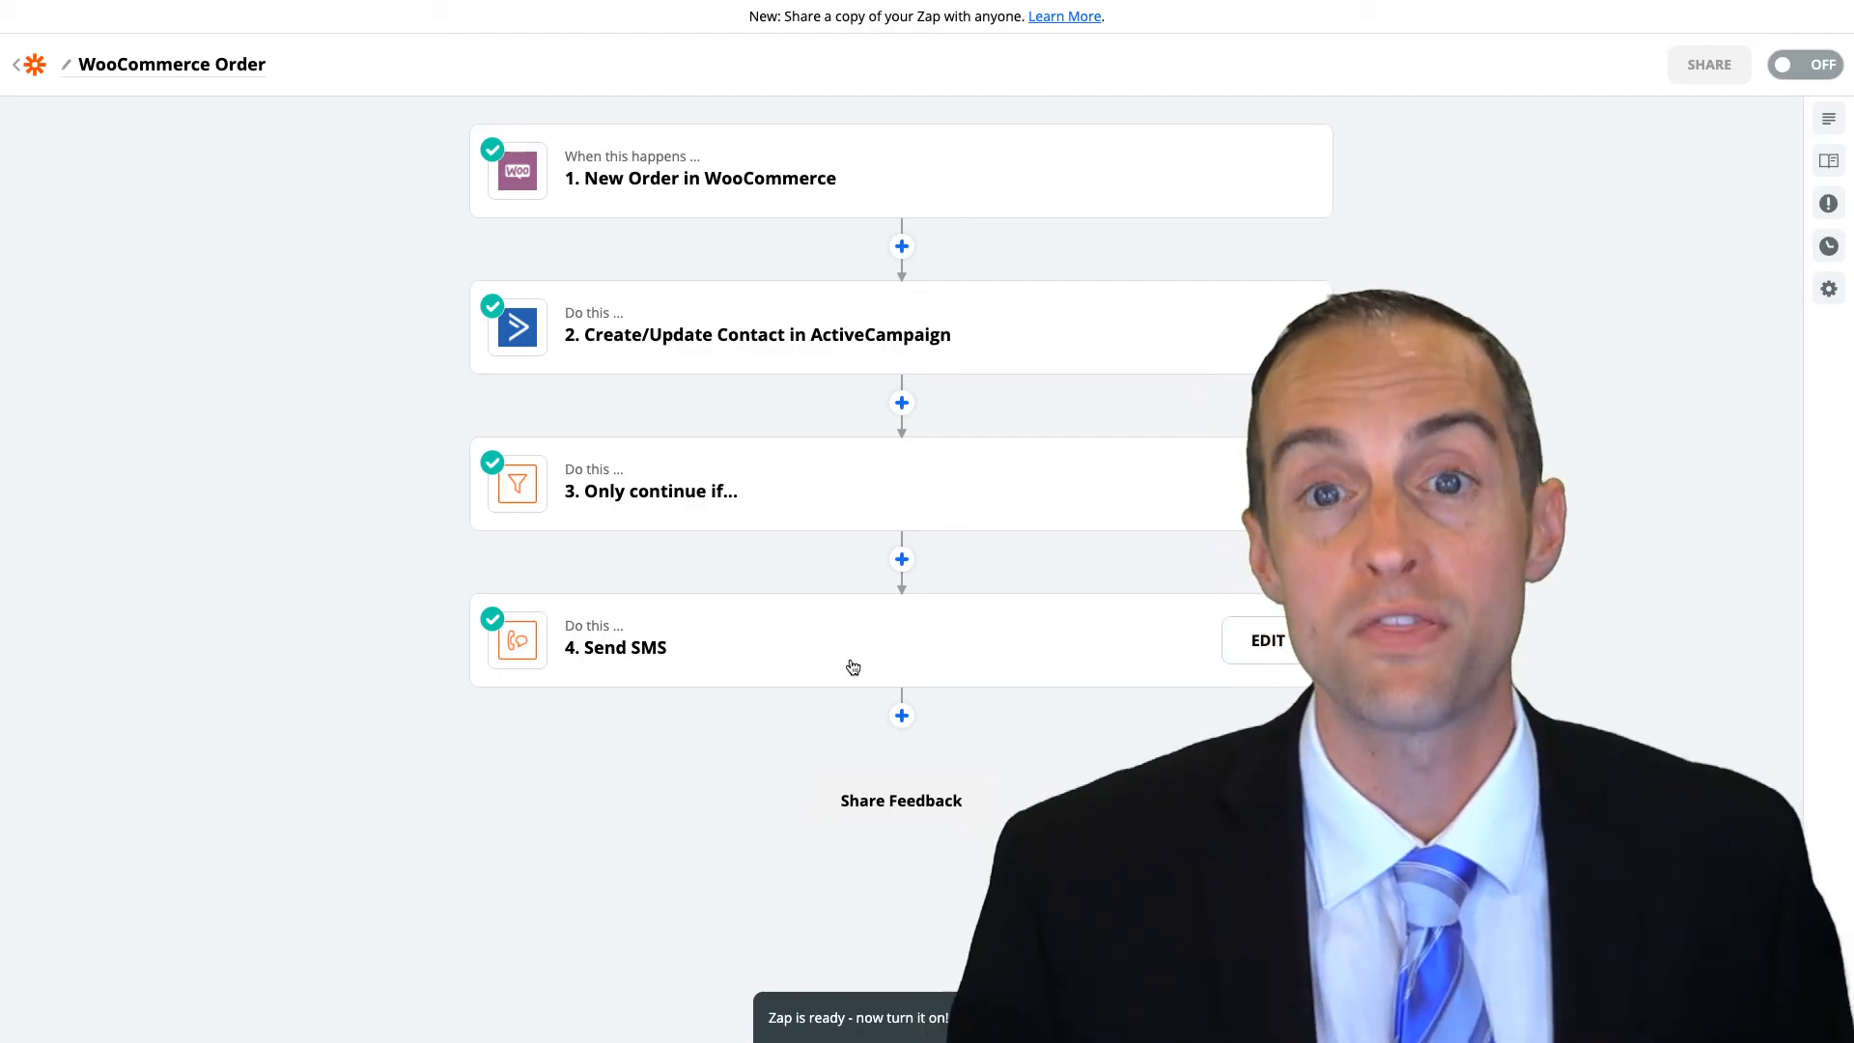
left_click(902, 715)
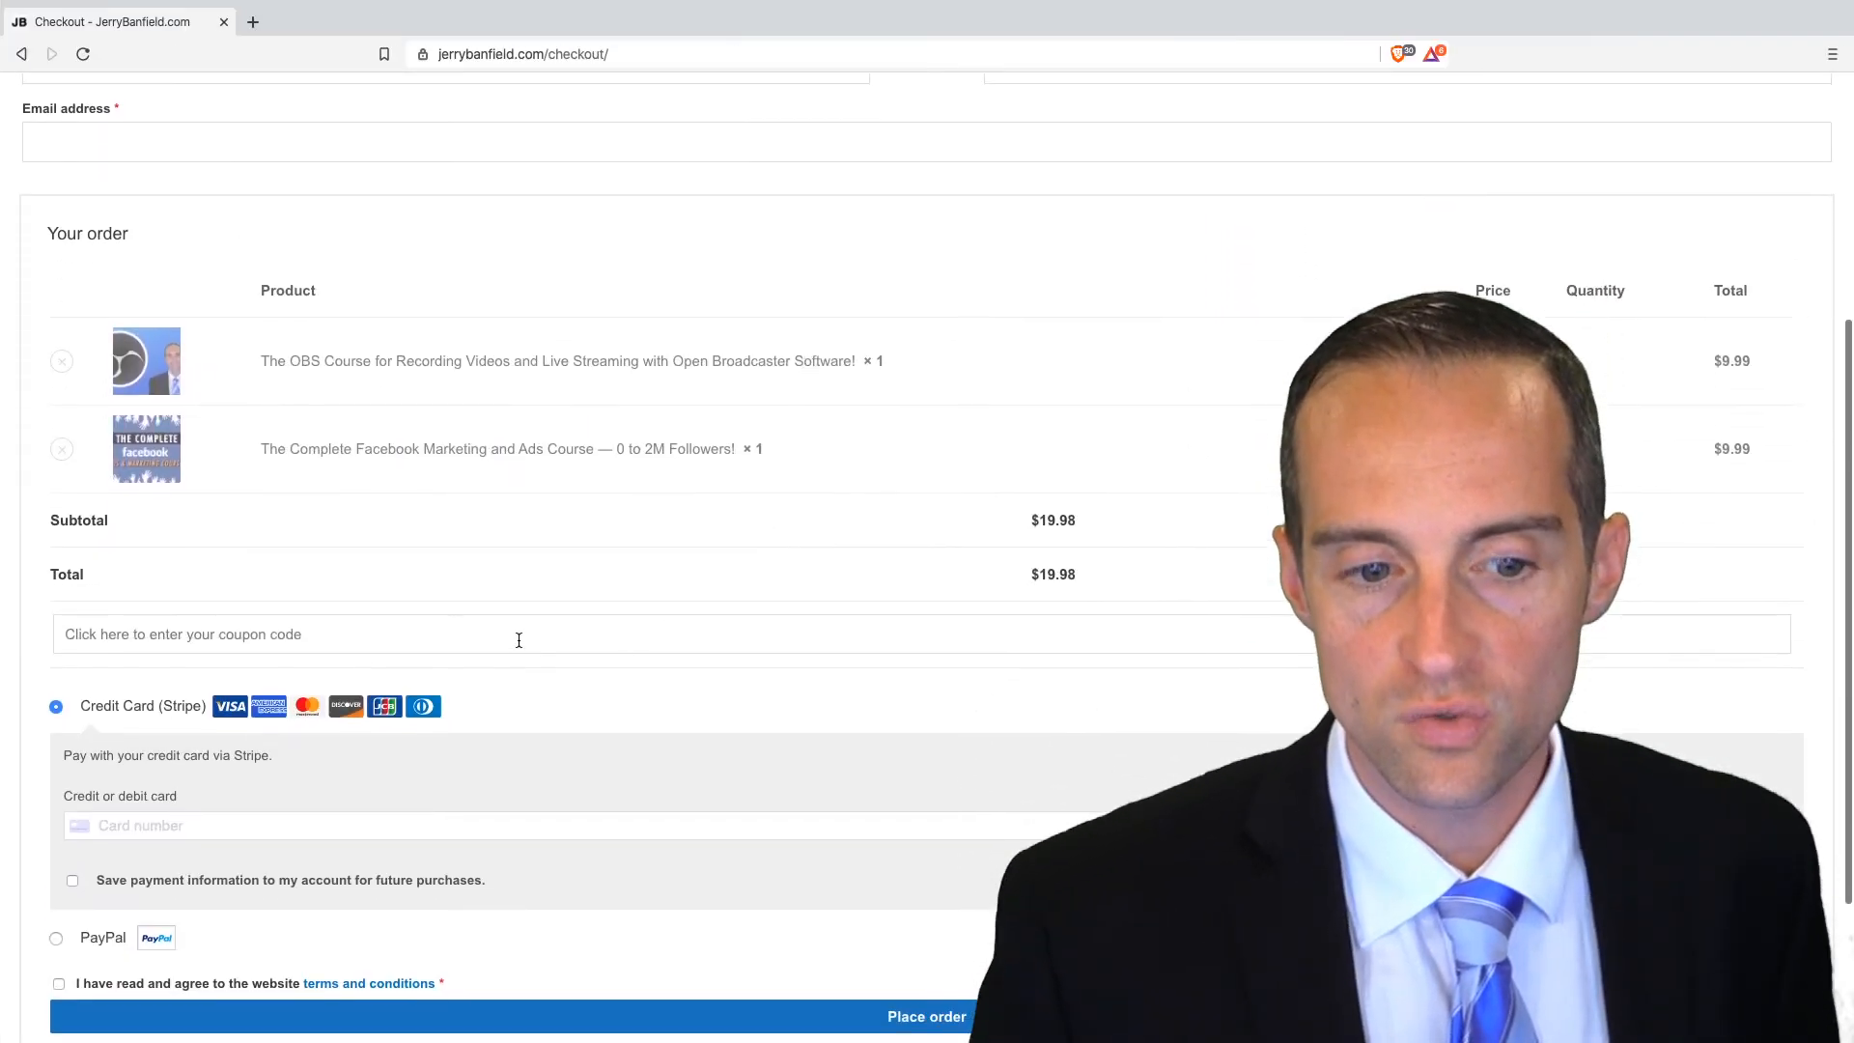
Go from the checkout page to the JerryBanfield.com home page listing courses
scroll("down", 3)
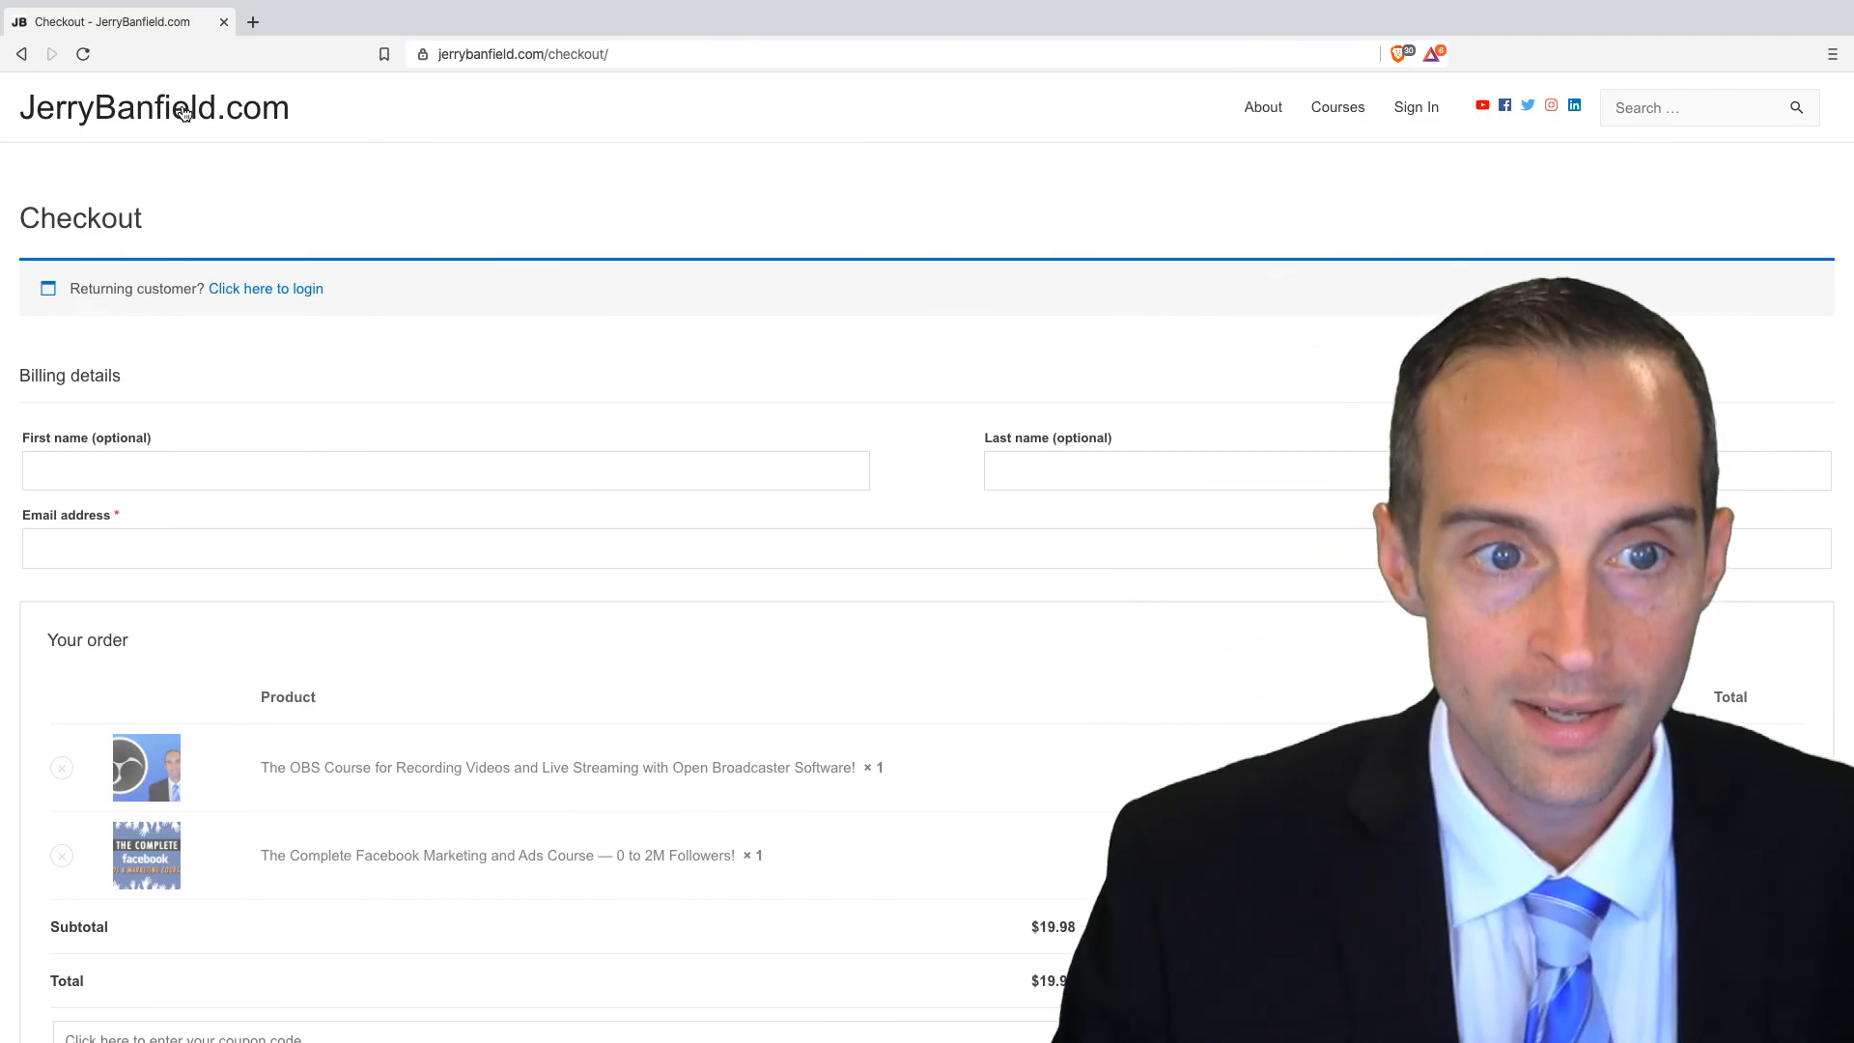
left_click(155, 108)
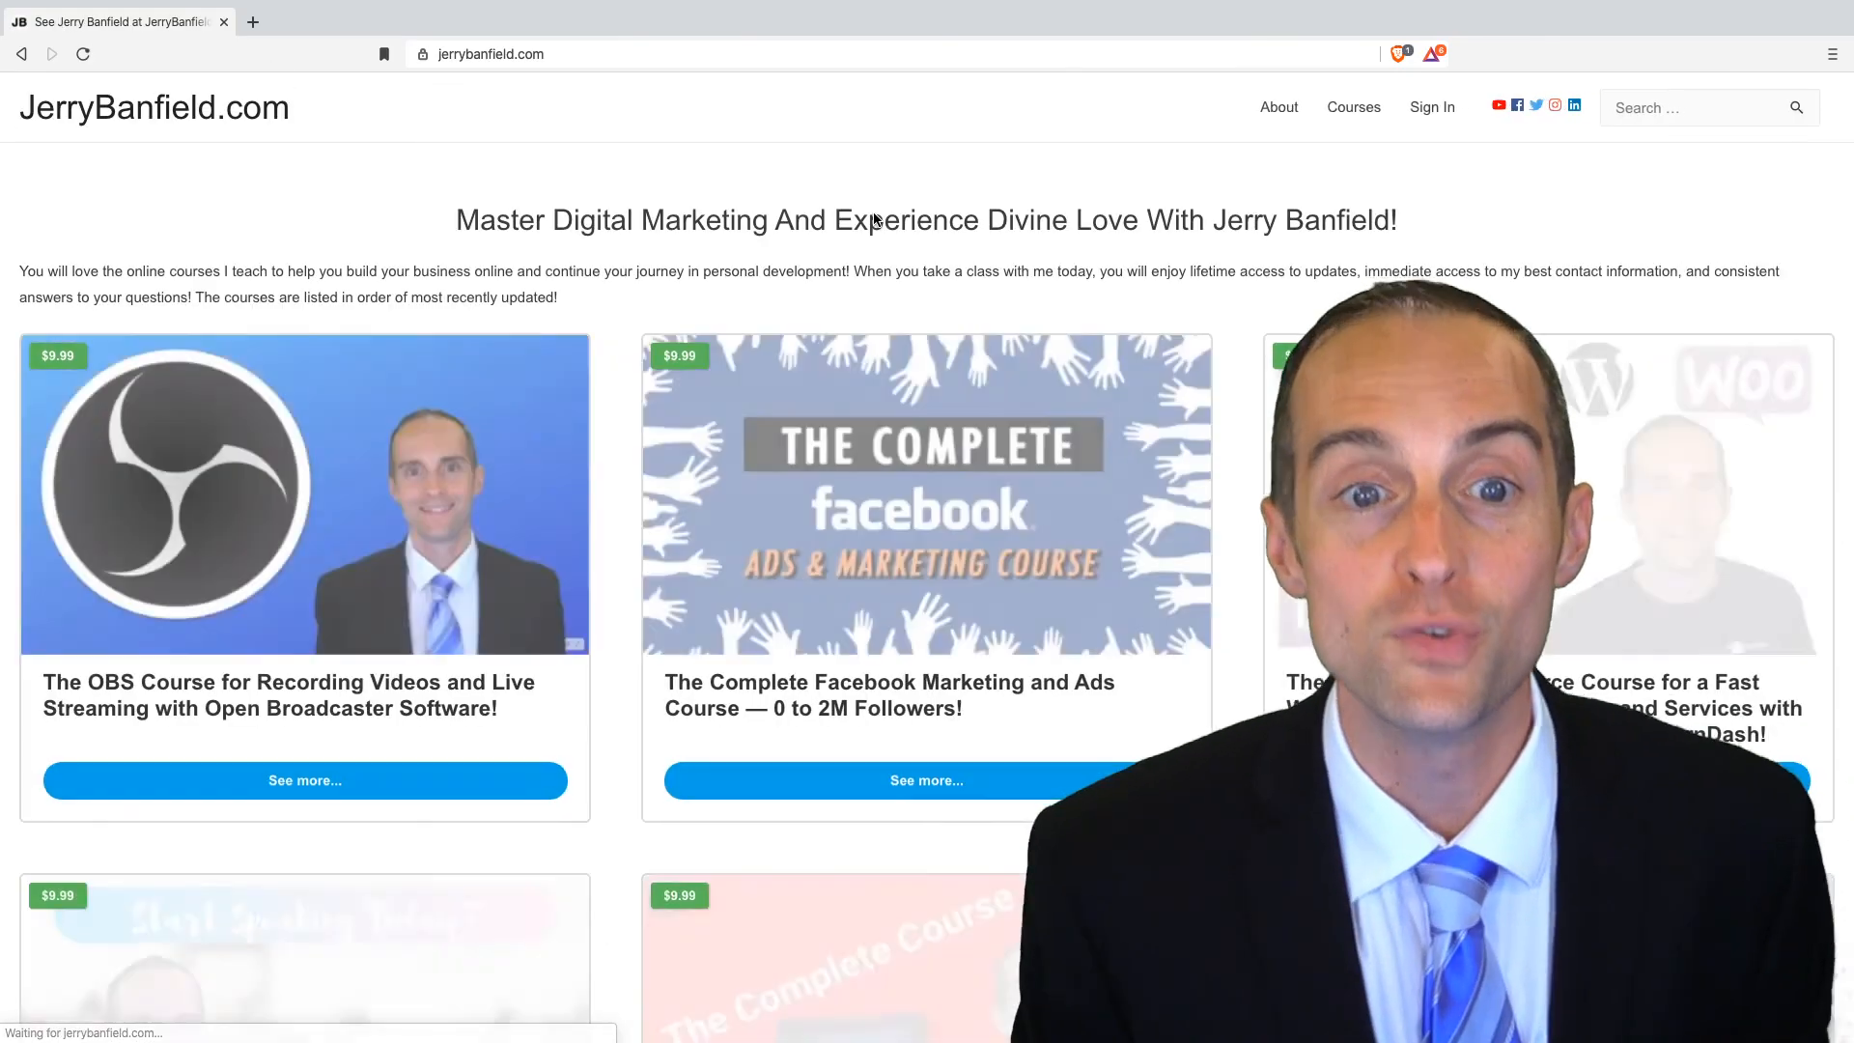